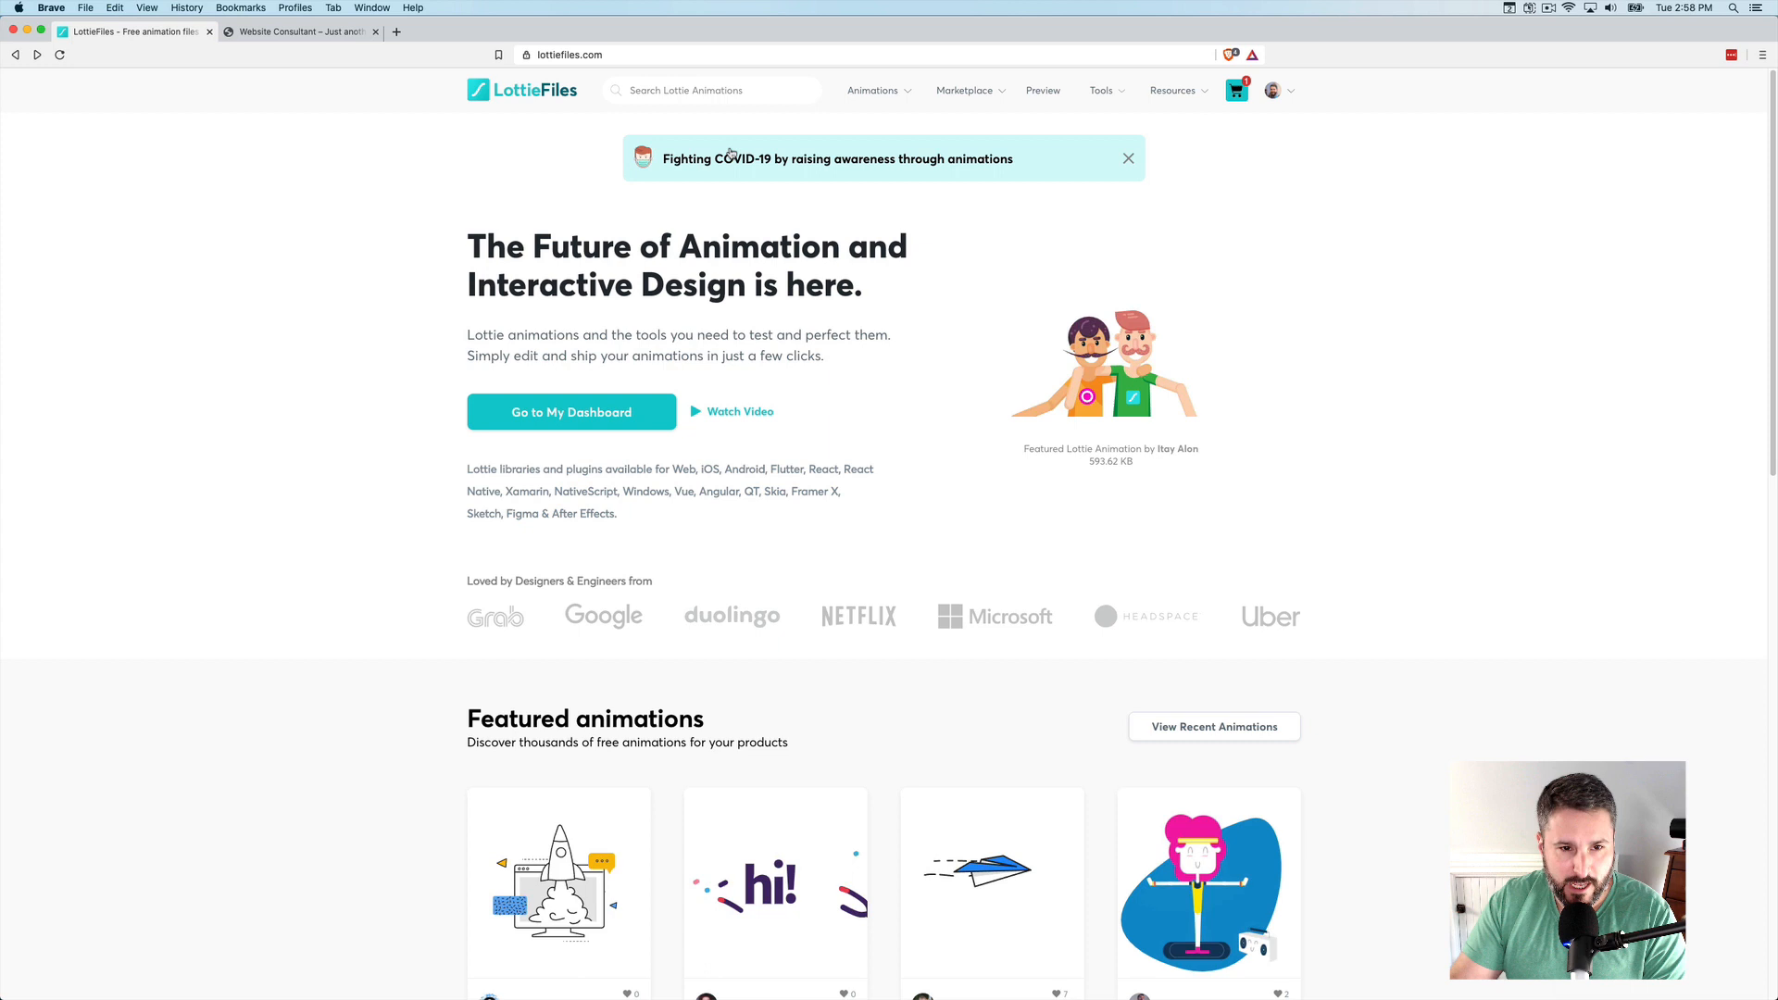
{"action": "mouse_move", "coordinate": [515, 206]}
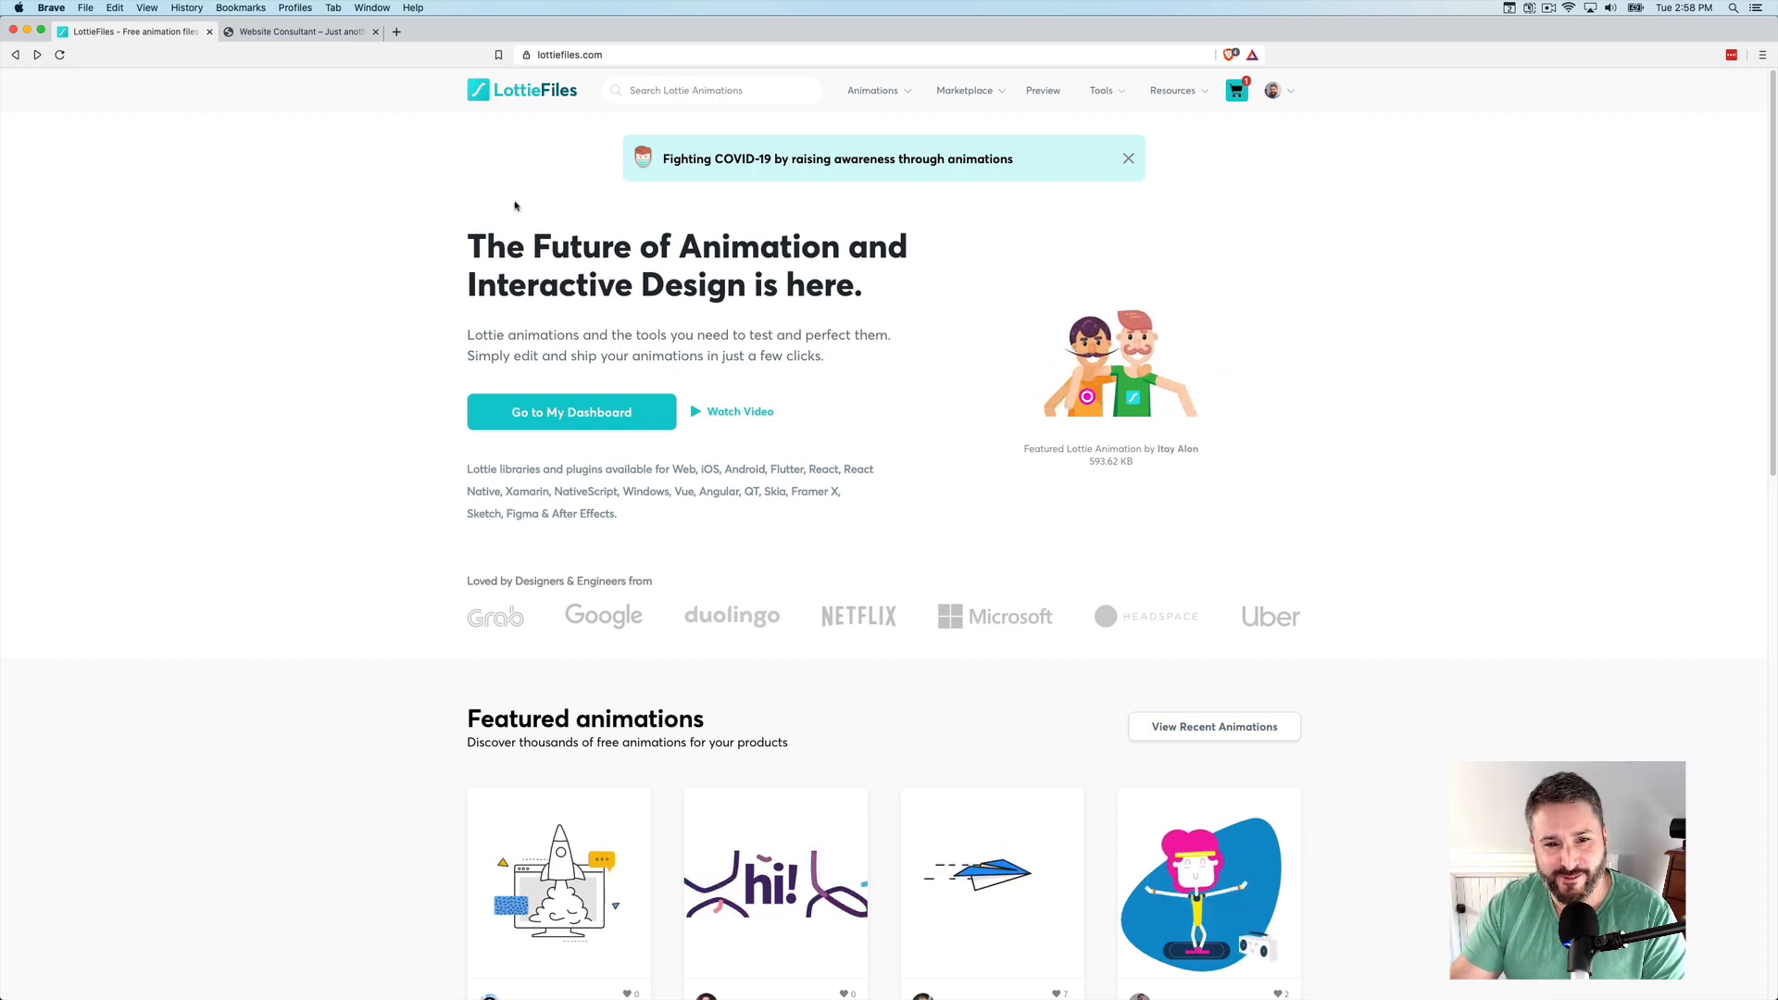
{"action": "mouse_move", "coordinate": [500, 211]}
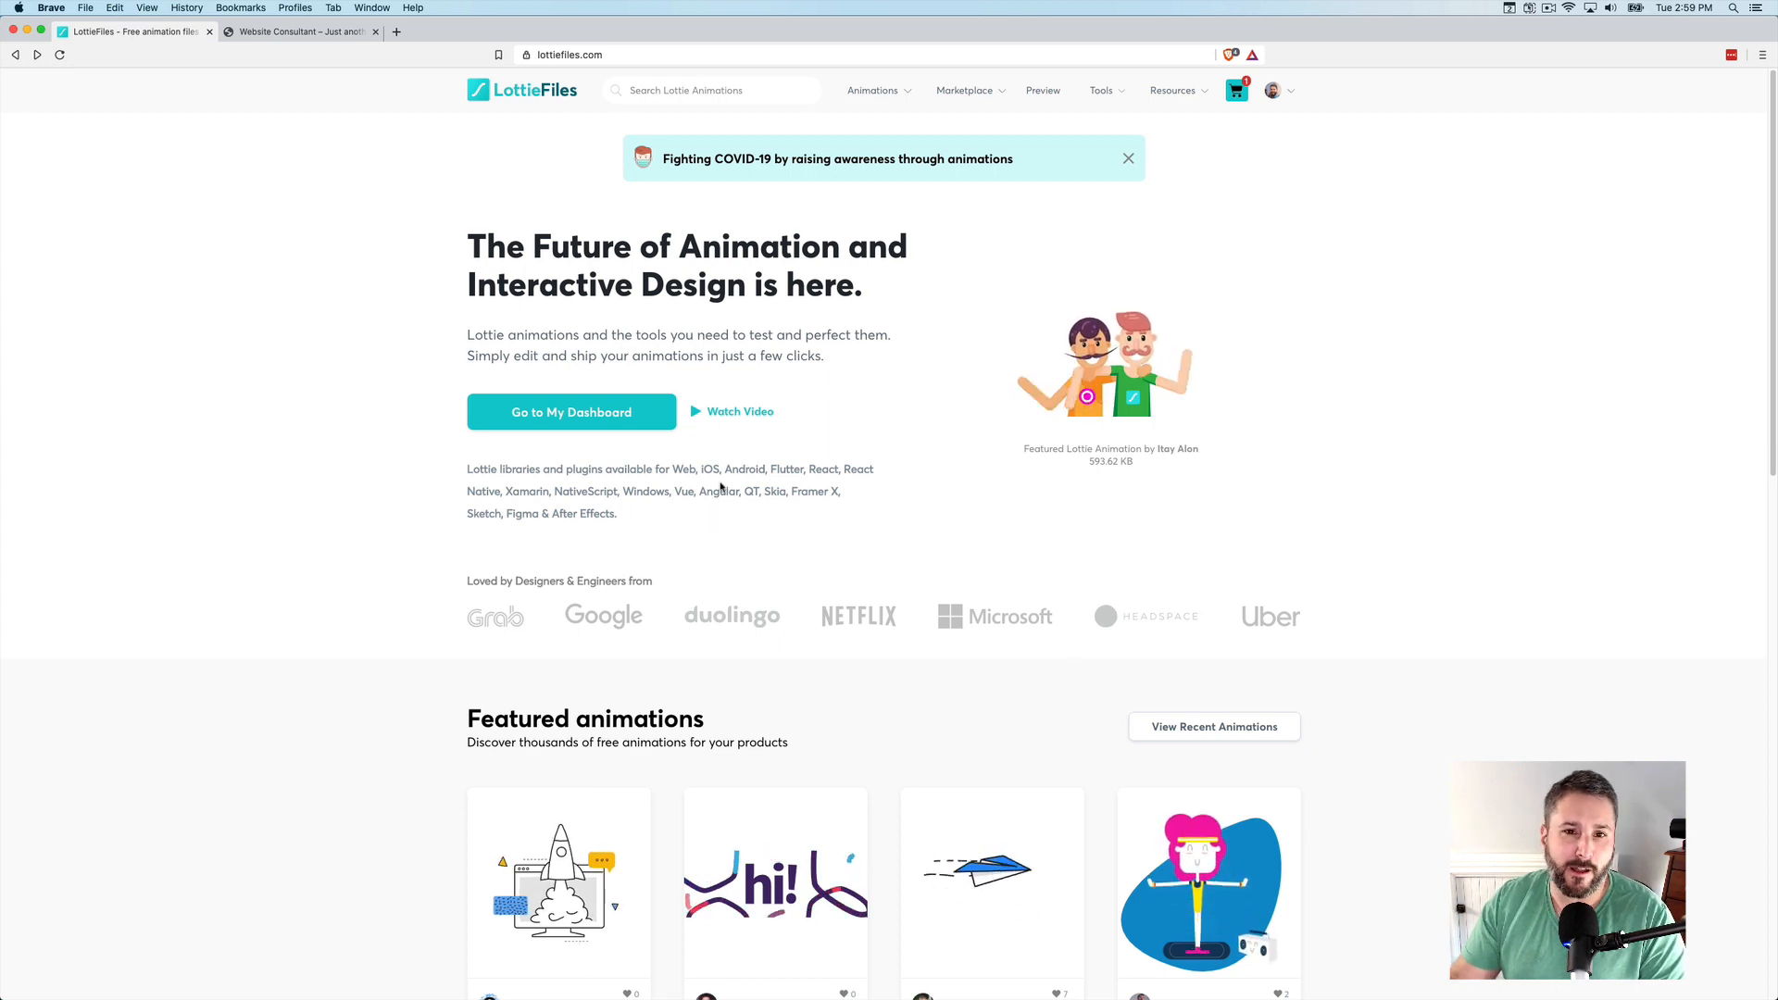
Search LottieFiles for 'pulse', preview the pulse loader animation, then close the preview
{"action": "left_click", "coordinate": [711, 90]}
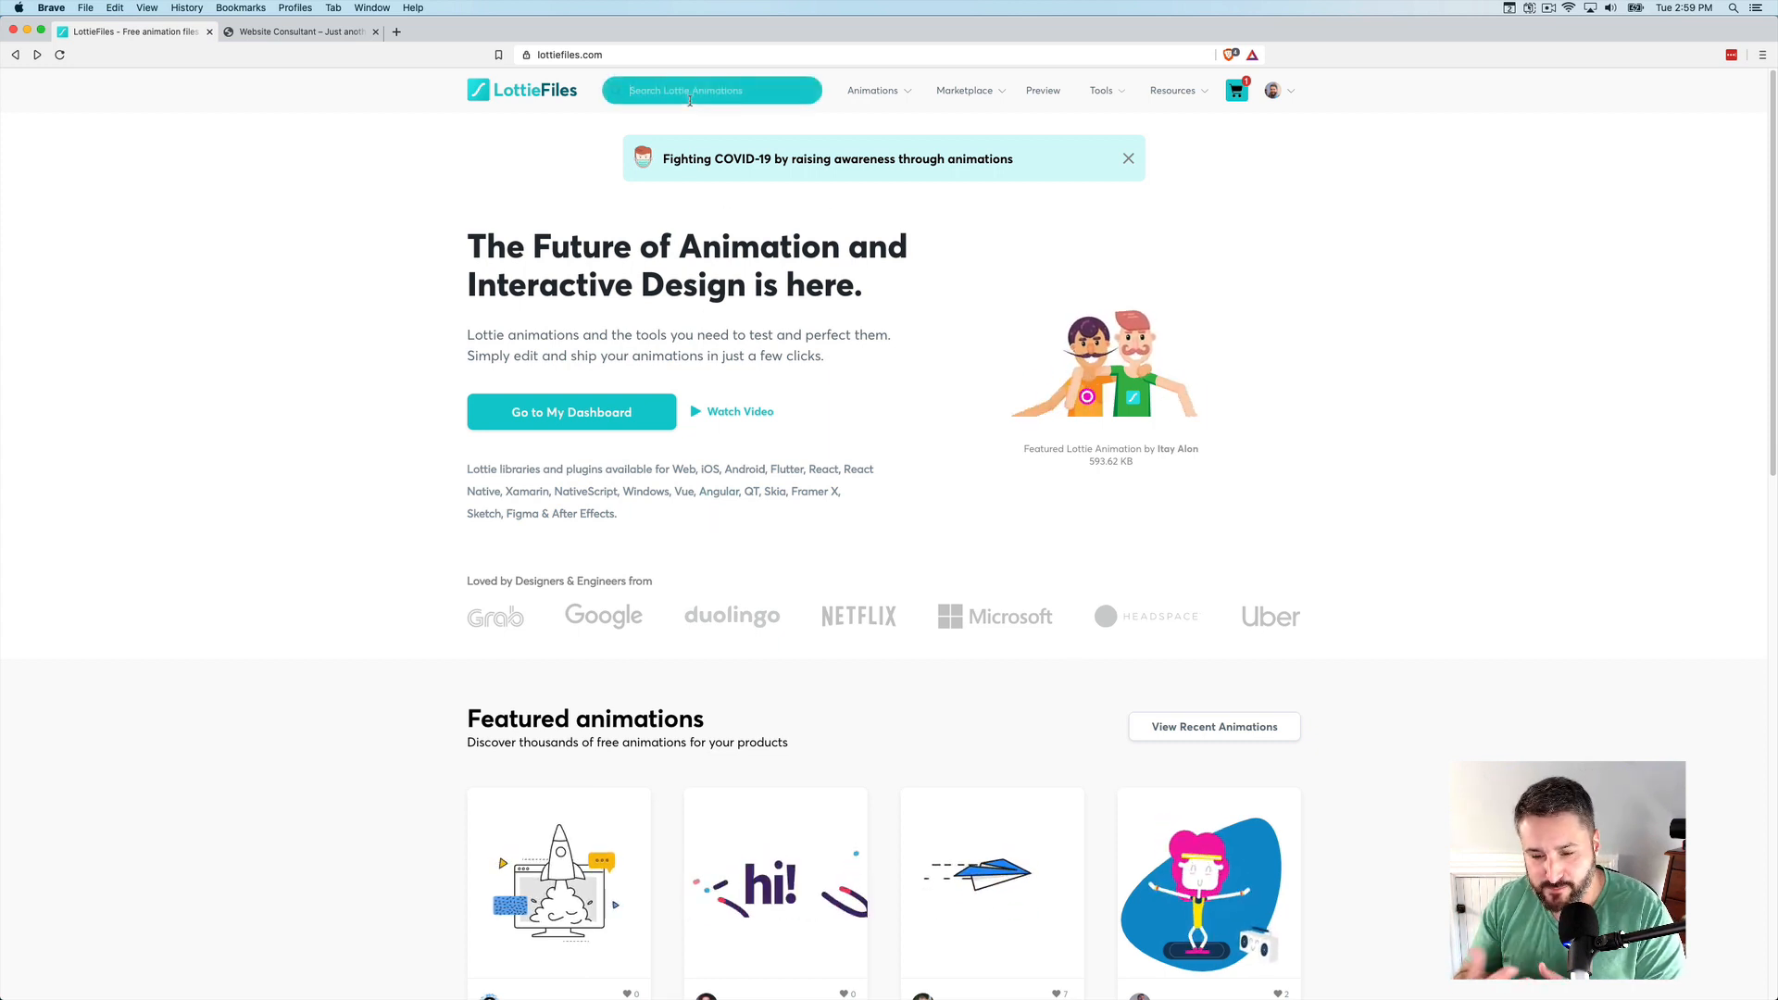
{"action": "type", "text": "pulse"}
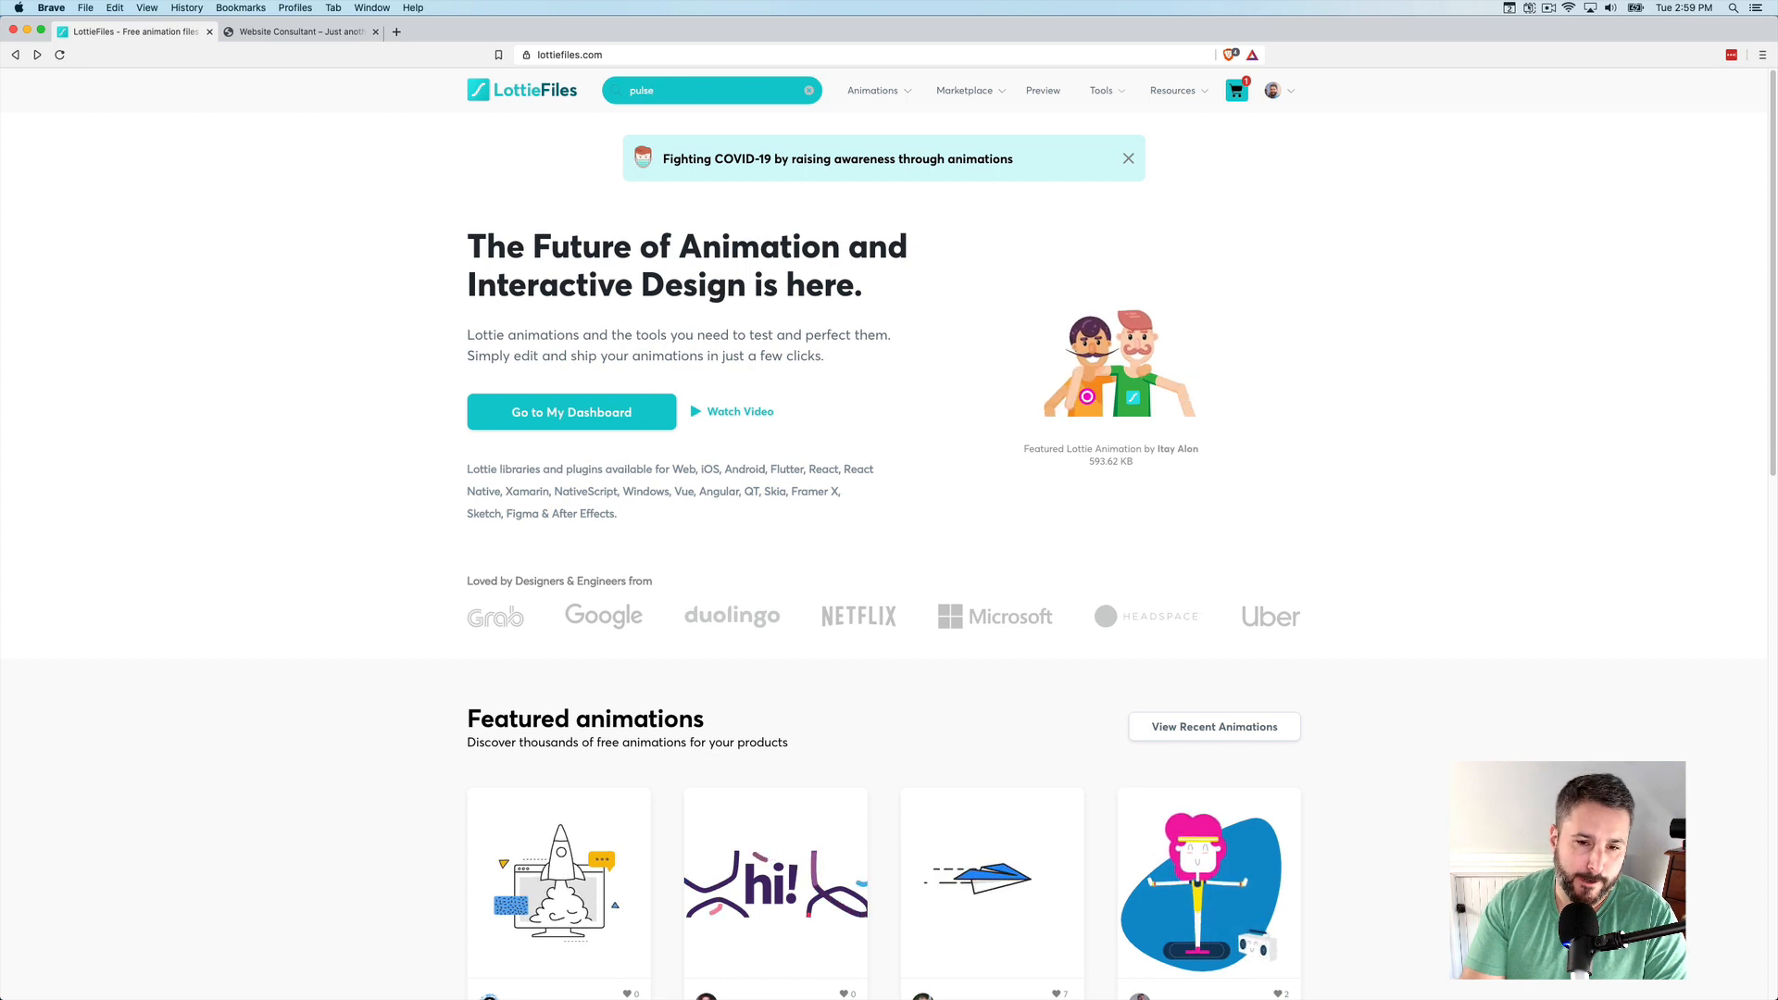
{"action": "key", "text": "Enter"}
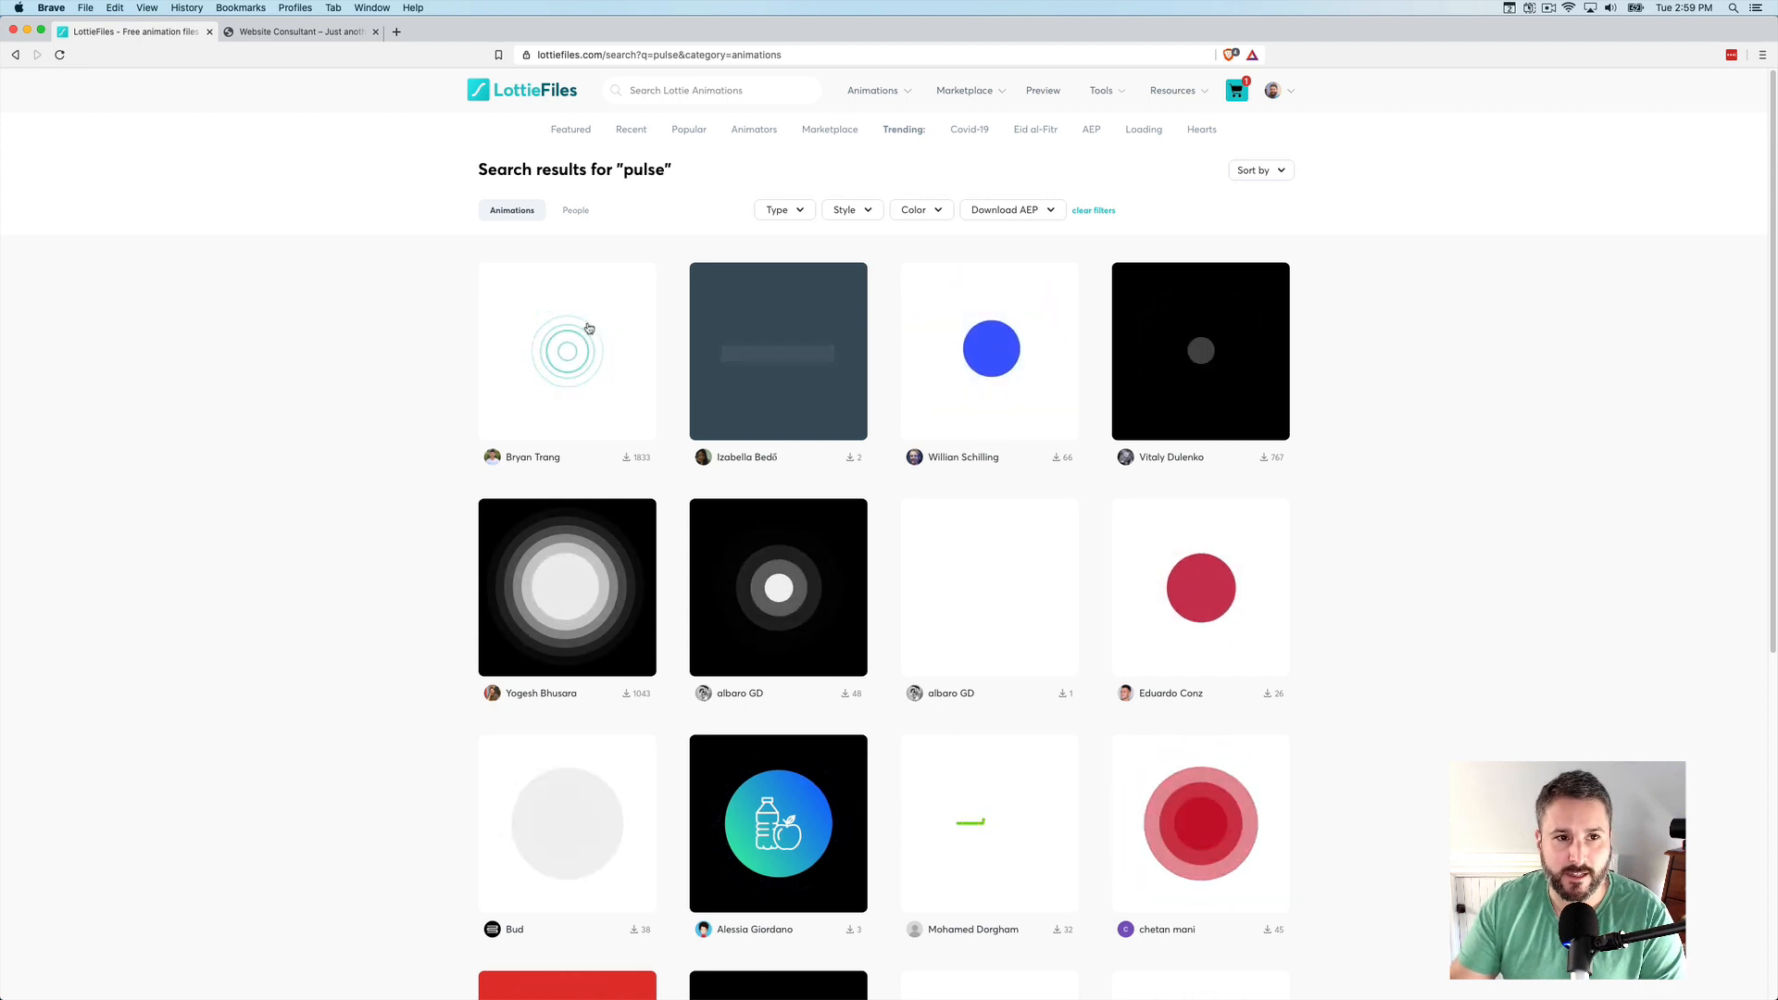
{"action": "left_click", "coordinate": [590, 328]}
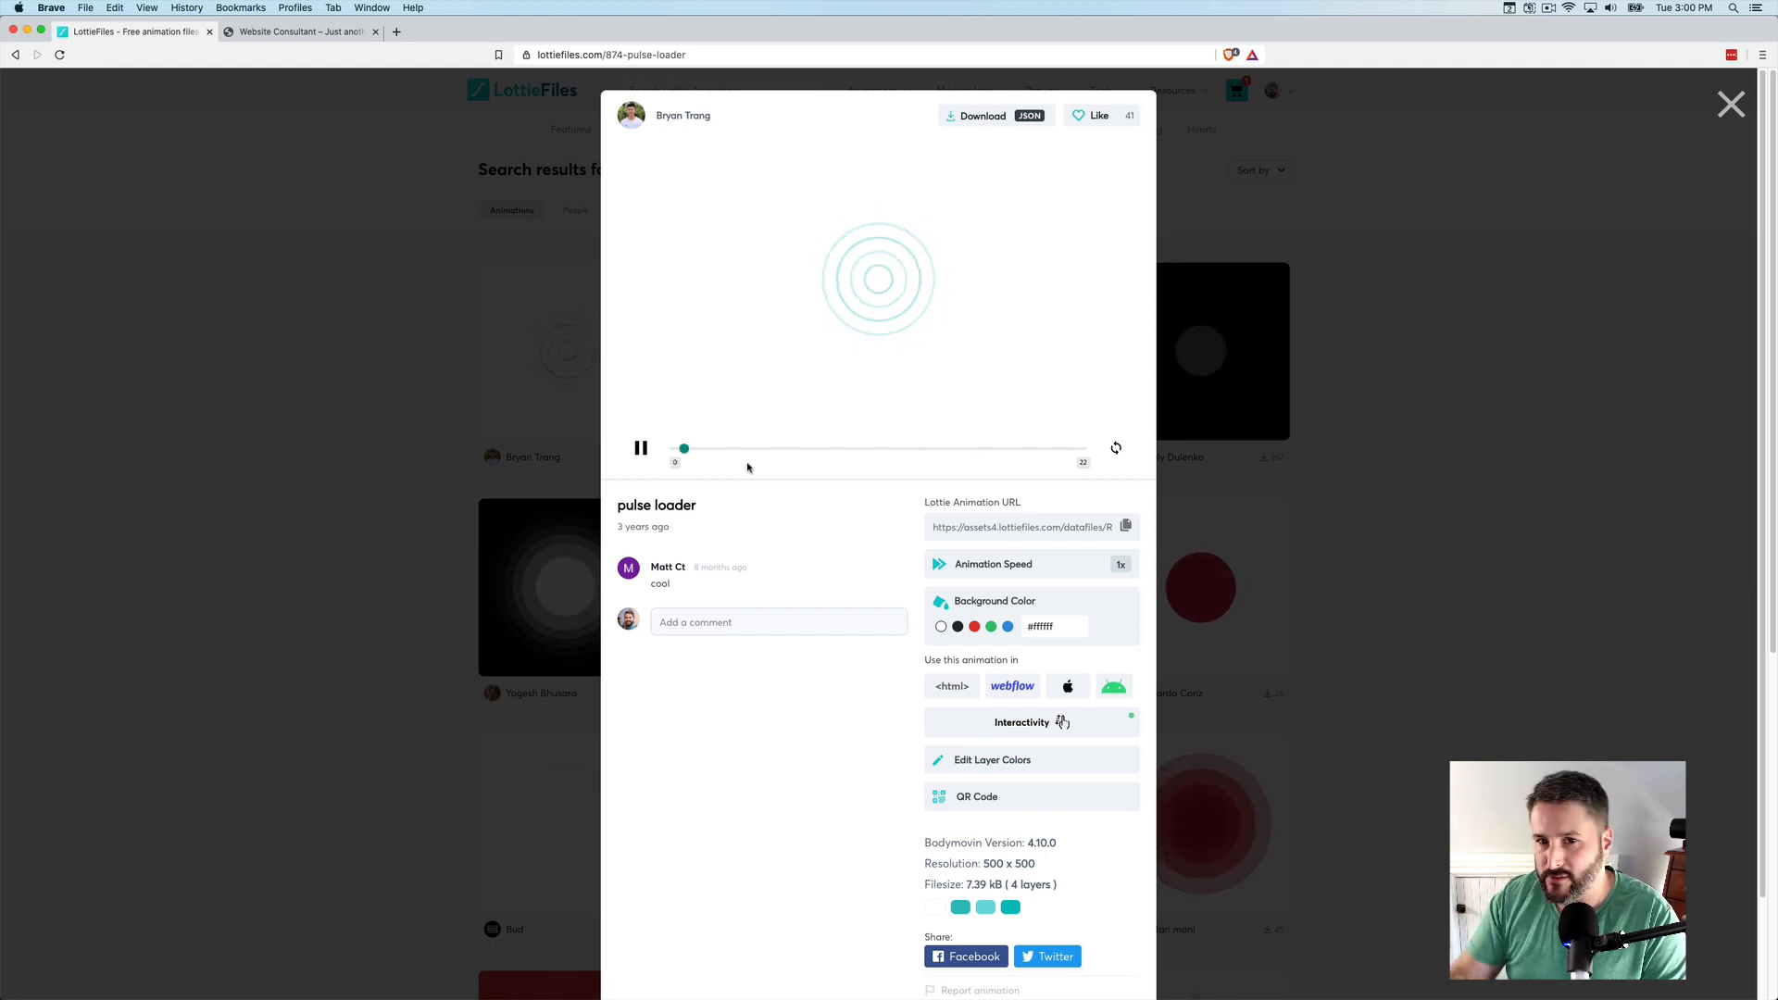
{"action": "left_click", "coordinate": [1754, 102]}
{"action": "type", "text": "thank you"}
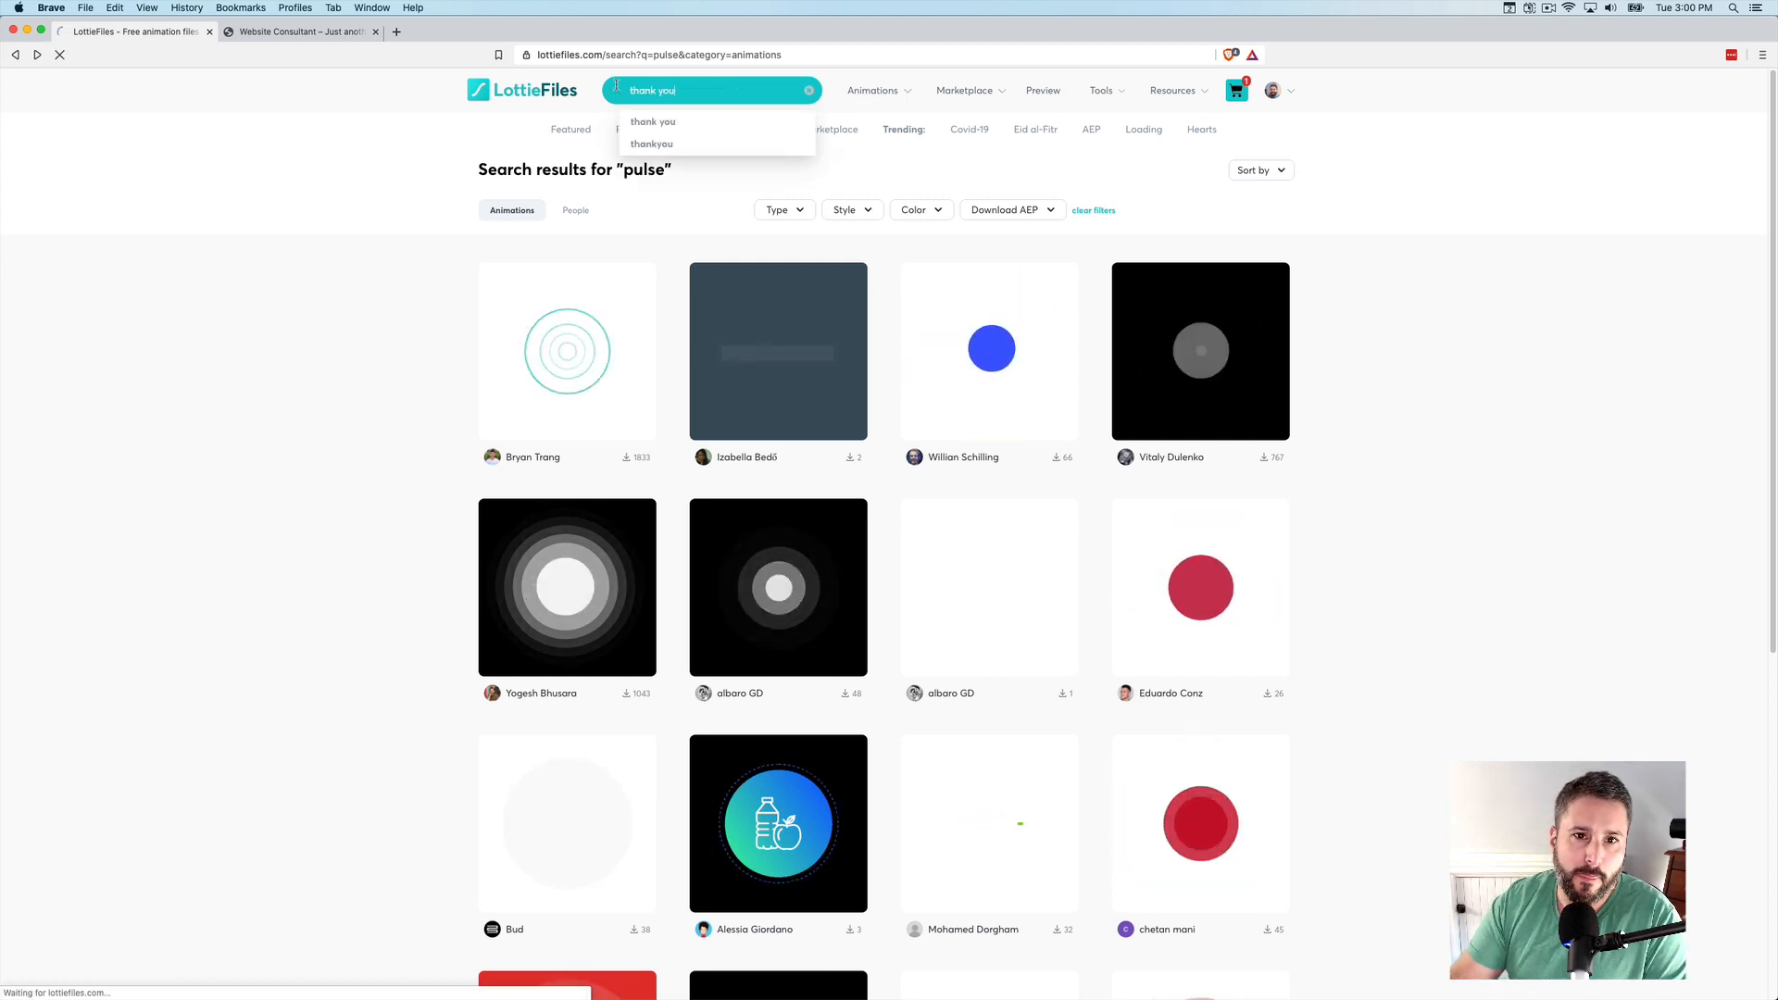
Search LottieFiles for 'thank you' and switch to the Website Consultant site tab
{"action": "left_click", "coordinate": [652, 121]}
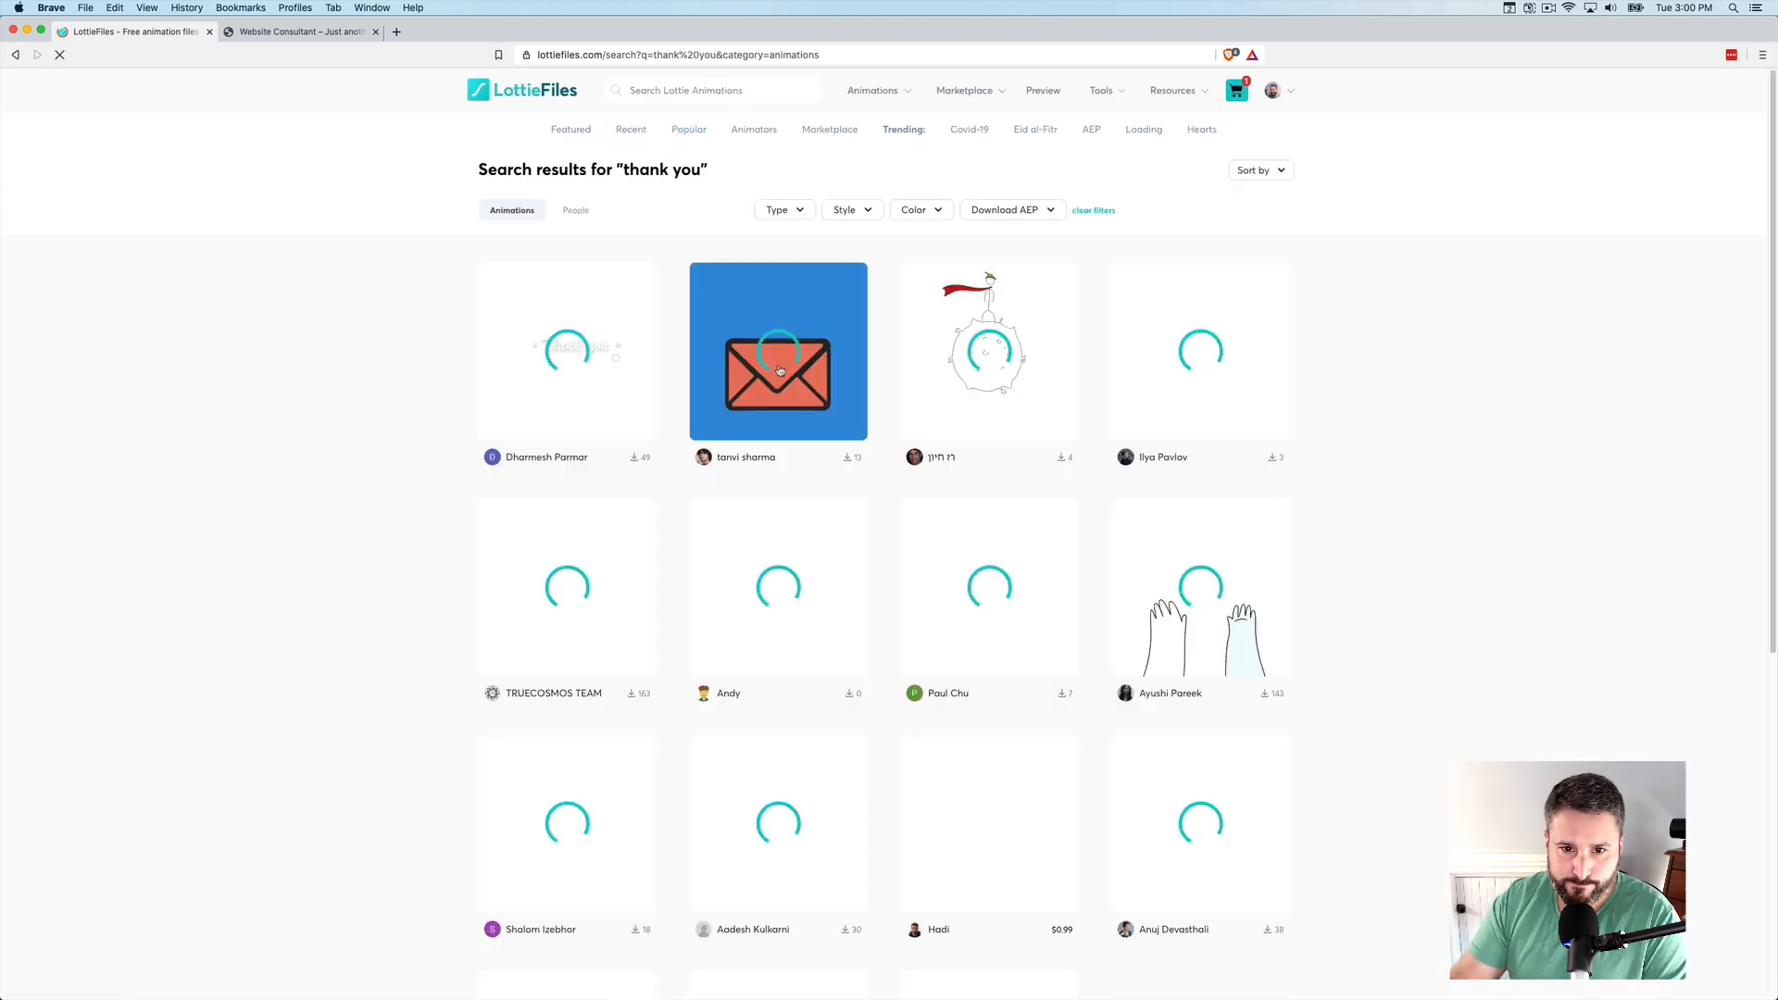
{"action": "left_click", "coordinate": [778, 370]}
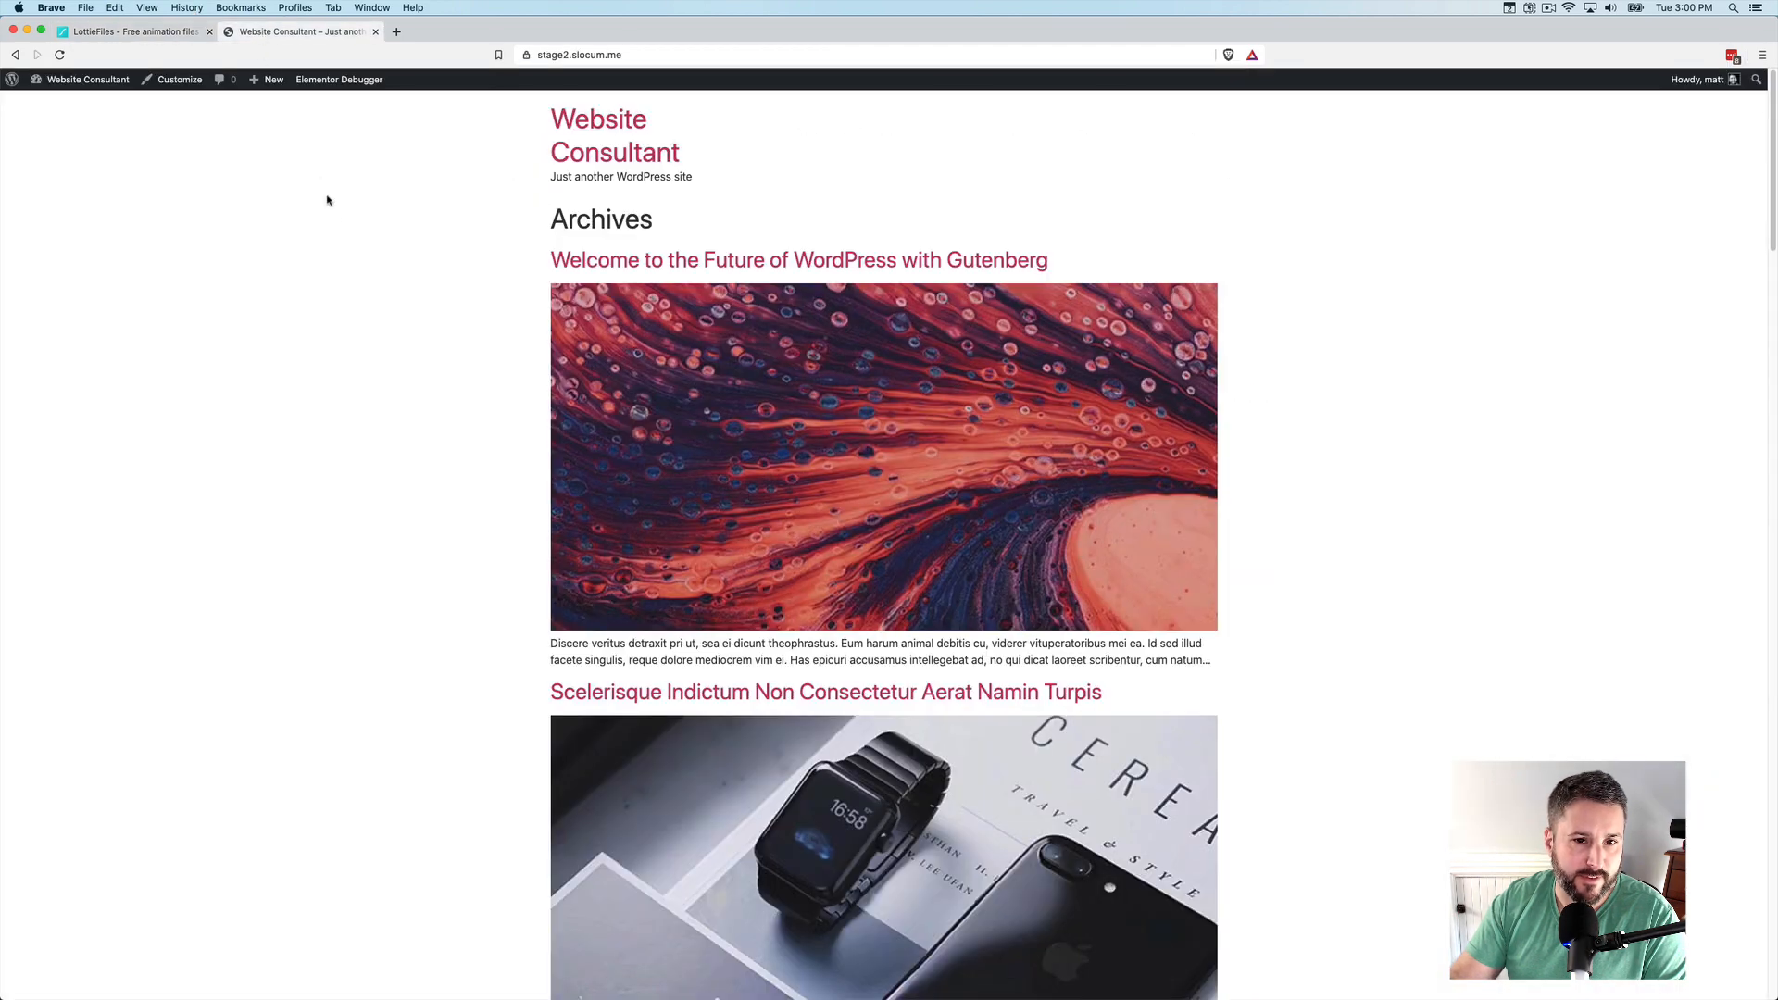
From the Dashboard go to Posts, view the Gutenberg welcome post live, and return
{"action": "left_click", "coordinate": [86, 78]}
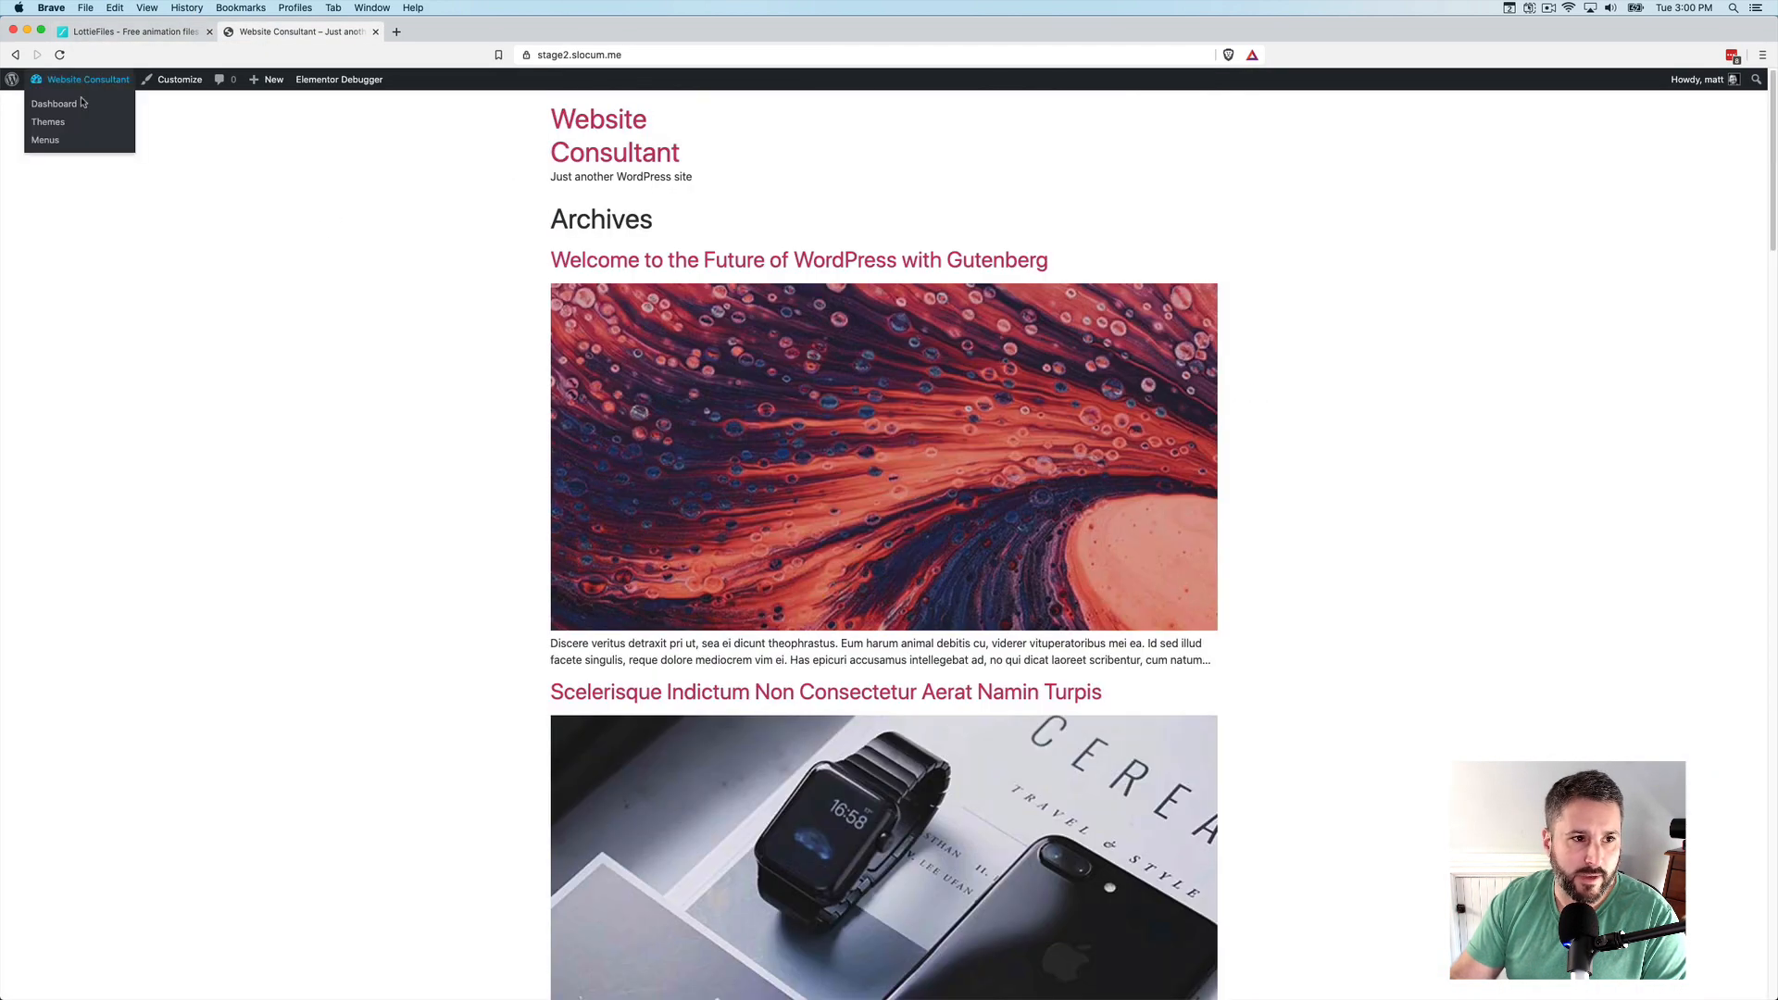
{"action": "left_click", "coordinate": [54, 104]}
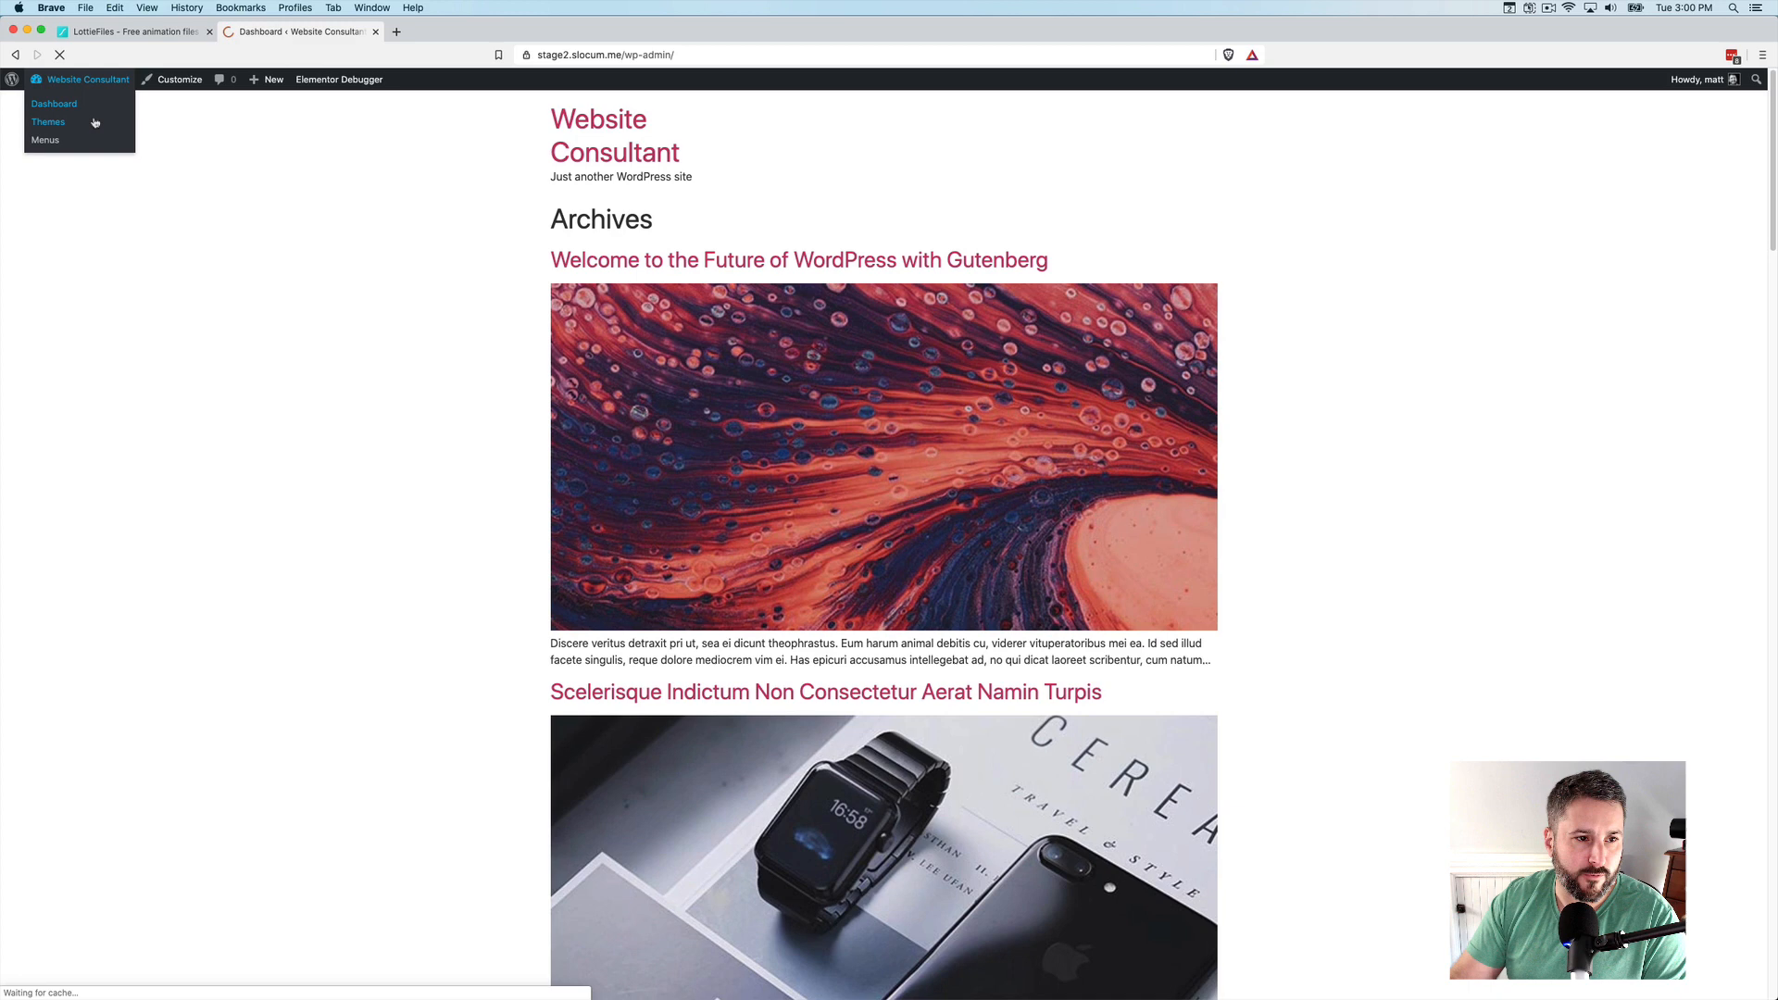
{"action": "left_click", "coordinate": [55, 104]}
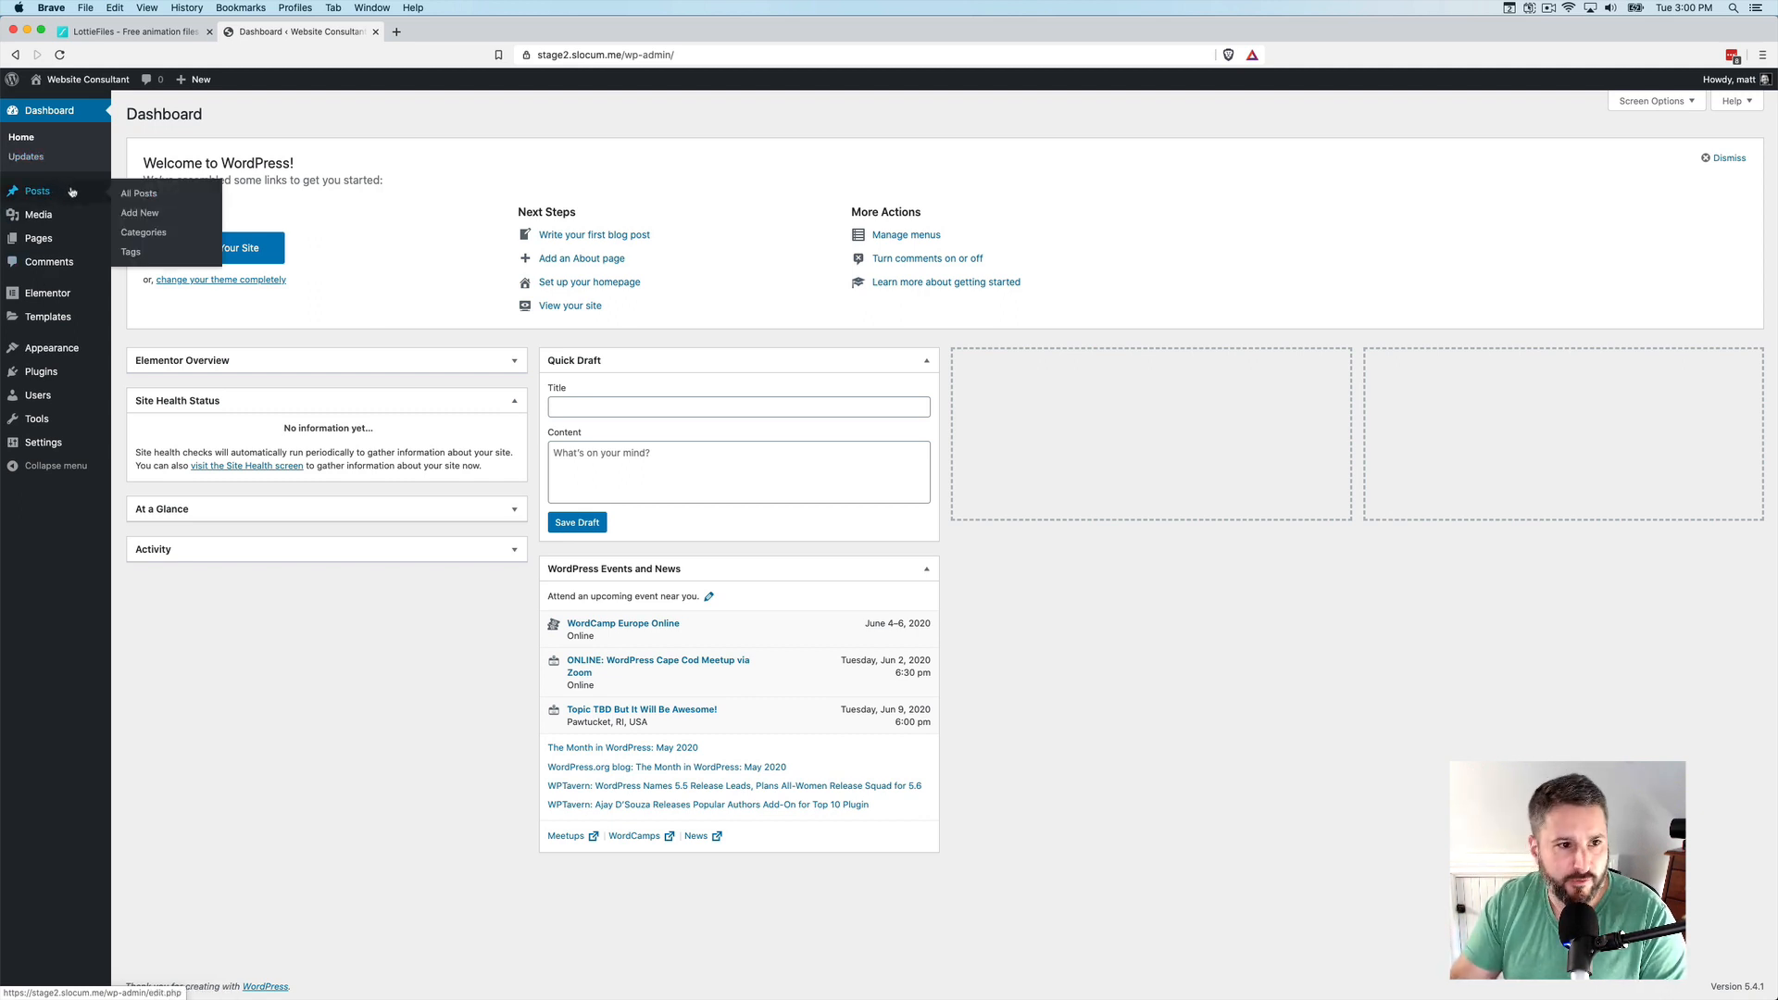
{"action": "left_click", "coordinate": [139, 193]}
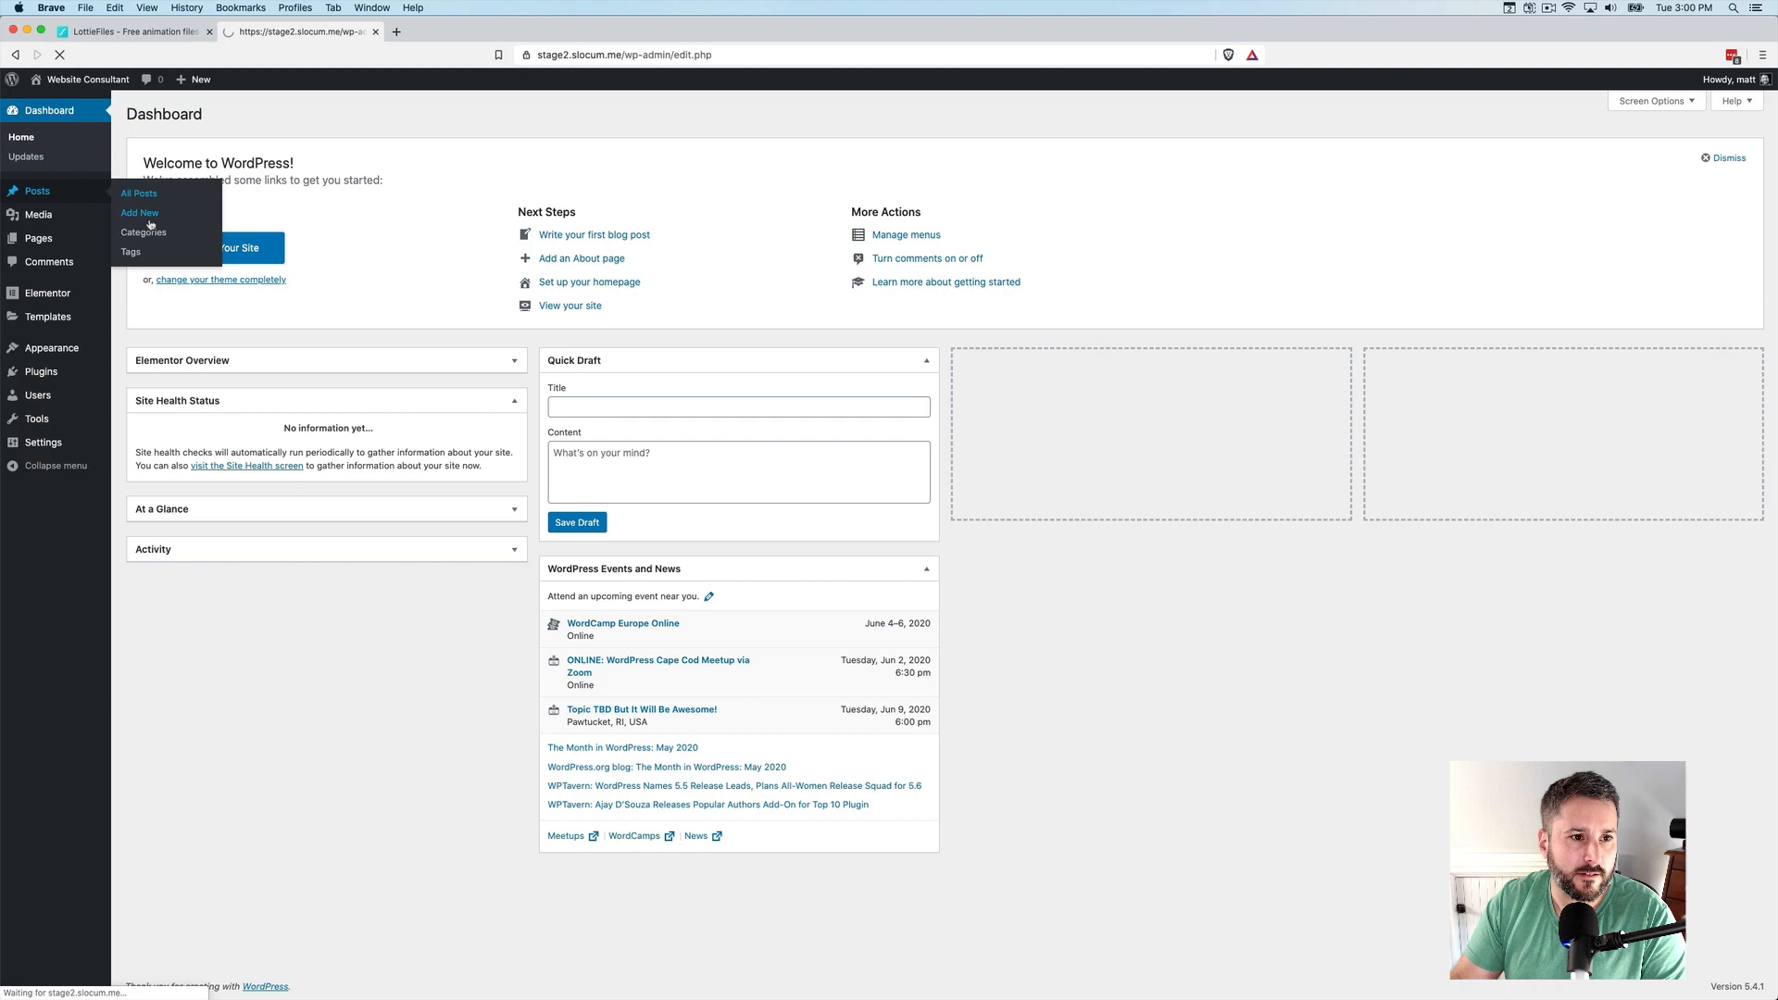
{"action": "left_click", "coordinate": [139, 193]}
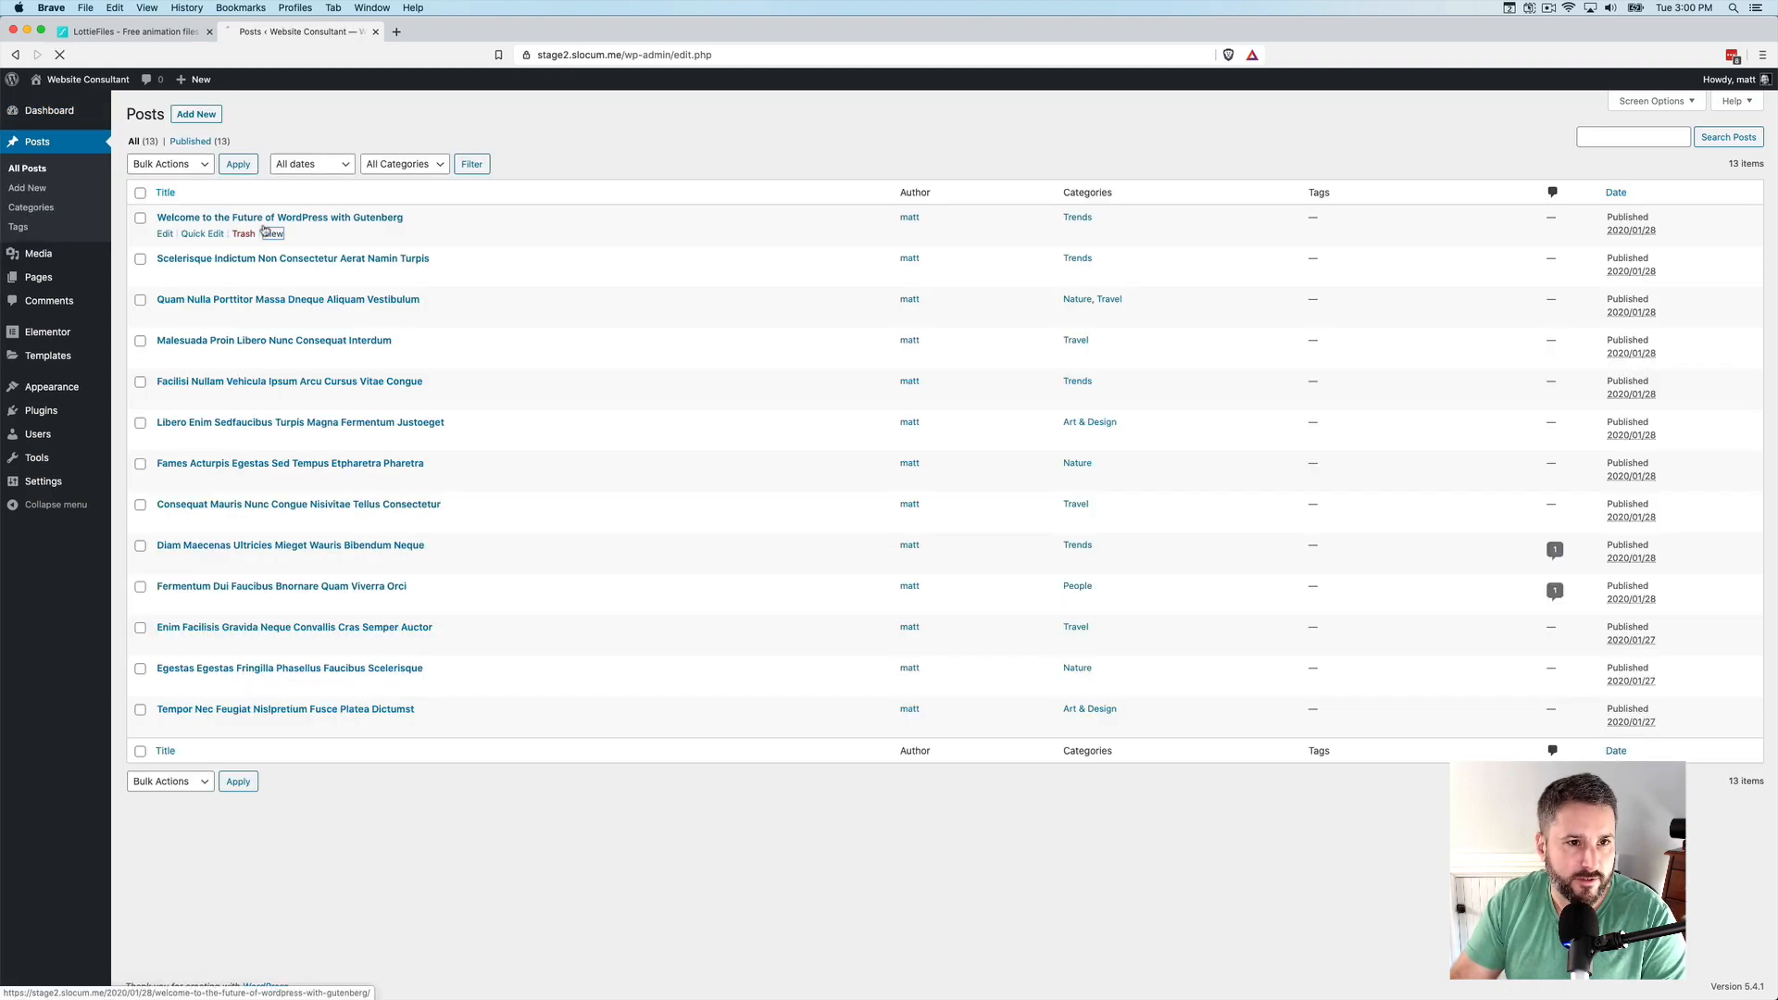
{"action": "left_click", "coordinate": [266, 233]}
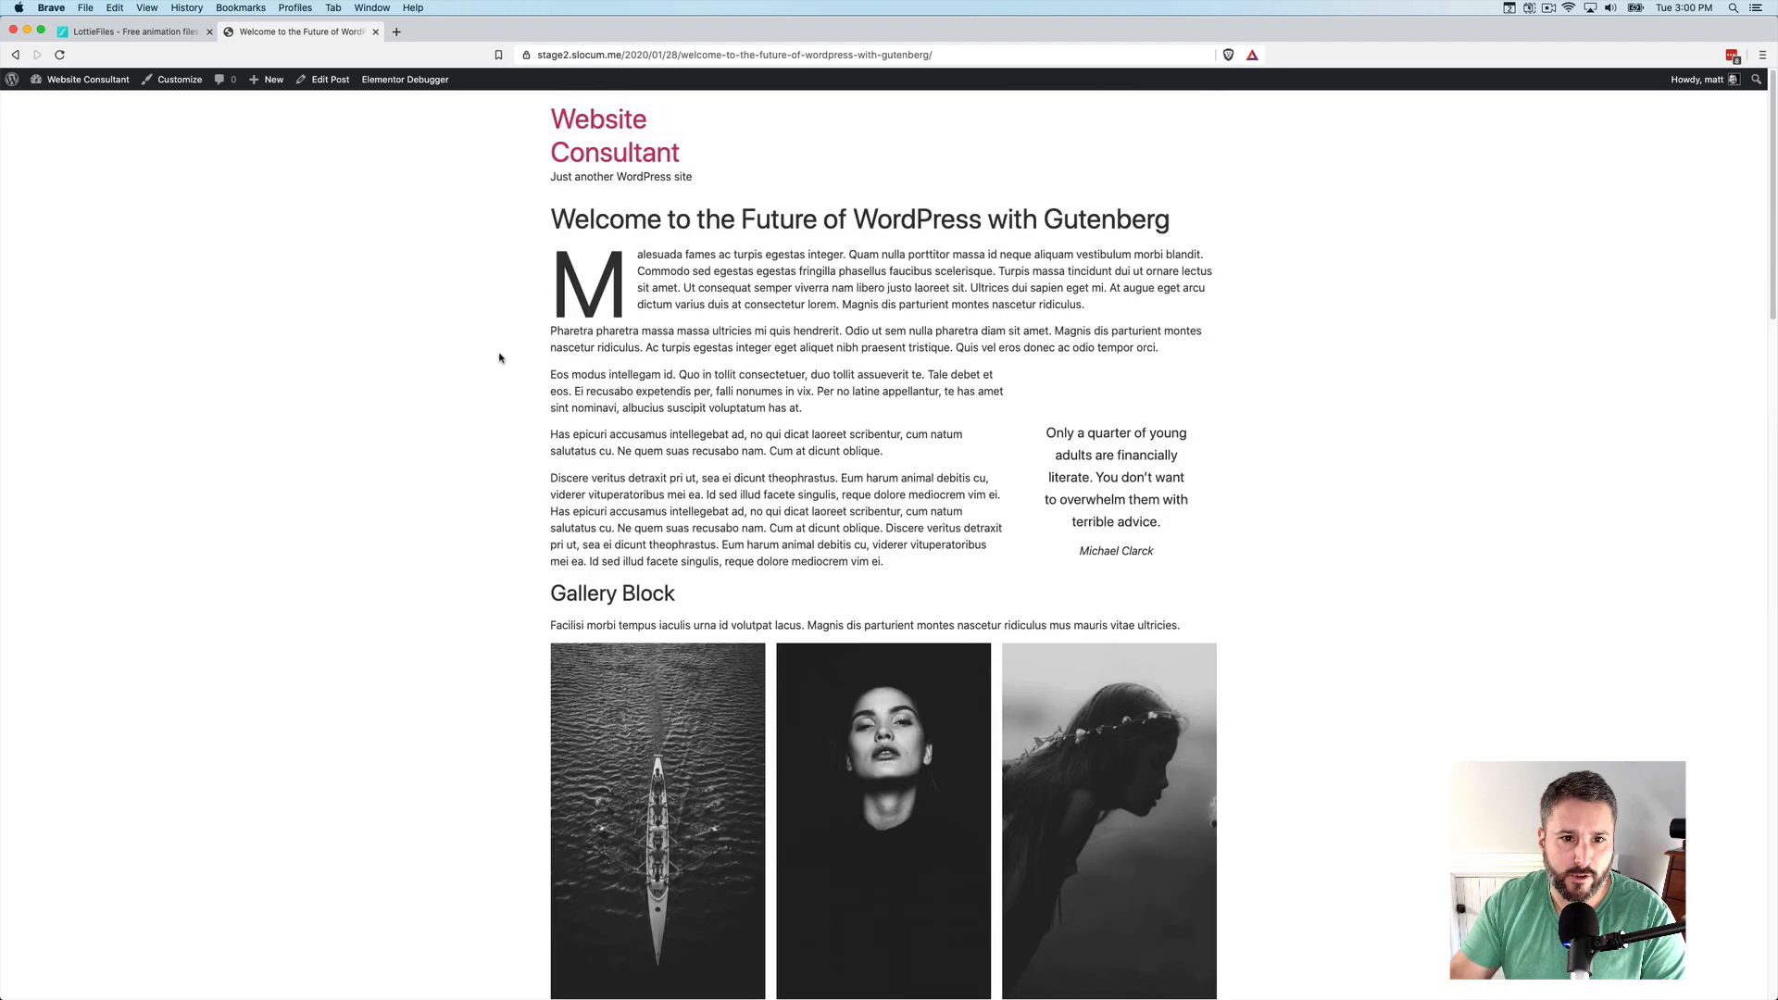
{"action": "left_click", "coordinate": [82, 78]}
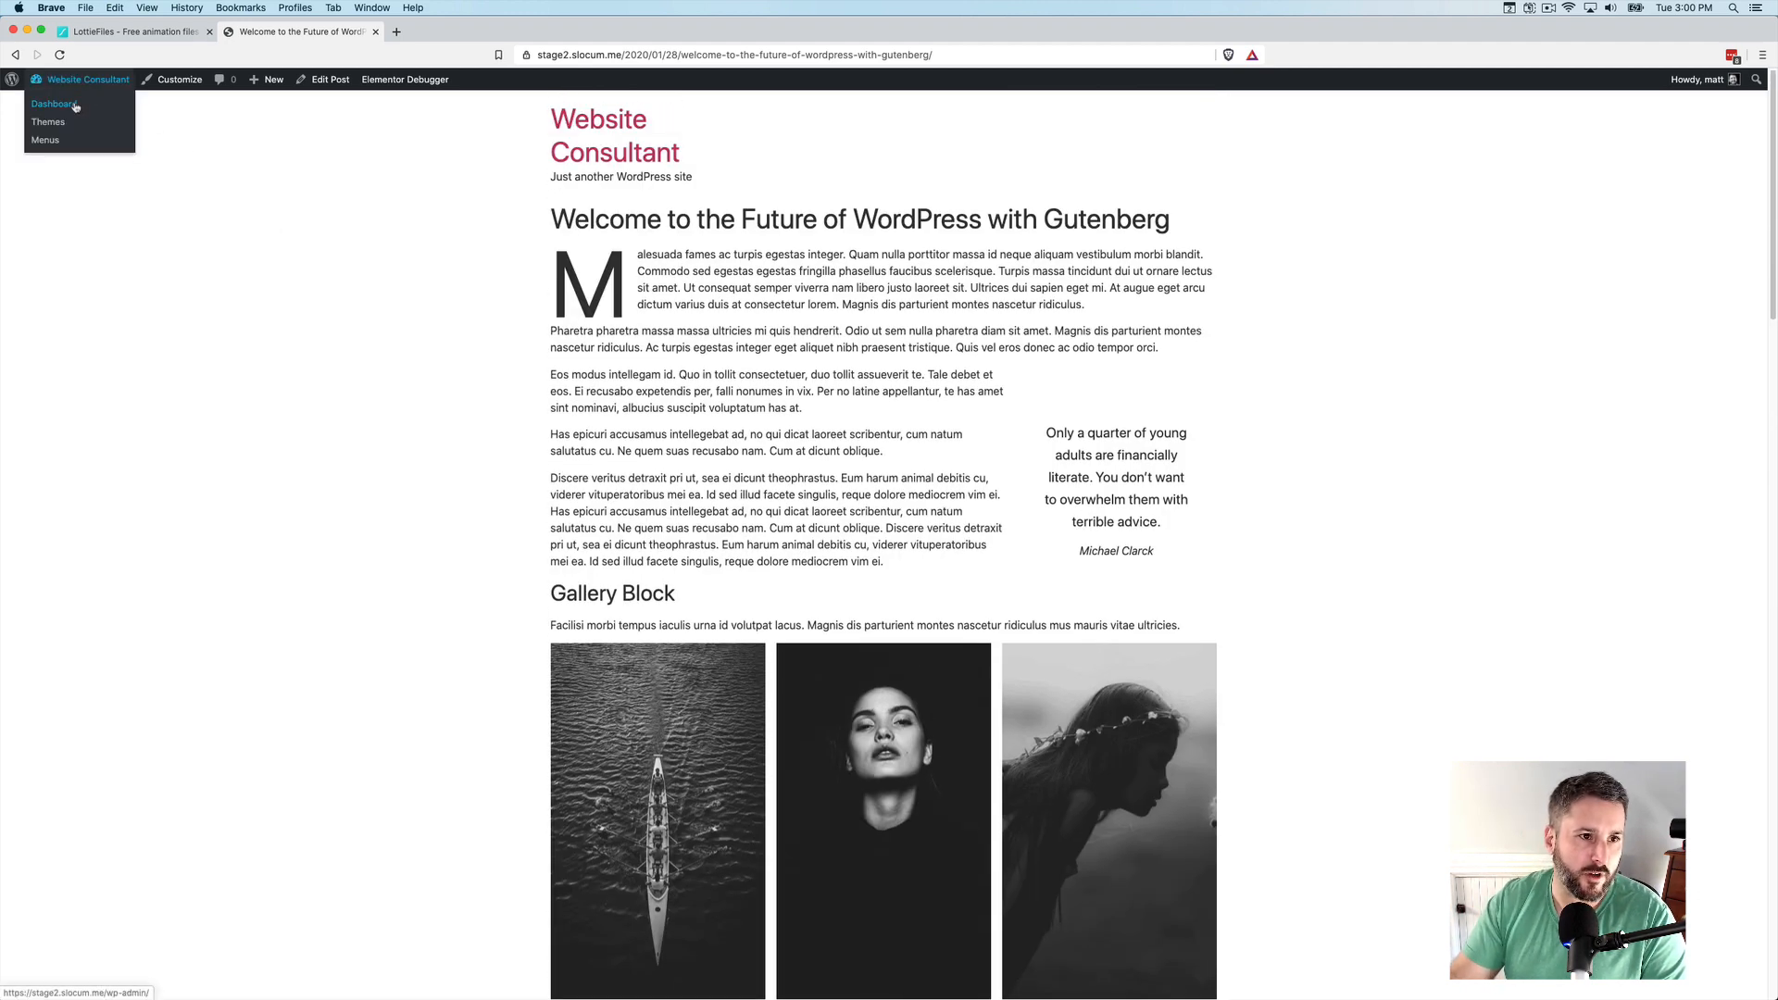
{"action": "left_click", "coordinate": [56, 103]}
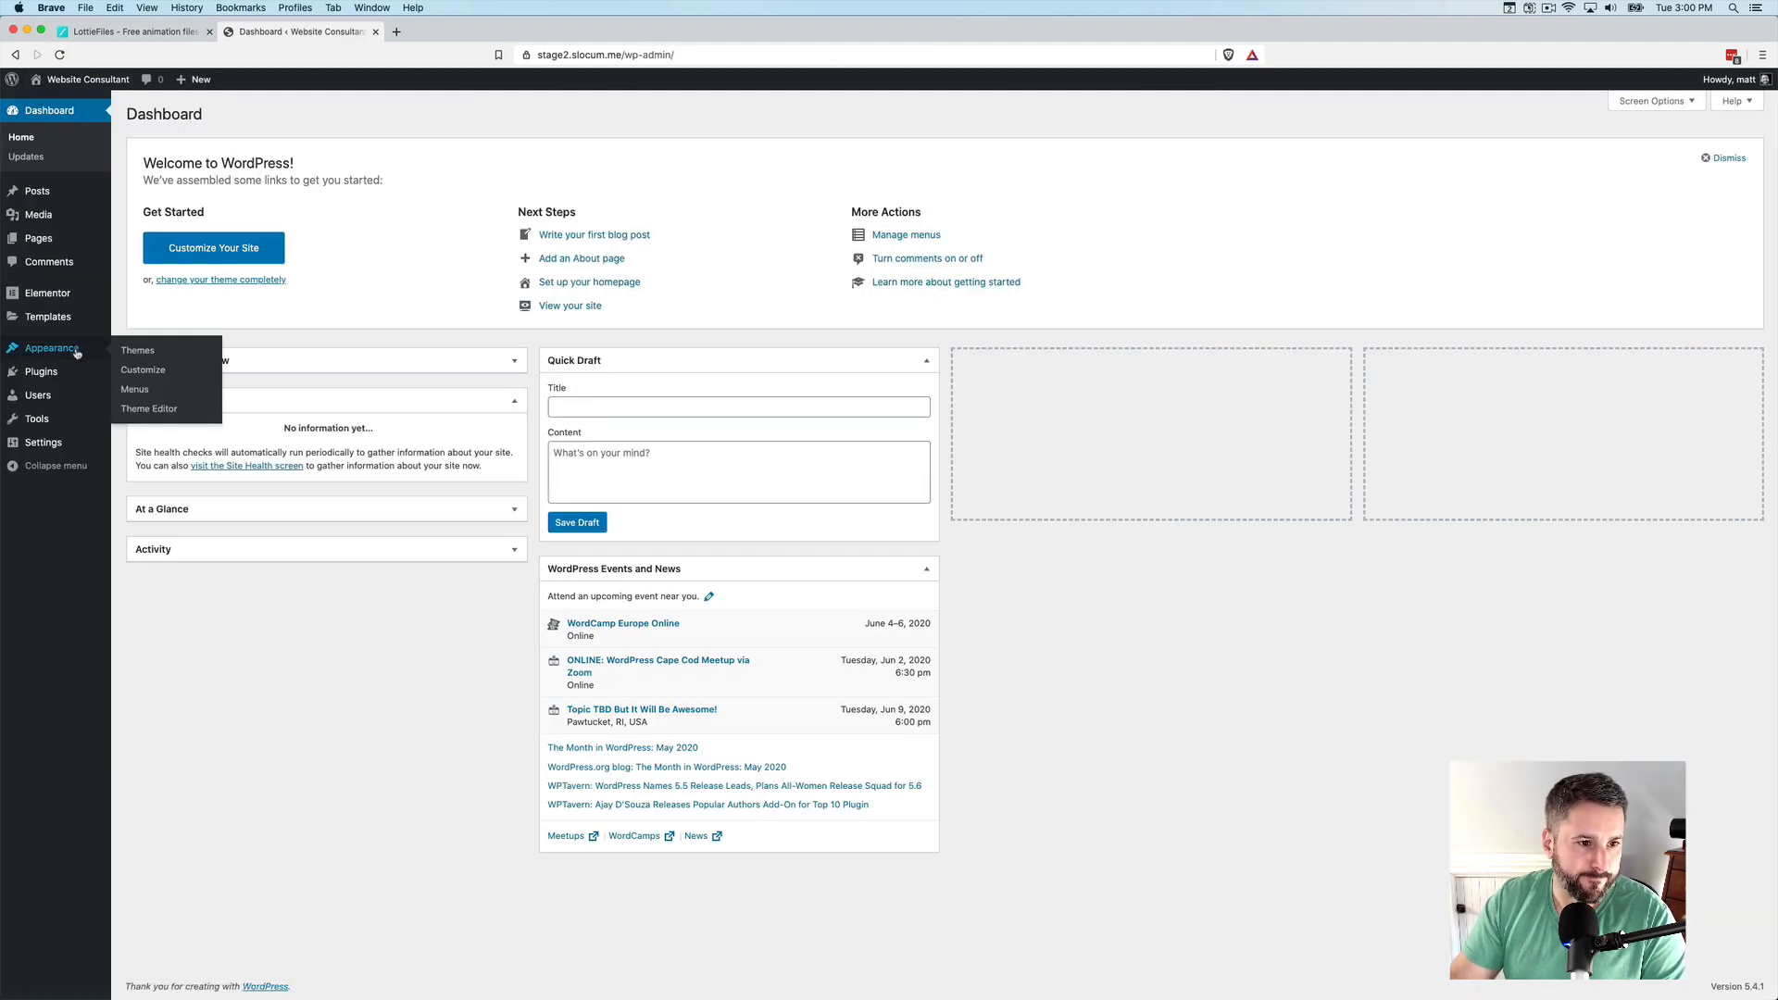
{"action": "mouse_move", "coordinate": [48, 317]}
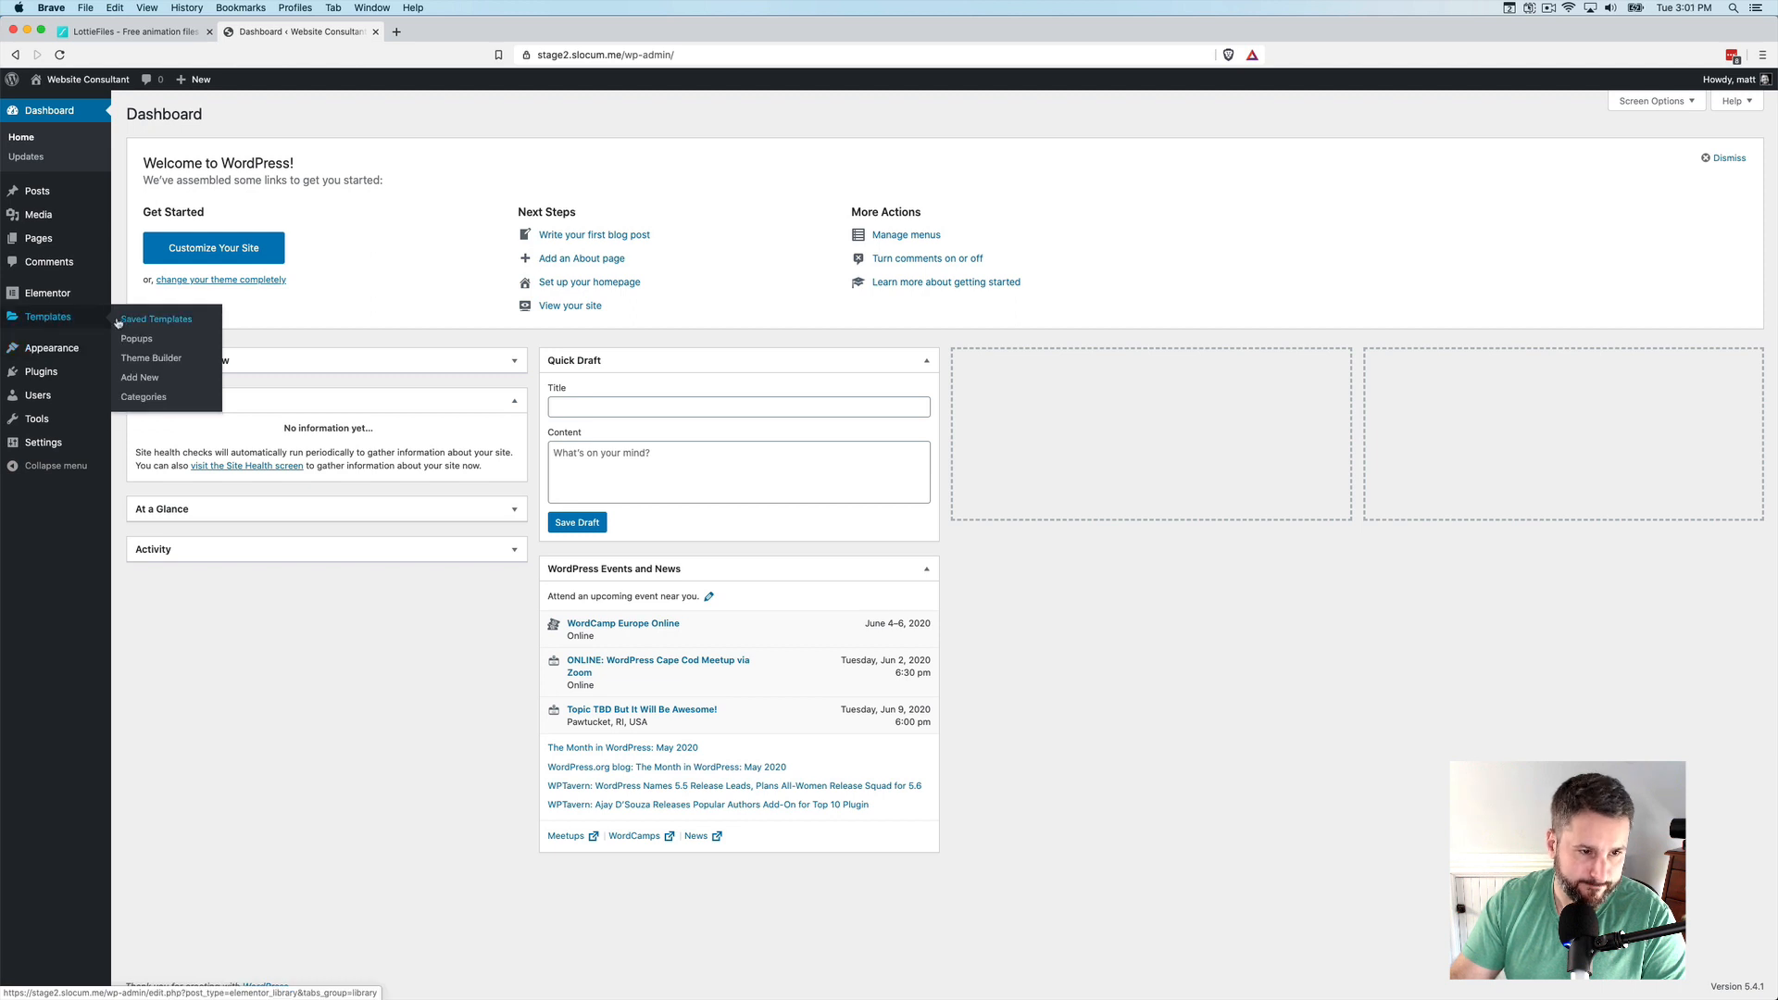
In Theme Builder, create a Single template for Posts named 'Matts Test 2'
{"action": "left_click", "coordinate": [151, 357]}
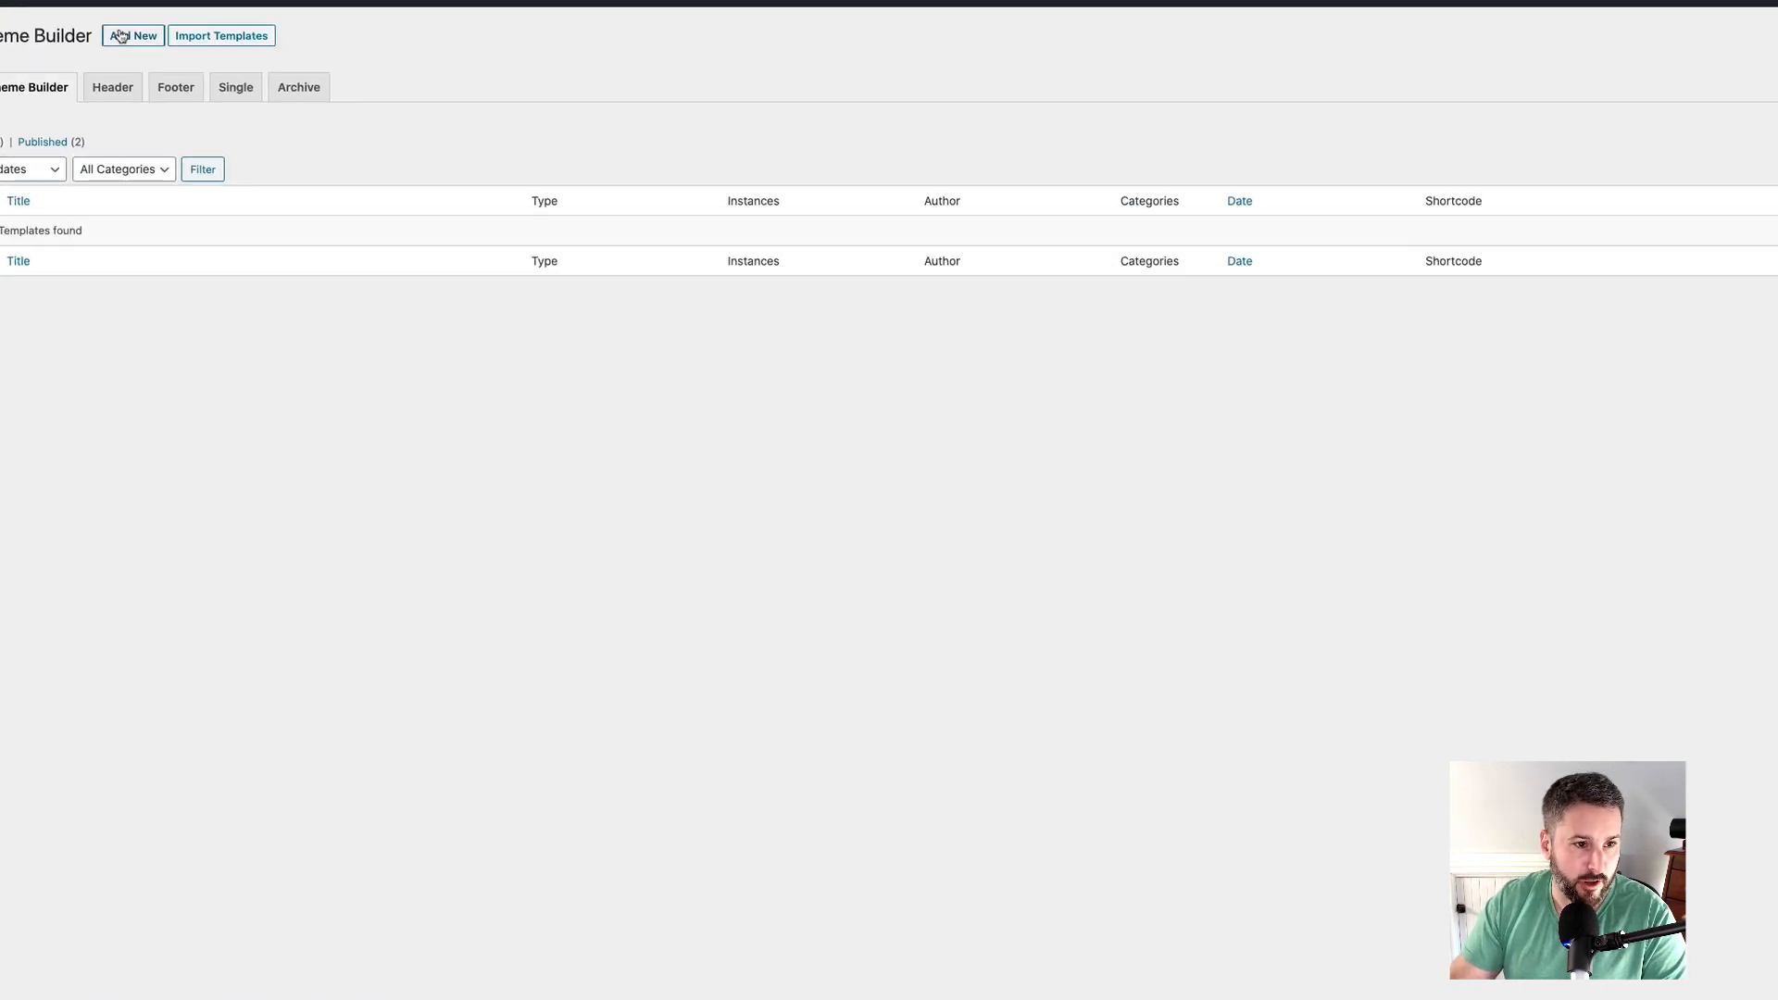
{"action": "left_click", "coordinate": [132, 35]}
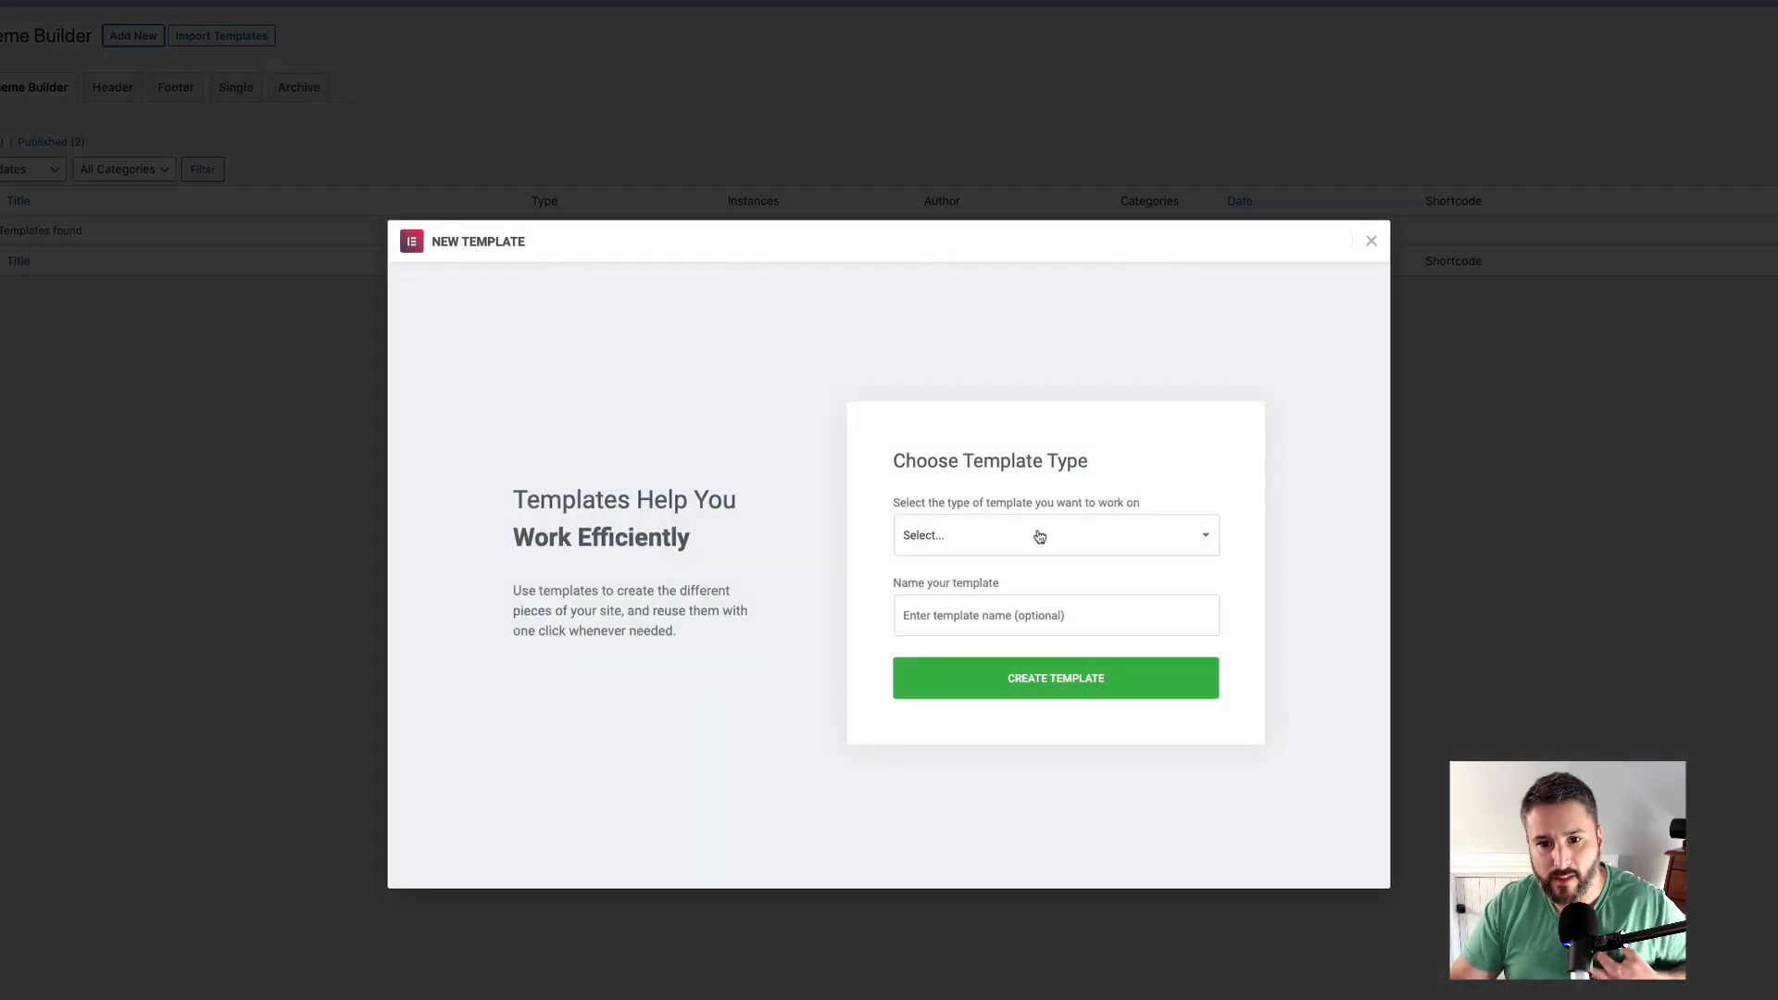
{"action": "left_click", "coordinate": [1039, 535]}
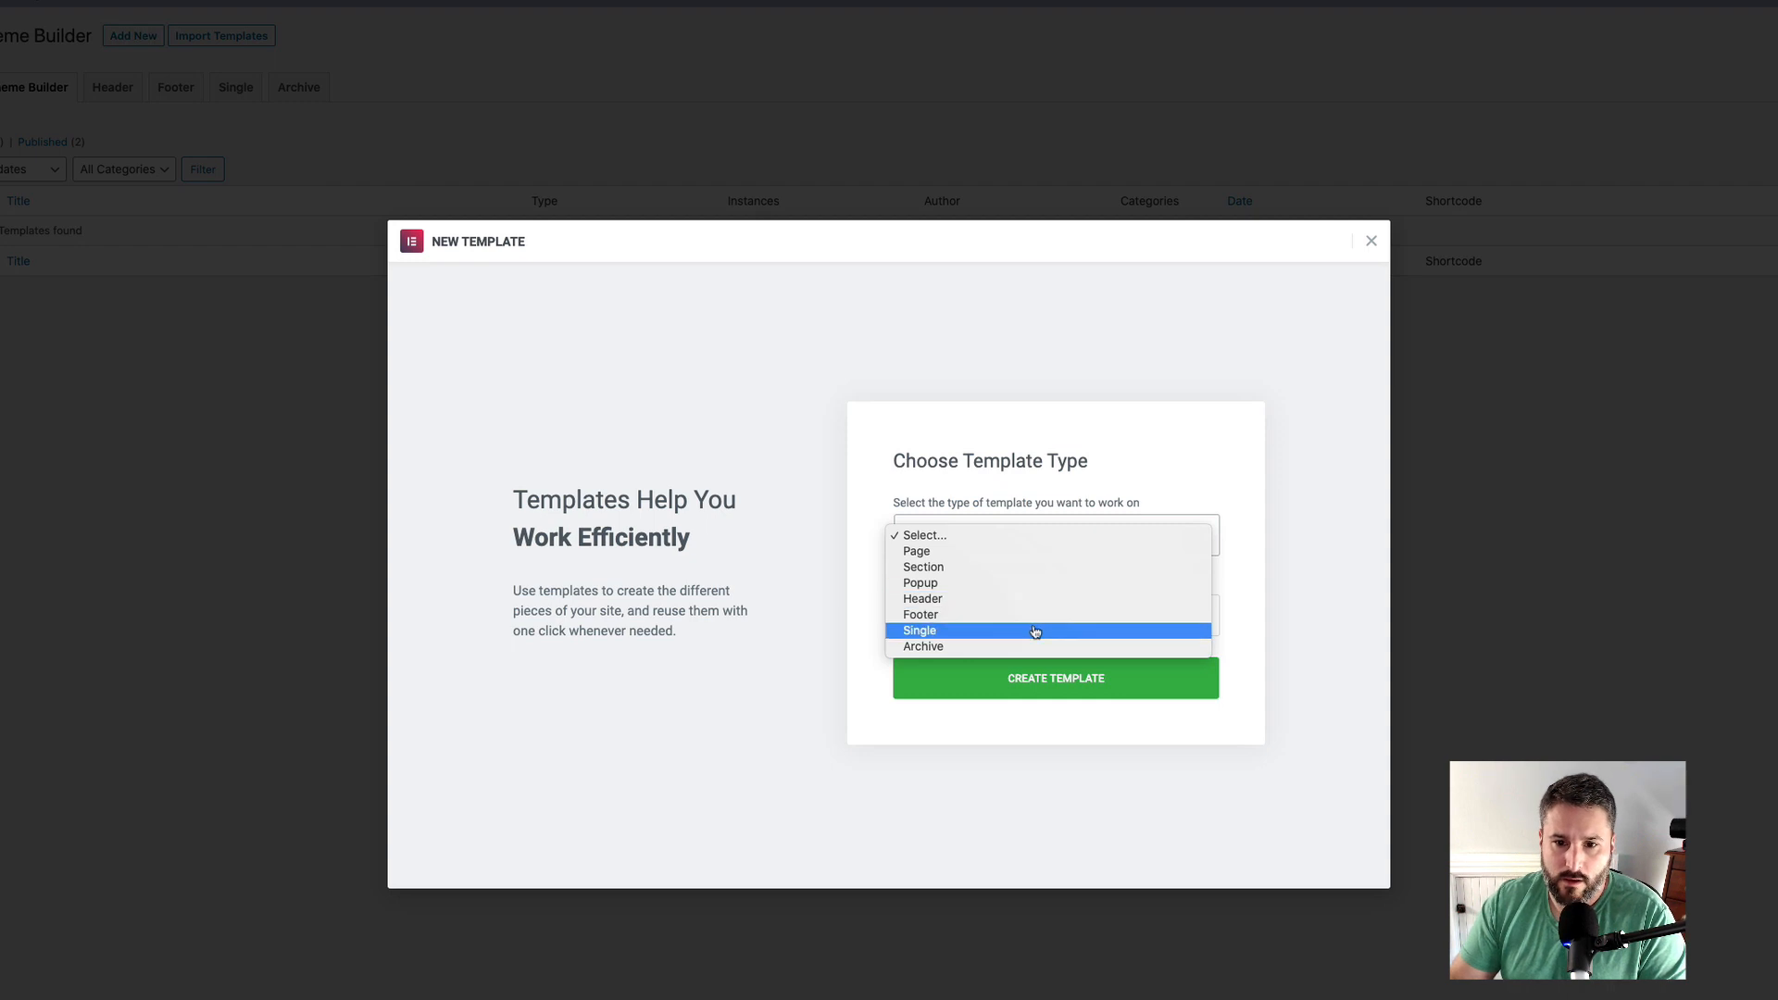
{"action": "left_click", "coordinate": [919, 631]}
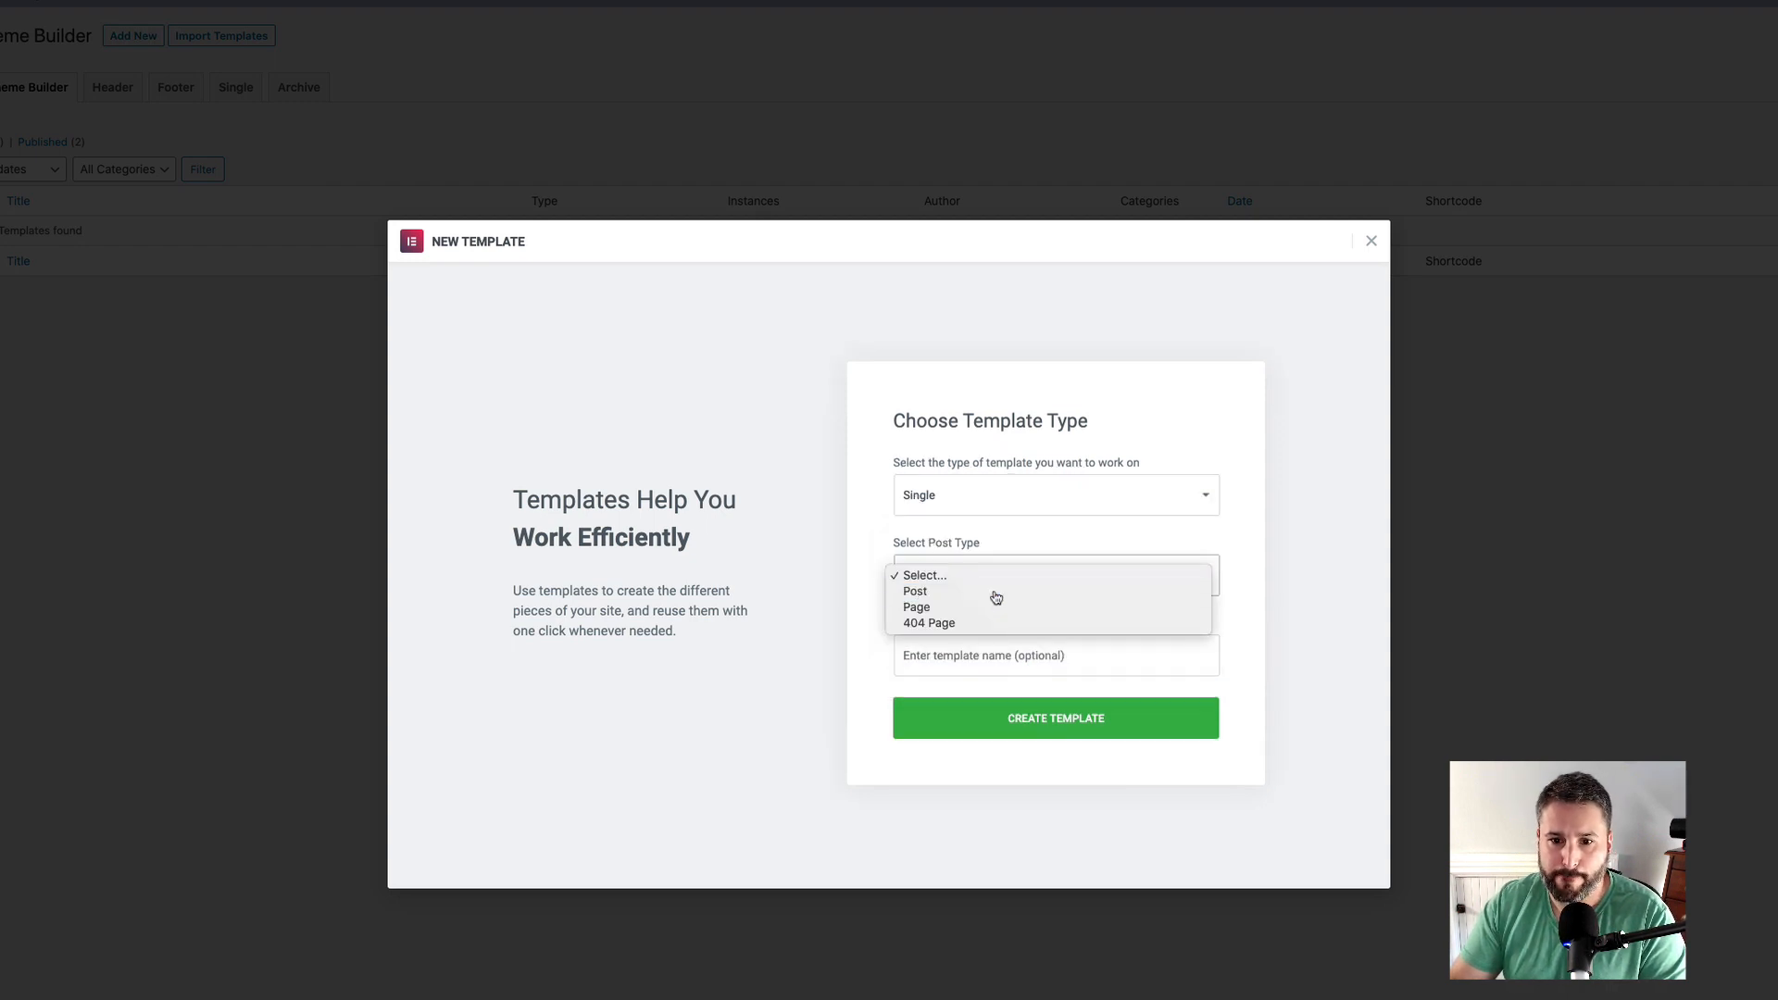
{"action": "left_click", "coordinate": [914, 591]}
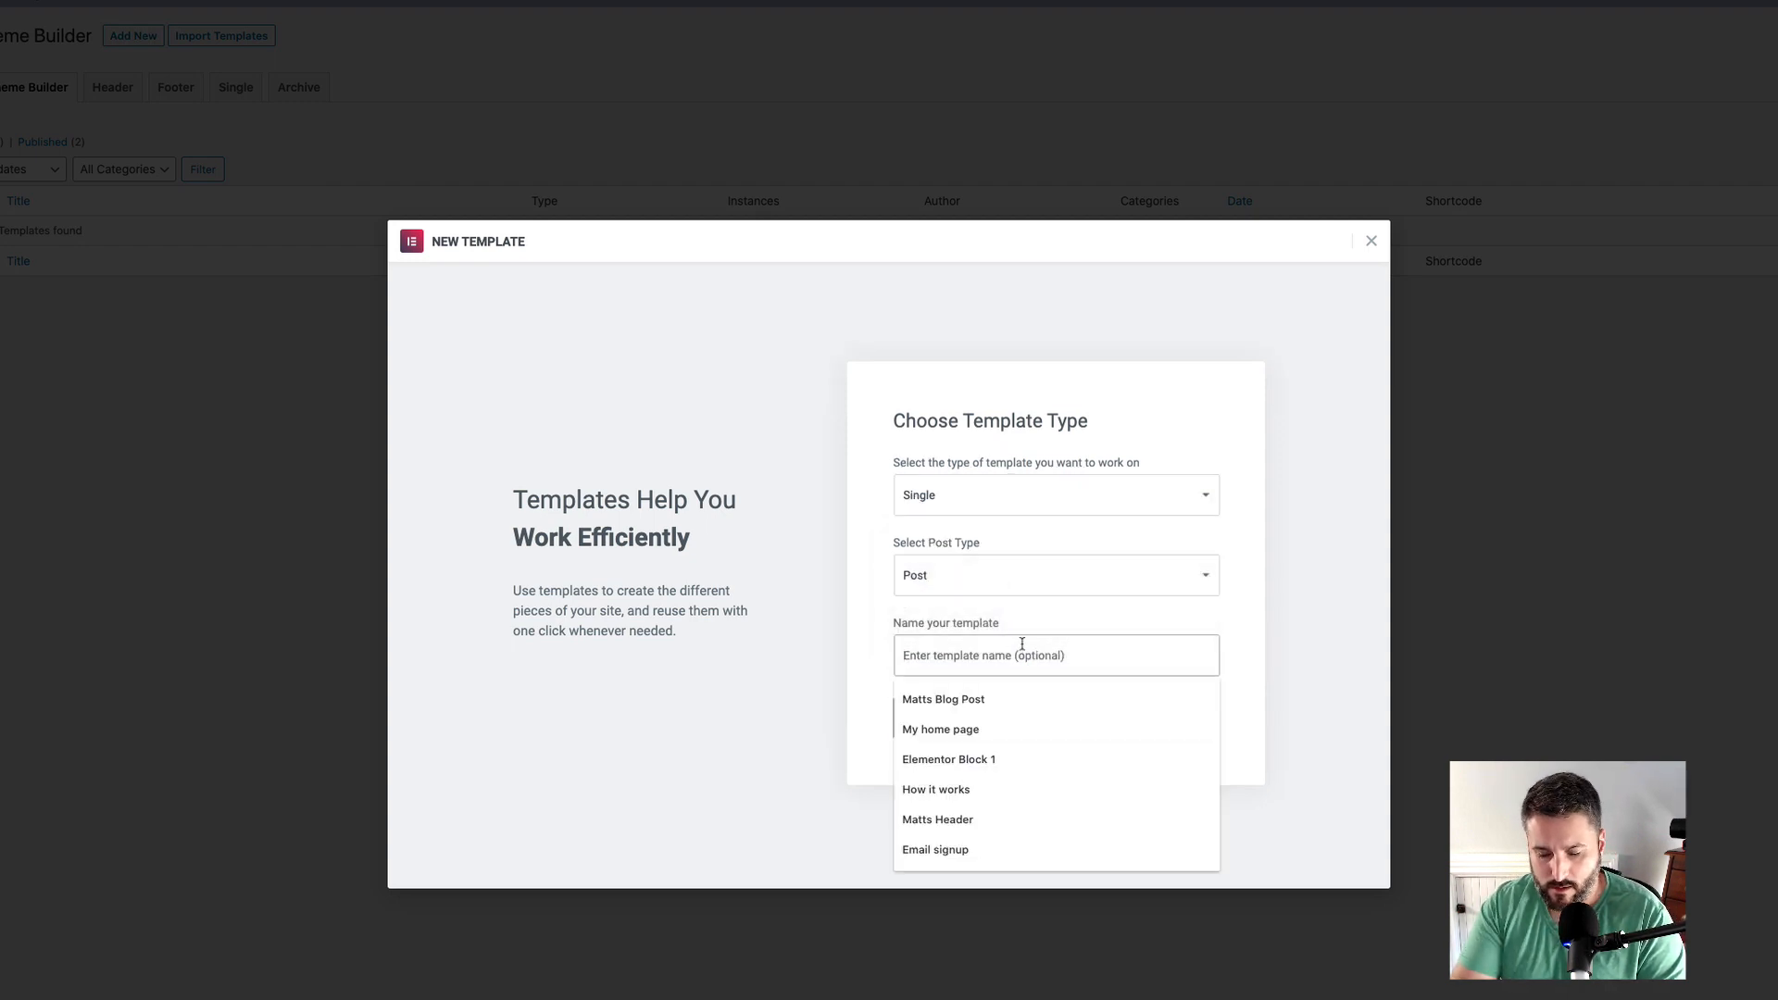
{"action": "type", "text": "Matts Test 2"}
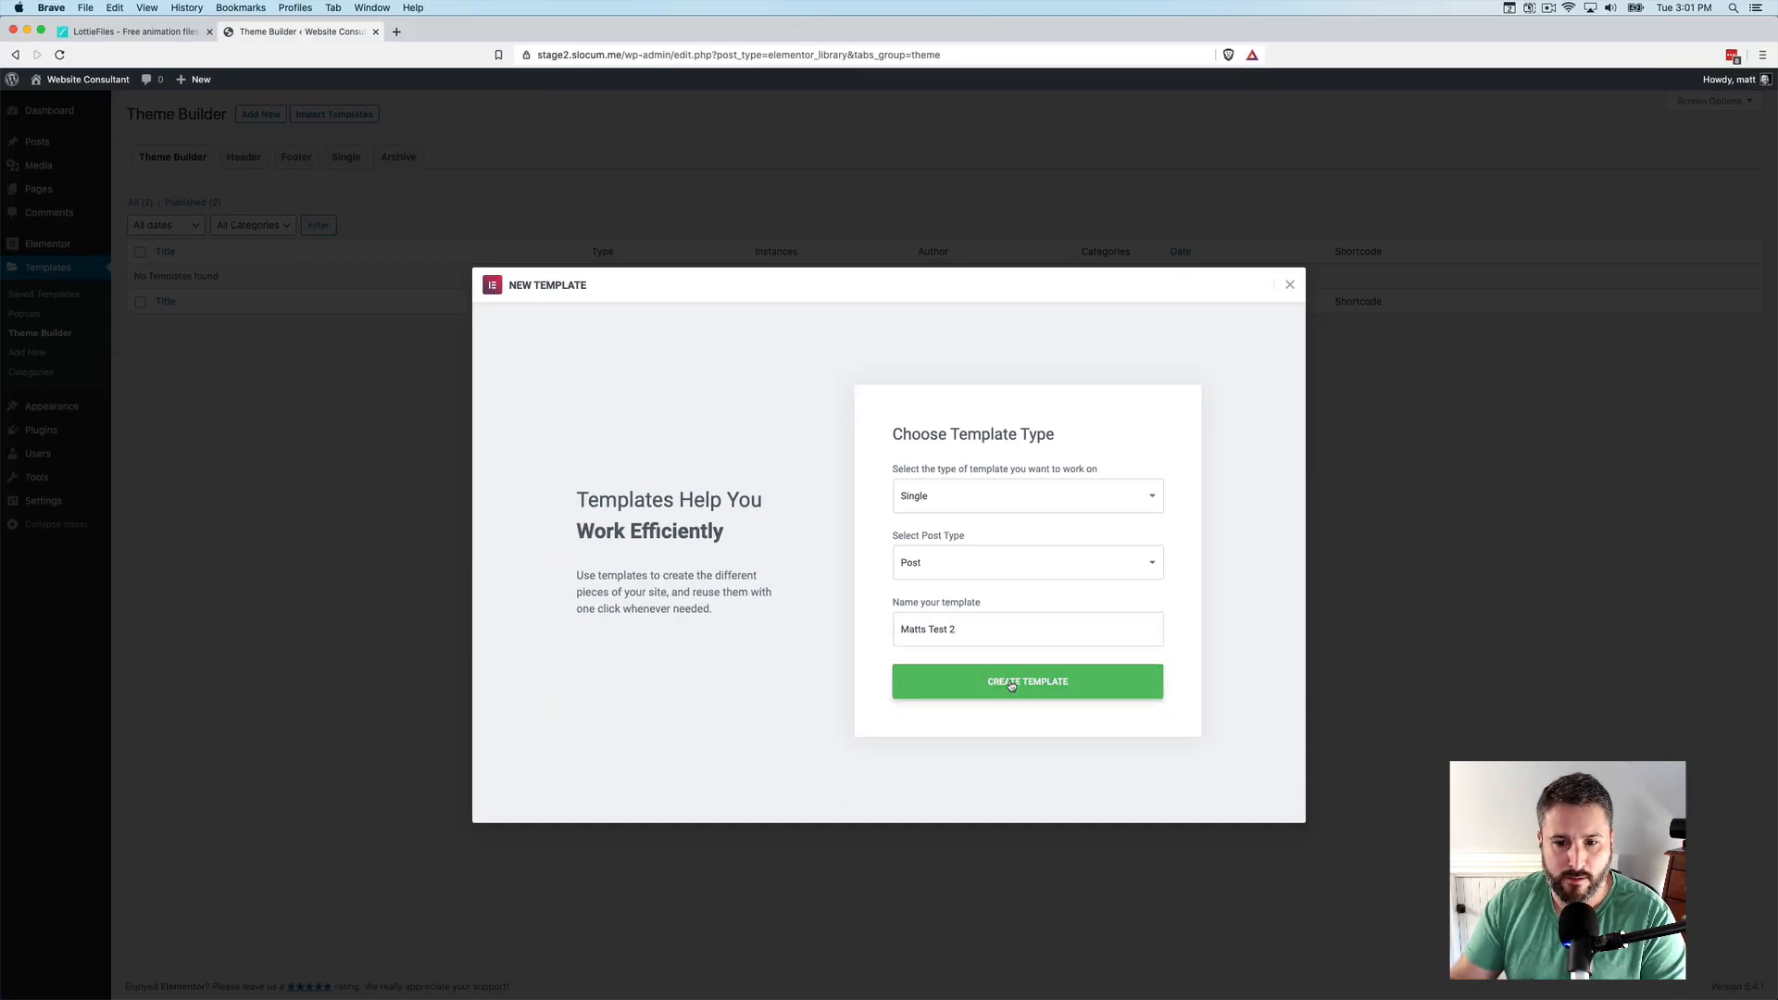
{"action": "left_click", "coordinate": [1027, 681]}
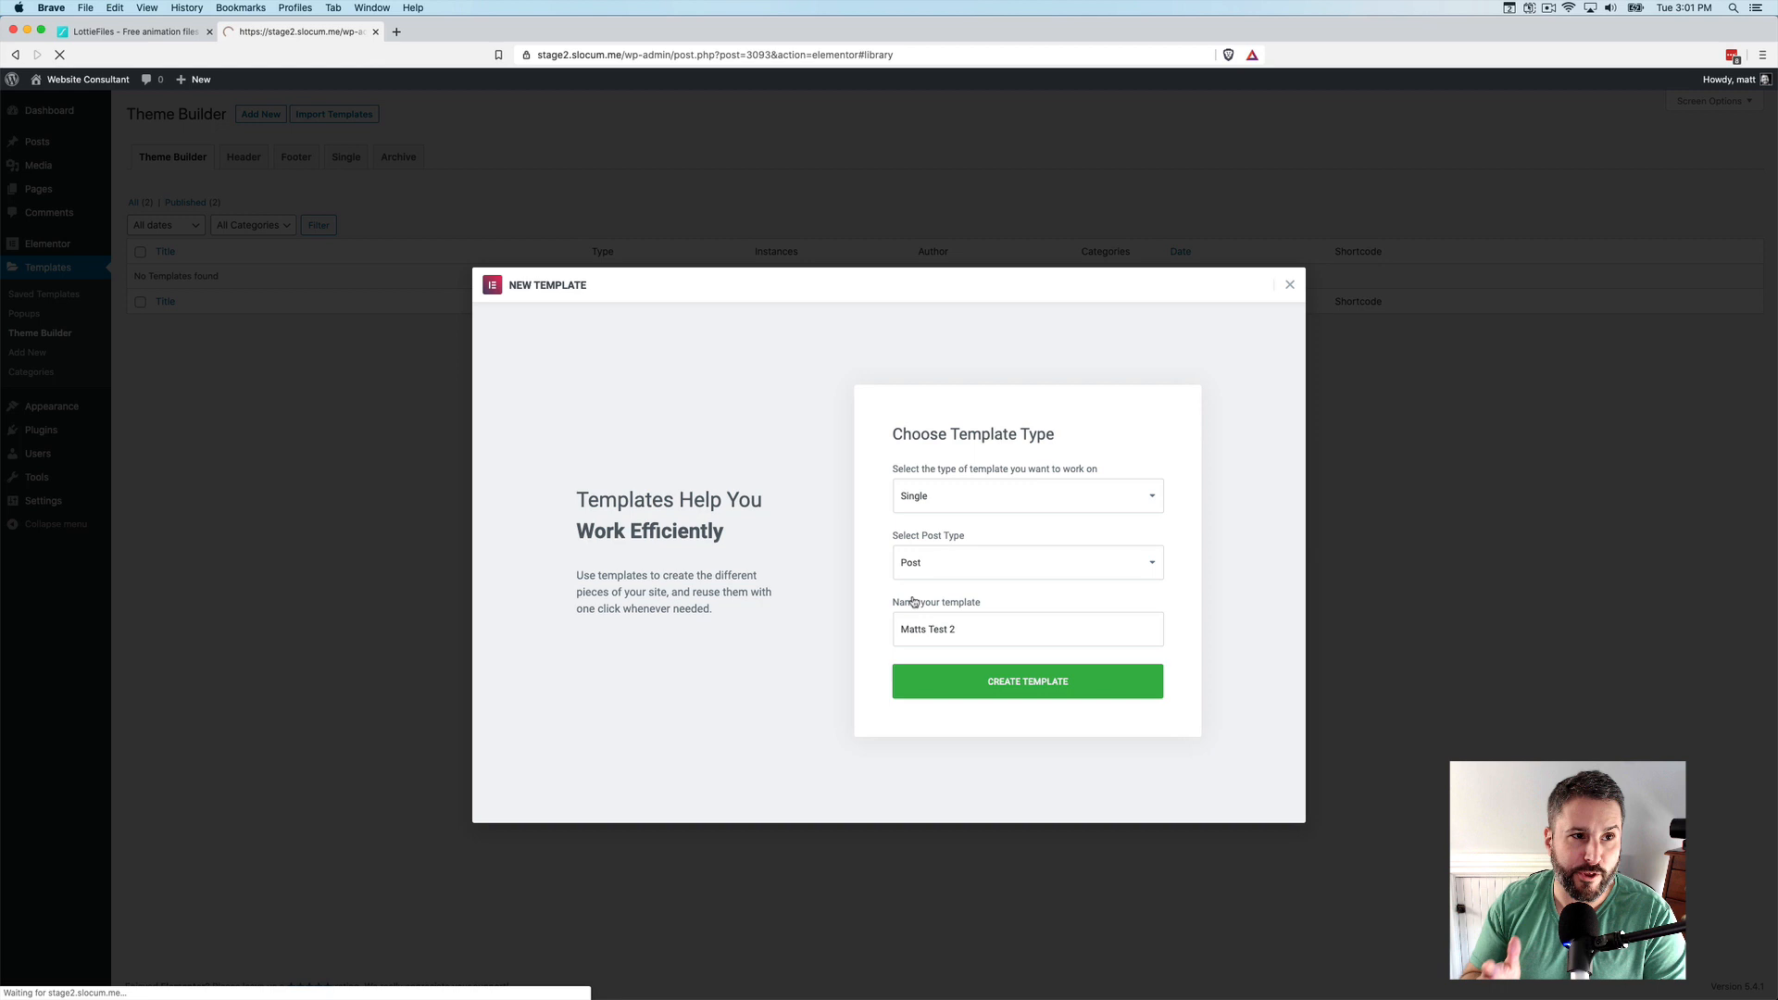
Preview and insert the blog-post block from the Elementor Library, then scroll through it
{"action": "left_click", "coordinate": [1027, 681]}
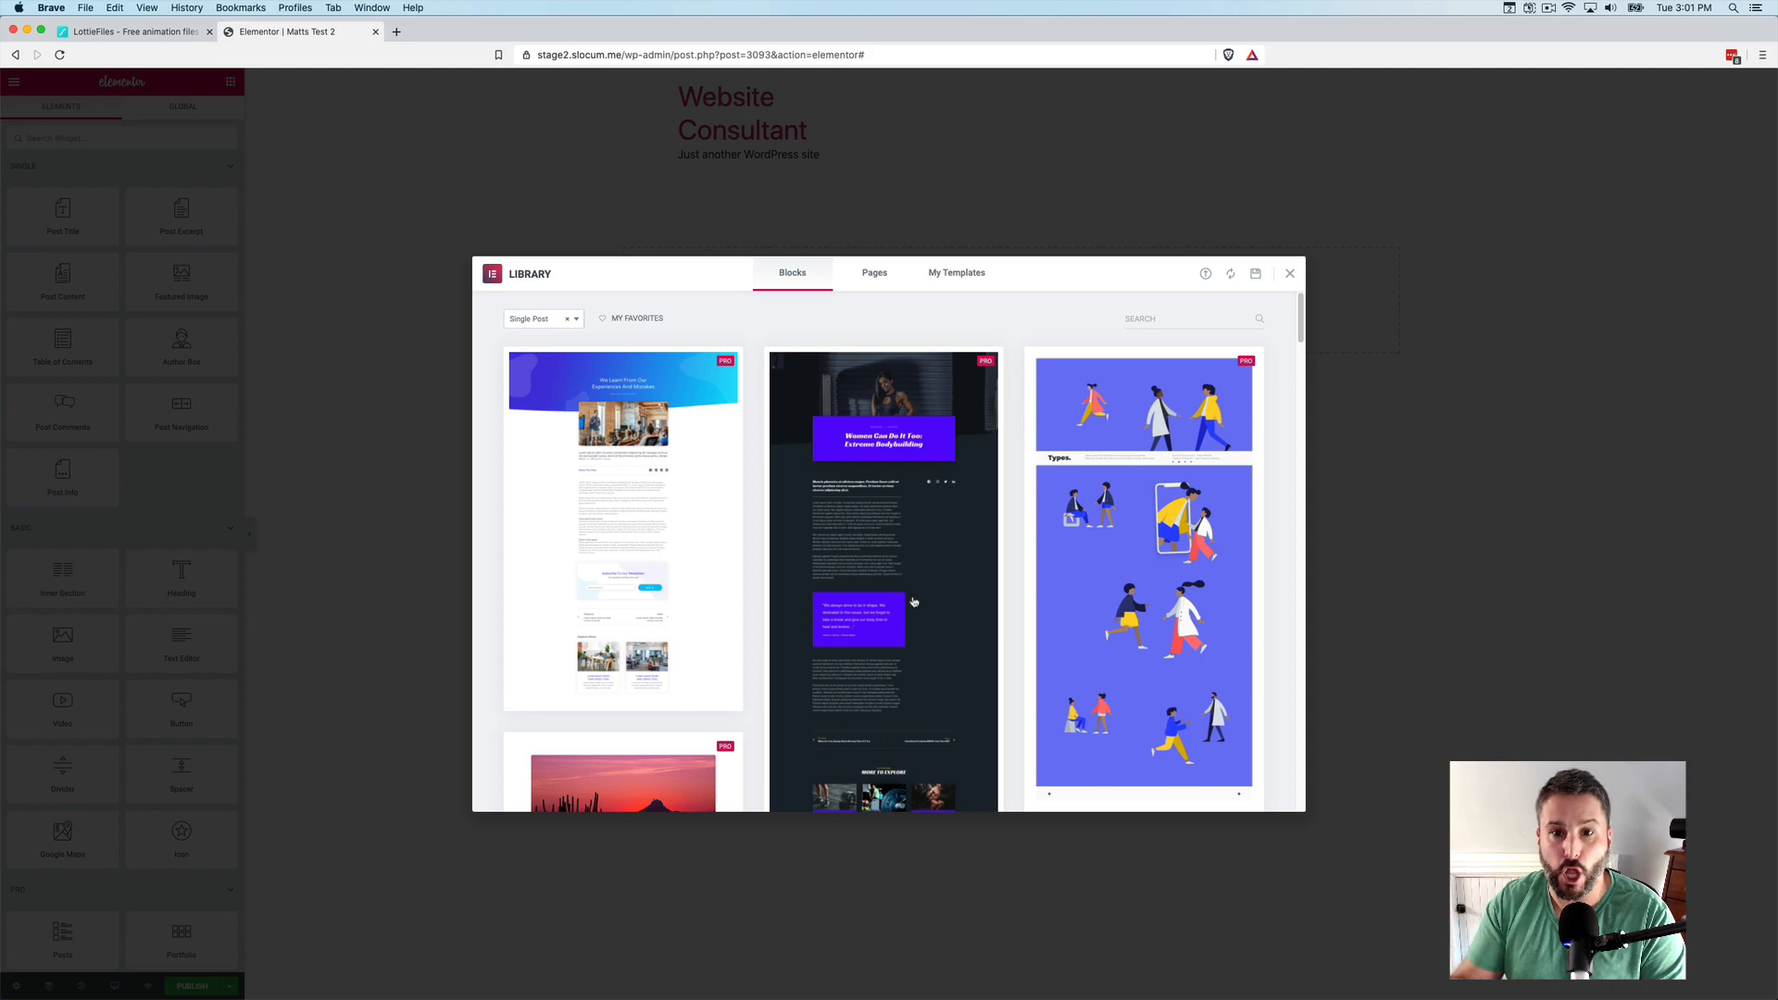
{"action": "scroll", "scroll_direction": "down", "scroll_amount": 3}
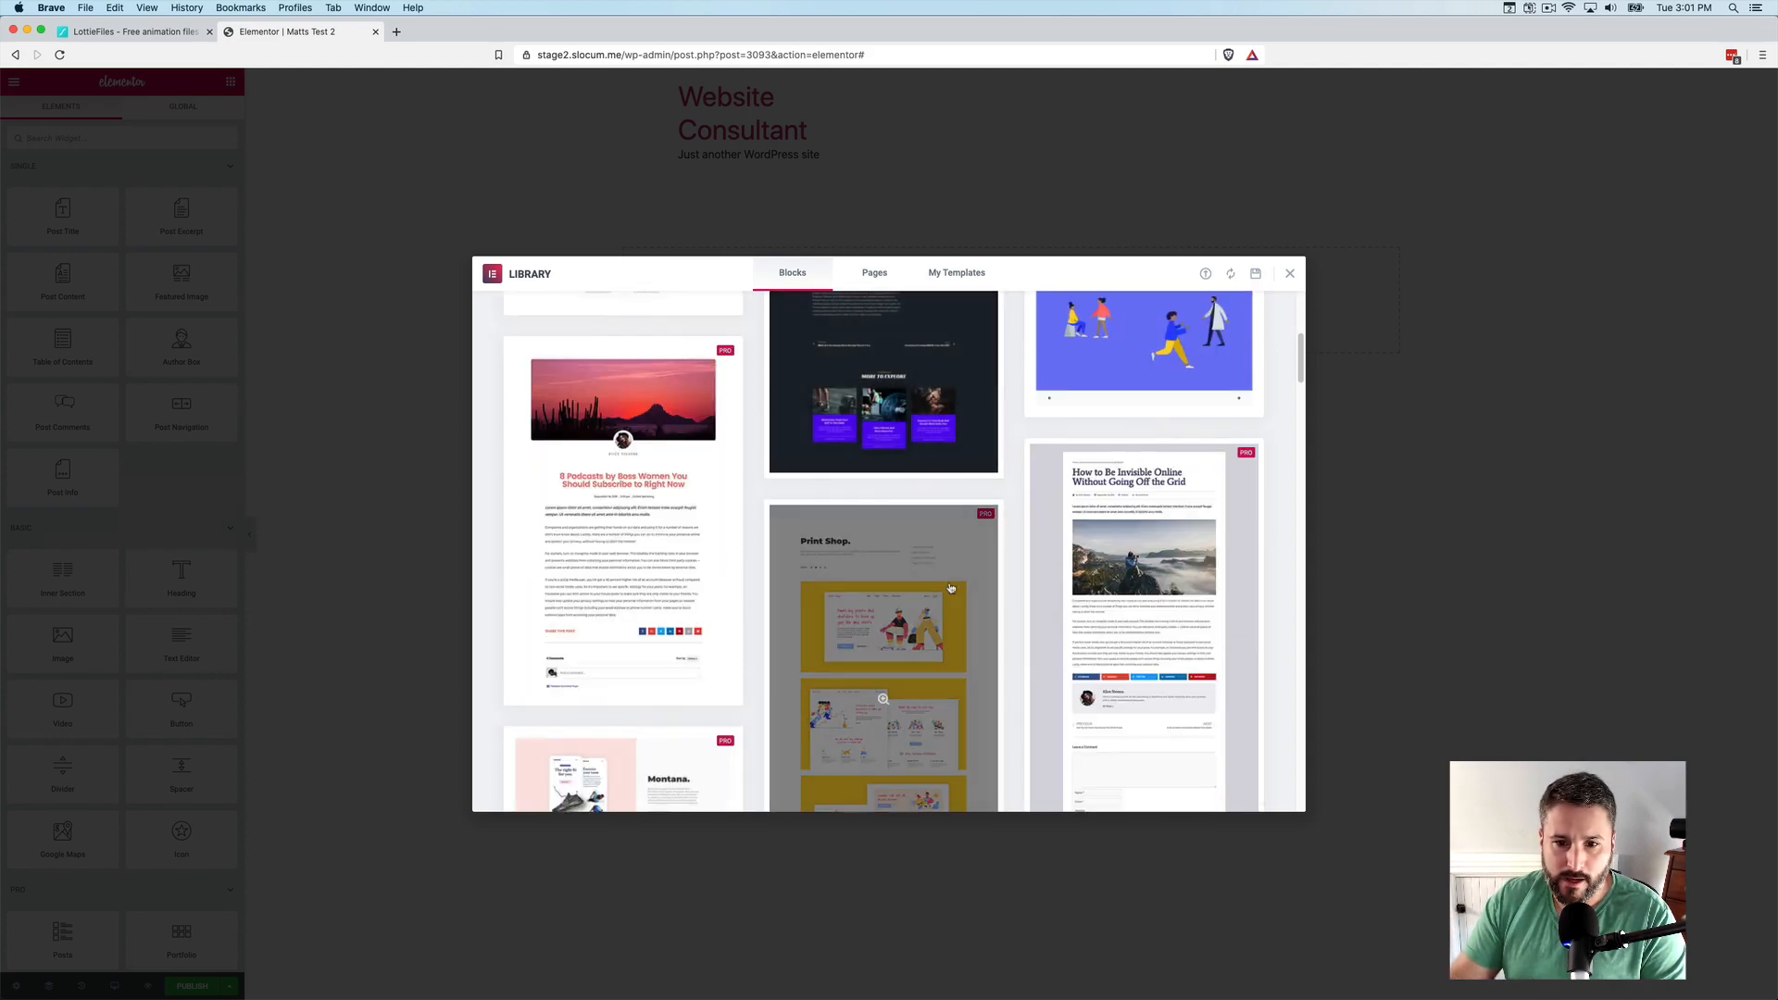
{"action": "scroll", "scroll_direction": "down", "scroll_amount": 3}
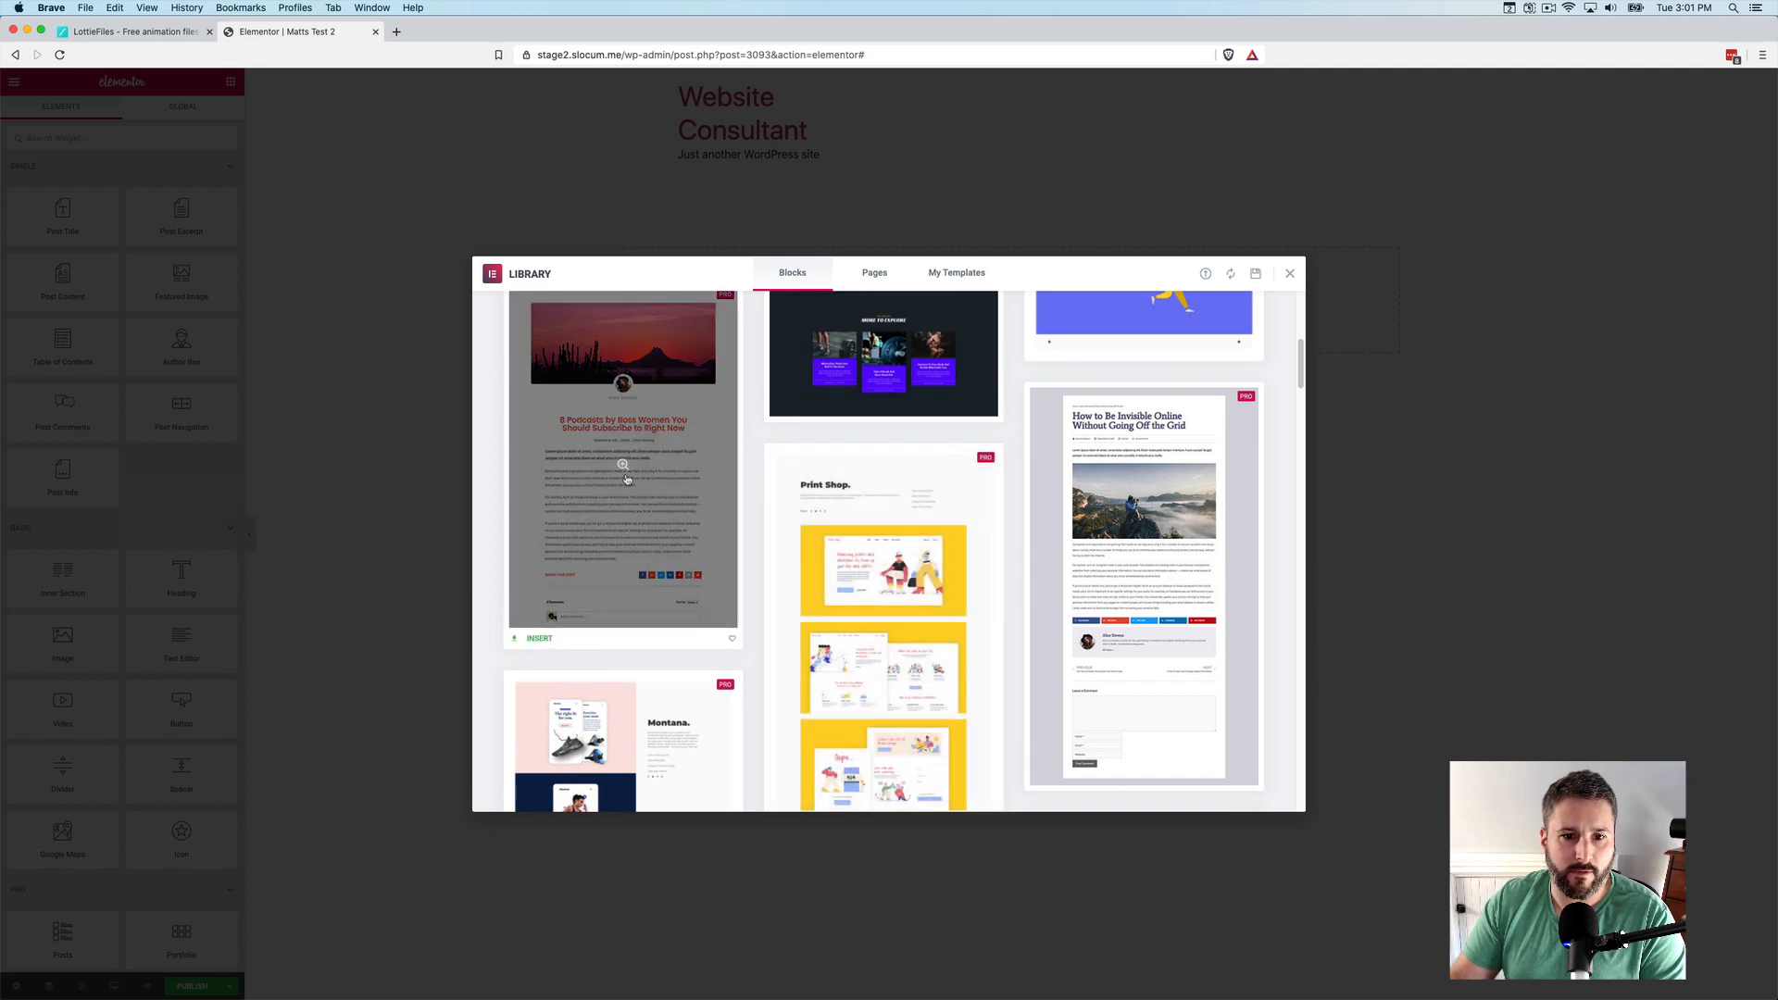
{"action": "left_click", "coordinate": [622, 465]}
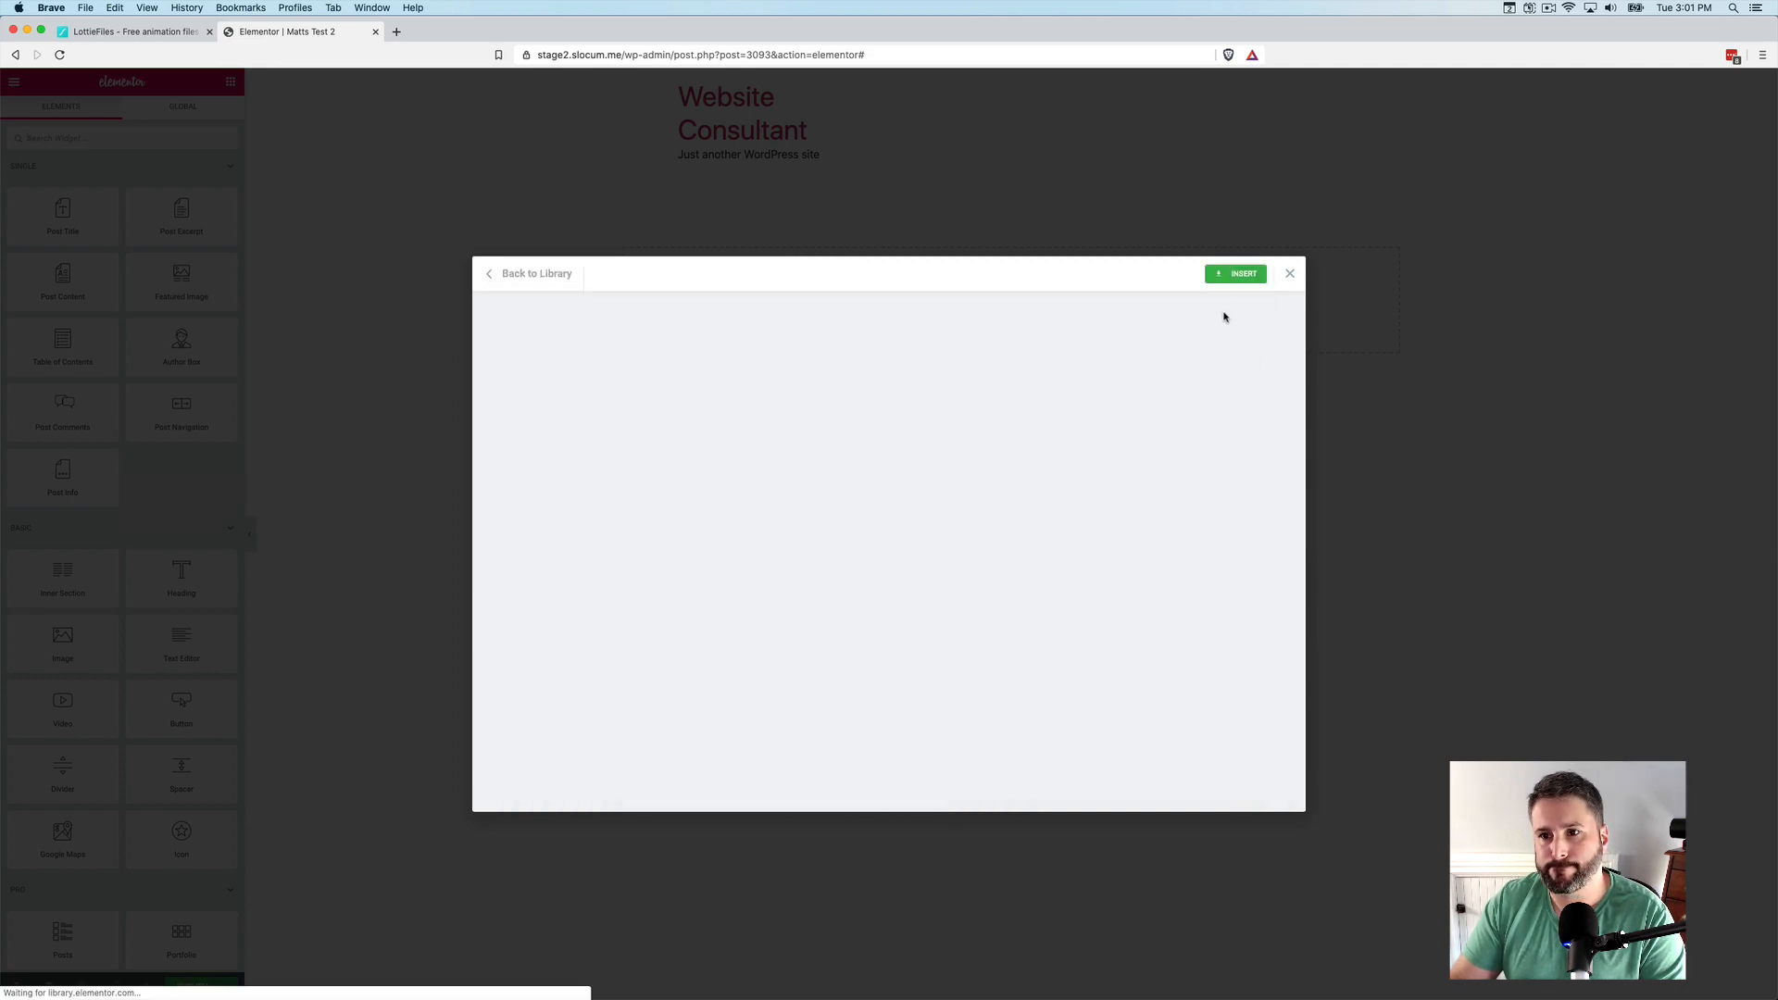
{"action": "left_click", "coordinate": [1234, 273]}
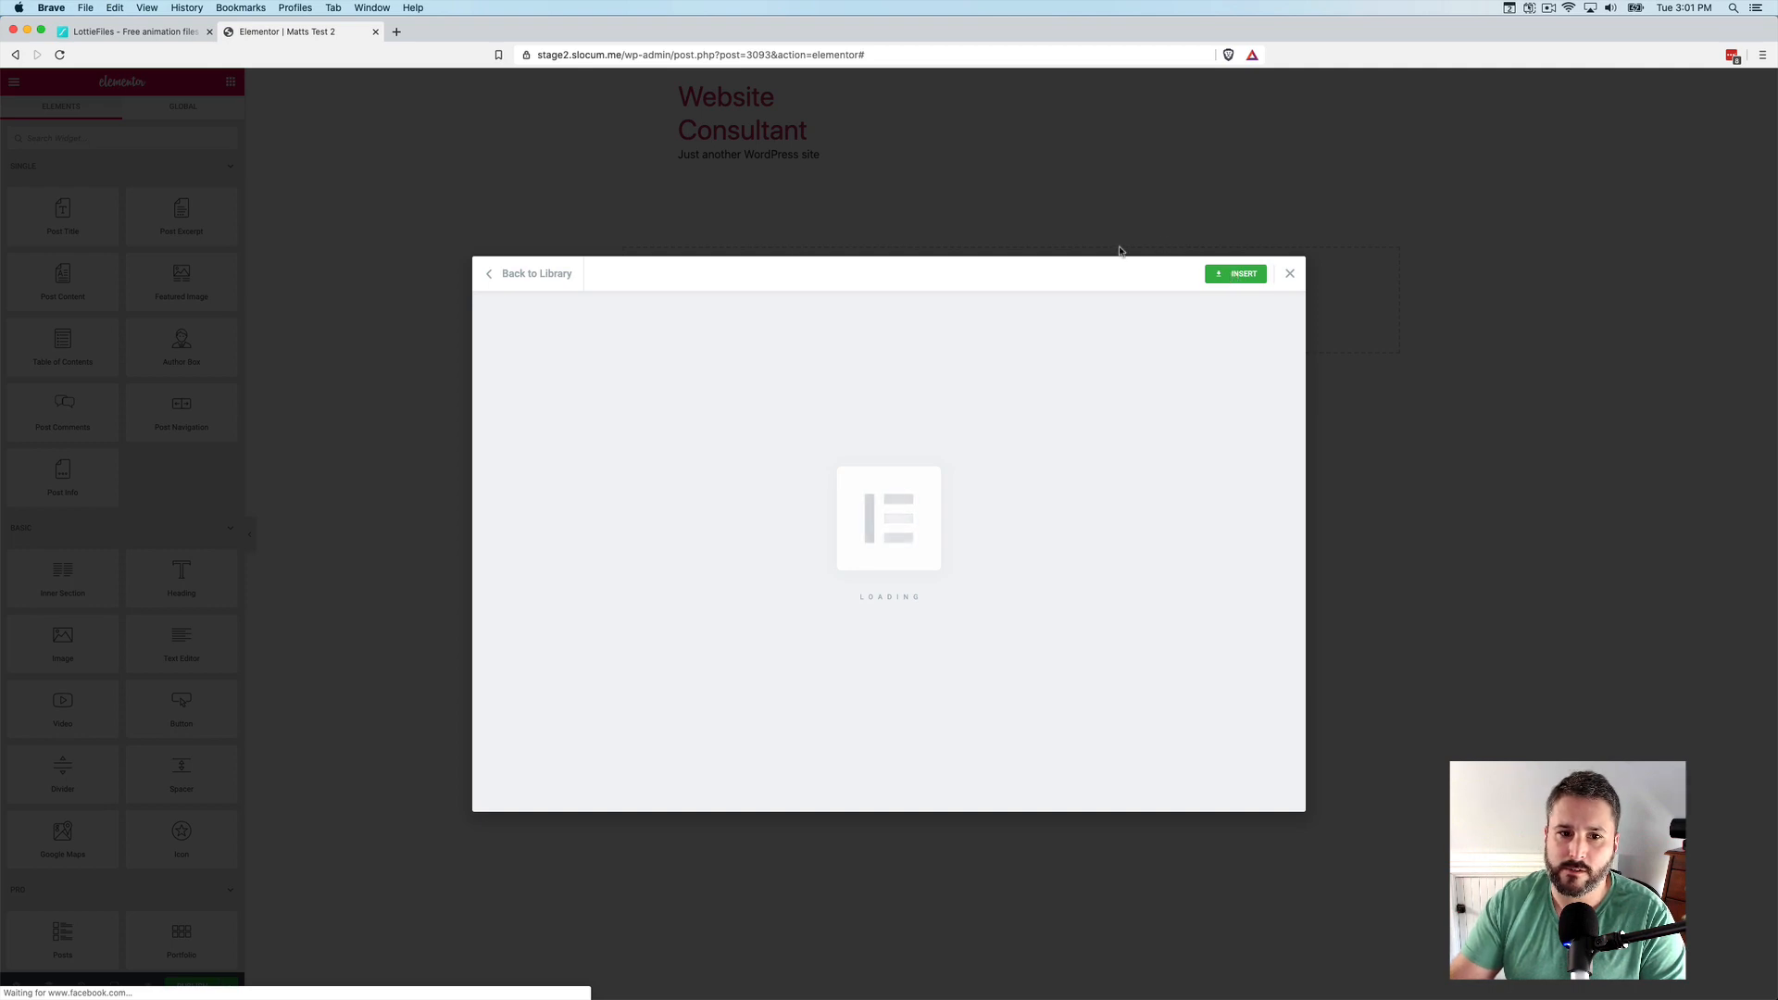
{"action": "left_click", "coordinate": [1235, 273]}
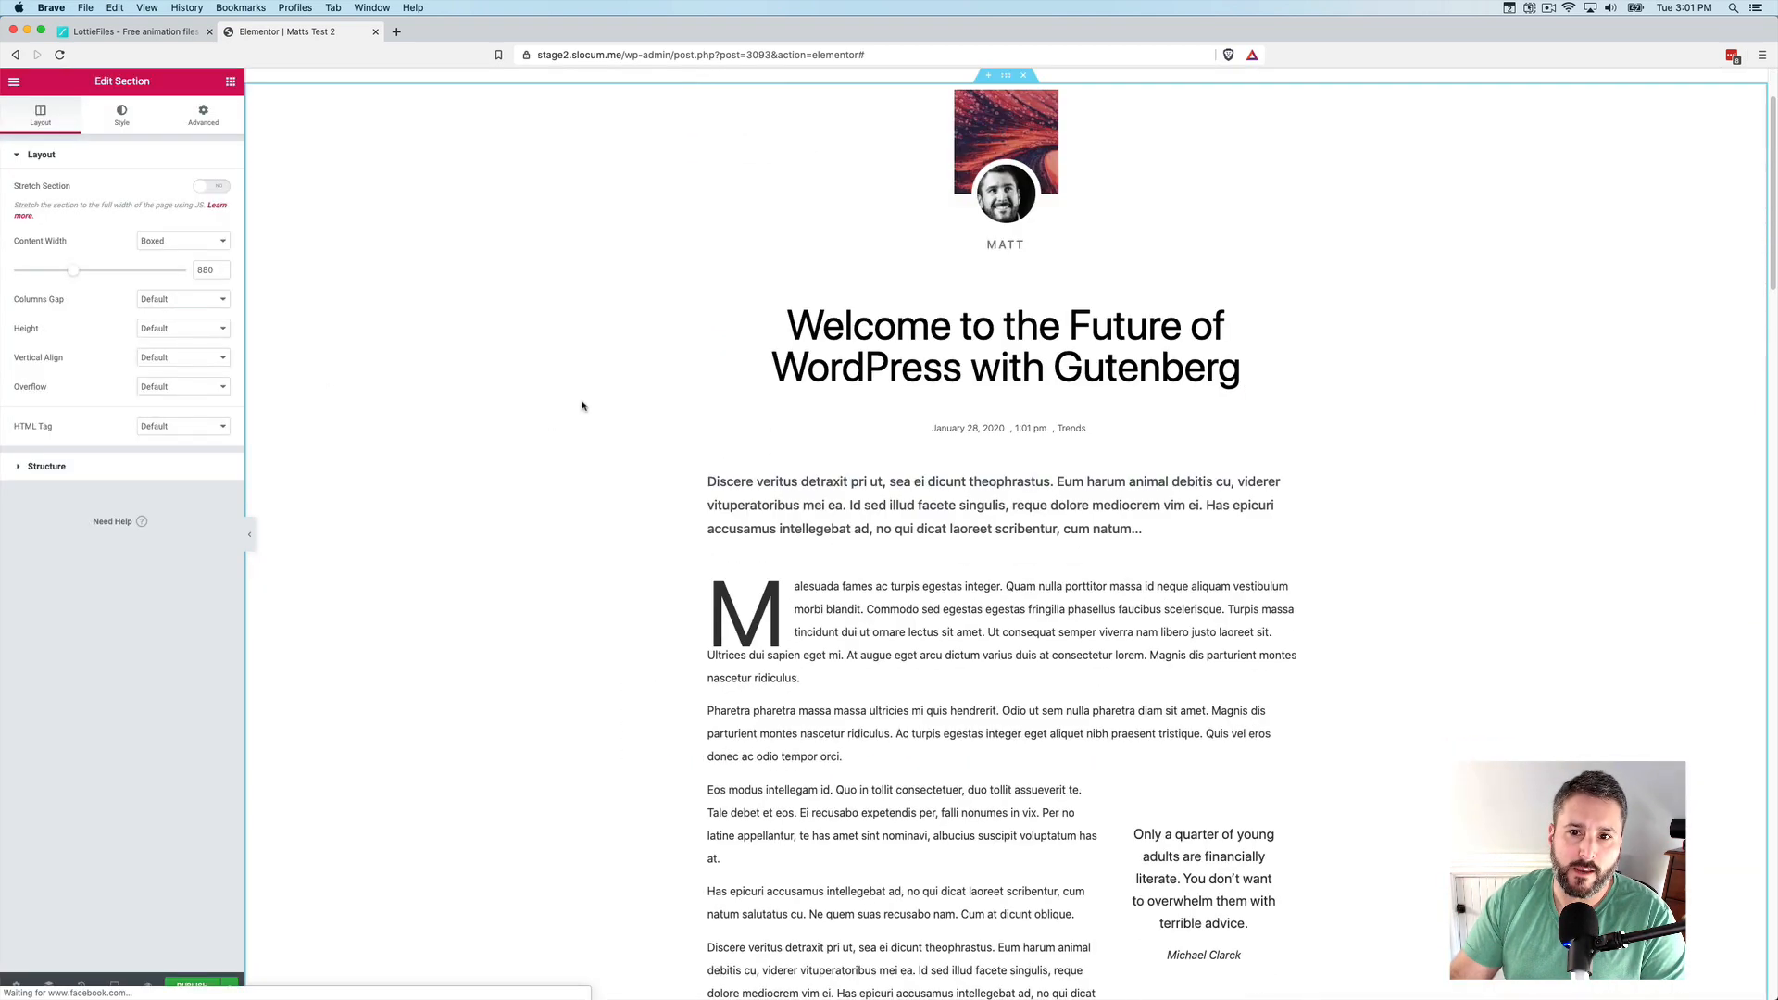
{"action": "scroll", "scroll_direction": "down", "scroll_amount": 3}
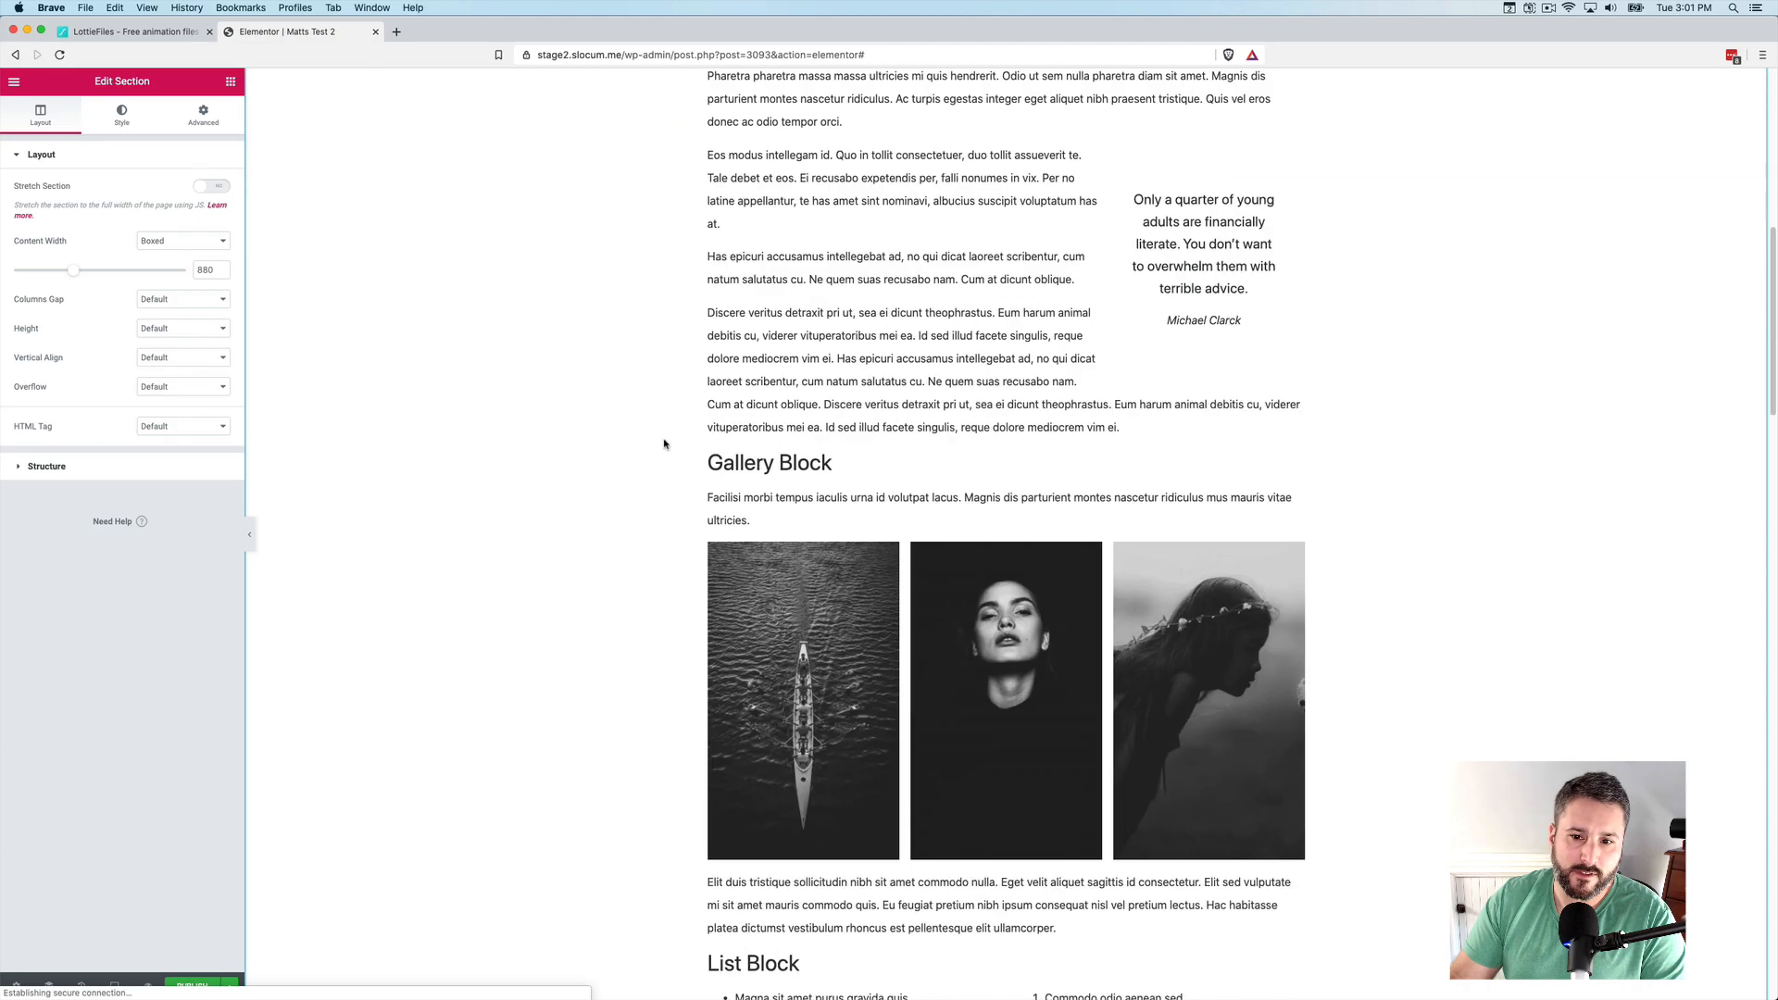
{"action": "scroll", "scroll_direction": "down", "scroll_amount": 3}
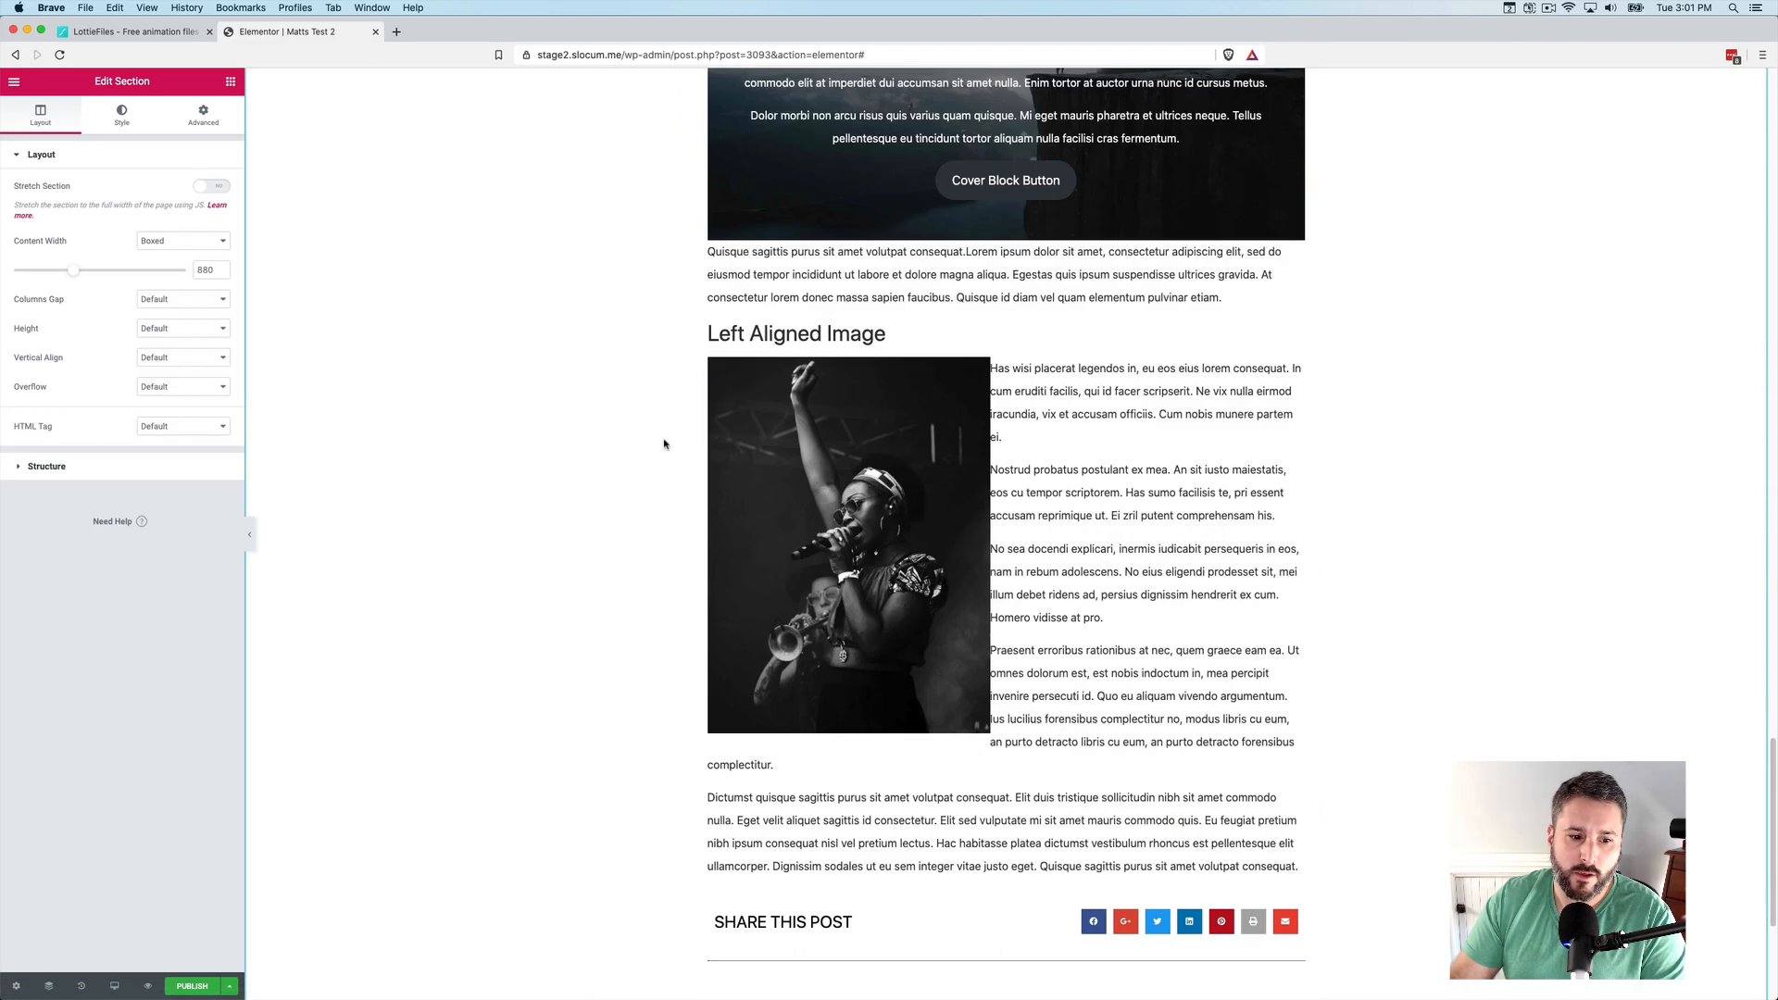
{"action": "scroll", "scroll_direction": "down", "scroll_amount": 3}
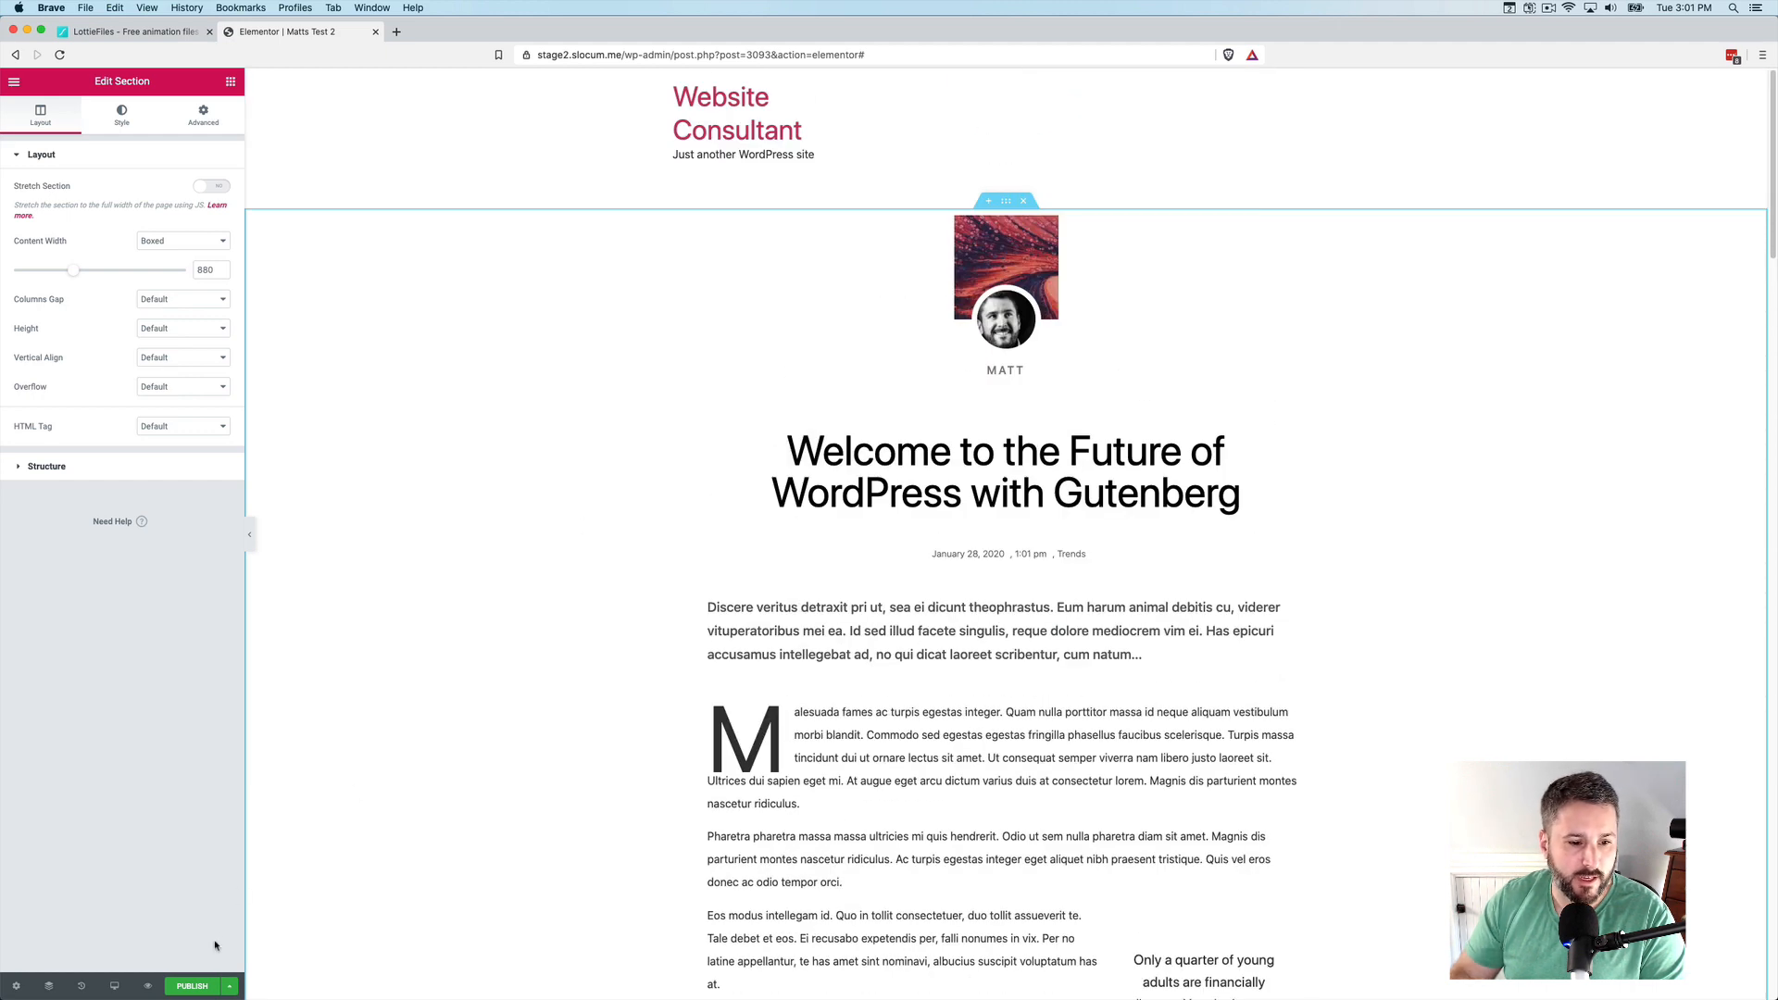
Publish Matts Test 2 with the display condition Include > Posts > All
{"action": "left_click", "coordinate": [195, 985]}
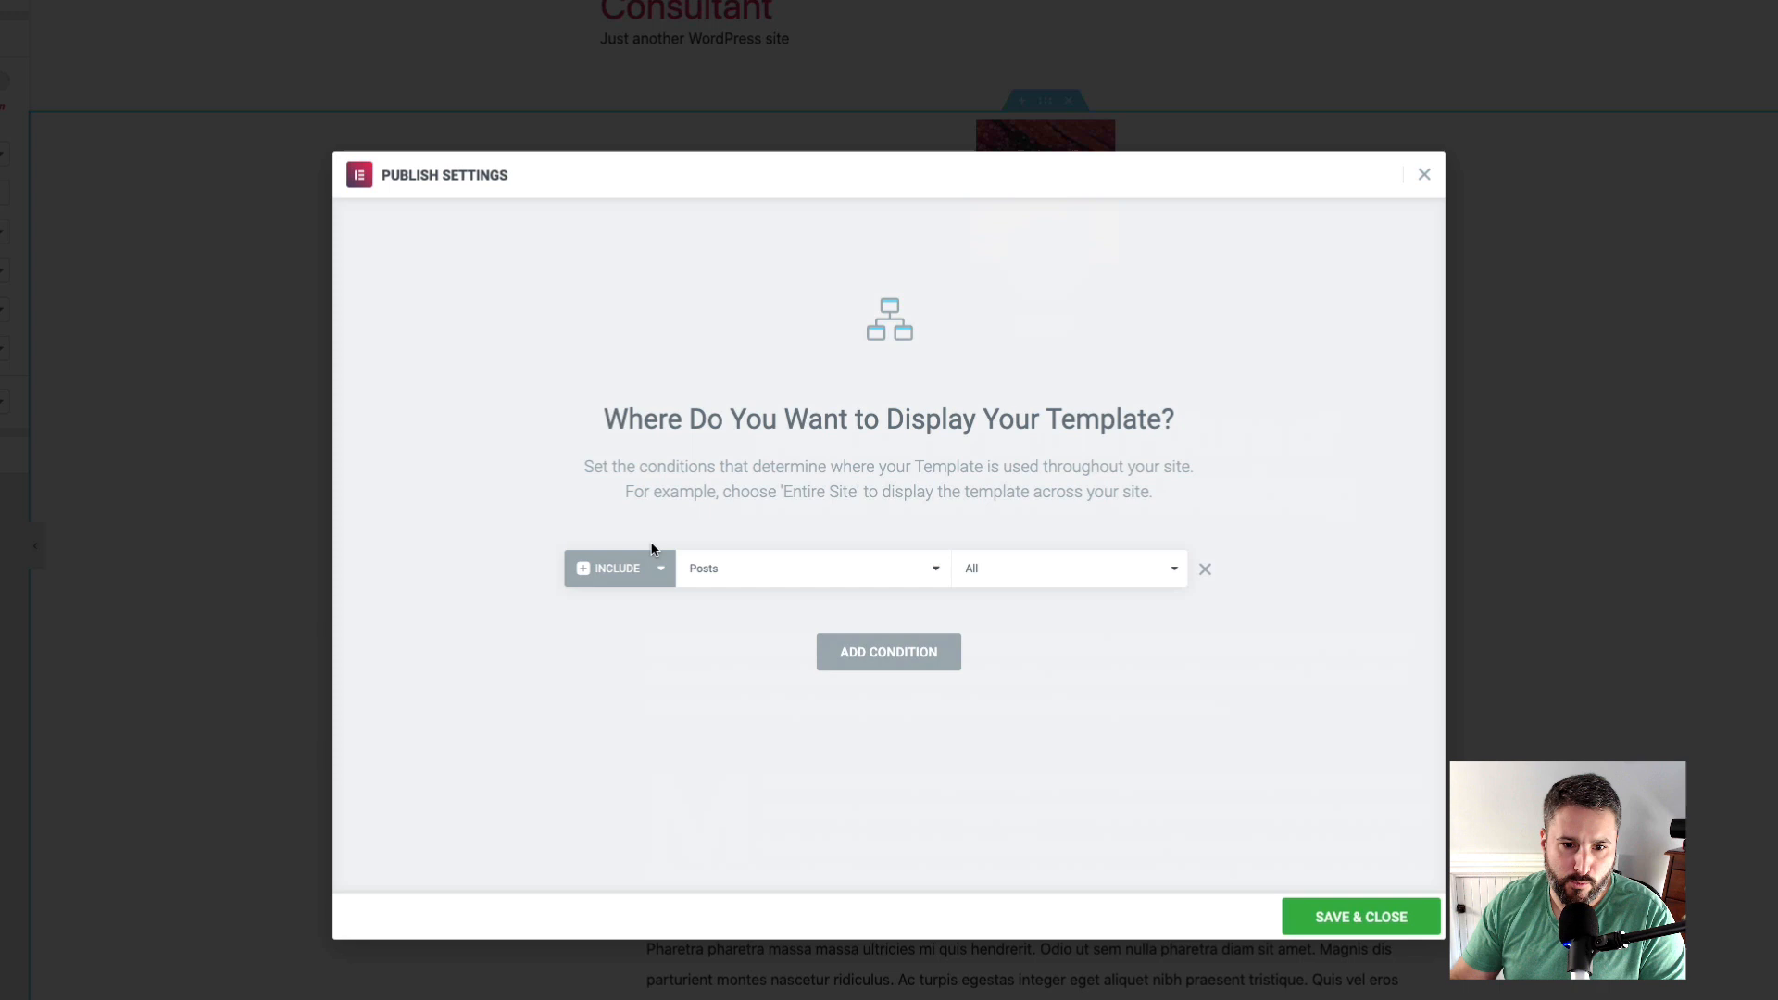
{"action": "mouse_move", "coordinate": [781, 584]}
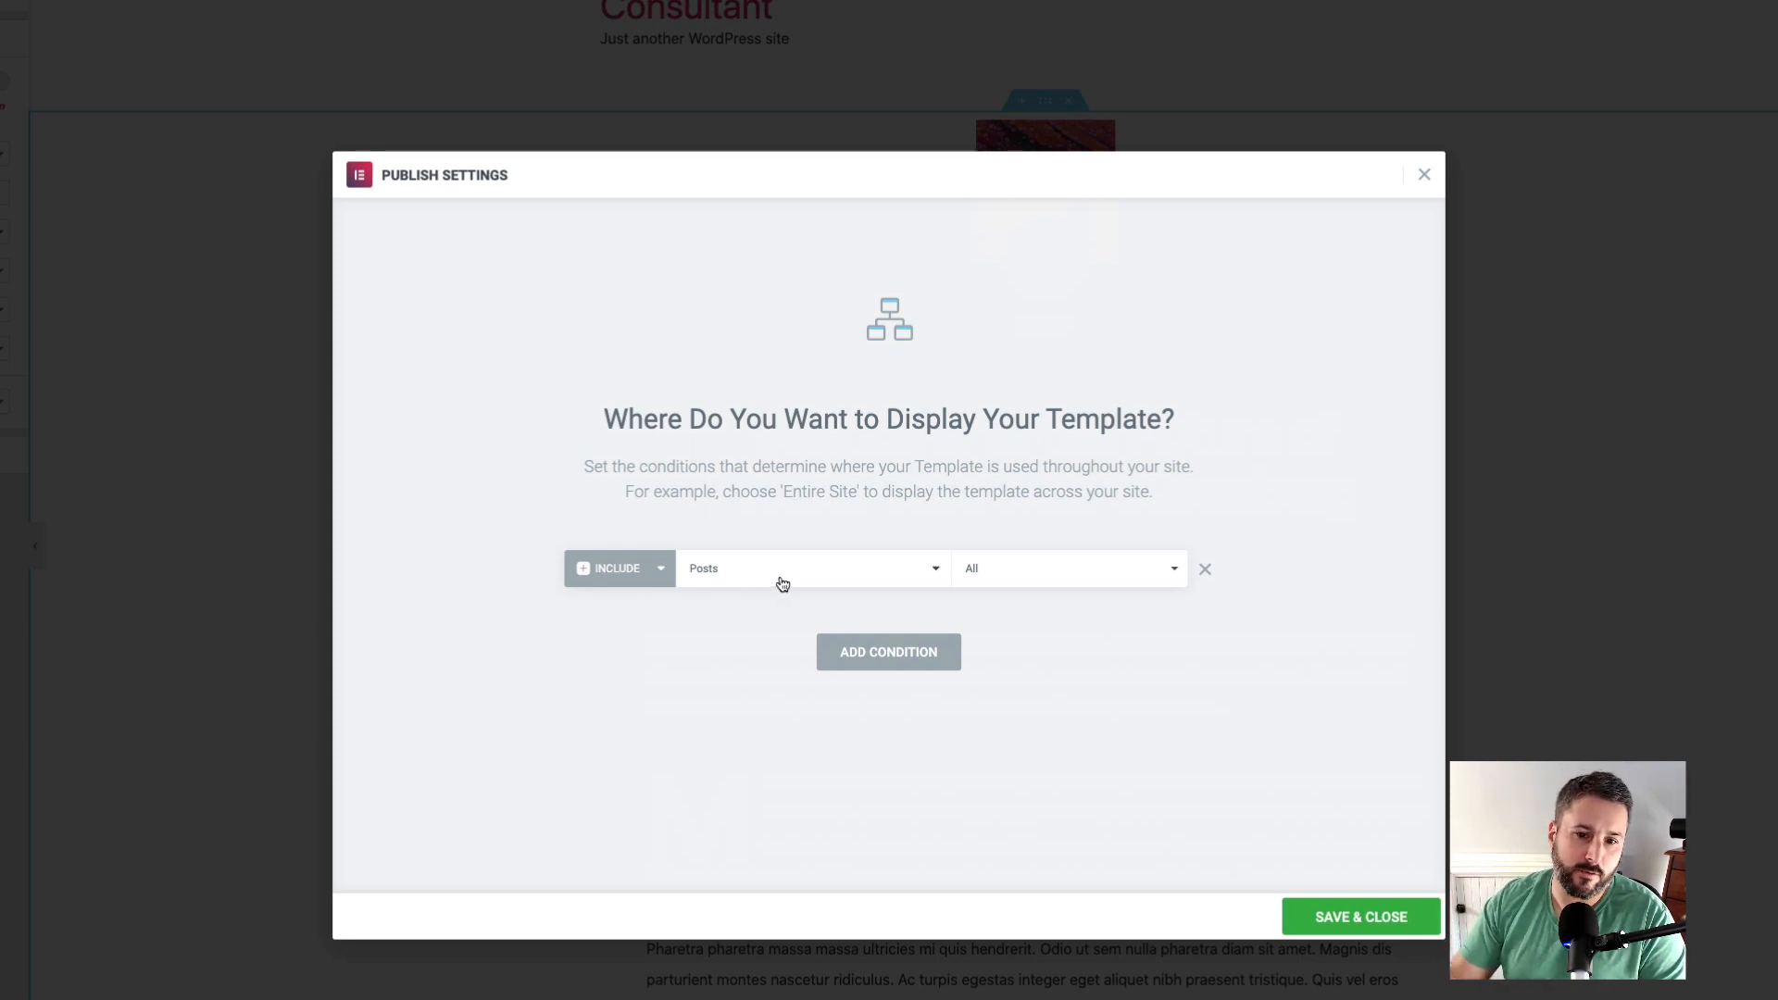
{"action": "left_click", "coordinate": [811, 568]}
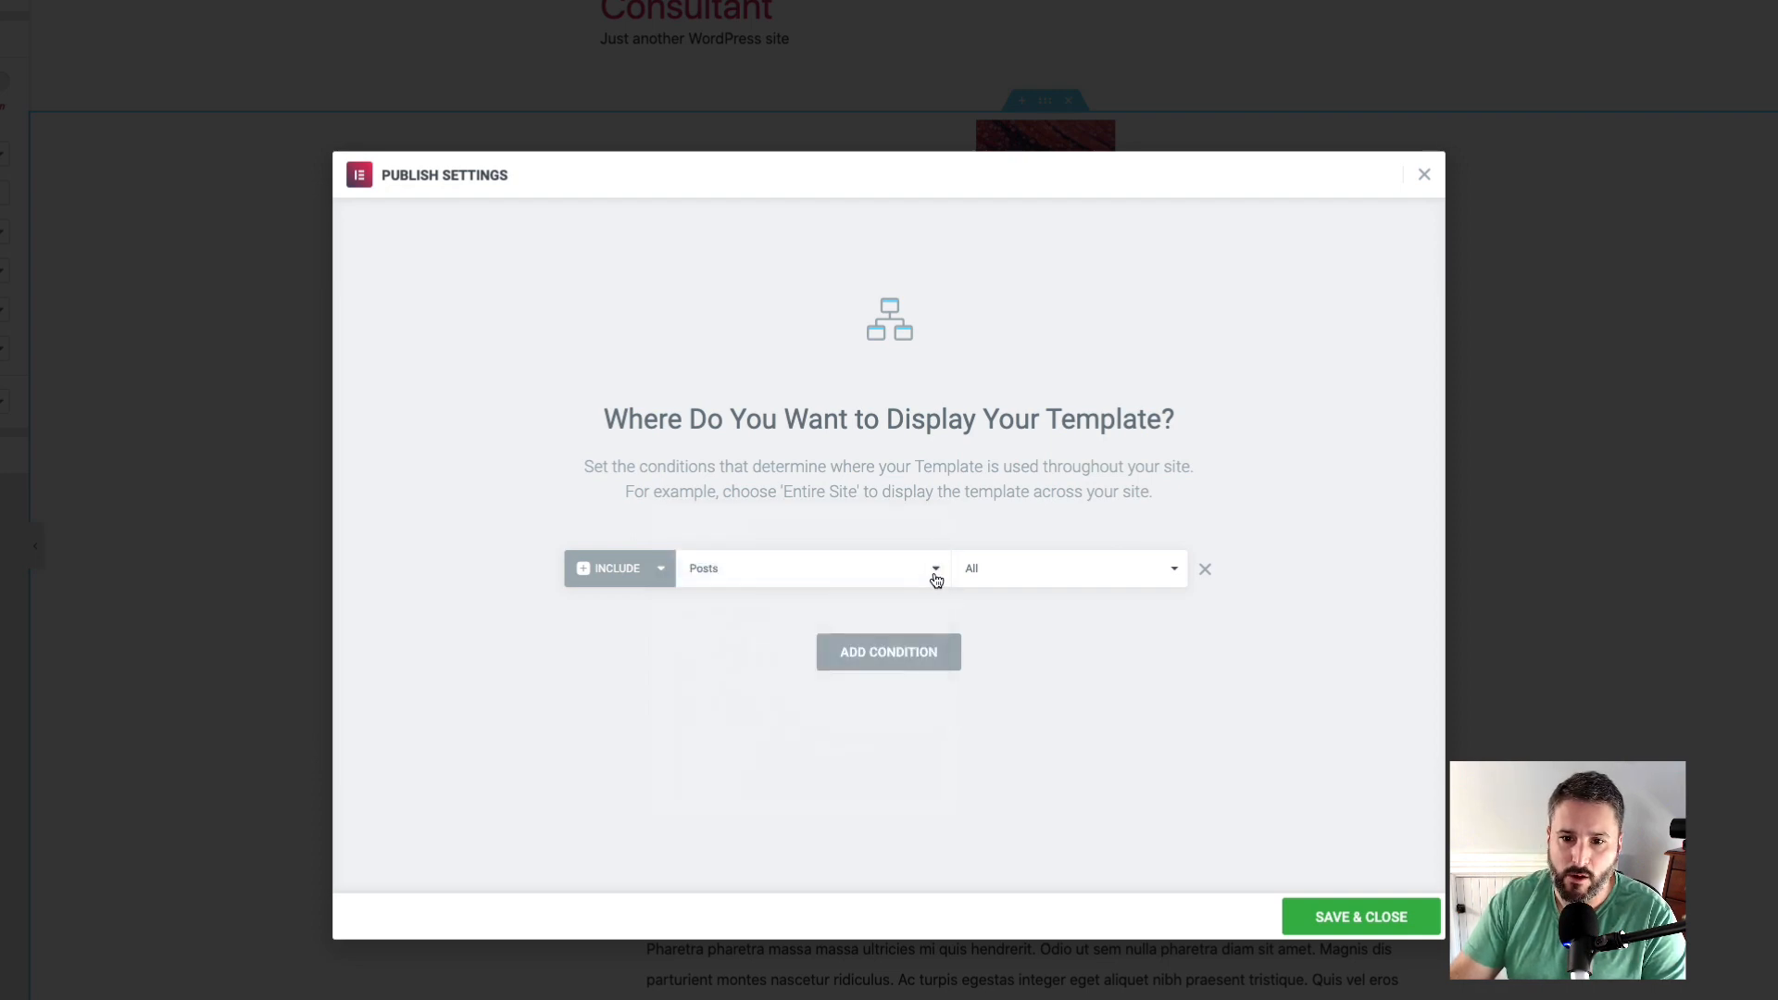
{"action": "mouse_move", "coordinate": [1361, 926]}
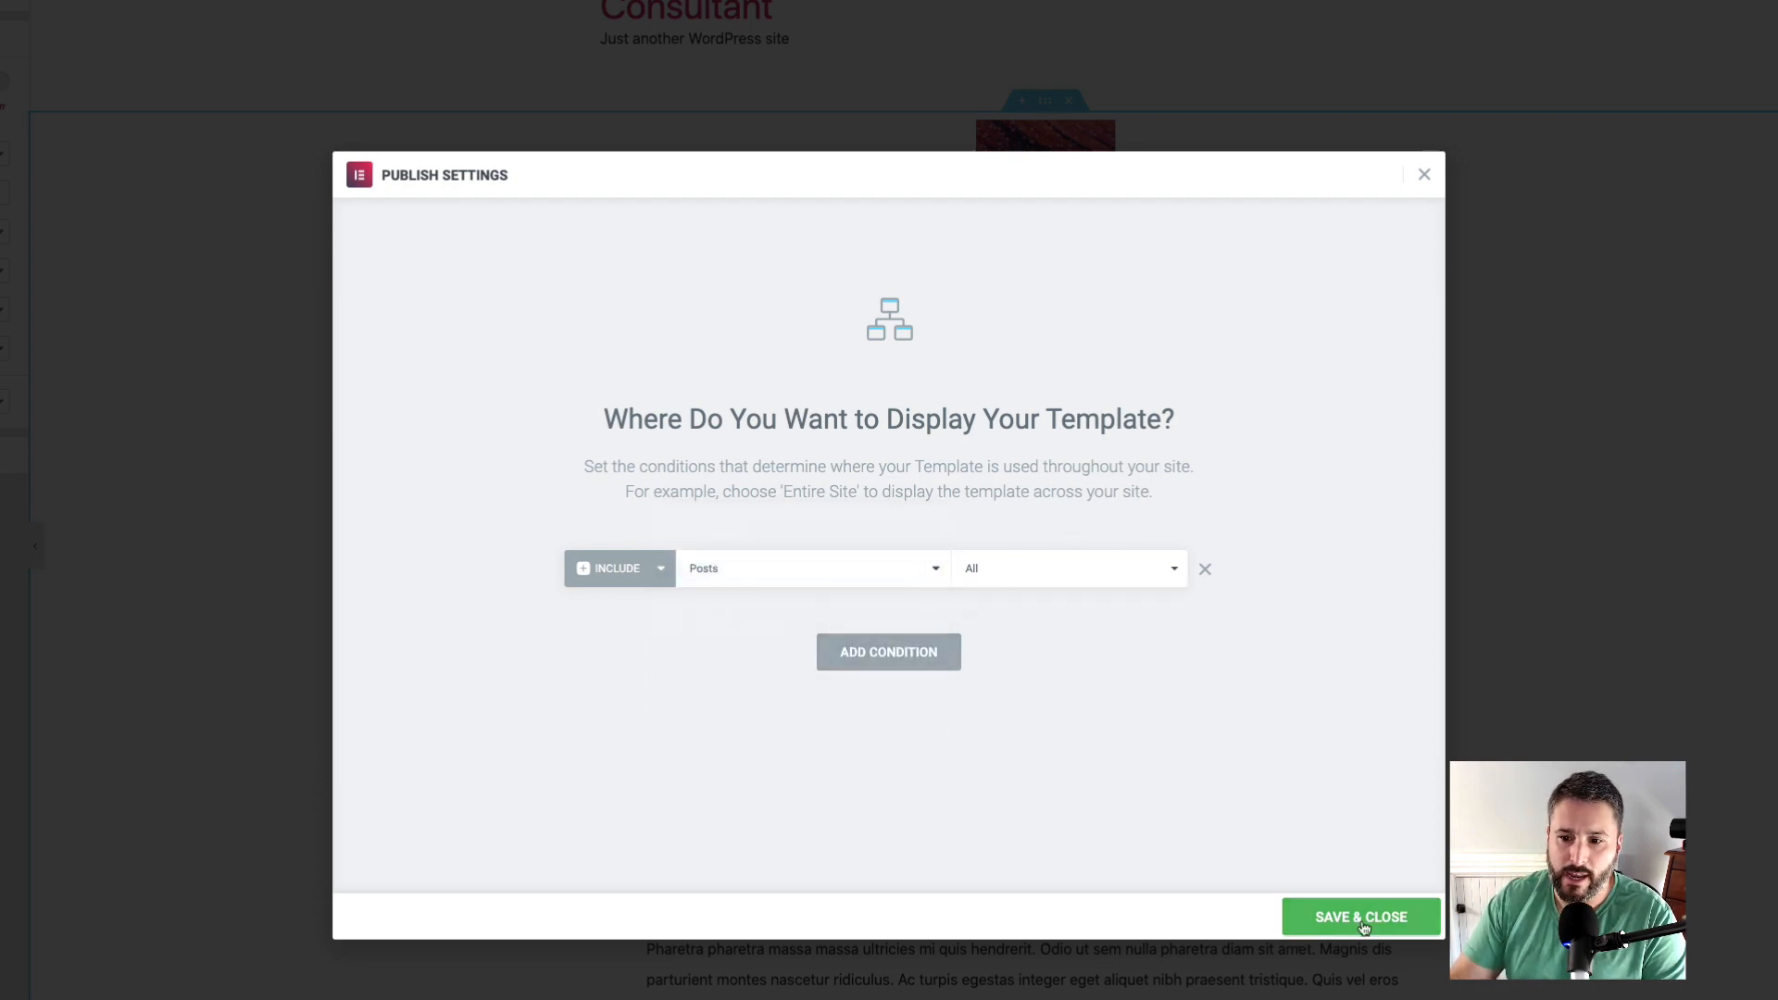
{"action": "left_click", "coordinate": [1361, 917]}
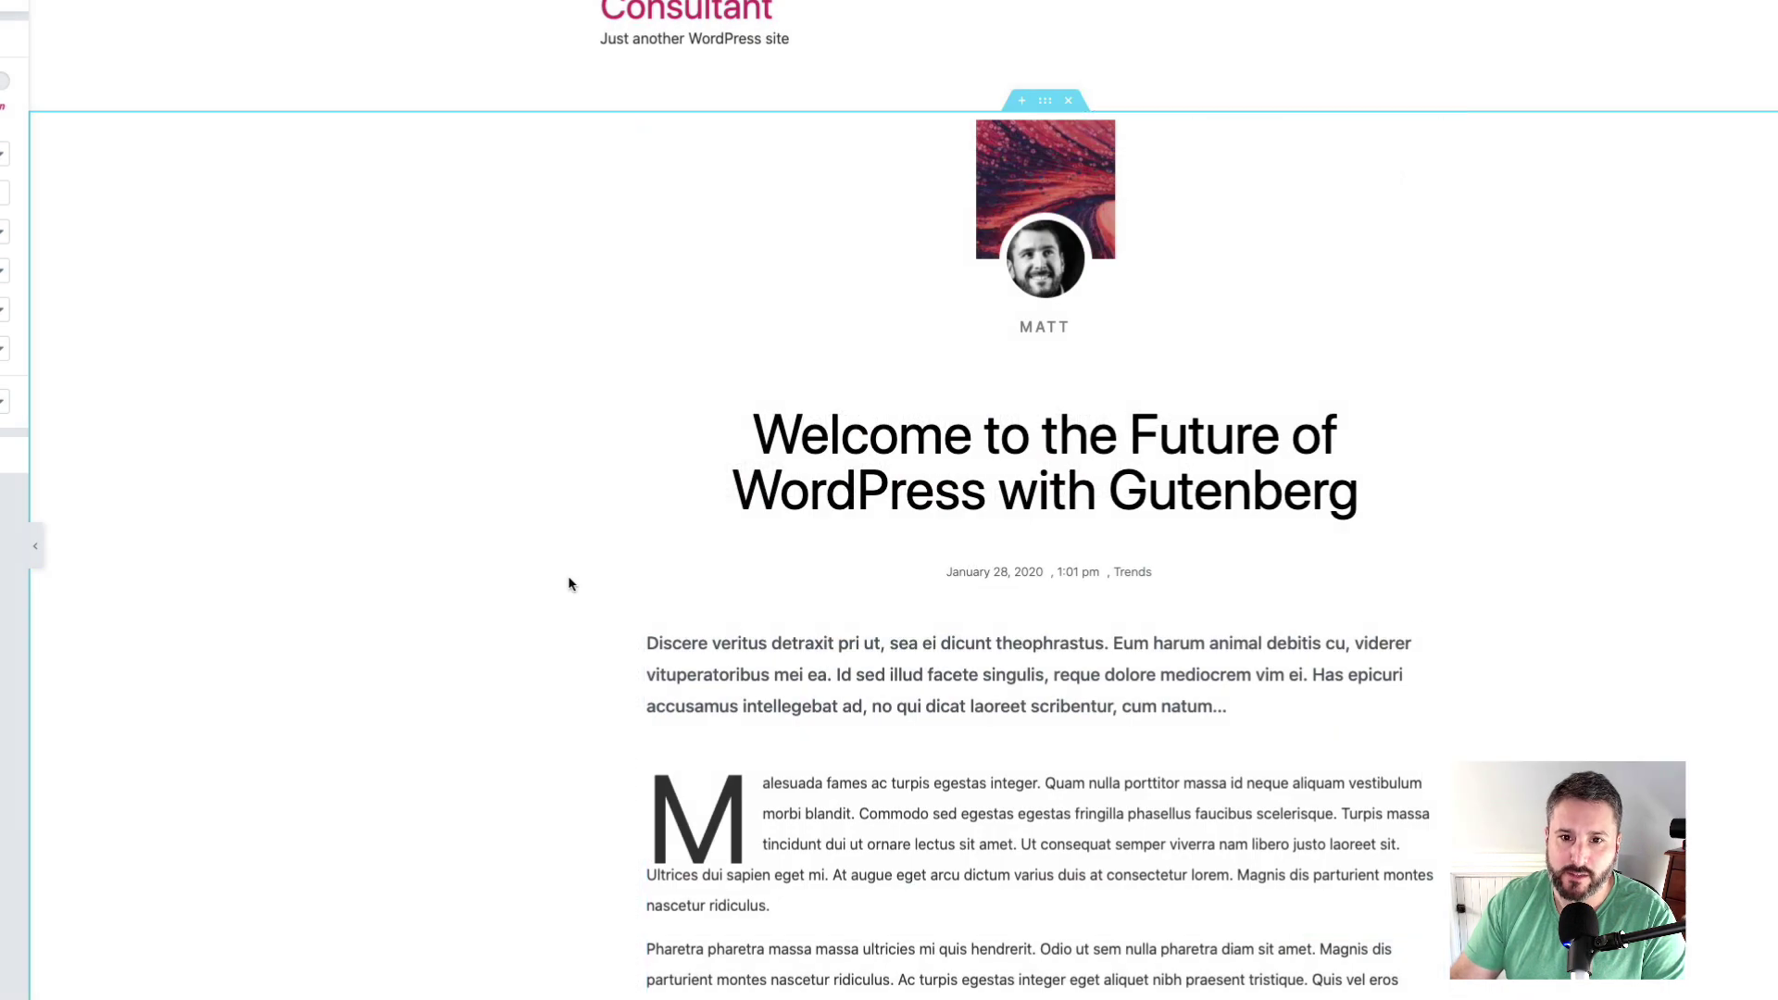
{"action": "mouse_move", "coordinate": [75, 127]}
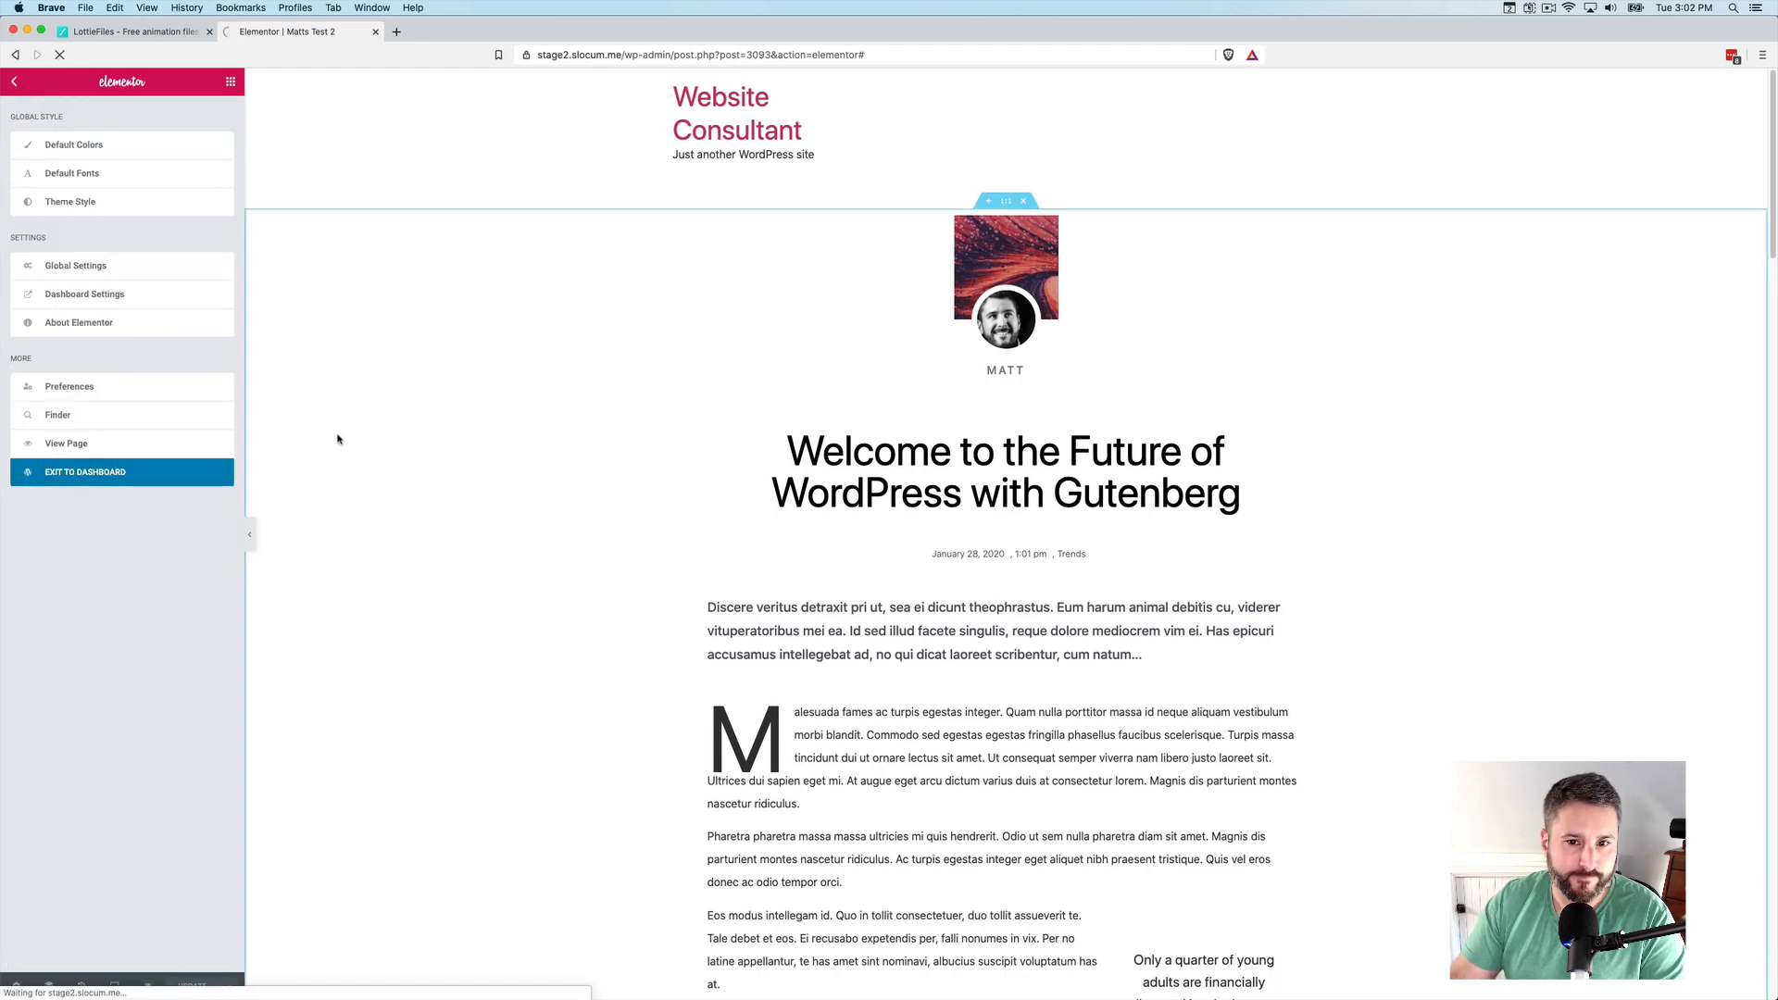
Exit to the dashboard and scroll through the Welcome to the Future post live
{"action": "left_click", "coordinate": [84, 471]}
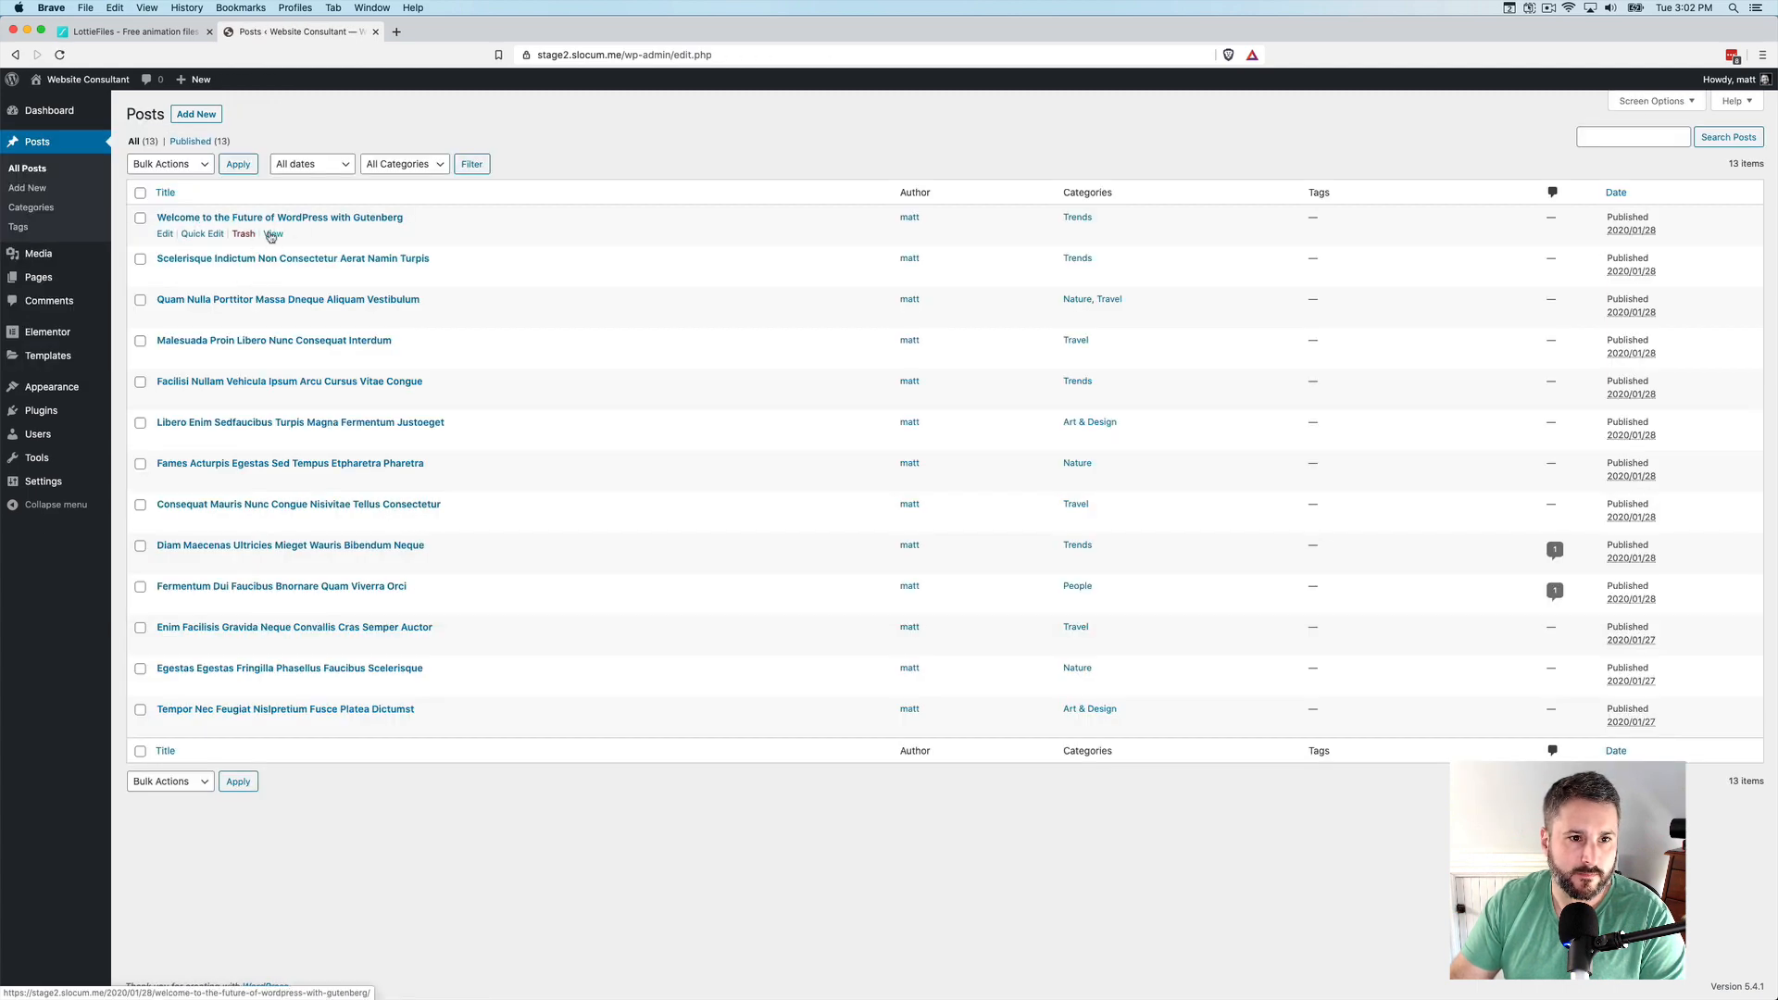
{"action": "left_click", "coordinate": [274, 234]}
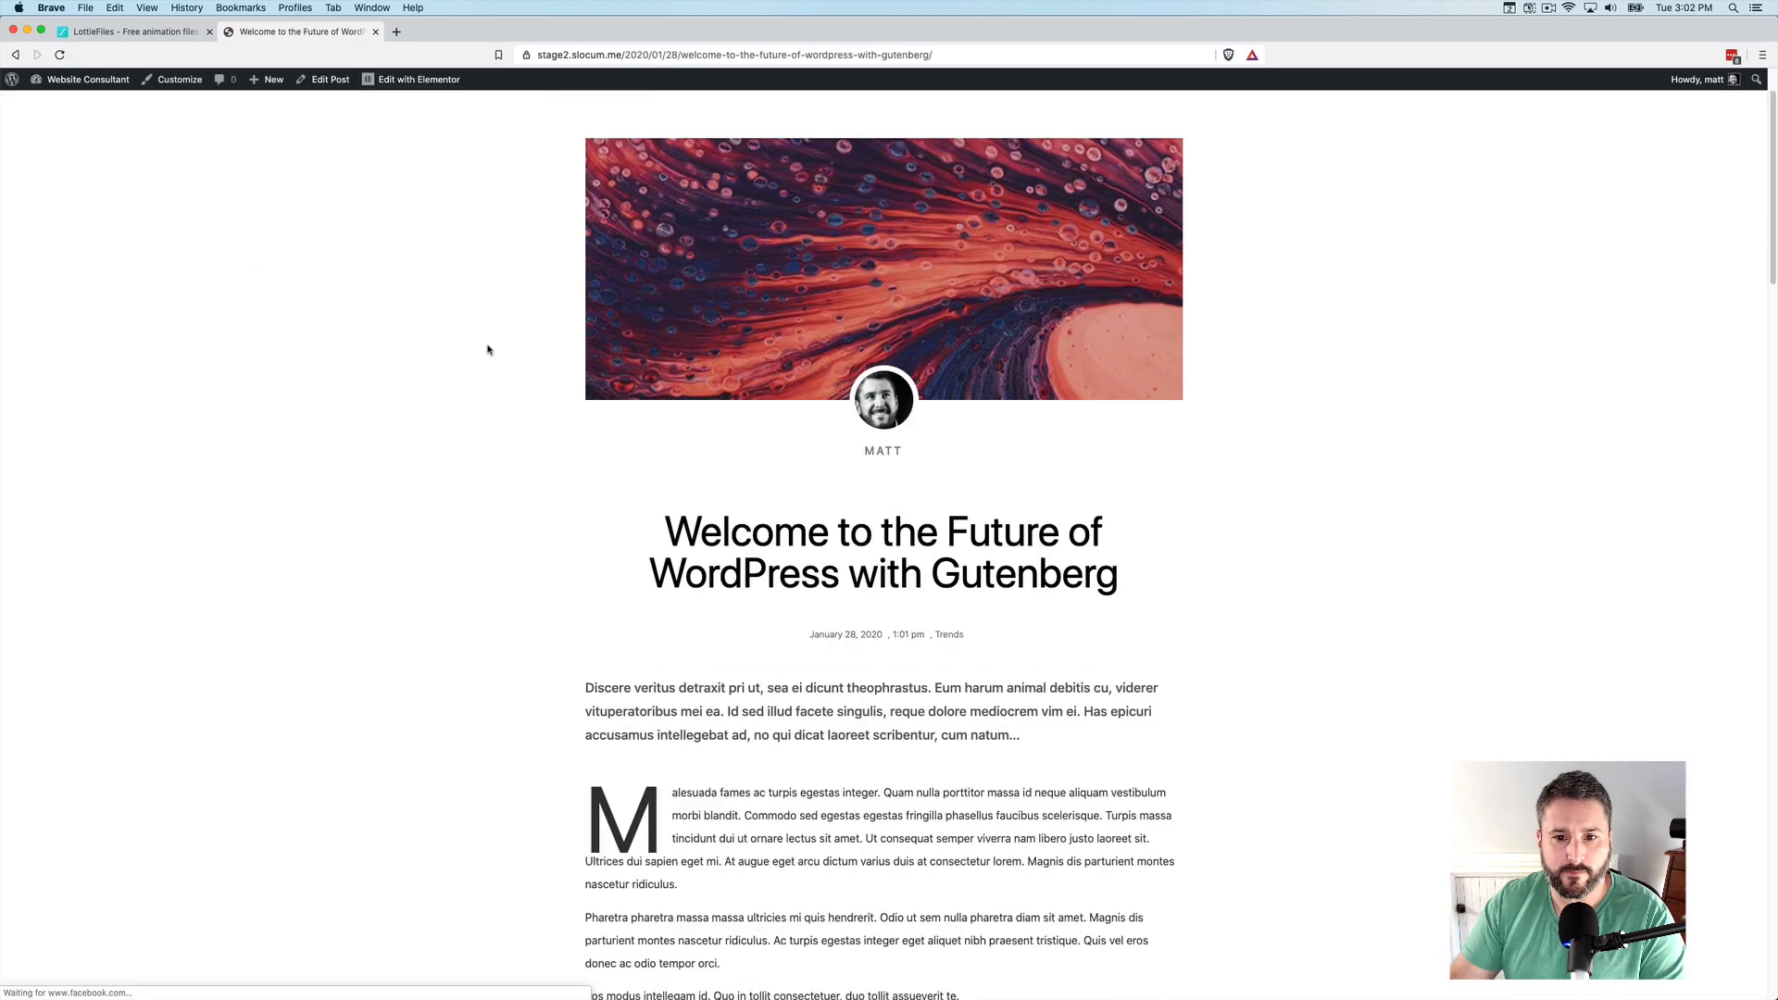
{"action": "scroll", "scroll_direction": "down", "scroll_amount": 3}
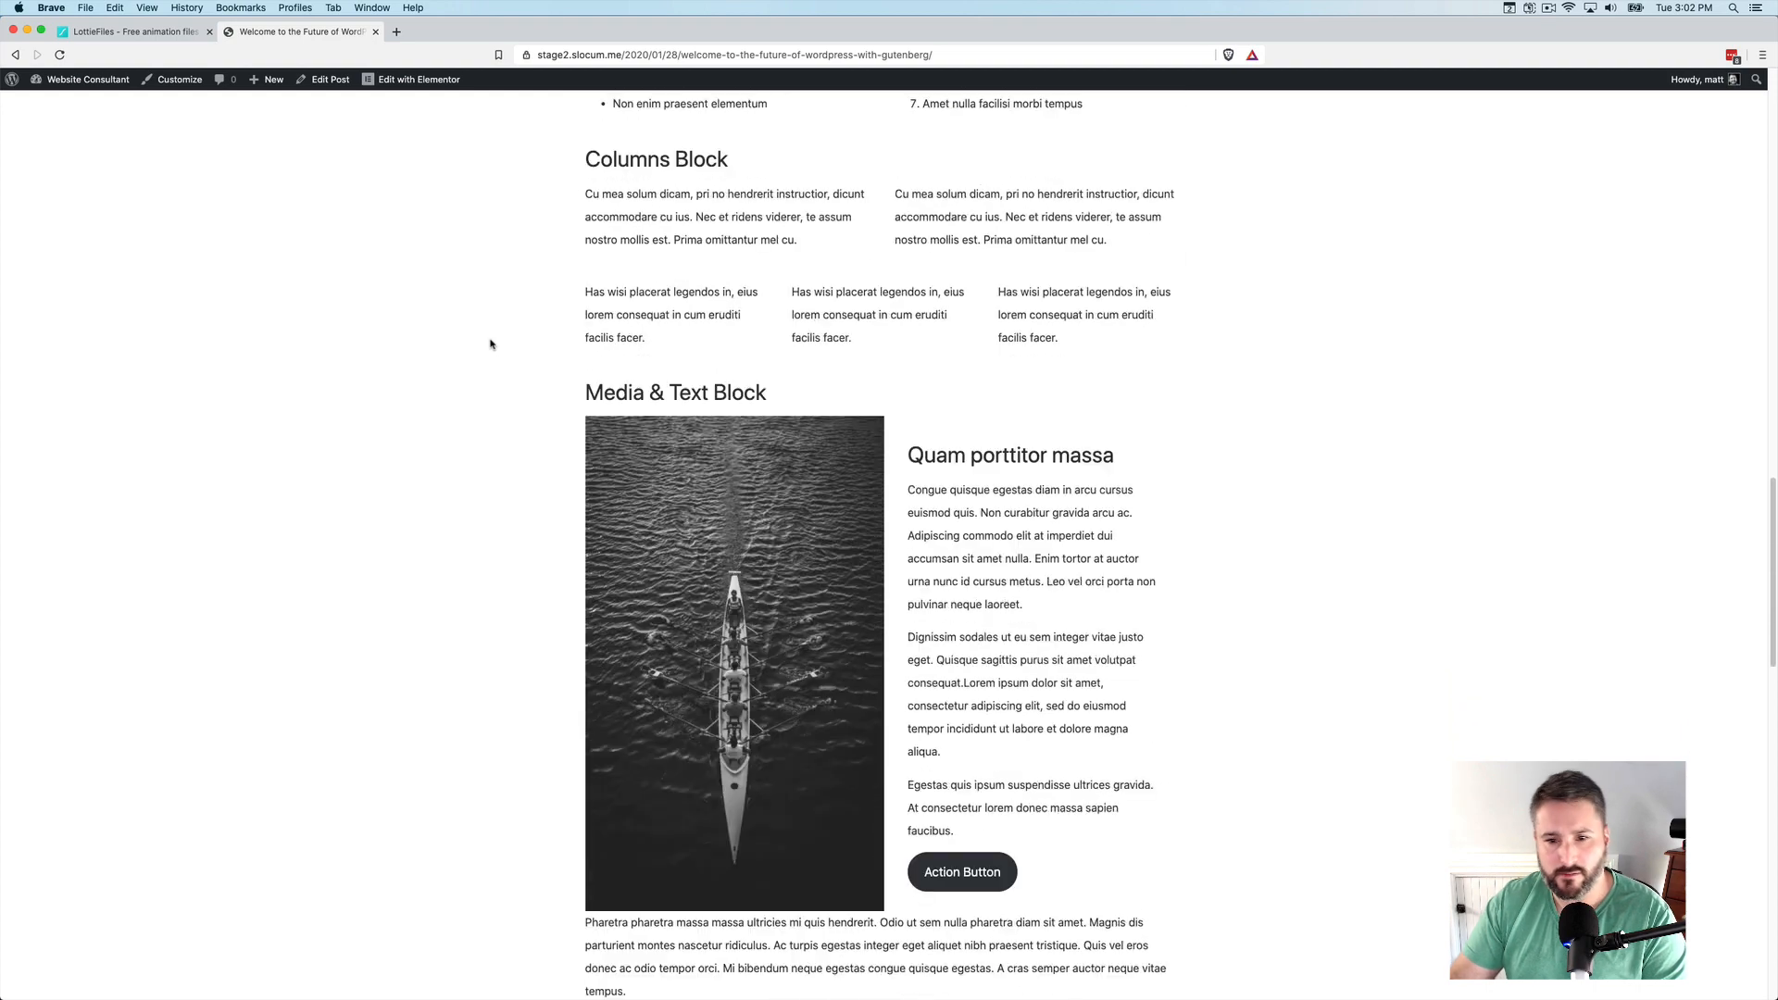
{"action": "scroll", "scroll_direction": "down", "scroll_amount": 3}
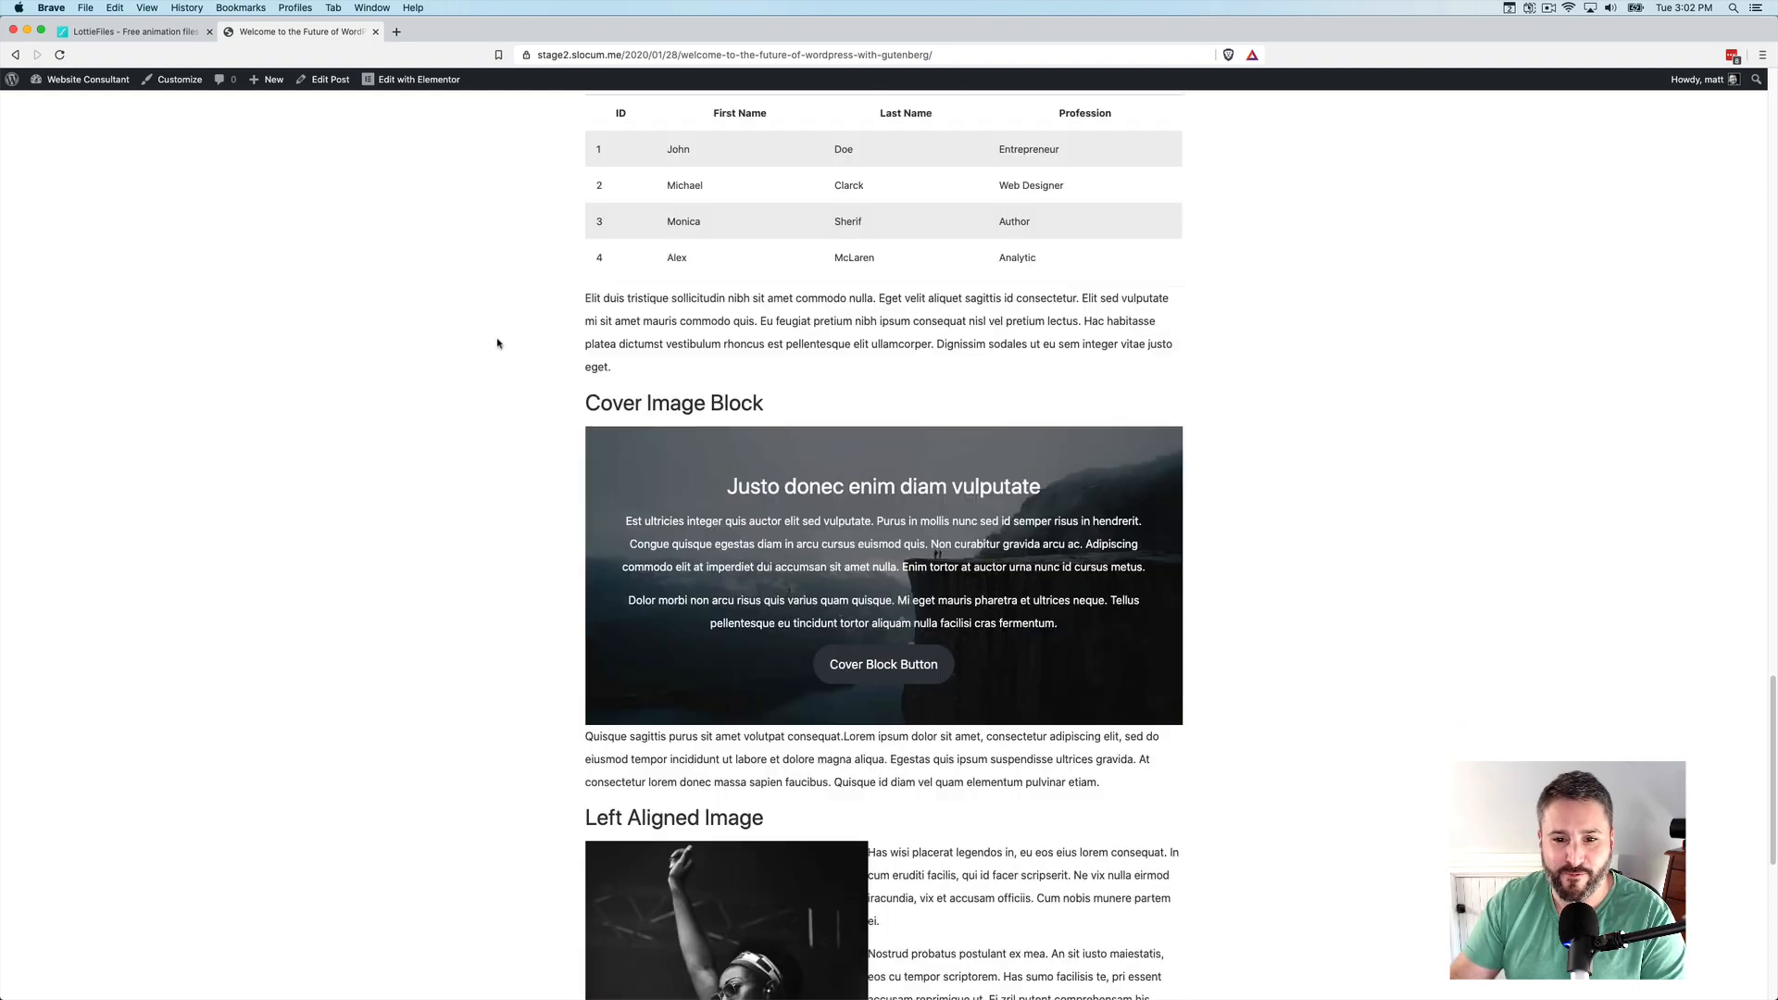
{"action": "scroll", "scroll_direction": "down", "scroll_amount": 3}
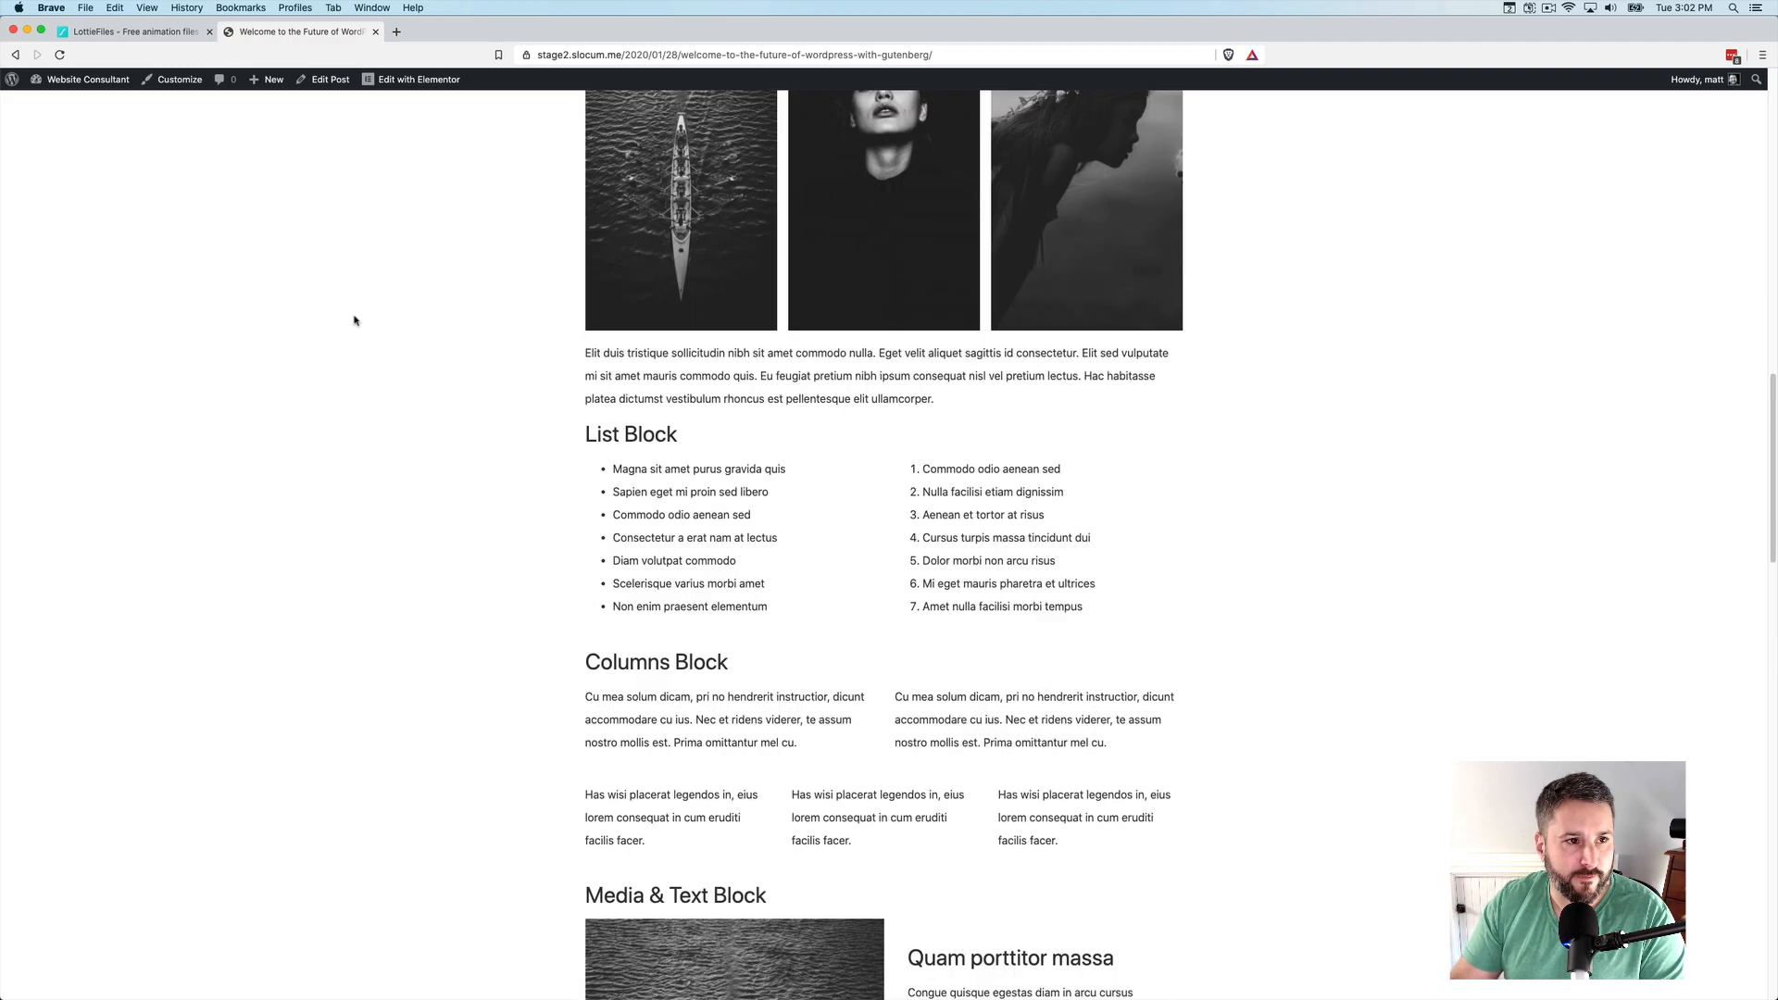
{"action": "scroll", "scroll_direction": "down", "scroll_amount": 3}
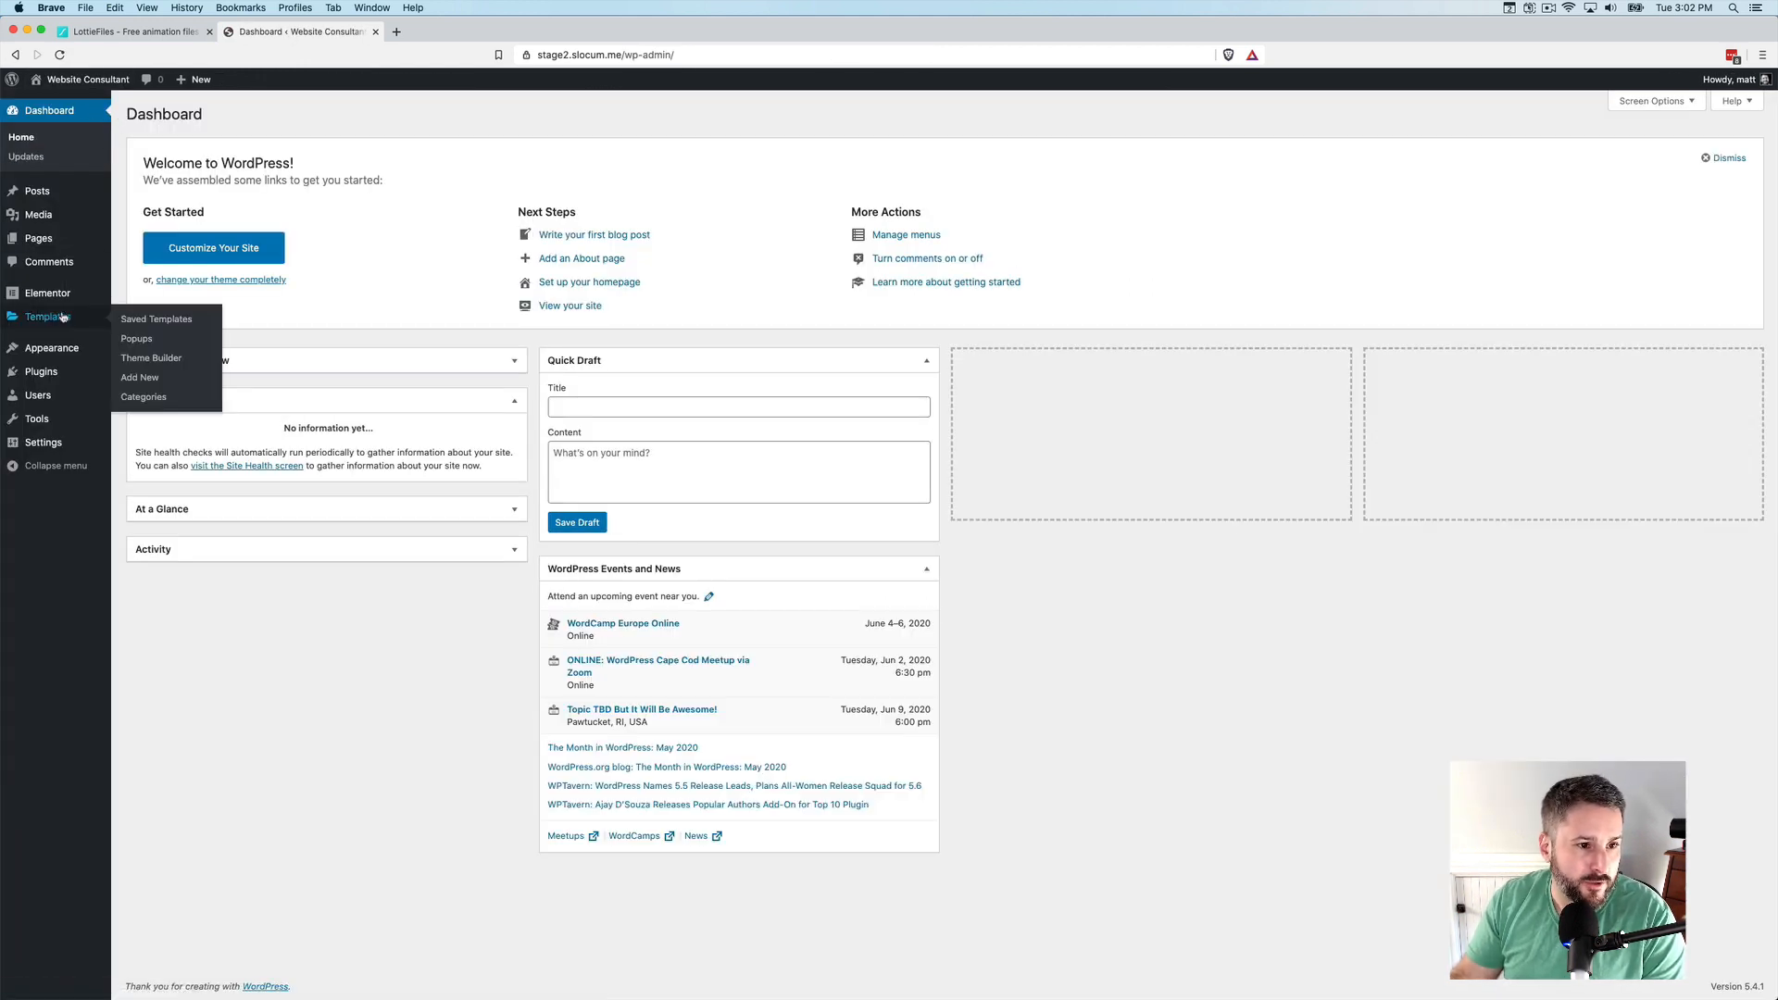
From Theme Builder, open Matts Test 2 with Elementor
{"action": "left_click", "coordinate": [151, 357]}
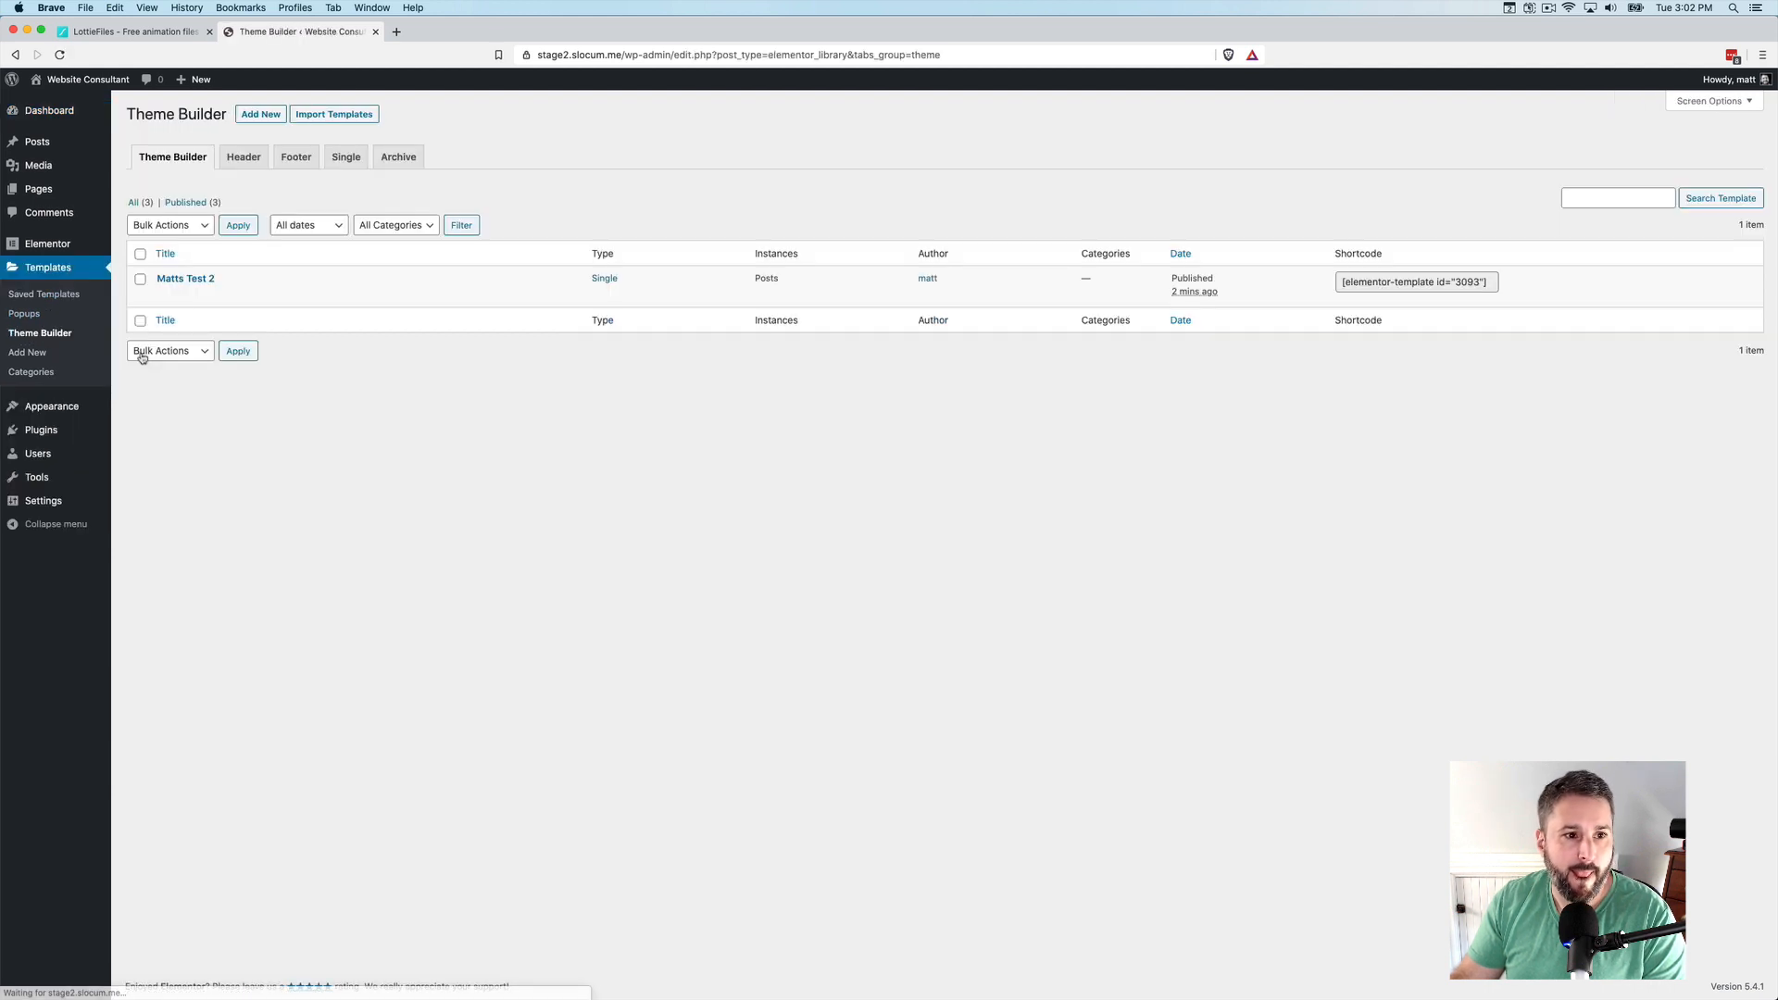
{"action": "mouse_move", "coordinate": [185, 279]}
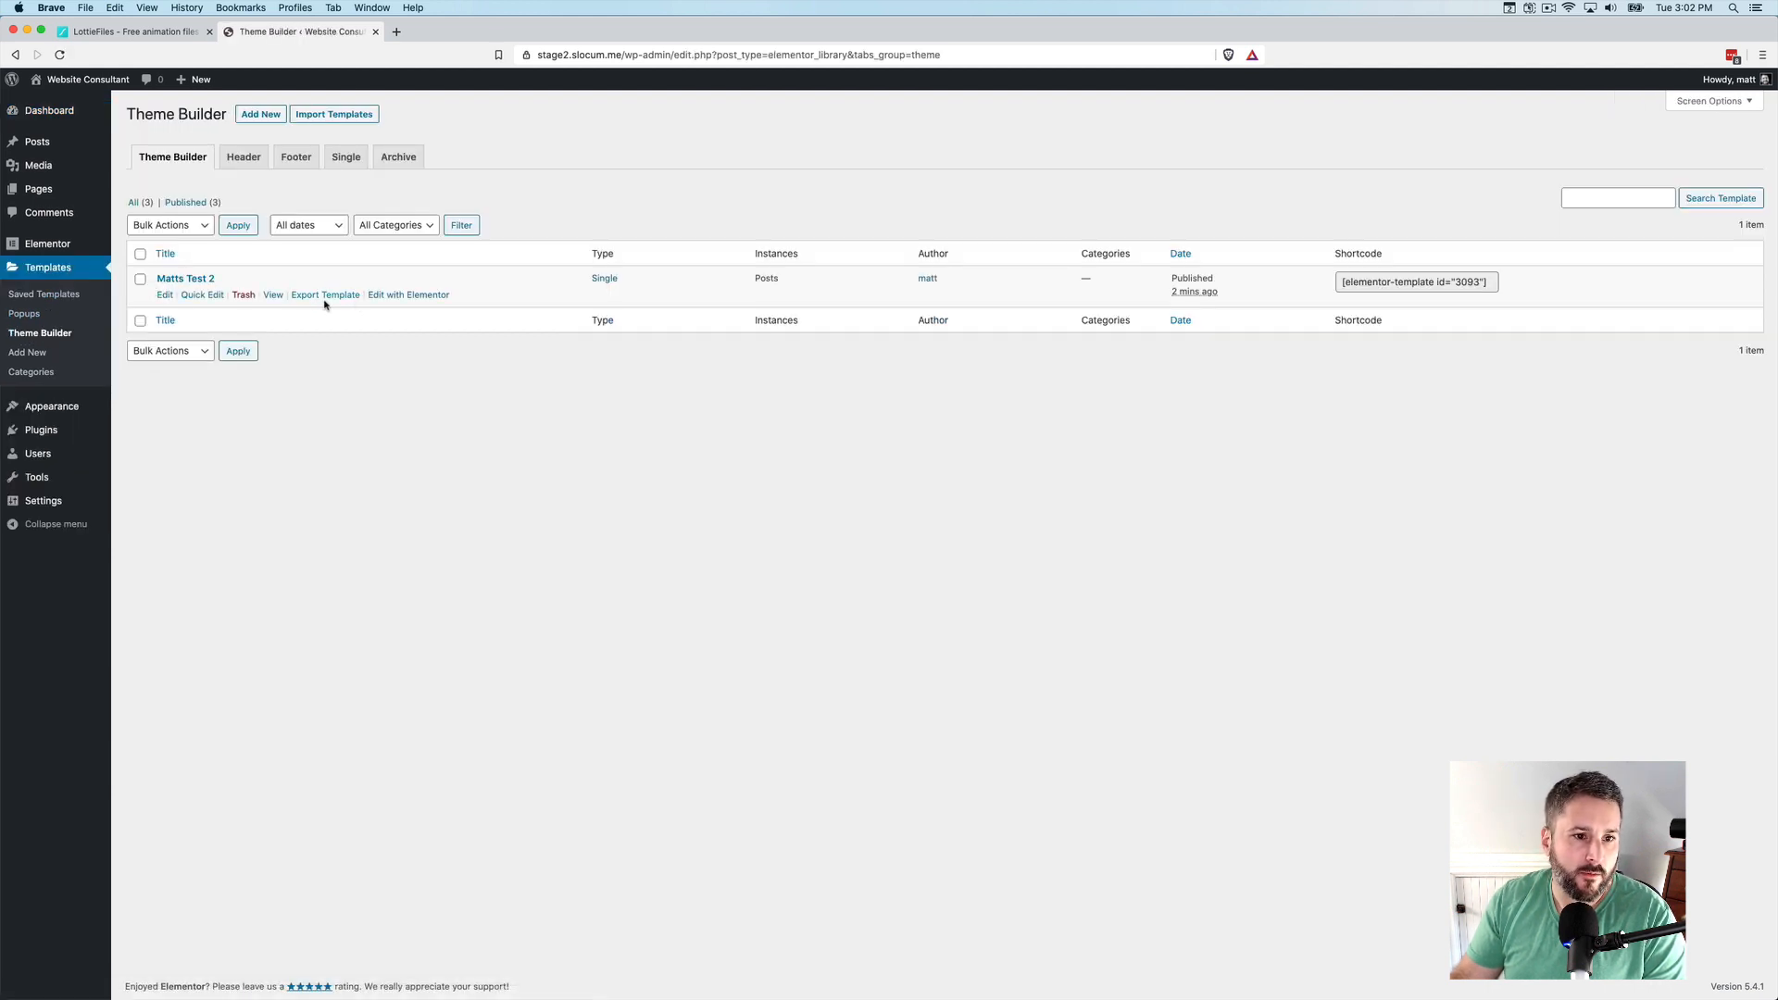
{"action": "left_click", "coordinate": [408, 295]}
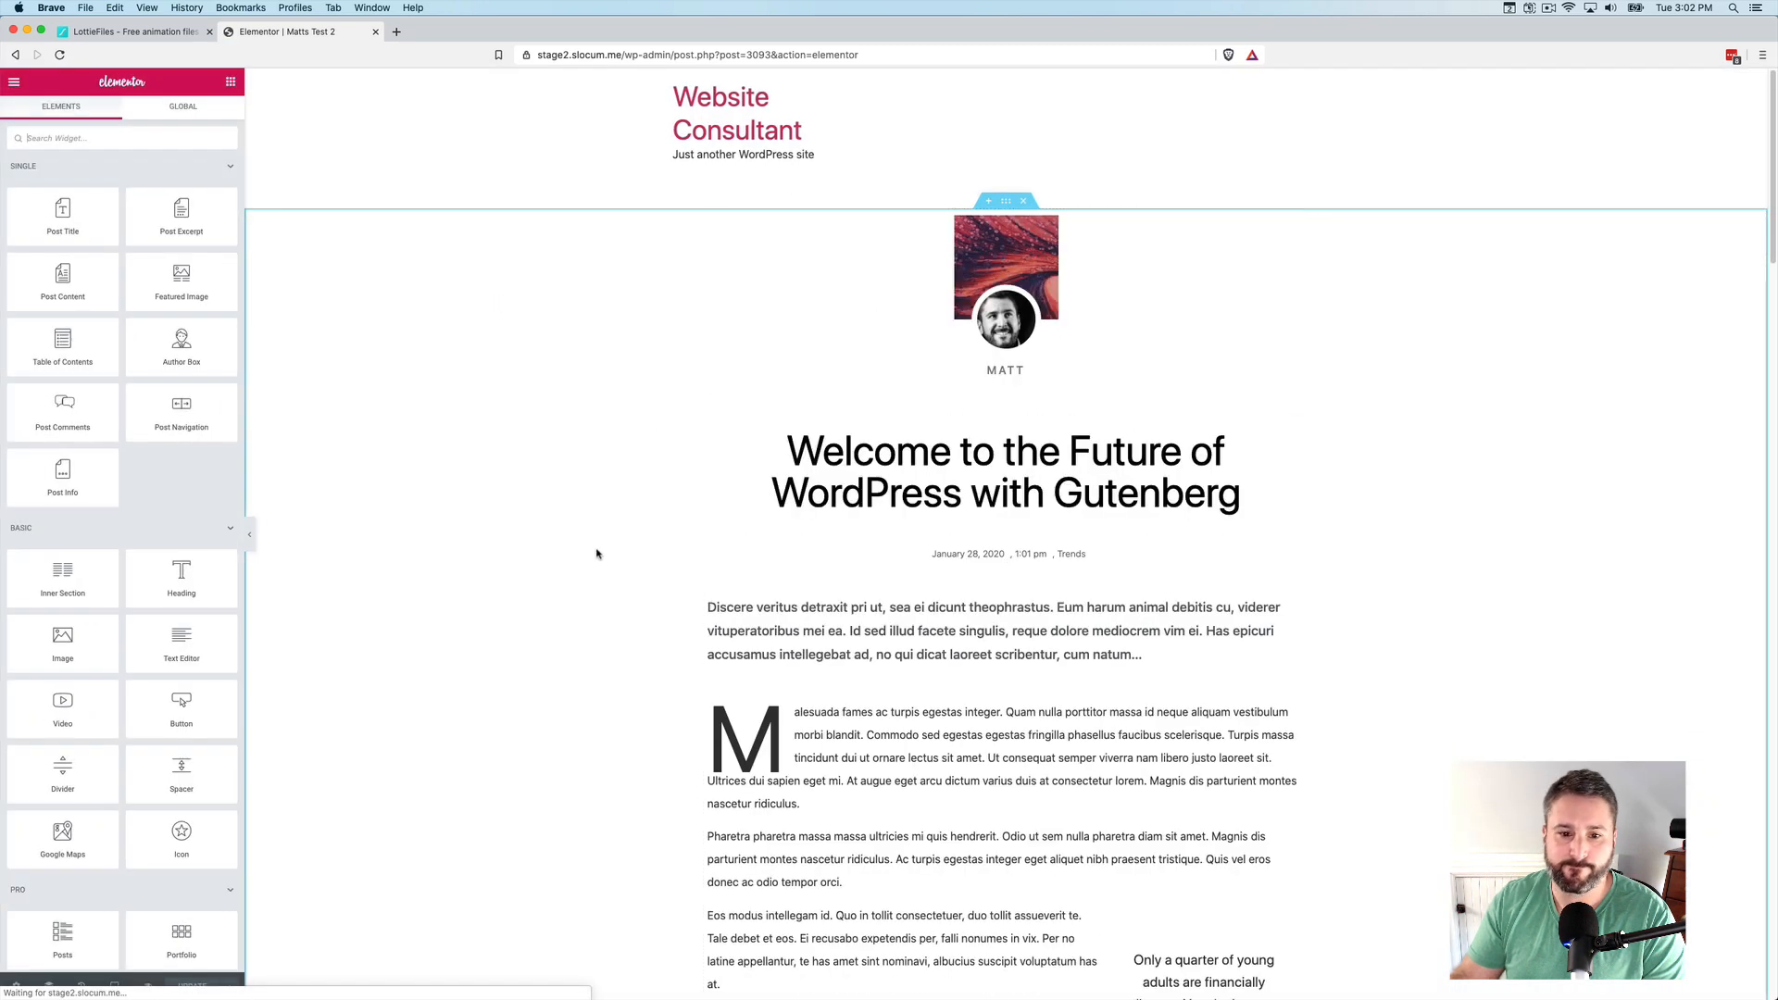
Add a two-column section at the bottom and put a Lottie widget in its left column
{"action": "scroll", "scroll_direction": "down", "scroll_amount": 3}
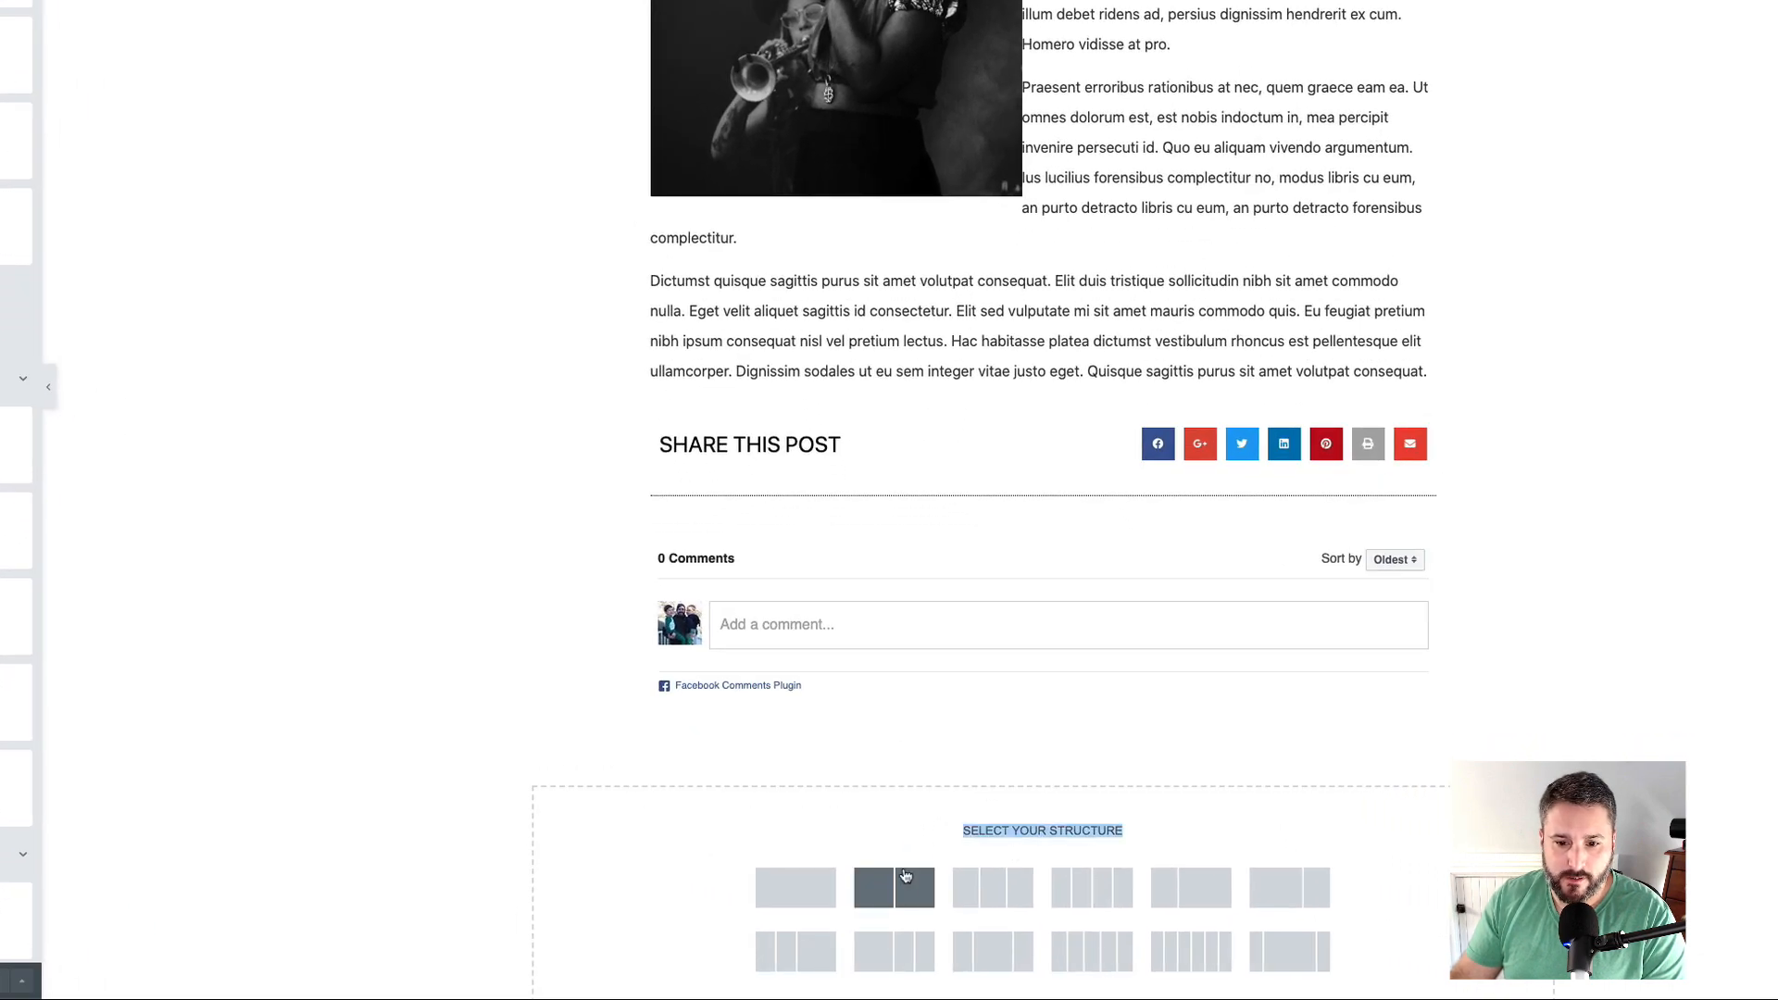
{"action": "left_click", "coordinate": [893, 886]}
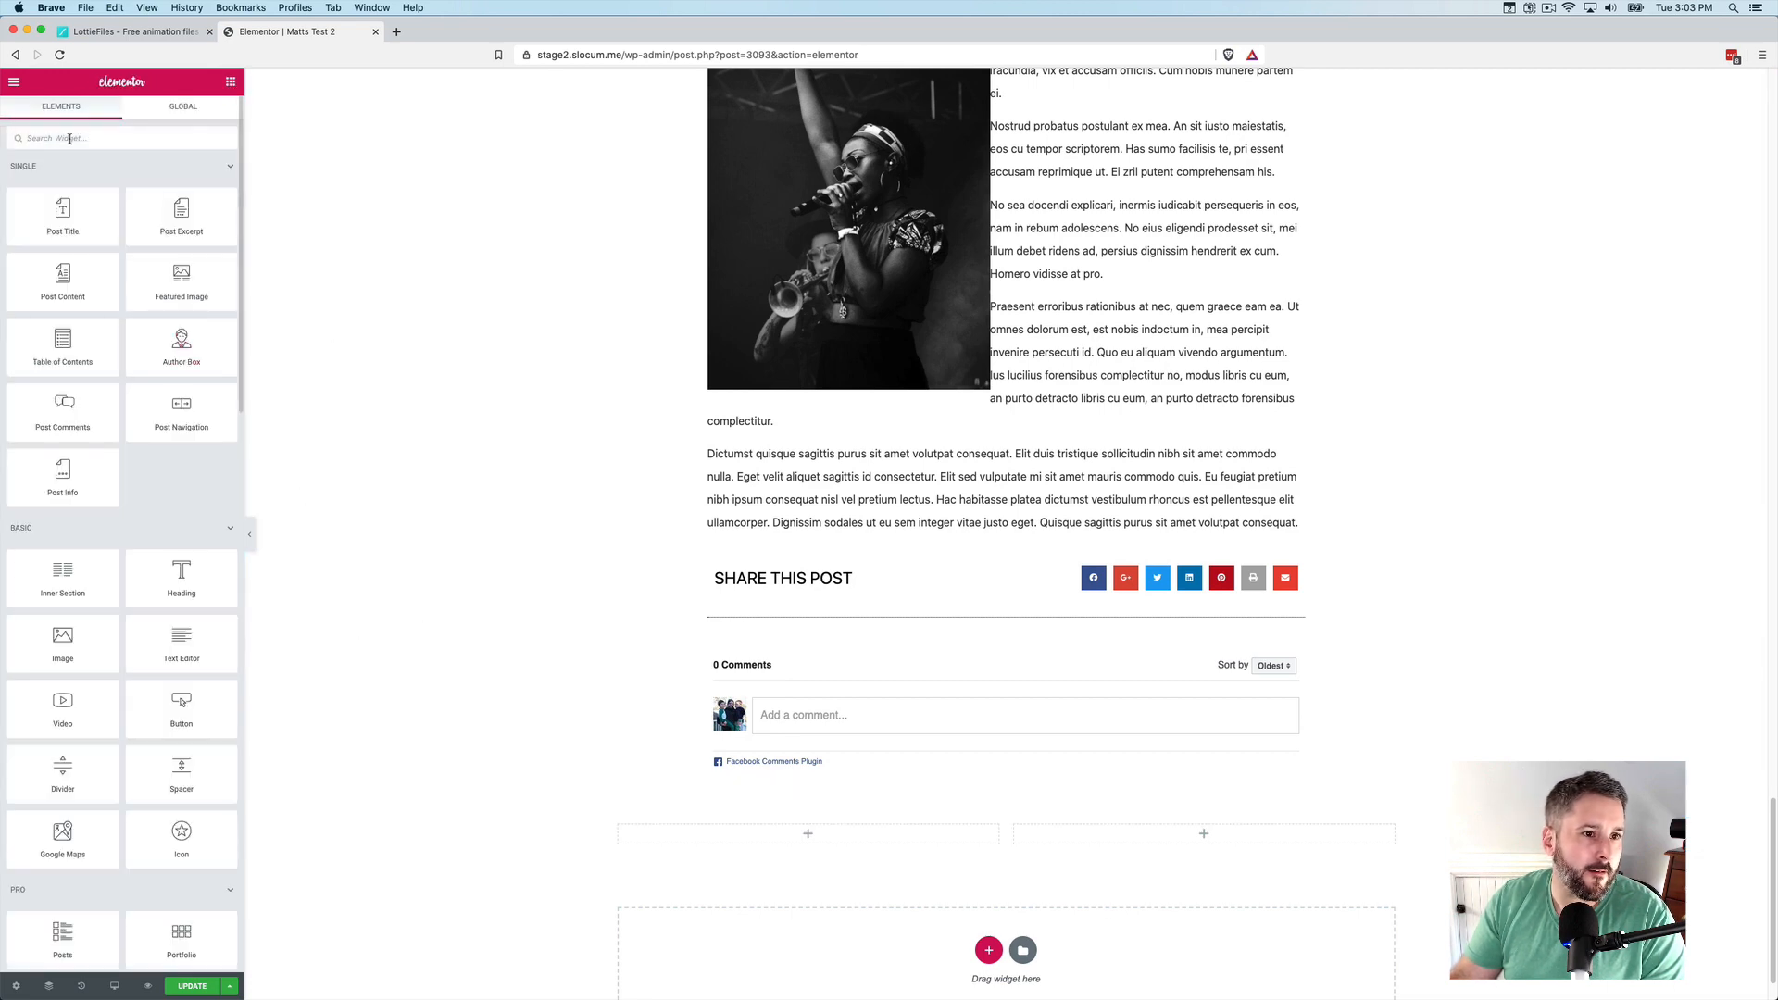
{"action": "type", "text": "lotti"}
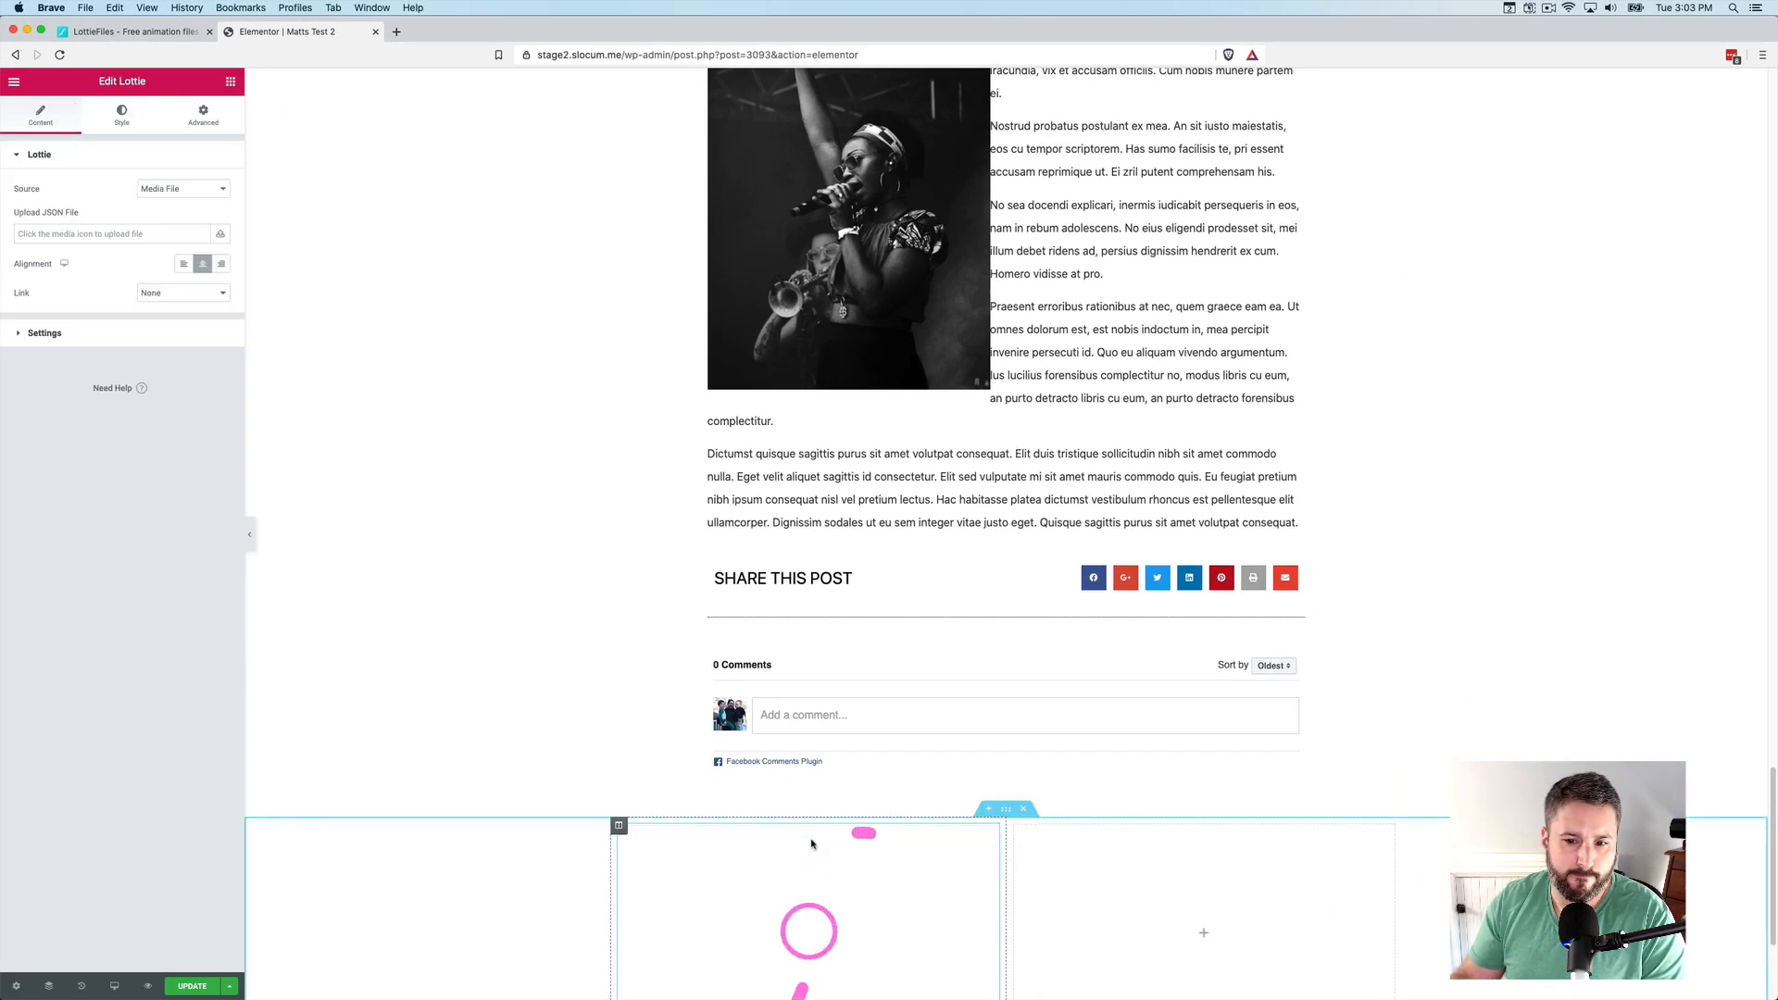
{"action": "scroll", "scroll_direction": "down", "scroll_amount": 3}
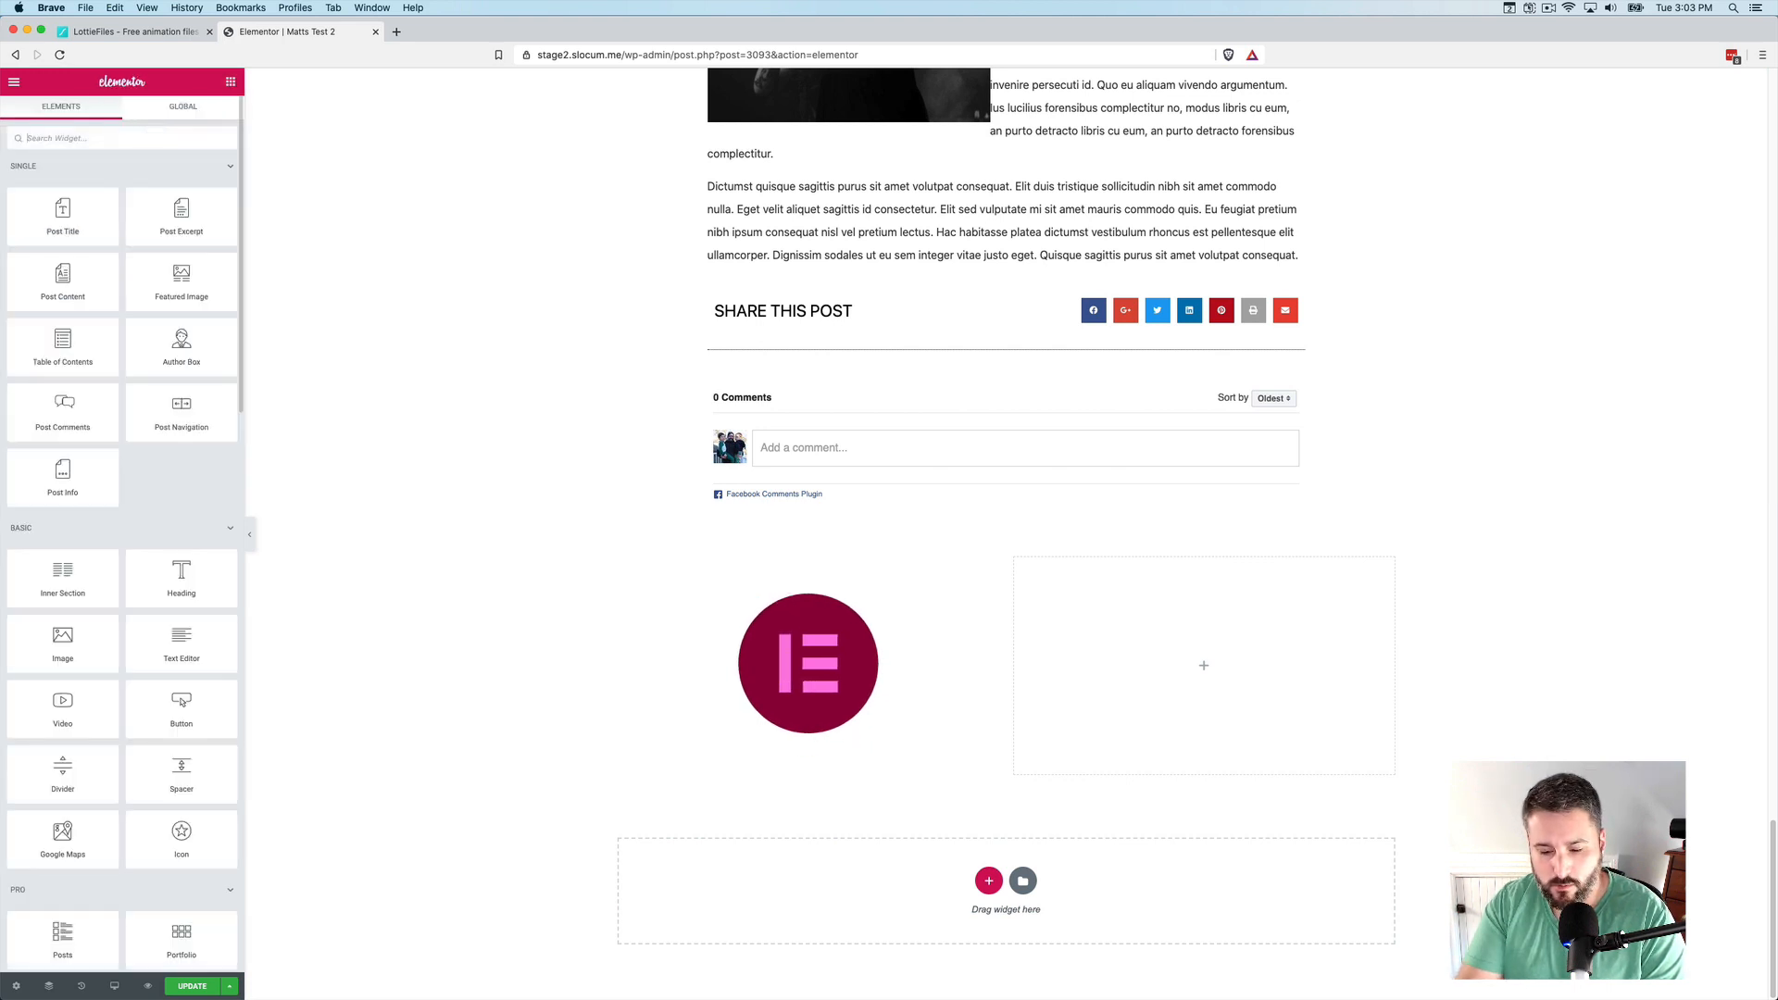
Drag a Form widget into the right column and delete its Message field
{"action": "type", "text": "form"}
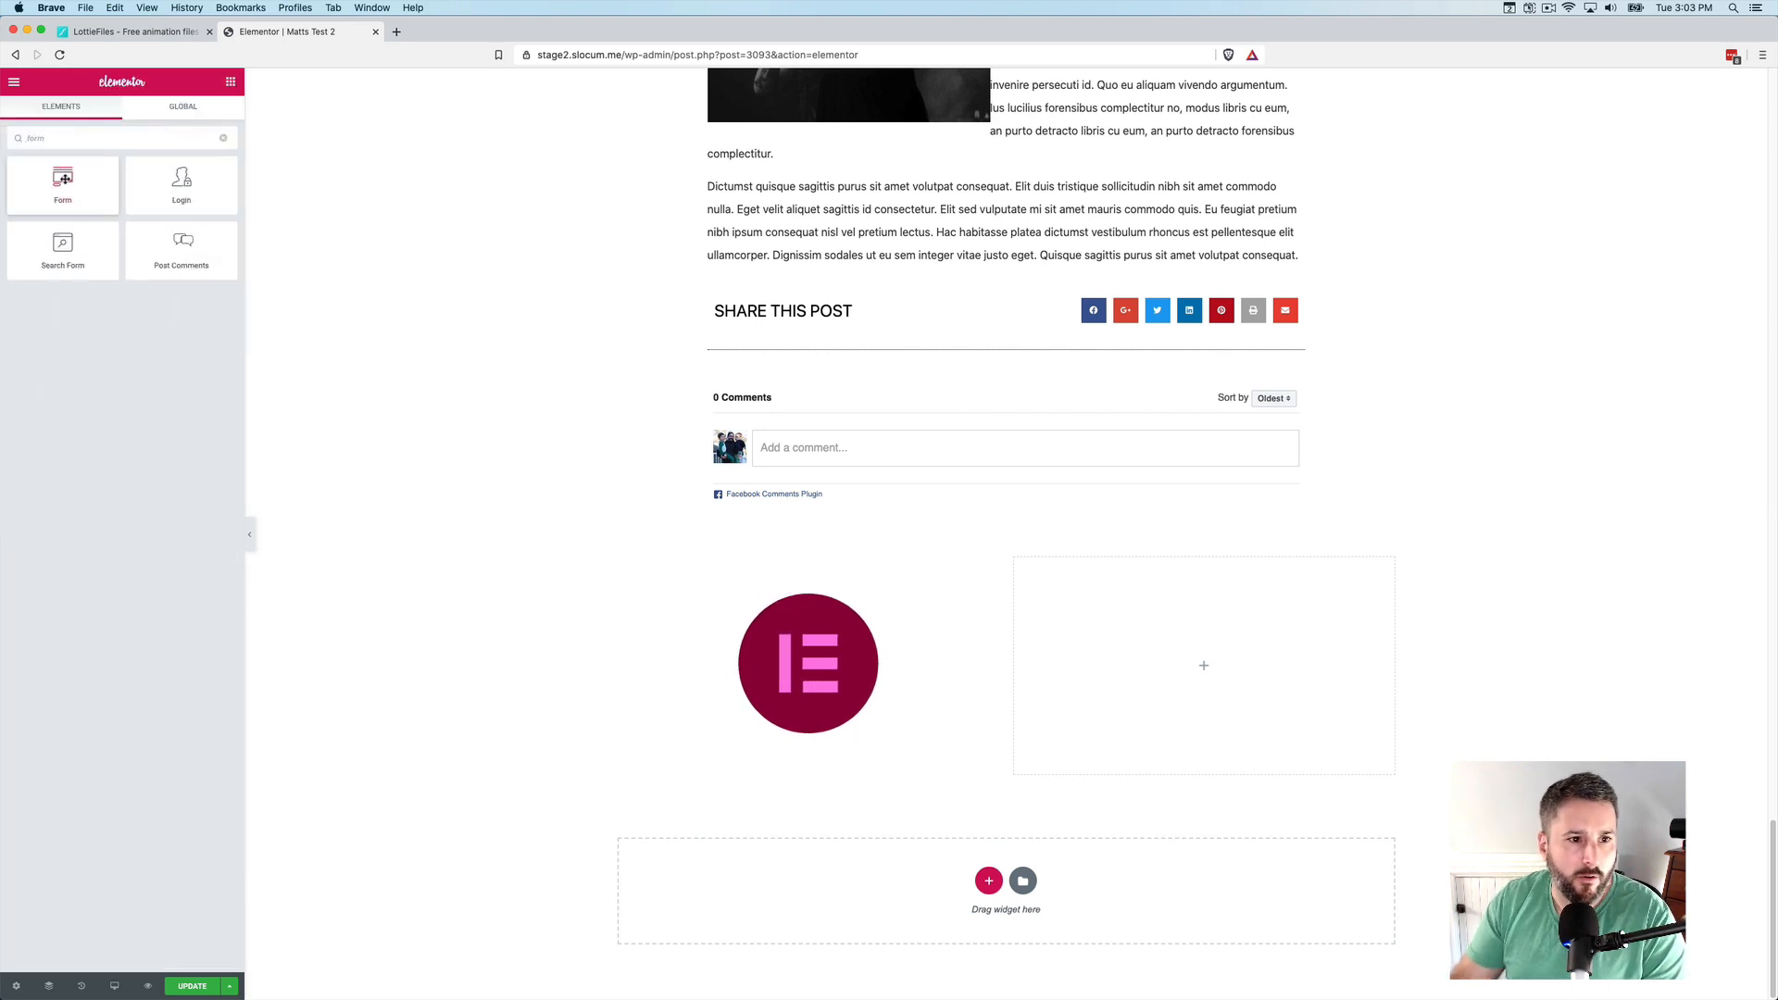
{"action": "left_click_drag", "start_coordinate": [63, 181], "coordinate": [1232, 672]}
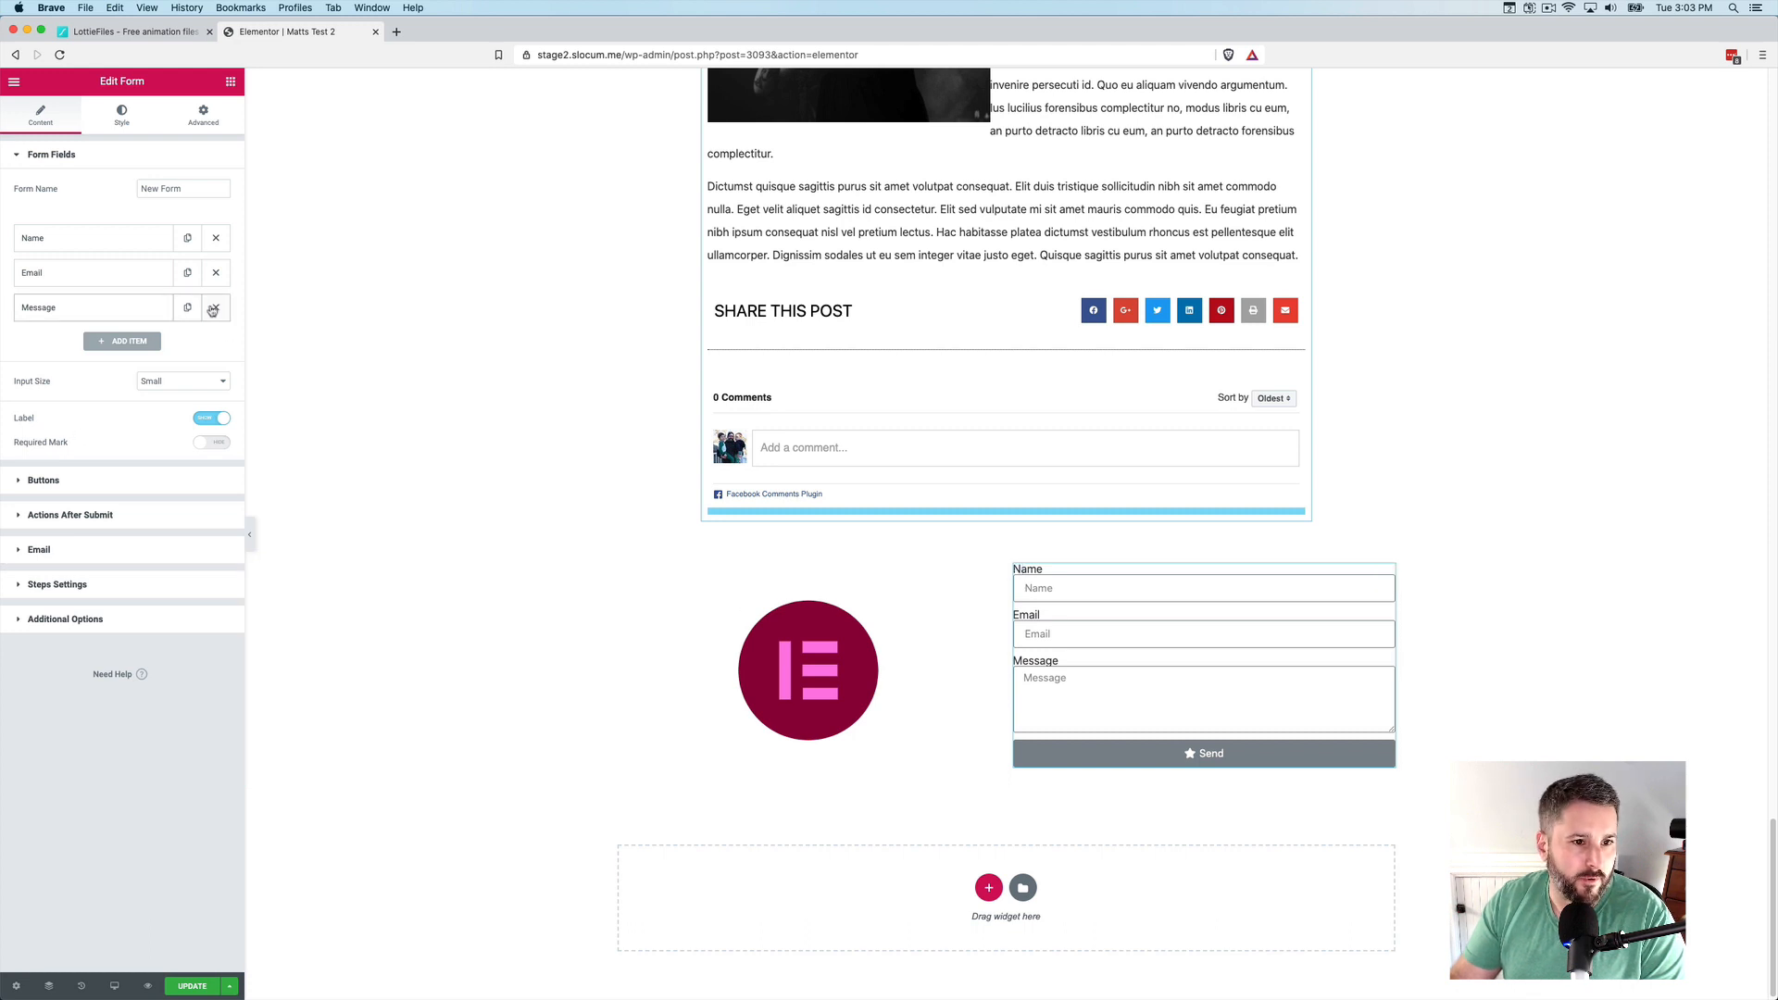
{"action": "left_click", "coordinate": [214, 308]}
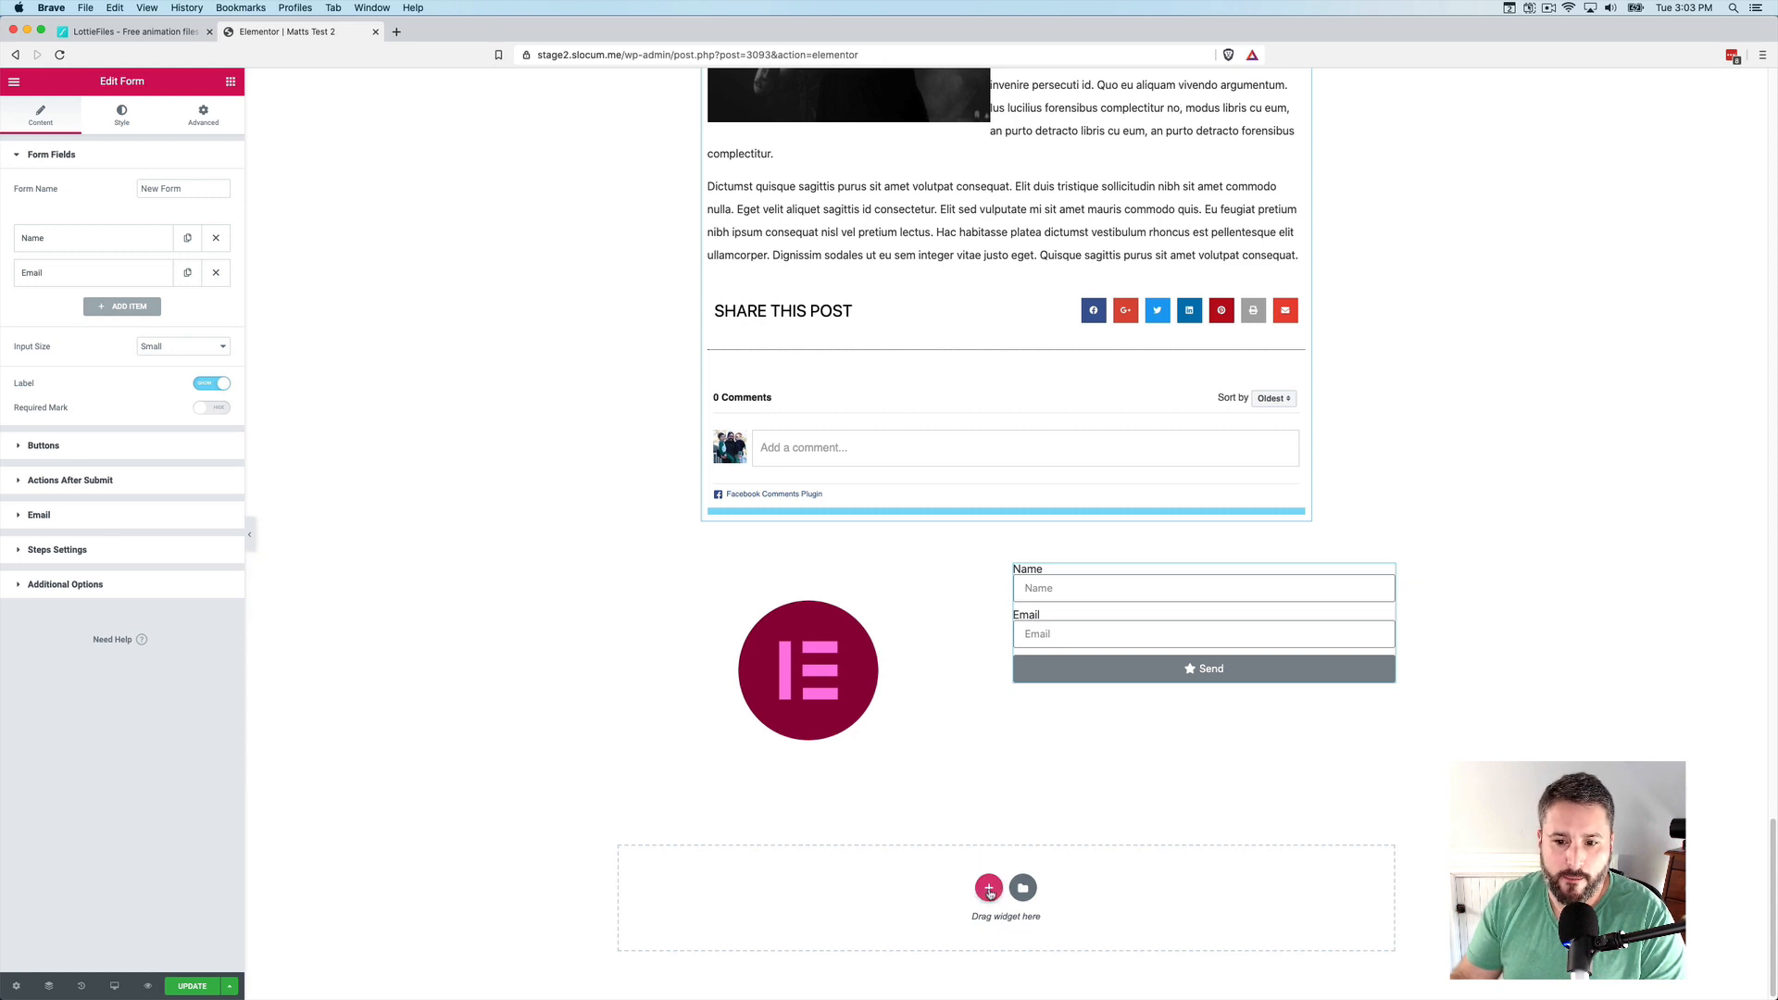
{"action": "left_click", "coordinate": [988, 888]}
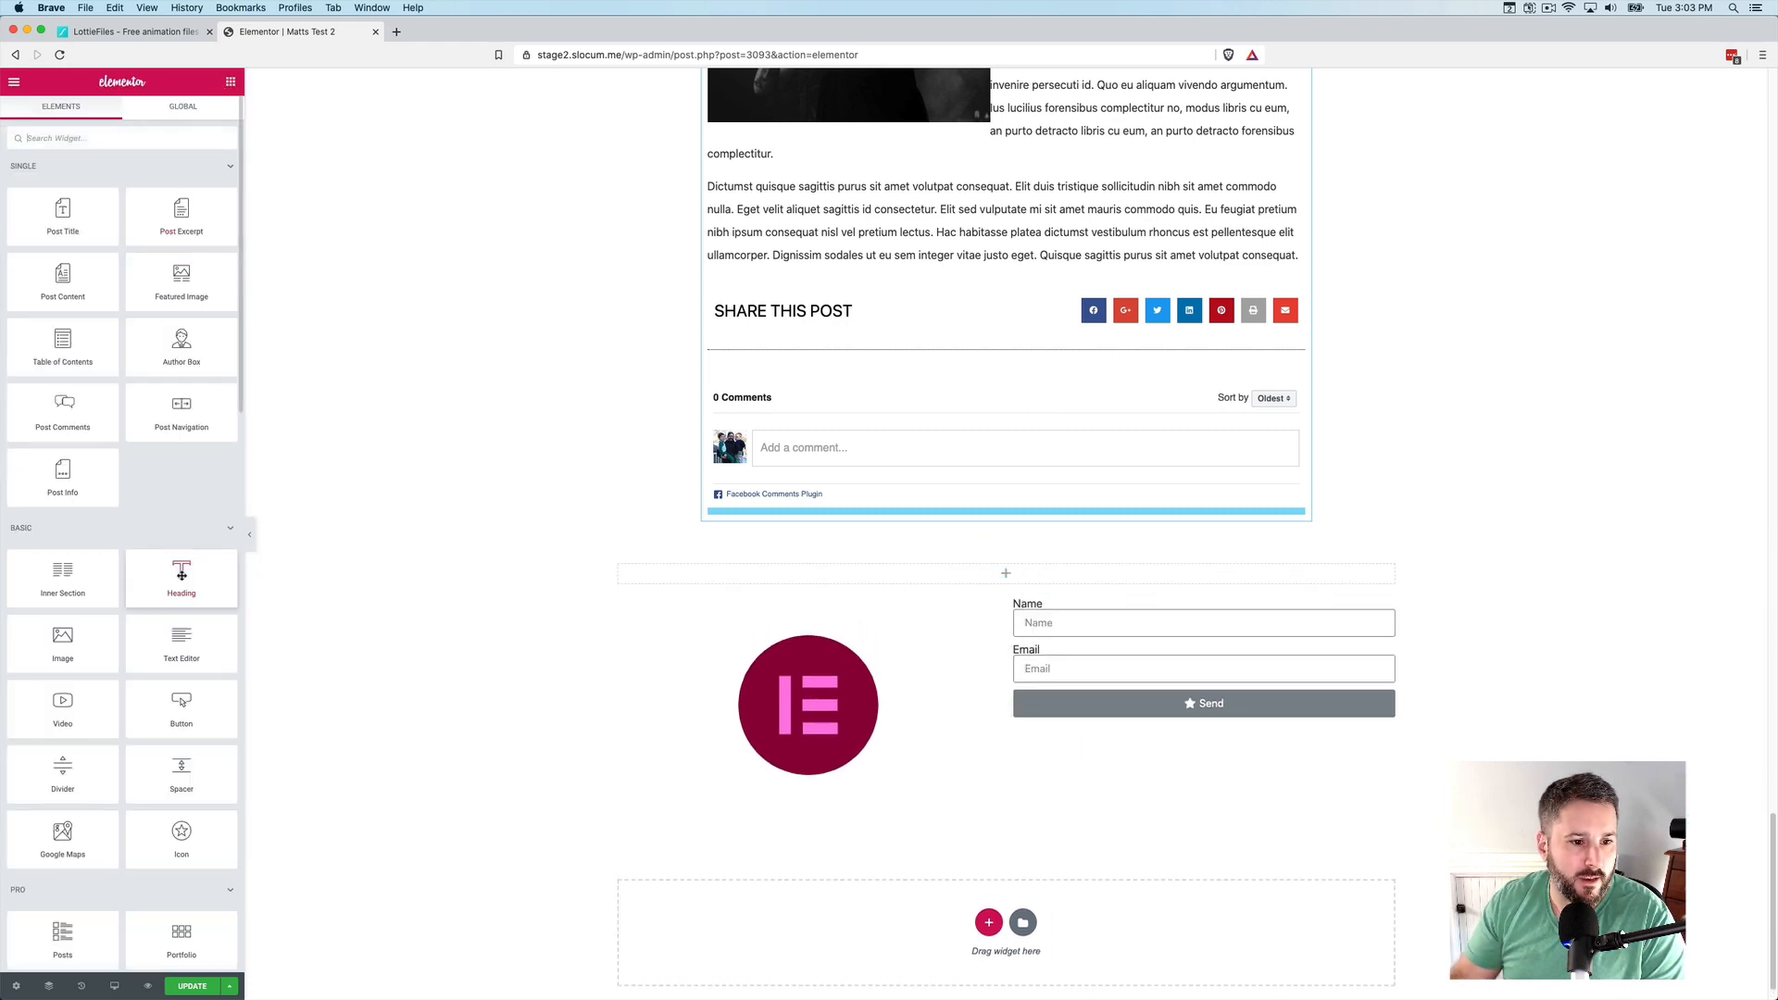
Drop a Heading widget above the section, titled 'Signup for our awesome newsletter!', centered
{"action": "left_click_drag", "start_coordinate": [182, 578], "coordinate": [998, 575]}
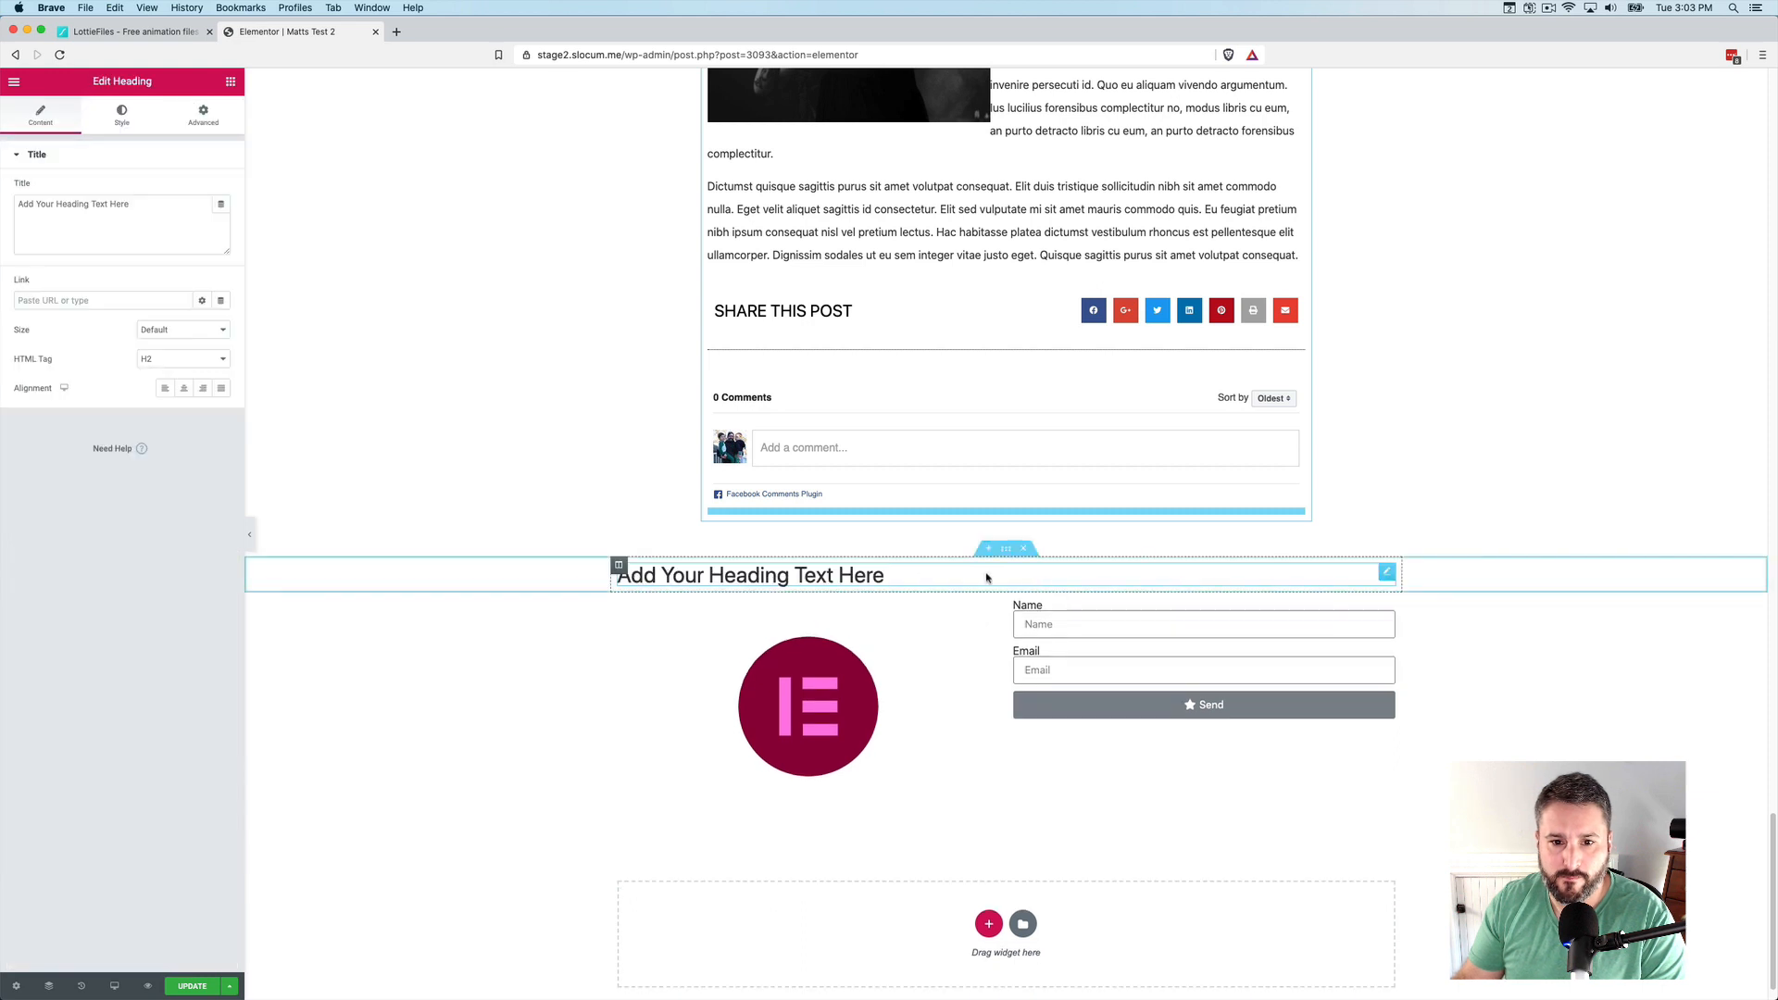
{"action": "triple_click", "coordinate": [72, 204]}
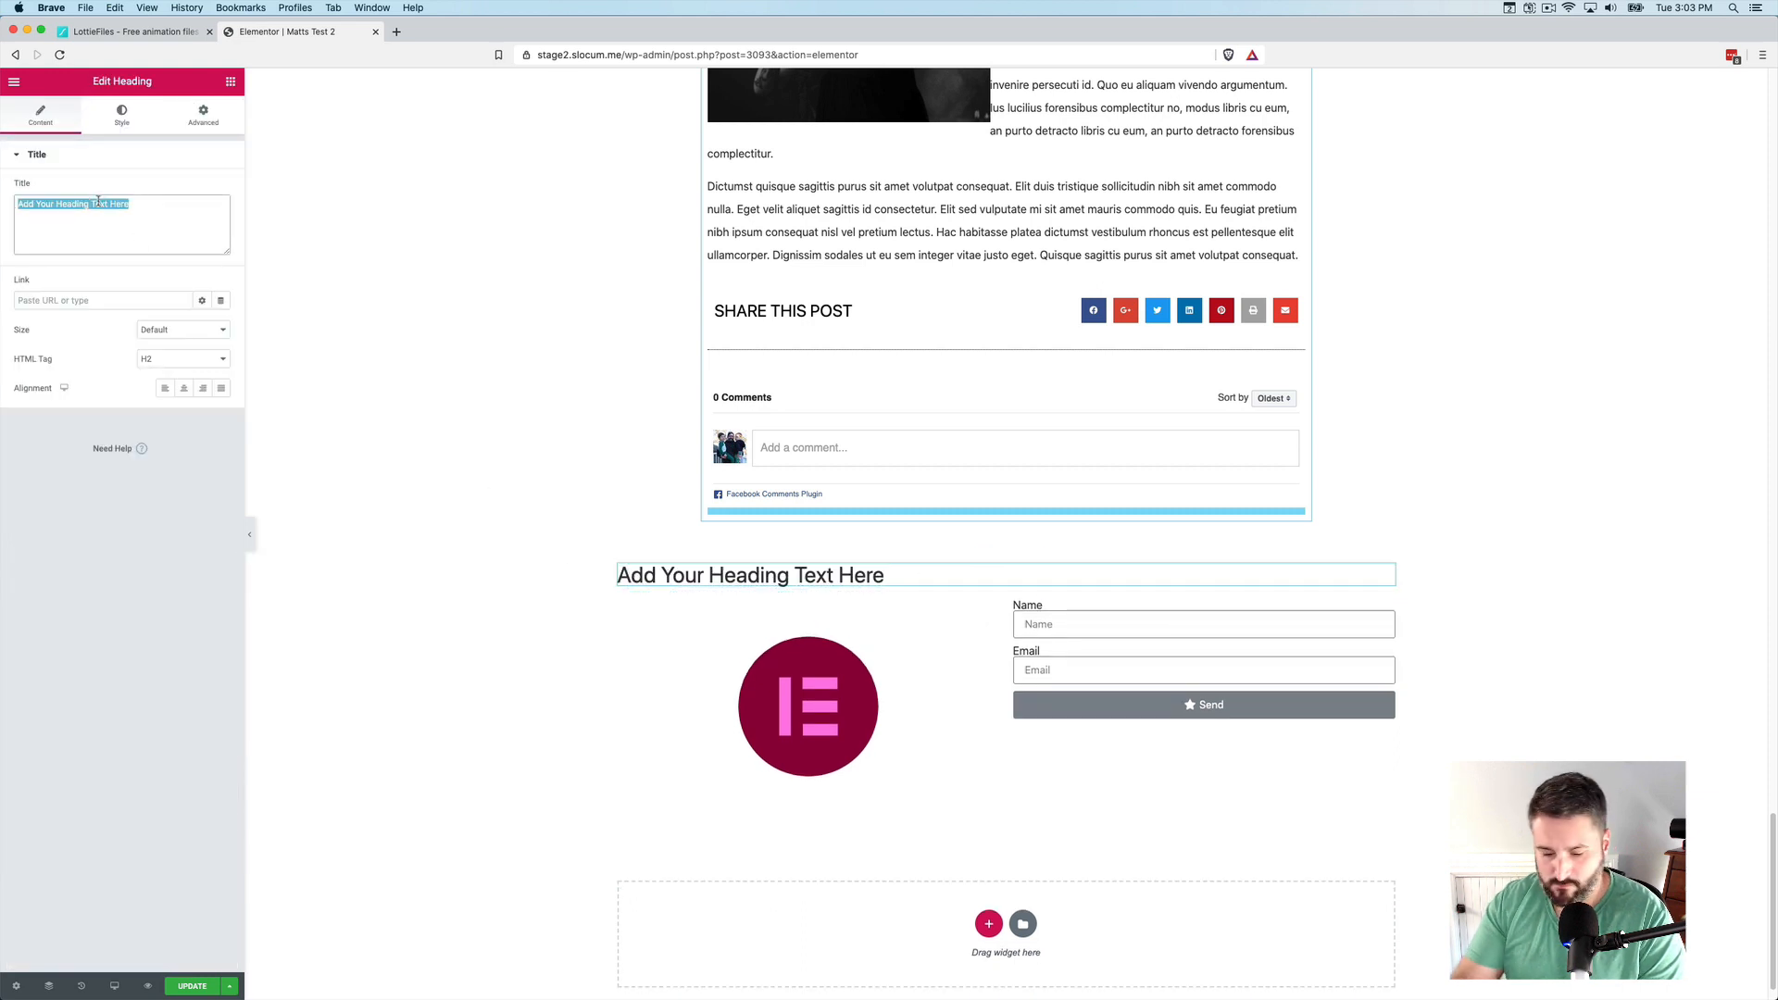
{"action": "type", "text": "Signup for"}
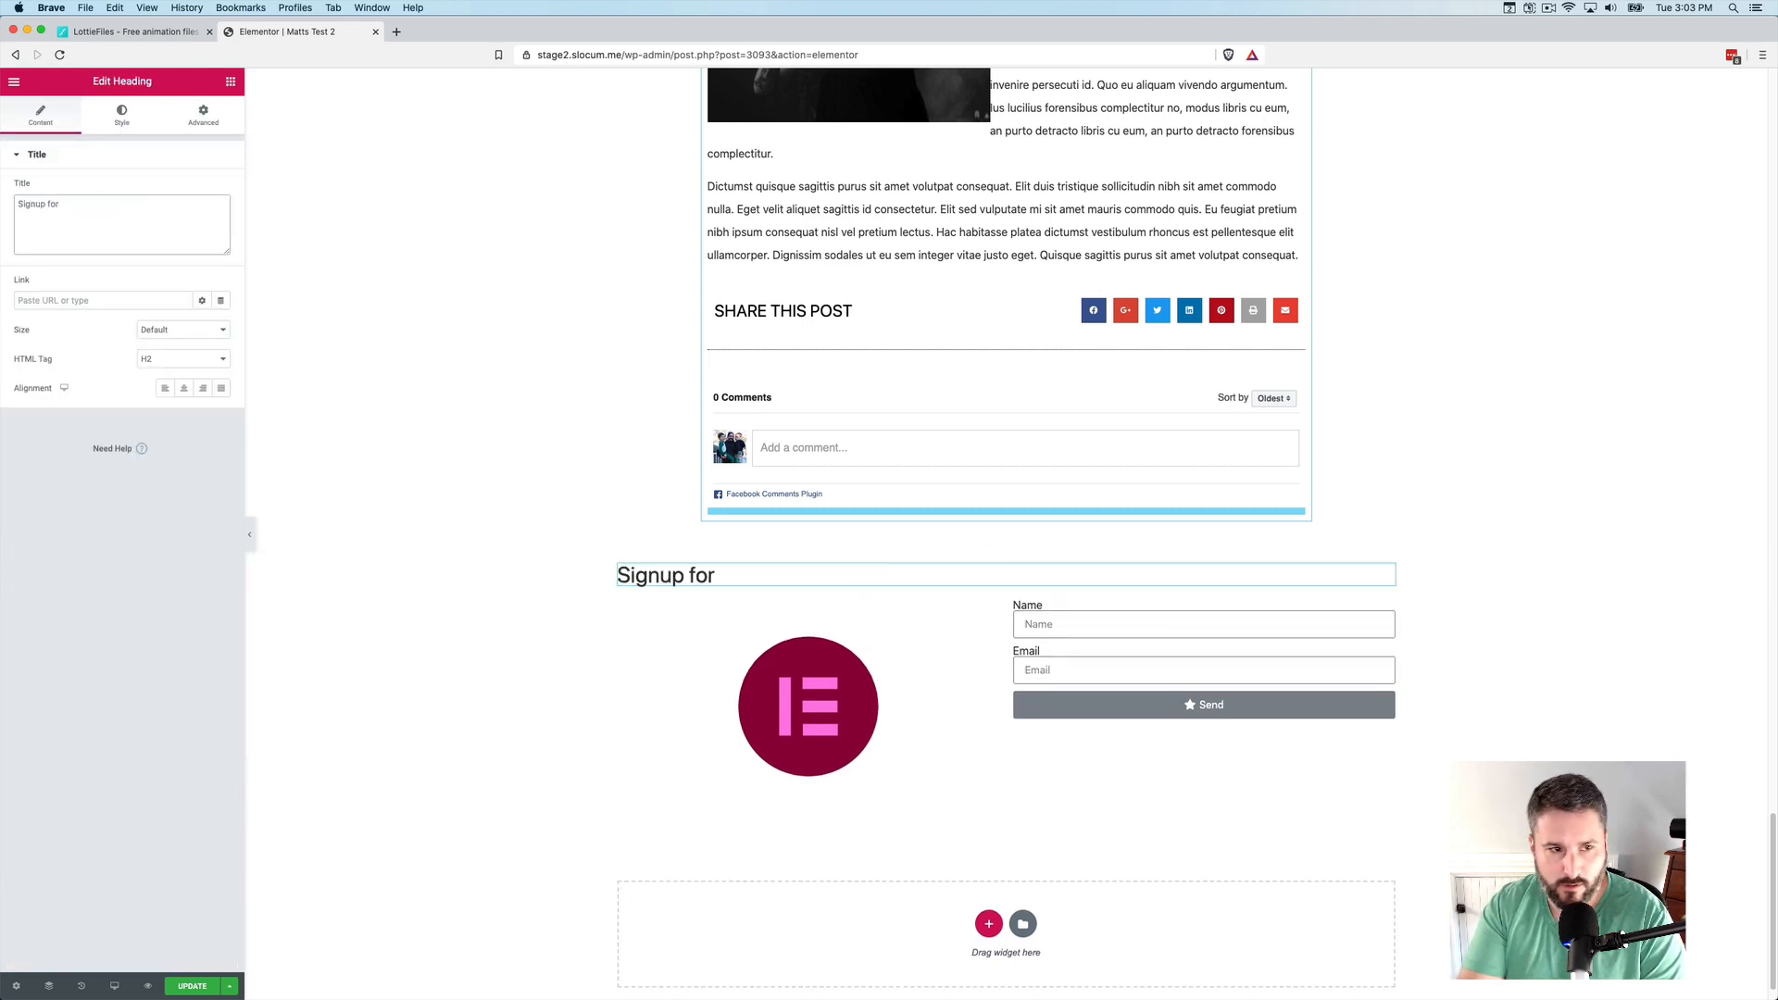
{"action": "type", "text": "our awesome"}
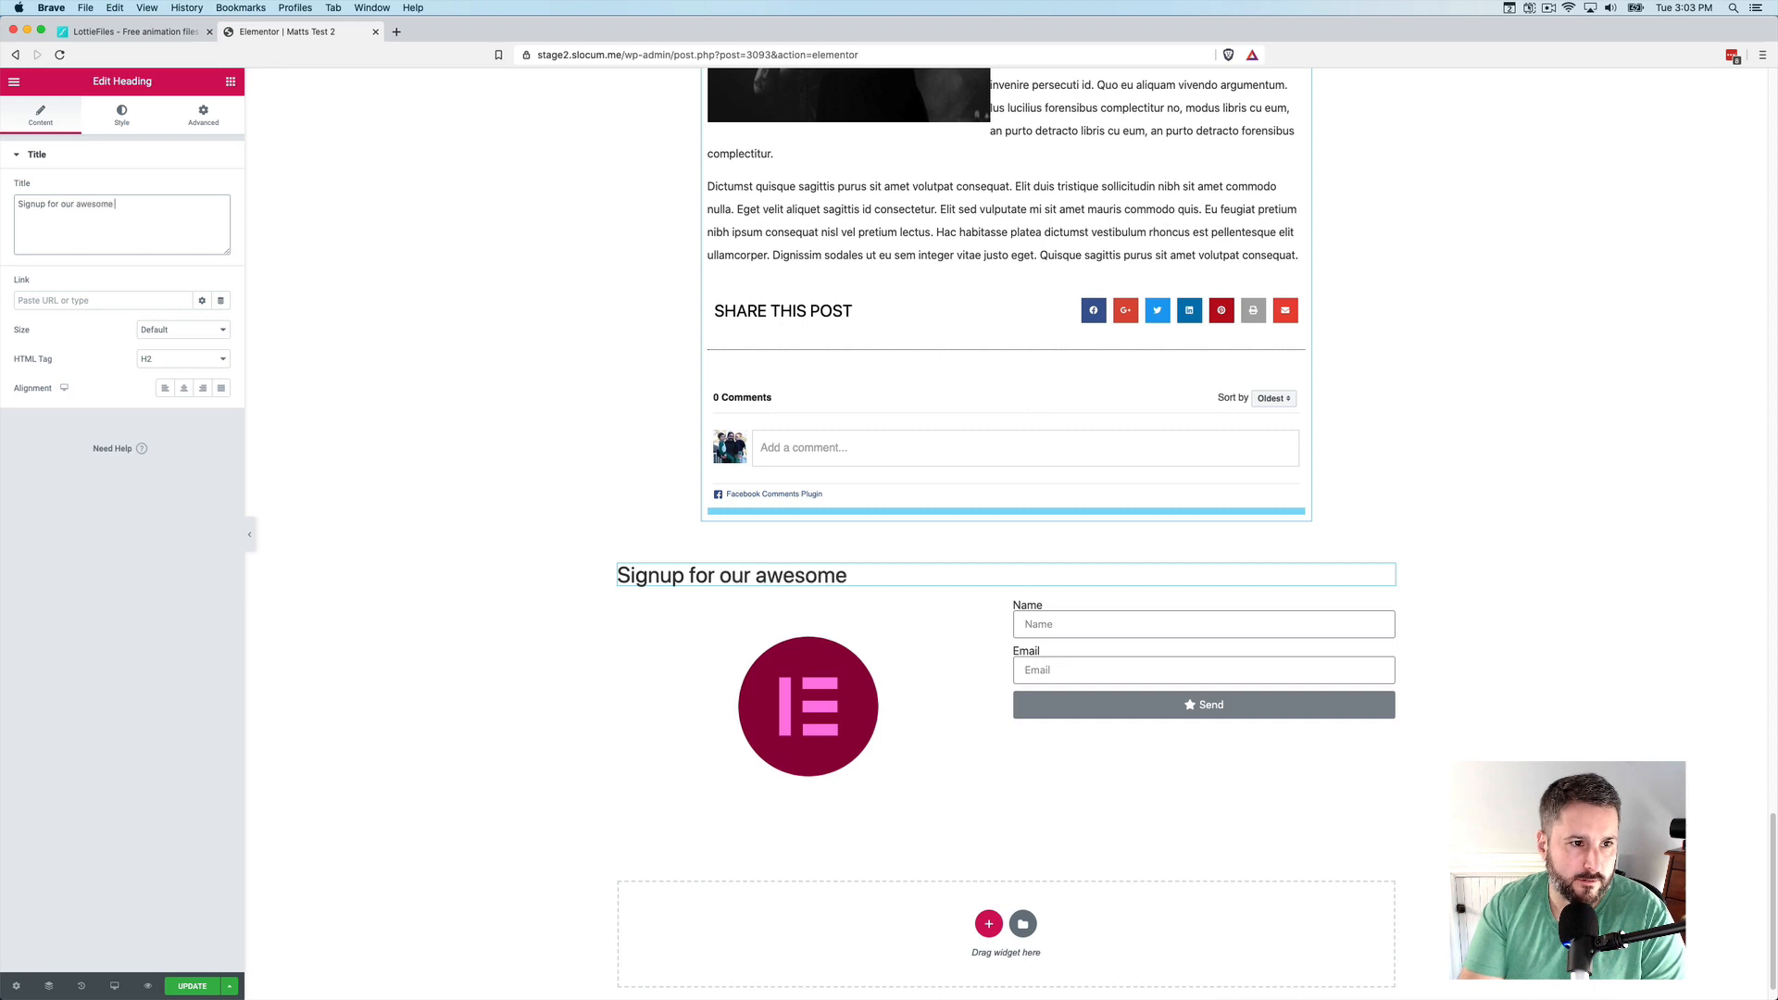
{"action": "type", "text": "newsletter"}
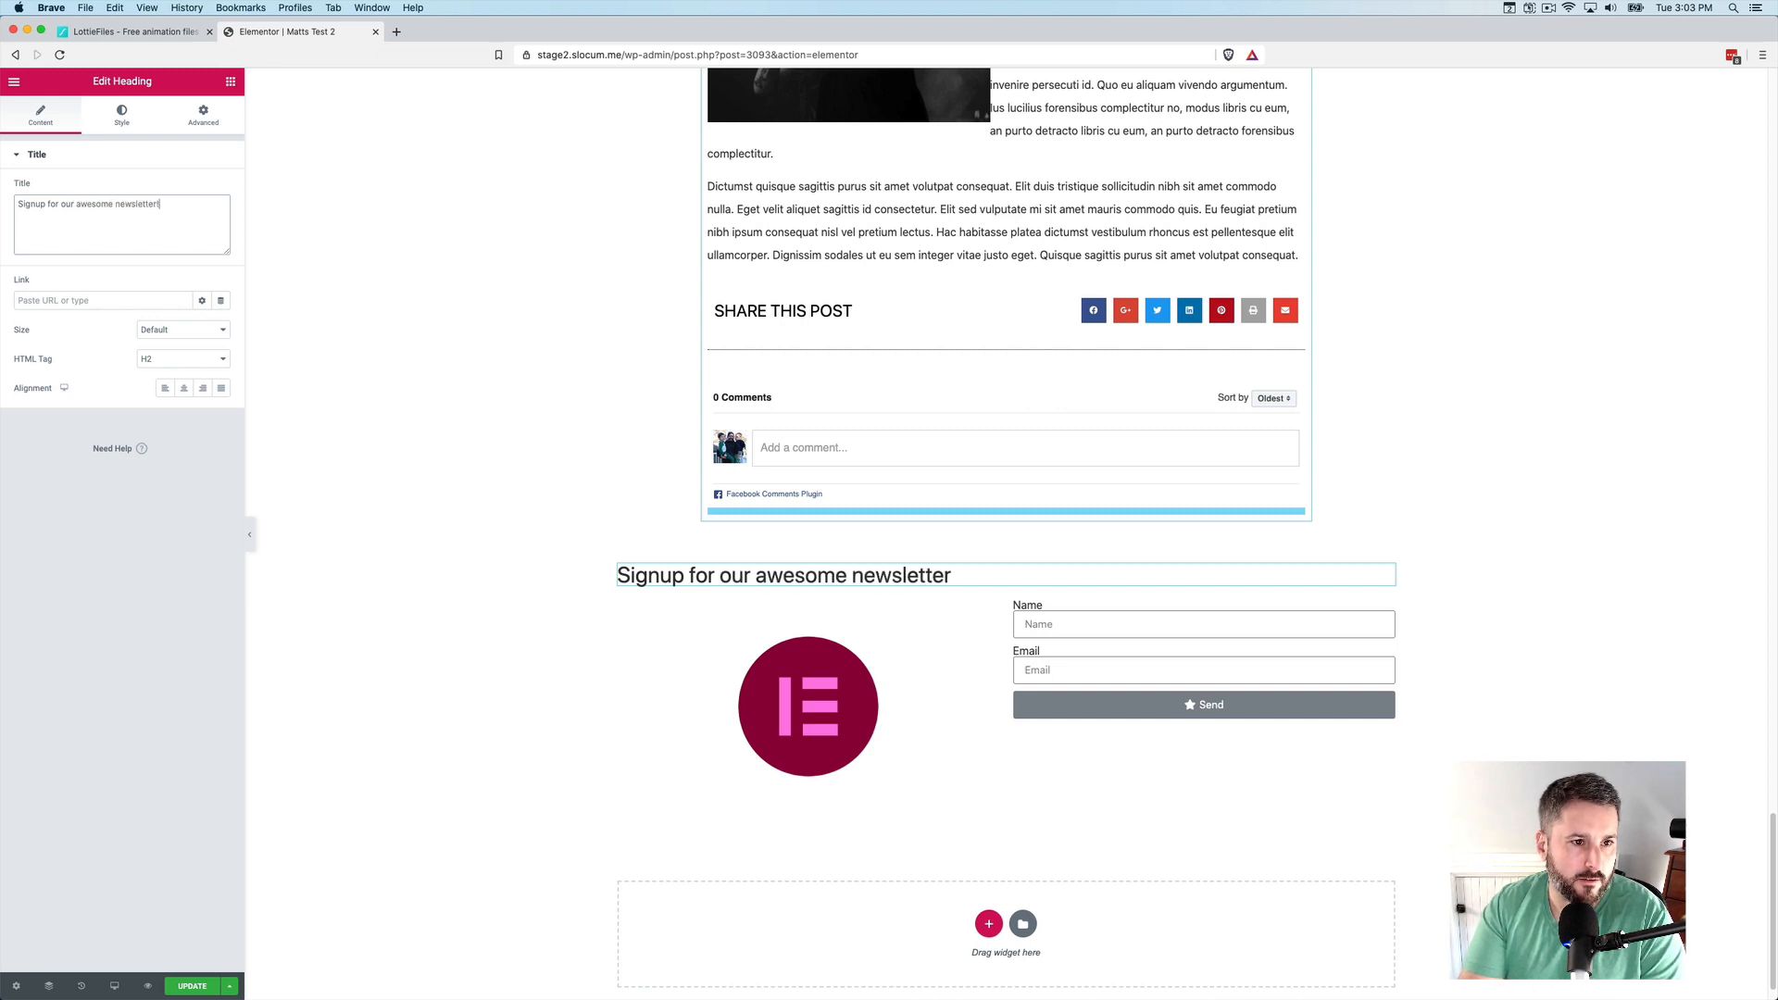
{"action": "left_click", "coordinate": [183, 388]}
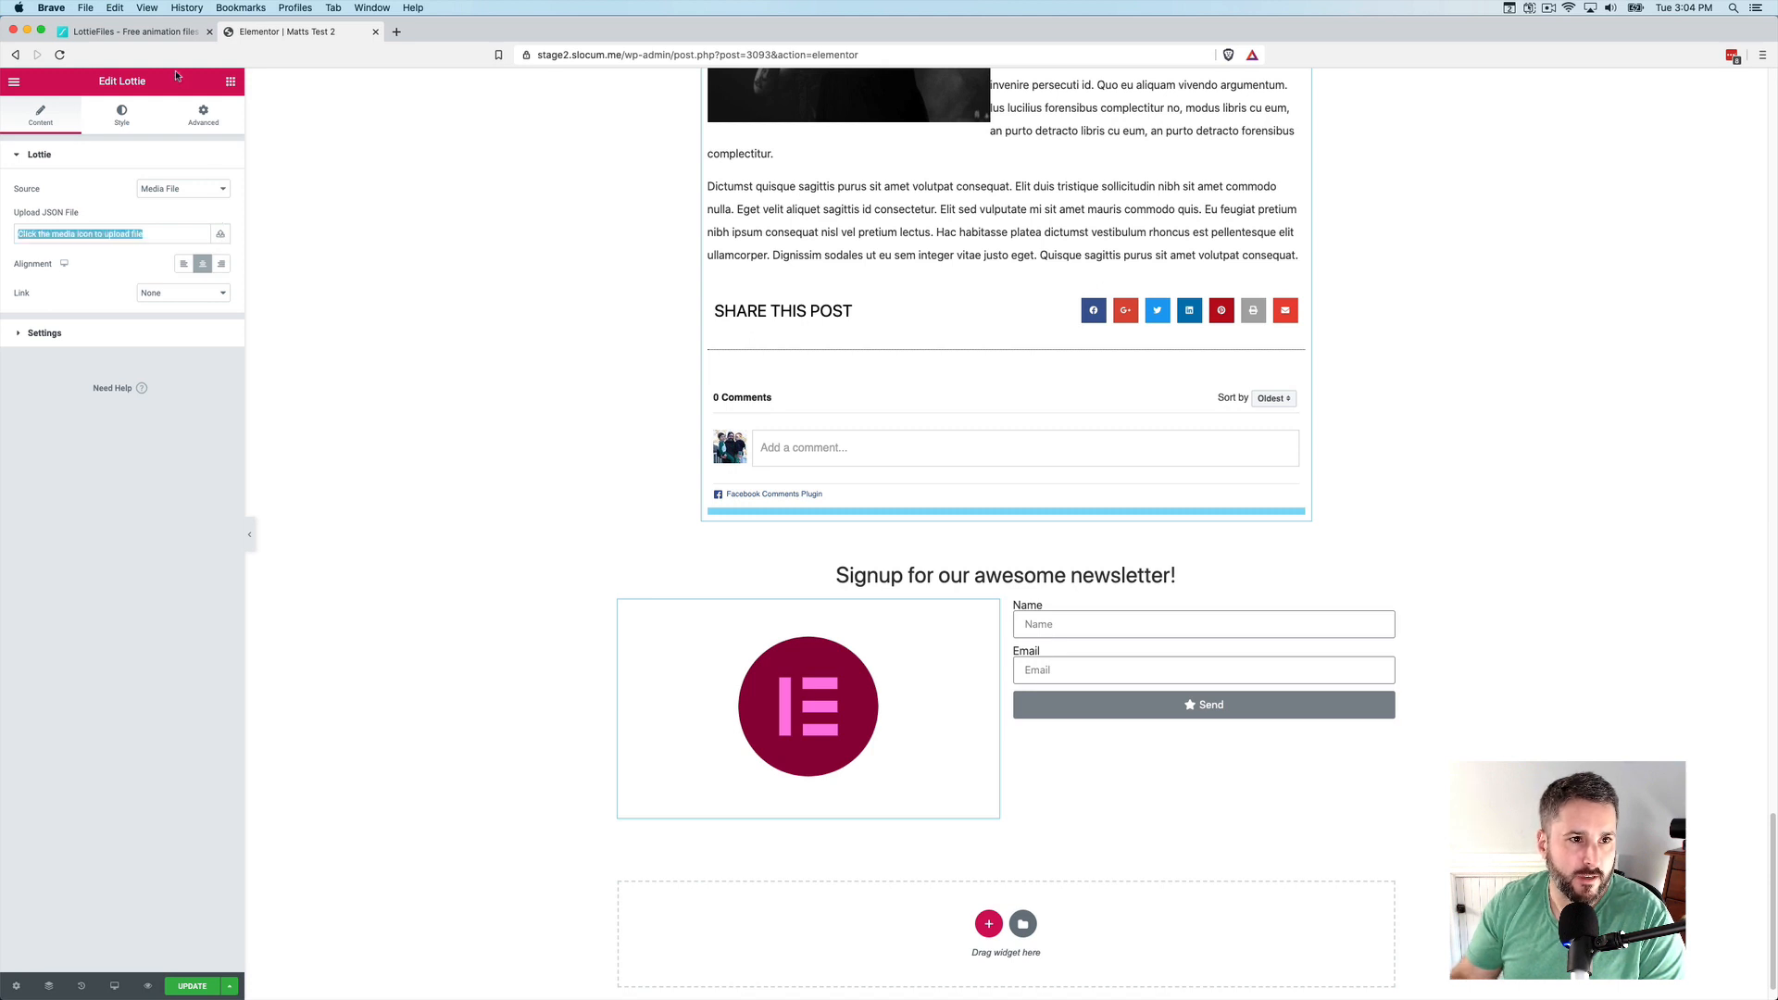
On LottieFiles, open the Thank You Message envelope animation and download its JSON
{"action": "left_click", "coordinate": [130, 57]}
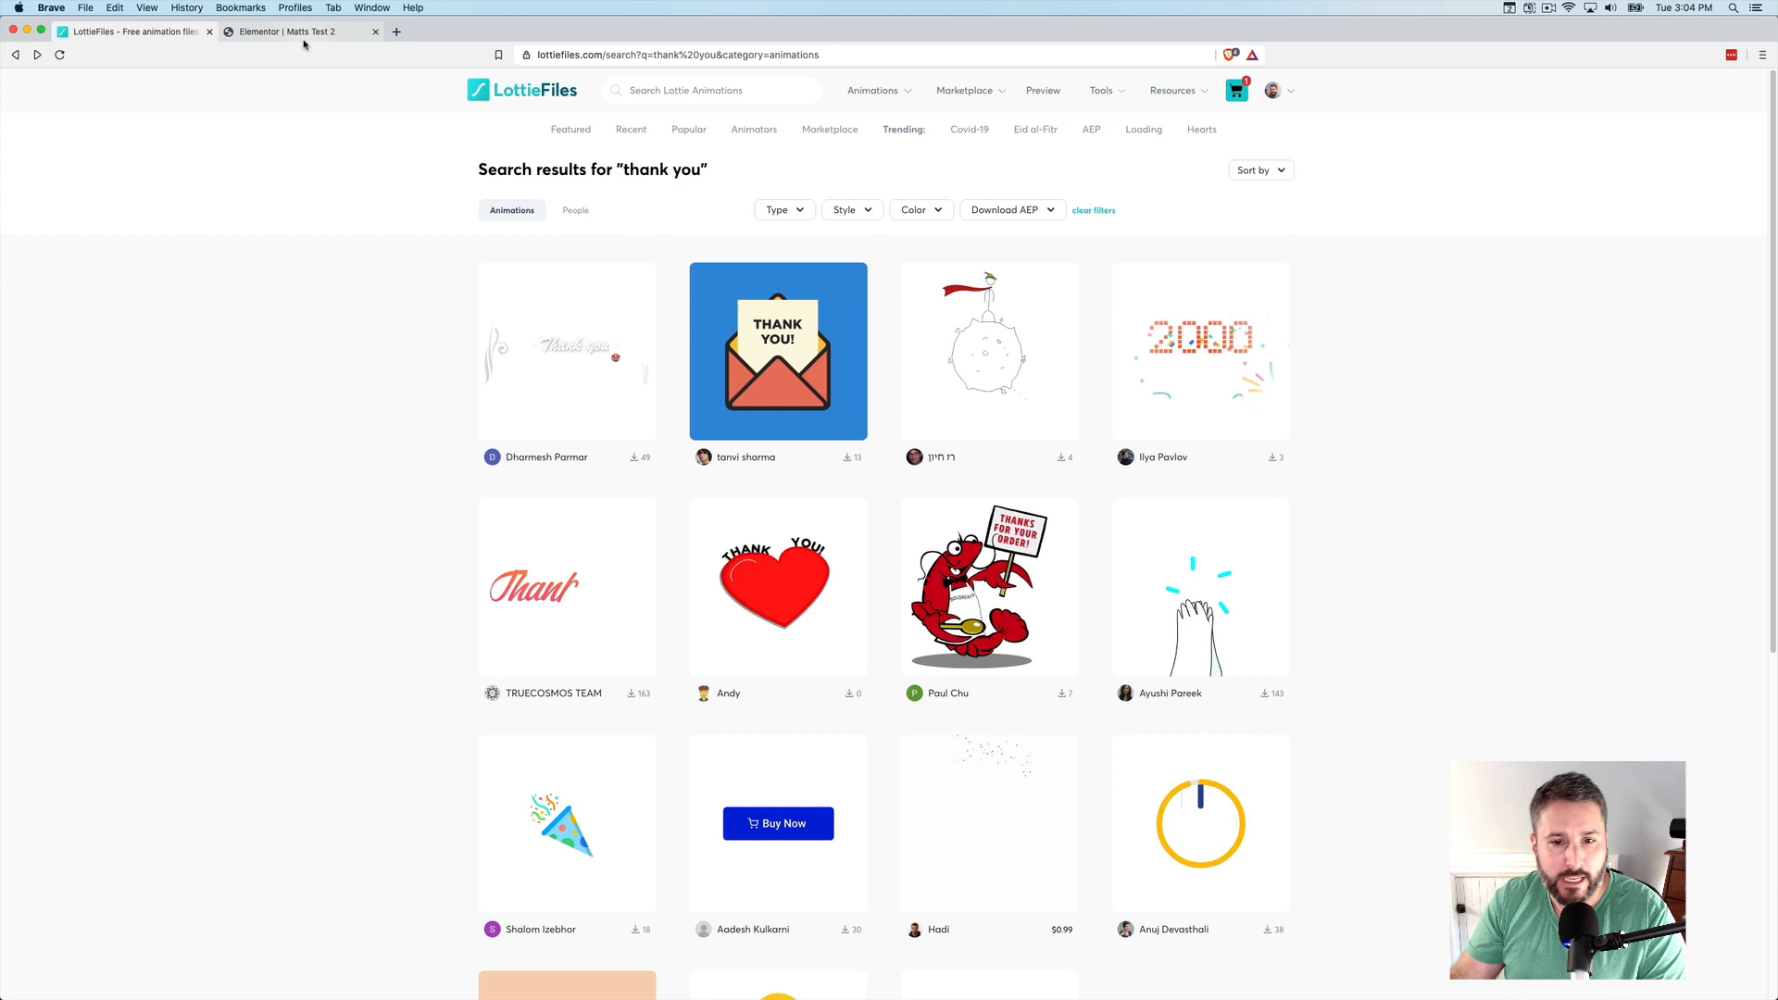
{"action": "left_click", "coordinate": [778, 351]}
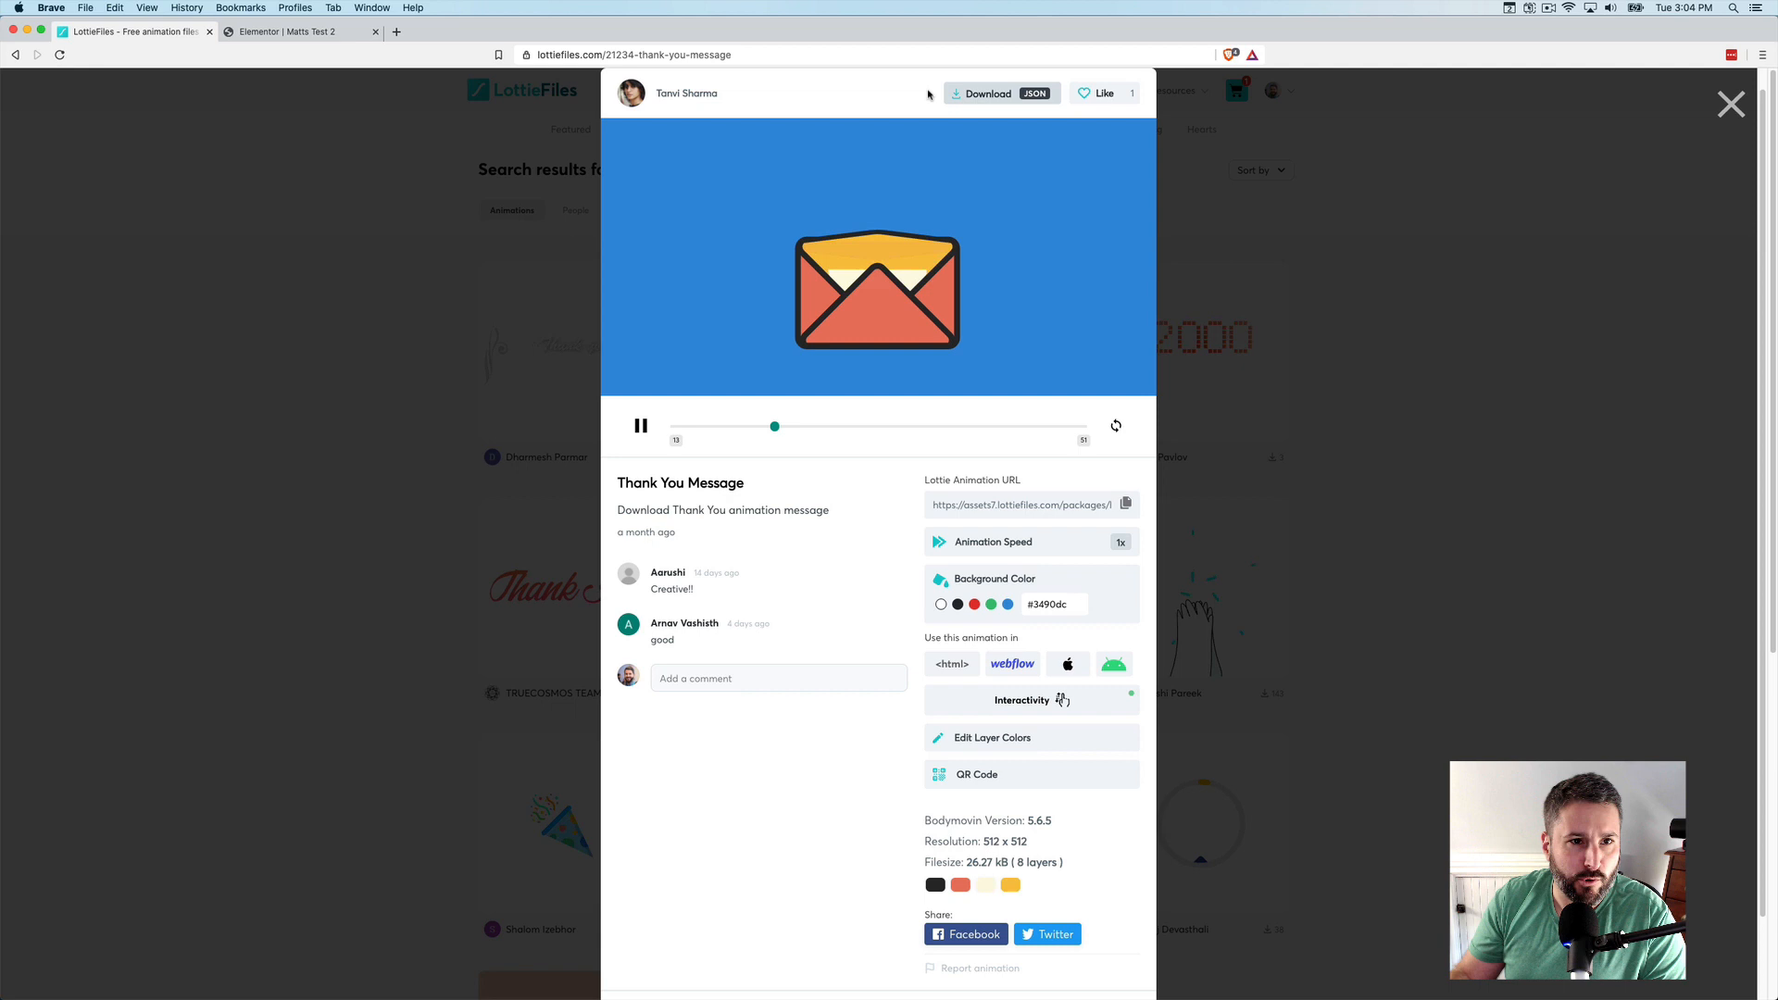
{"action": "left_click", "coordinate": [296, 30]}
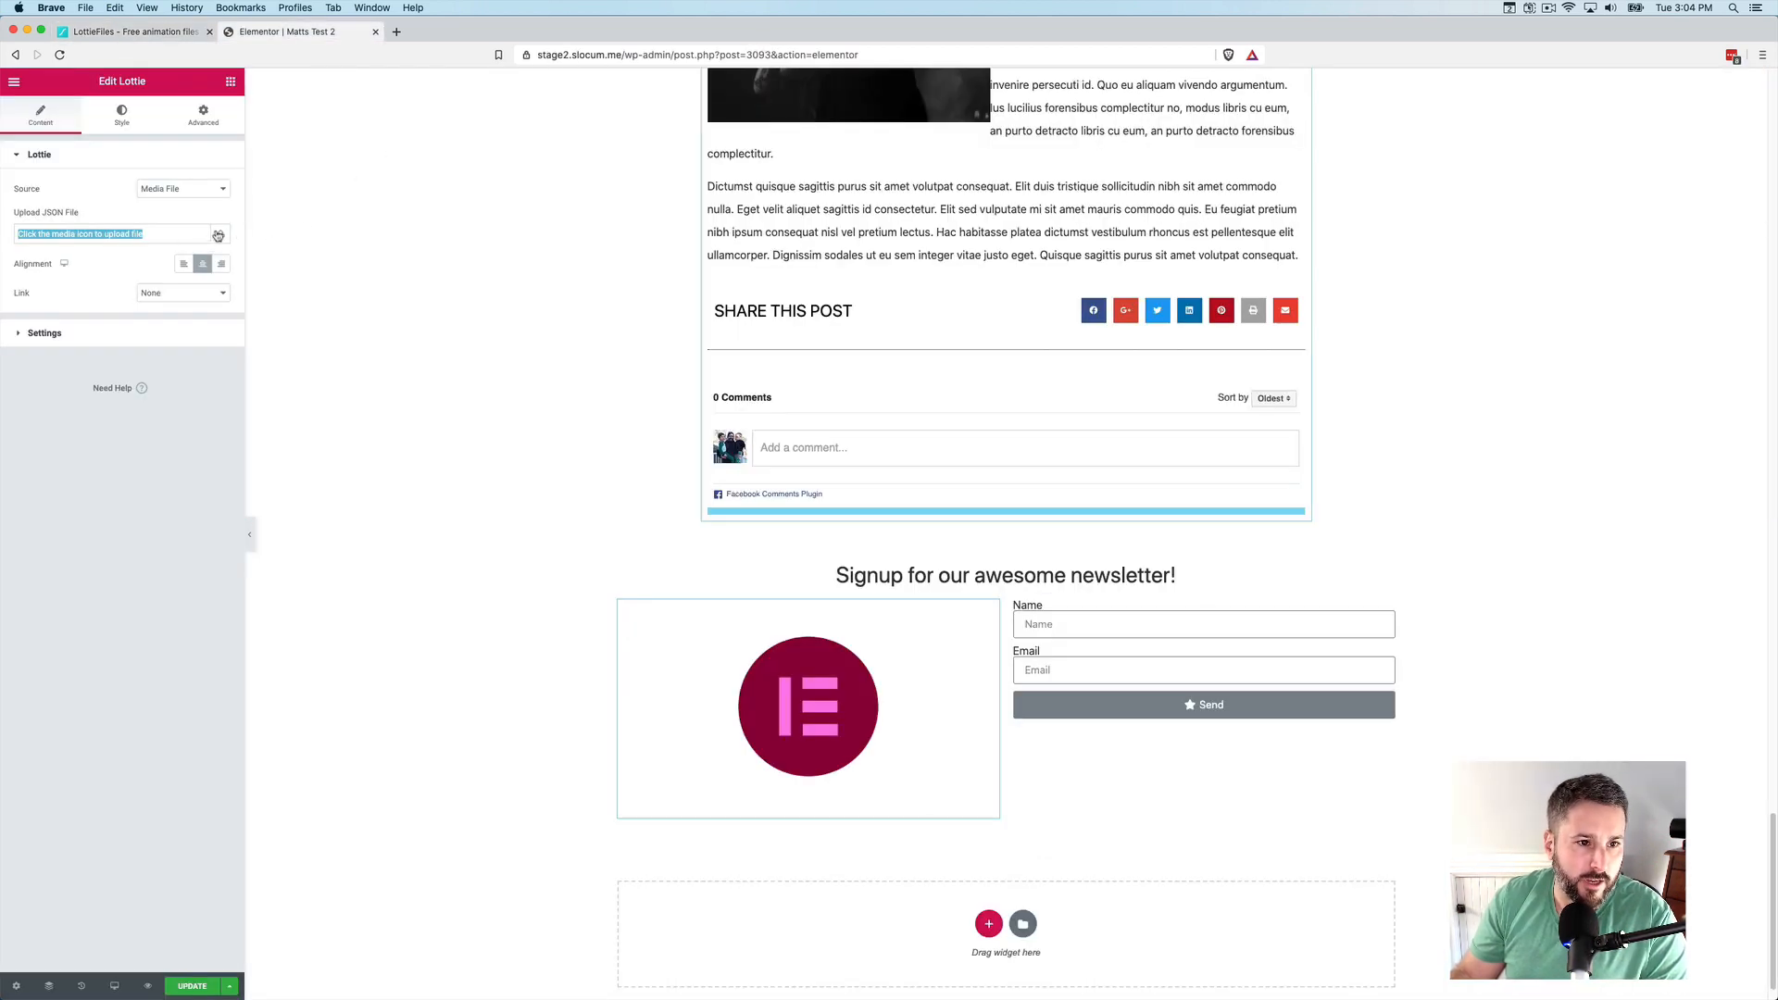
Load pulse.json from the Media Library into the Lottie widget
{"action": "left_click", "coordinate": [219, 234]}
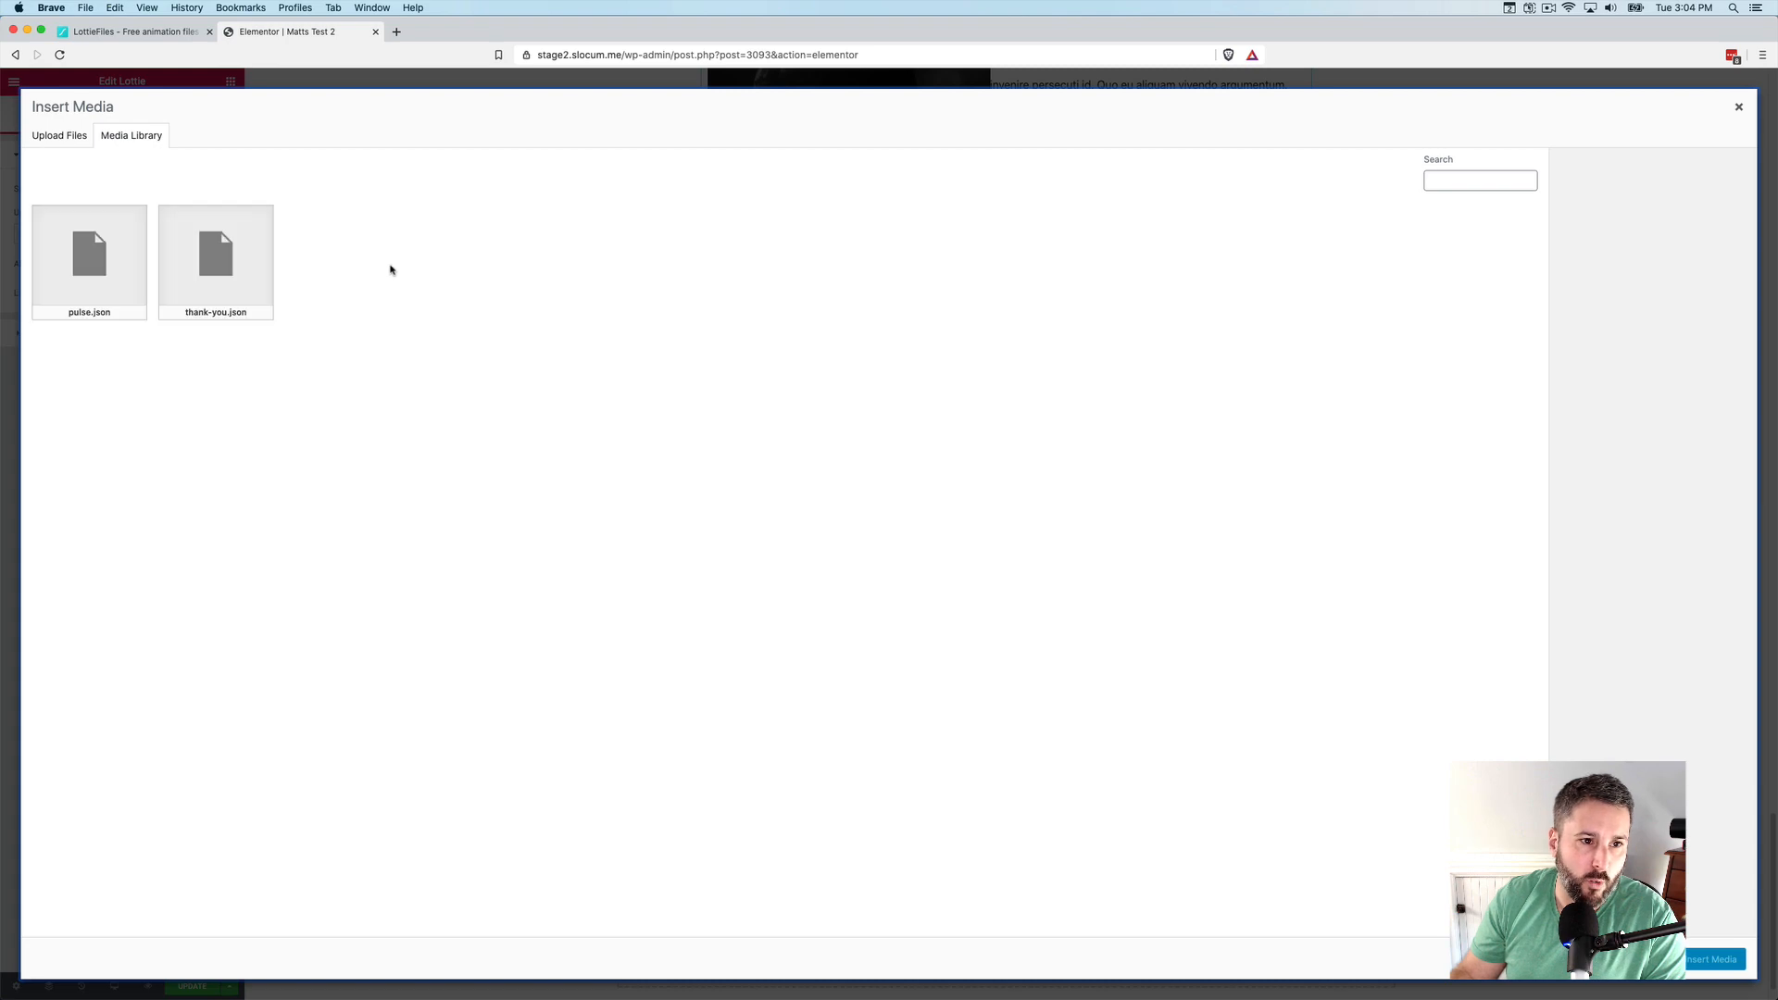
{"action": "left_click", "coordinate": [88, 259]}
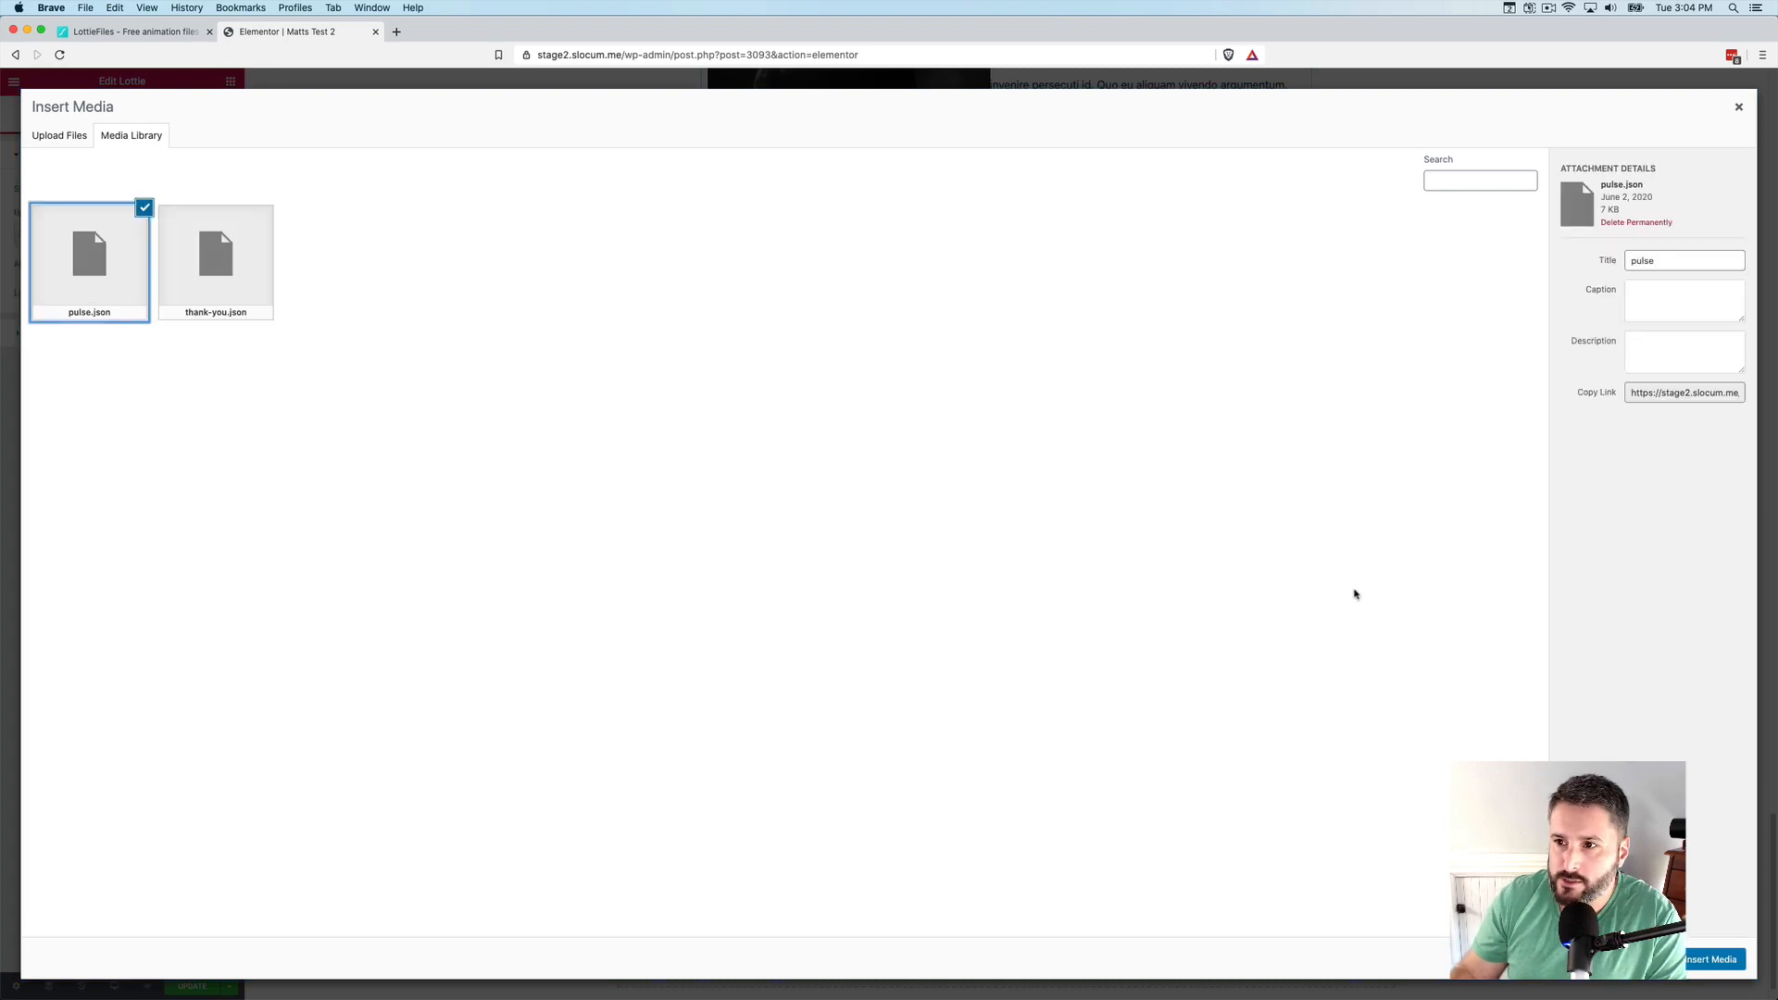
{"action": "left_click", "coordinate": [1711, 958]}
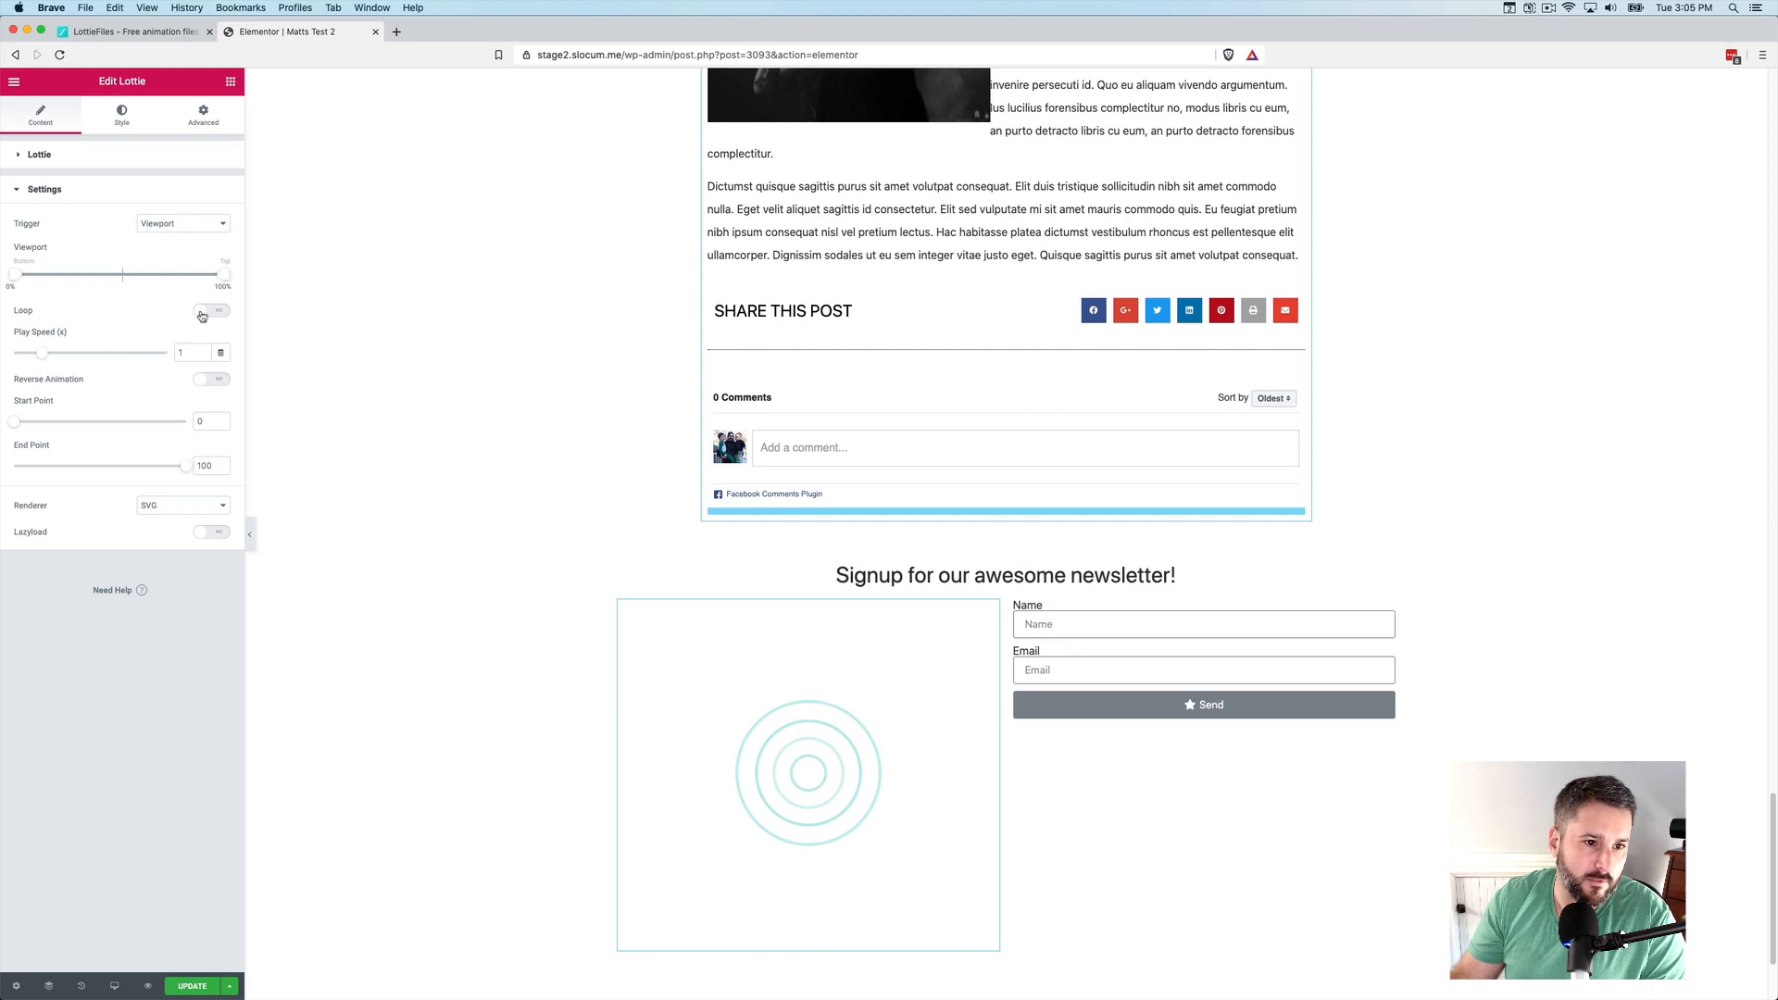
Turn on looping and try play speeds between 0.5x and 3.1x
{"action": "left_click", "coordinate": [211, 310]}
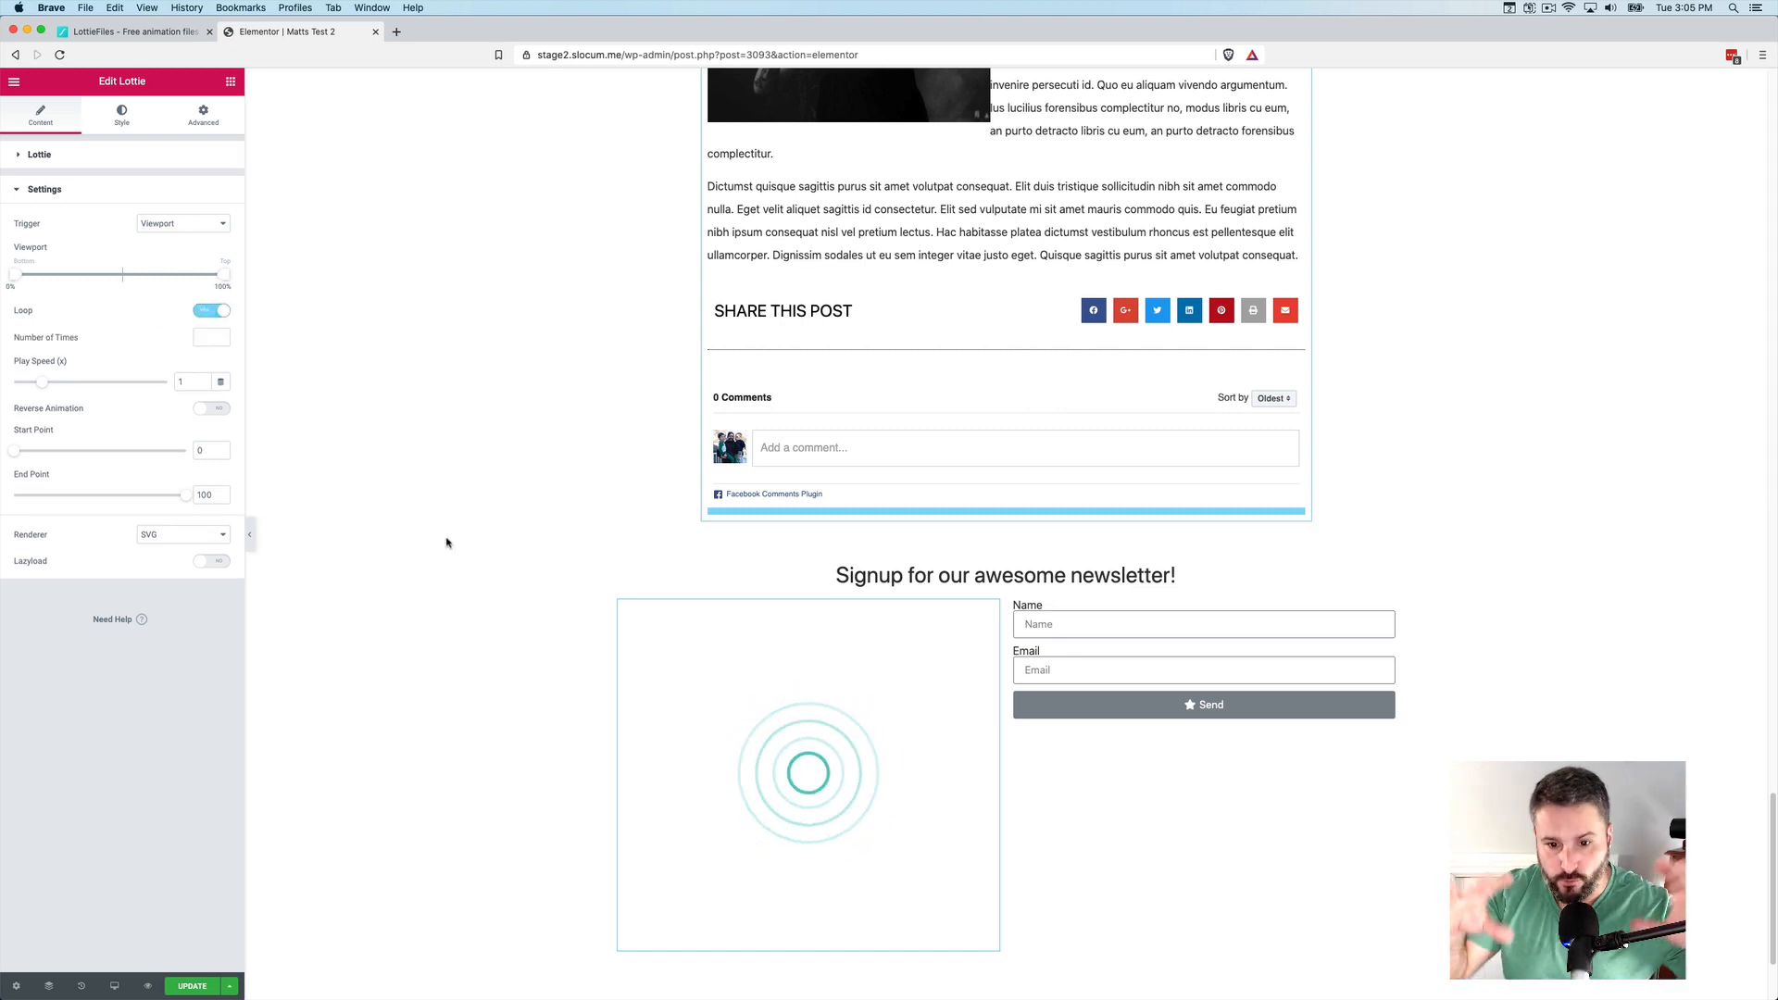
{"action": "left_click", "coordinate": [797, 755]}
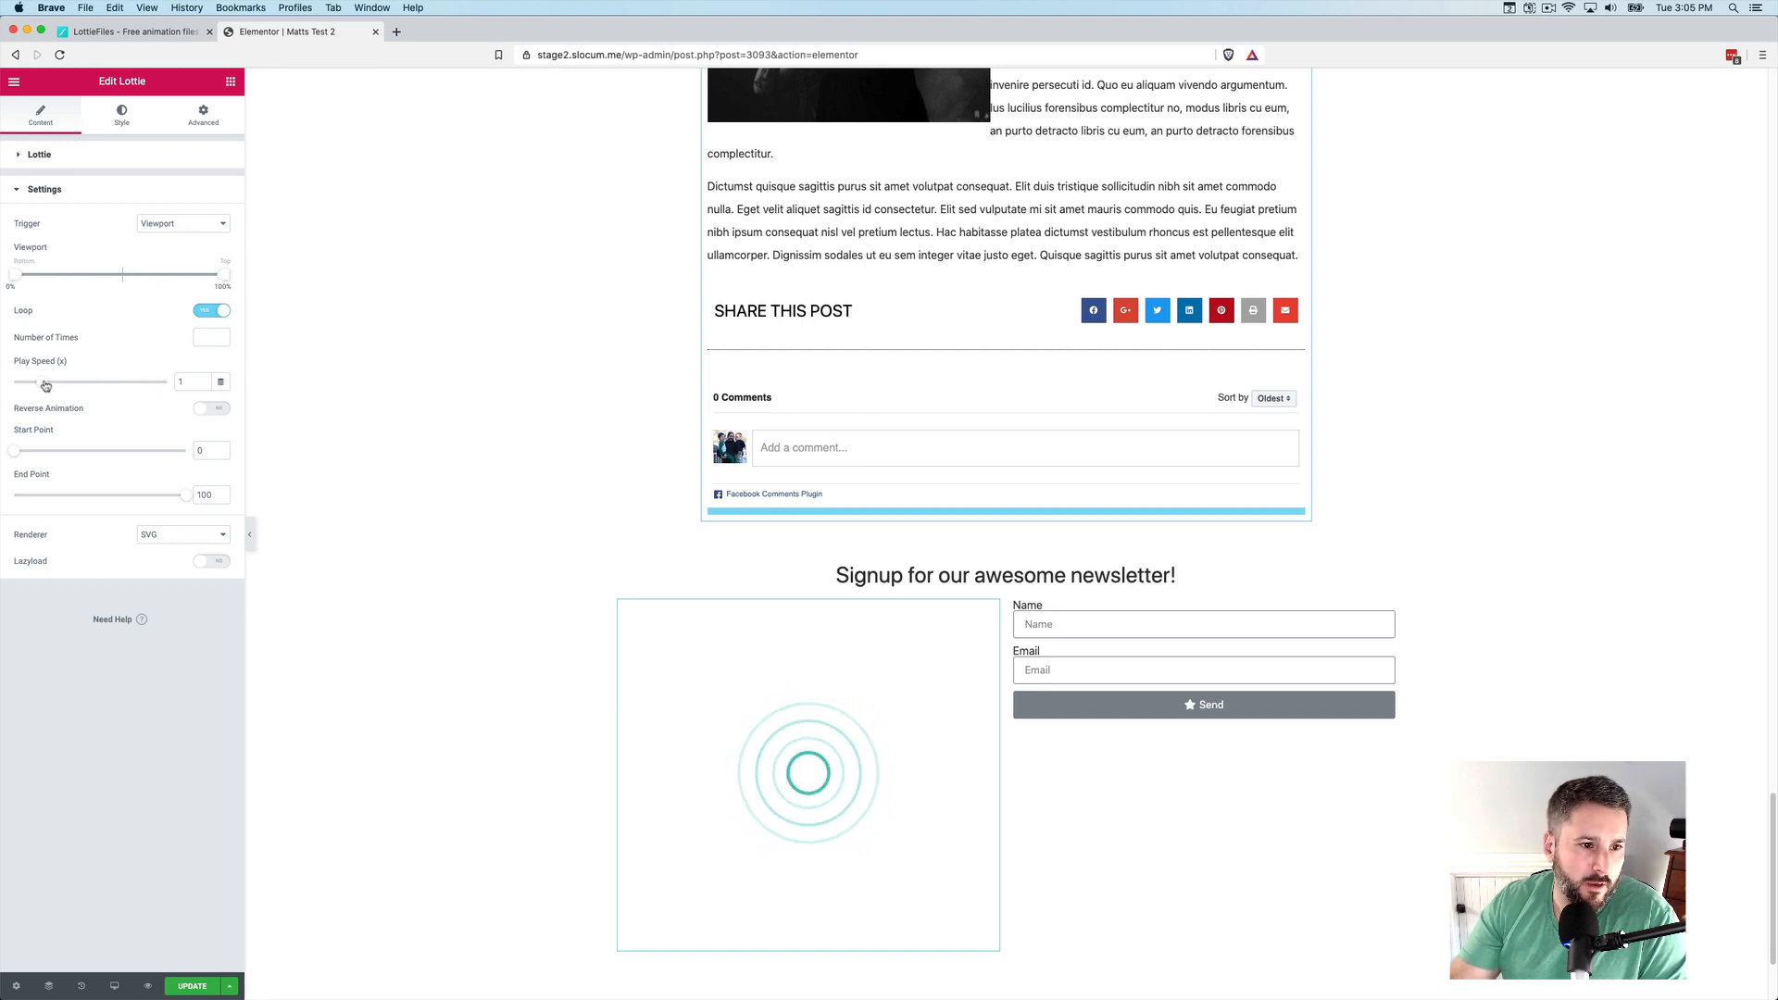
{"action": "left_click_drag", "start_coordinate": [46, 383], "coordinate": [89, 382]}
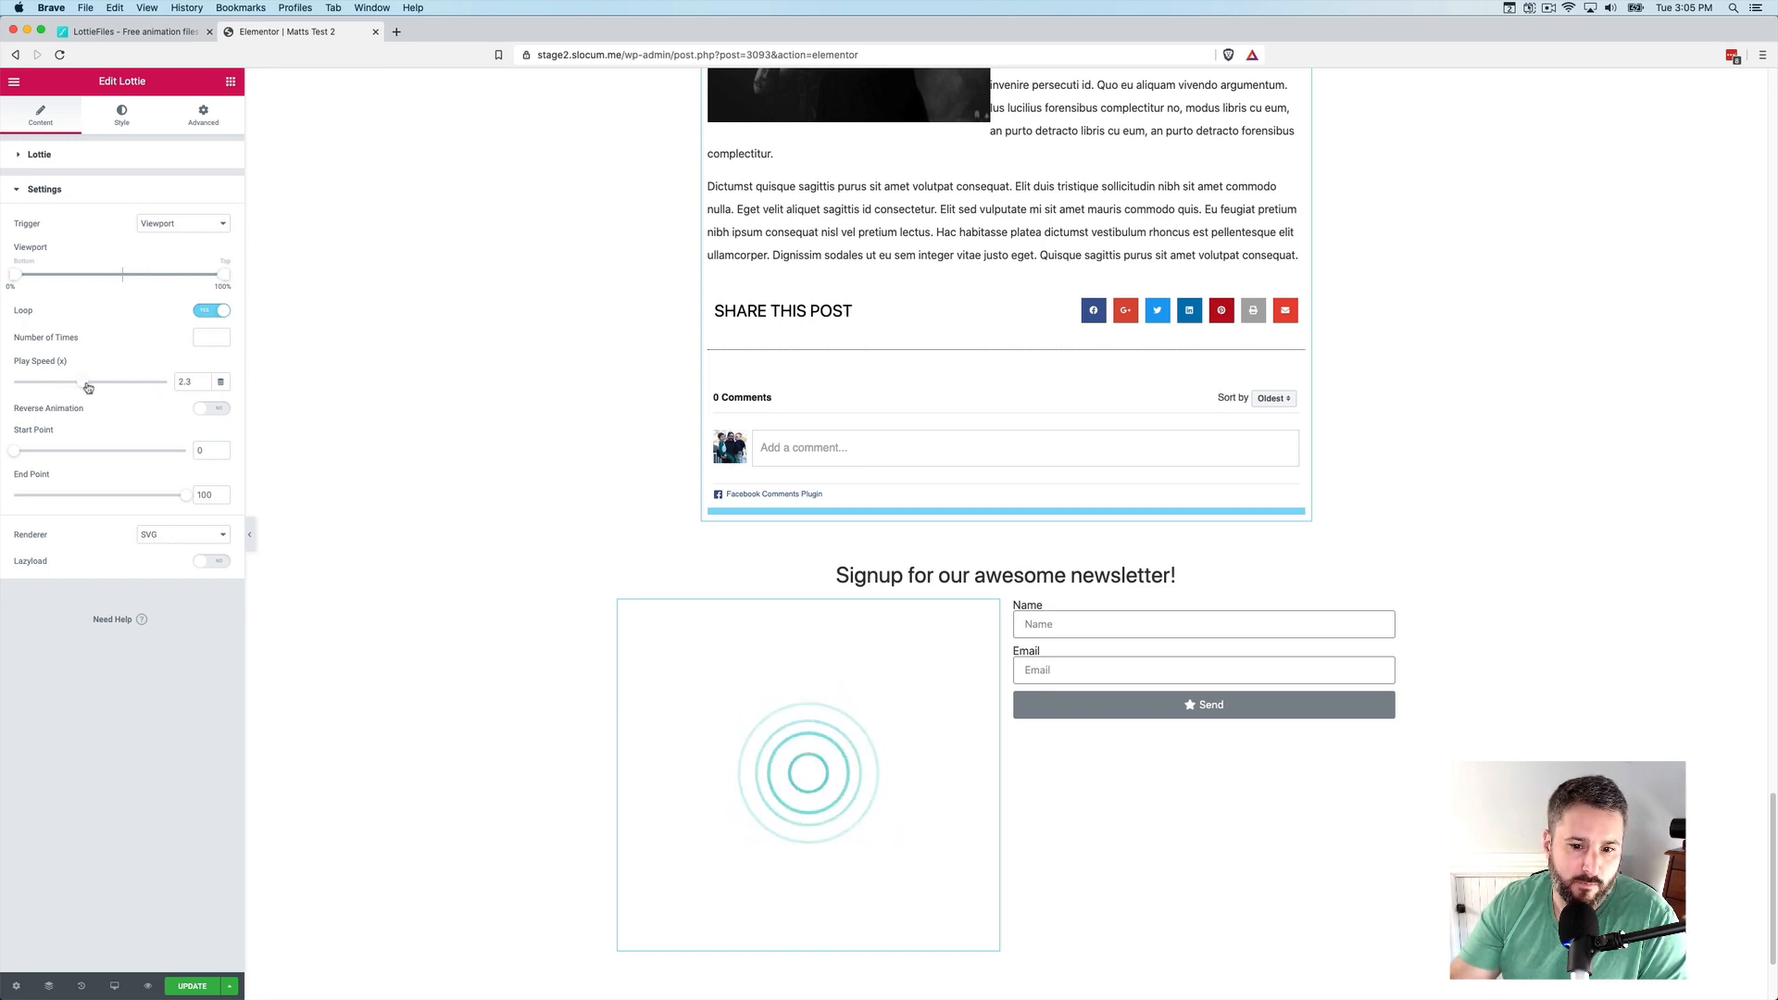
{"action": "left_click_drag", "start_coordinate": [89, 381], "coordinate": [110, 381]}
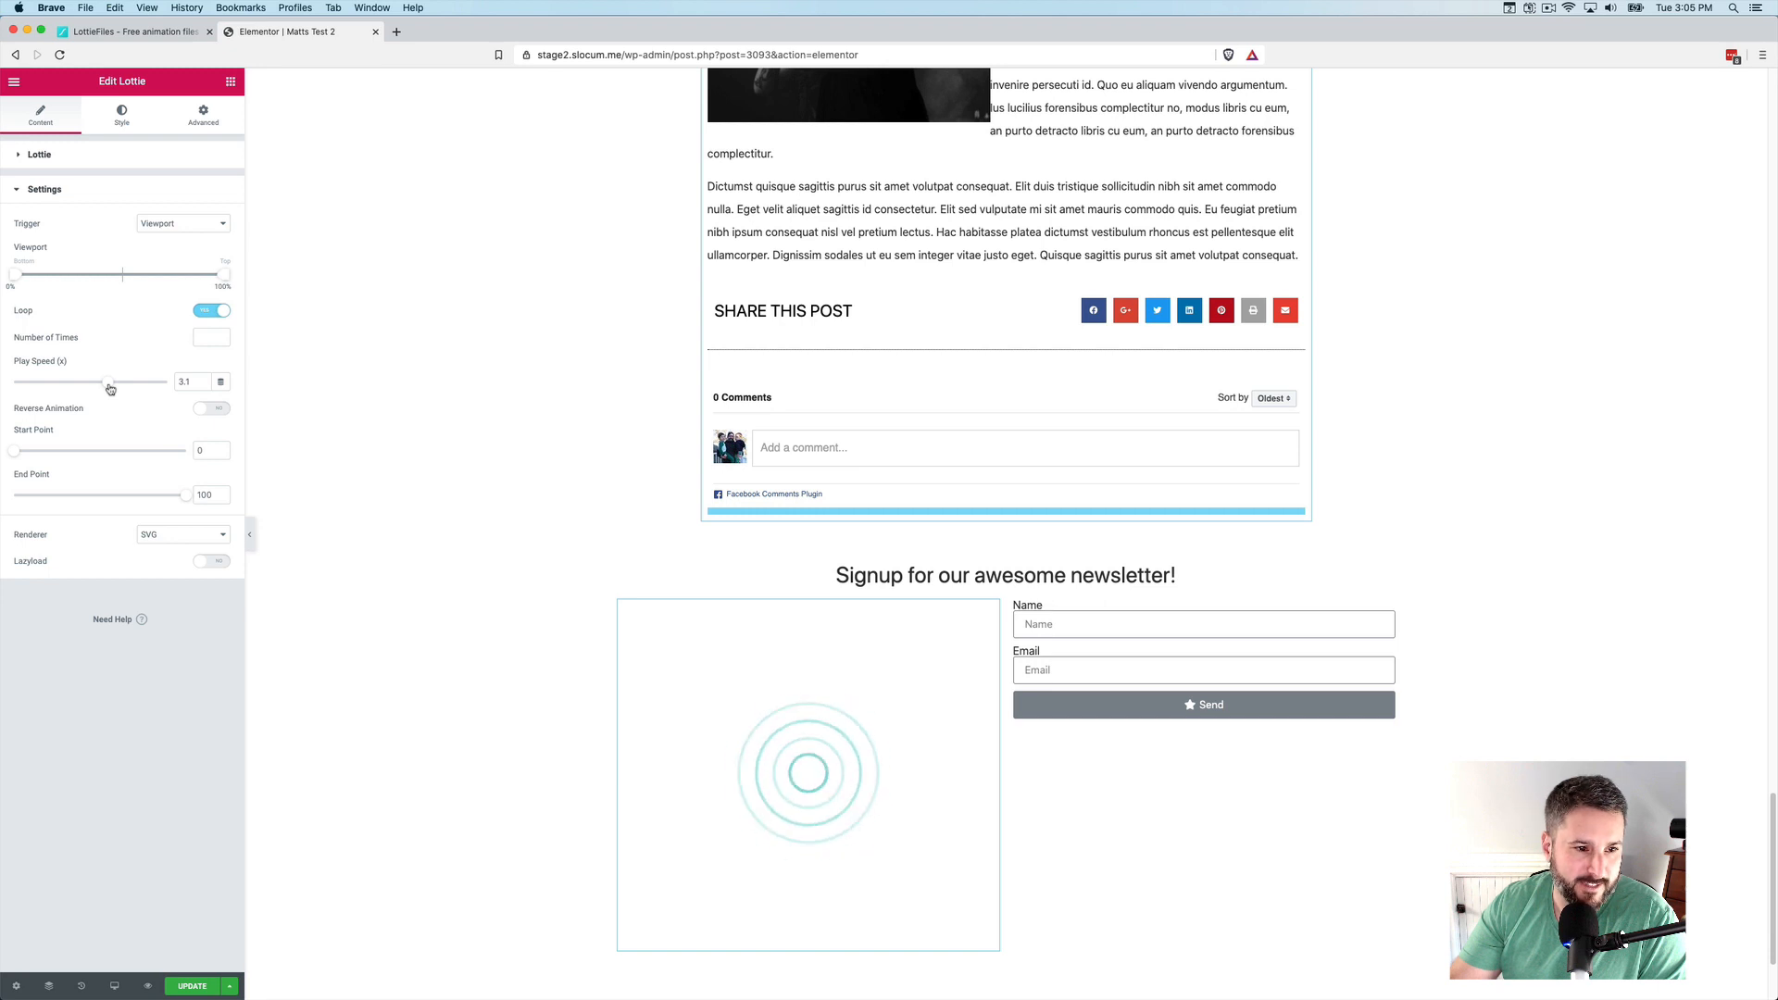
{"action": "left_click_drag", "start_coordinate": [110, 380], "coordinate": [22, 381]}
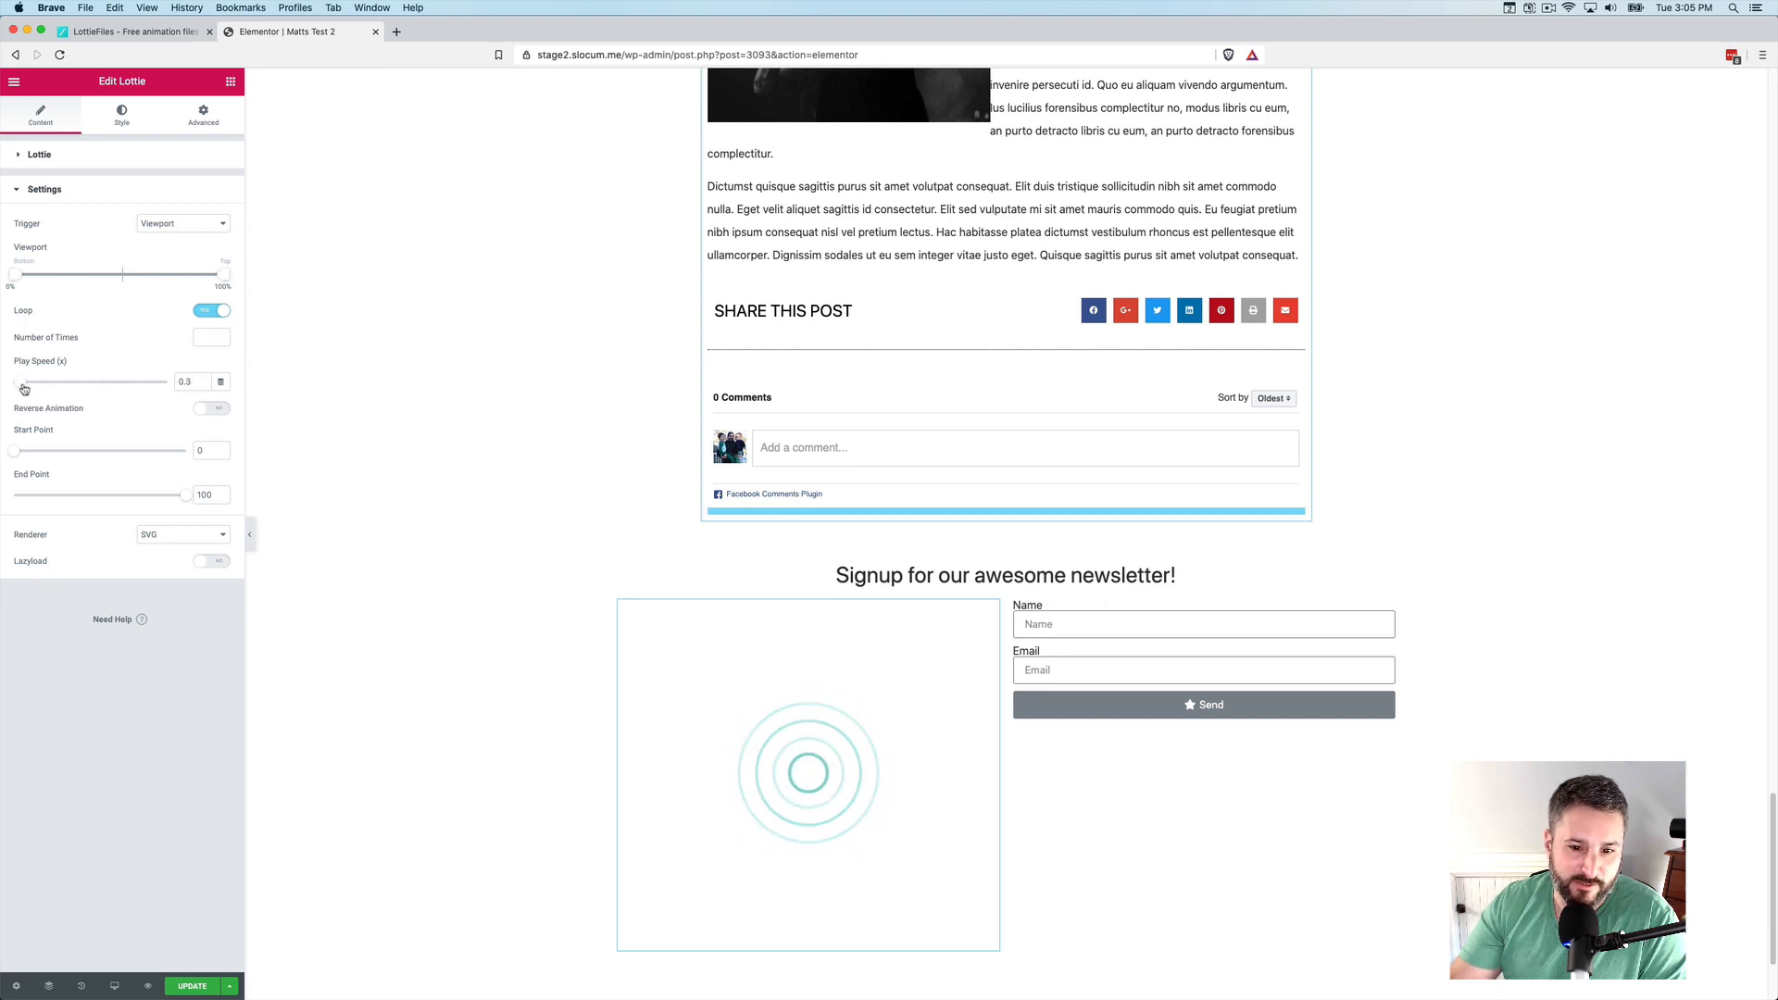
{"action": "left_click_drag", "start_coordinate": [22, 382], "coordinate": [85, 382]}
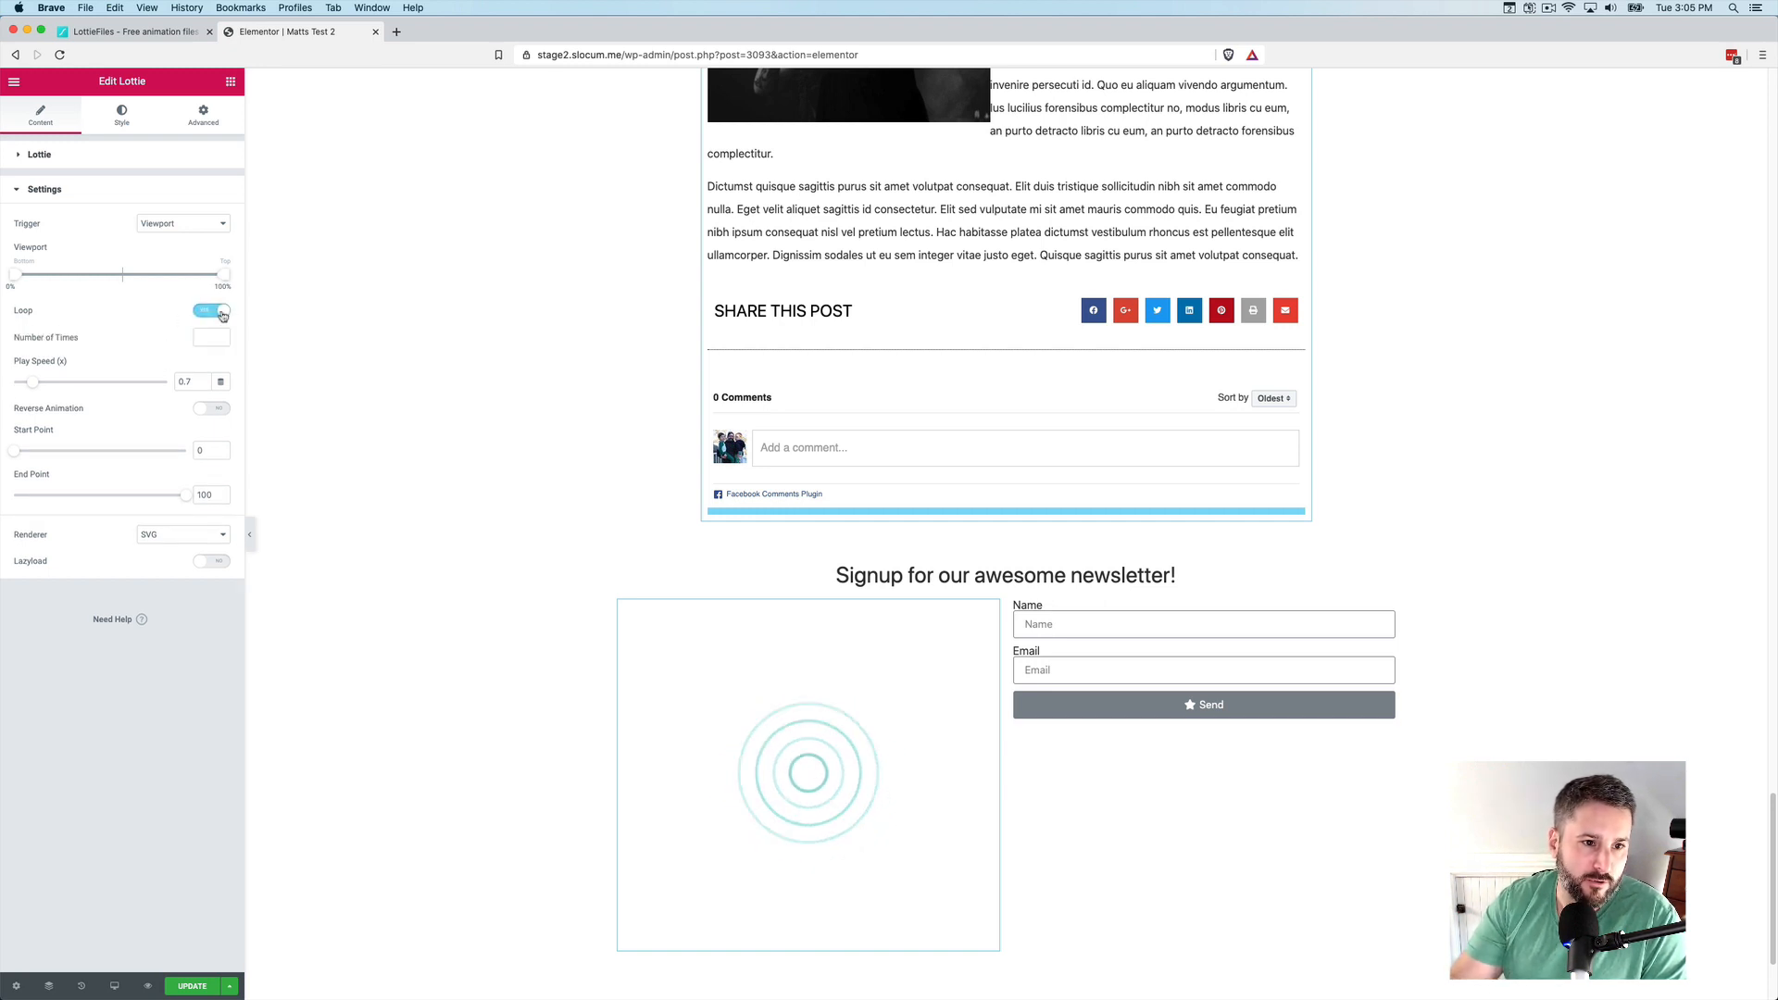
Set the loop count to 20 and the play speed to 0.9x
{"action": "left_click", "coordinate": [211, 311]}
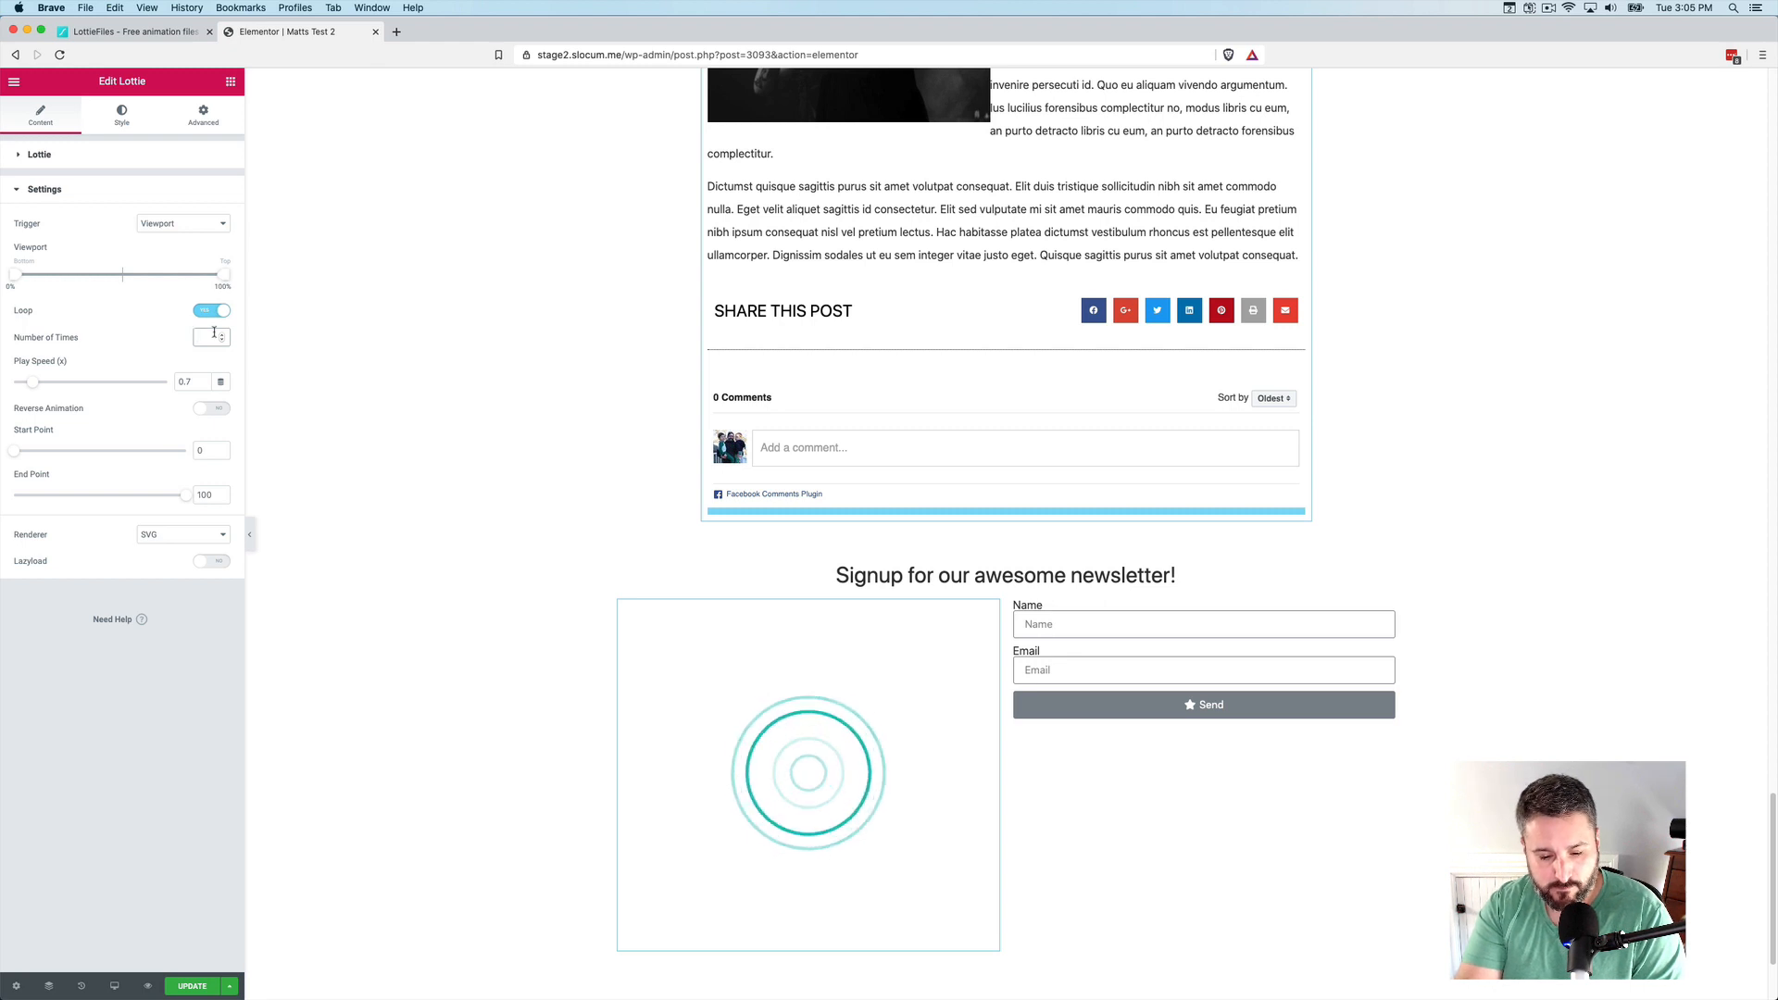
{"action": "type", "text": "10"}
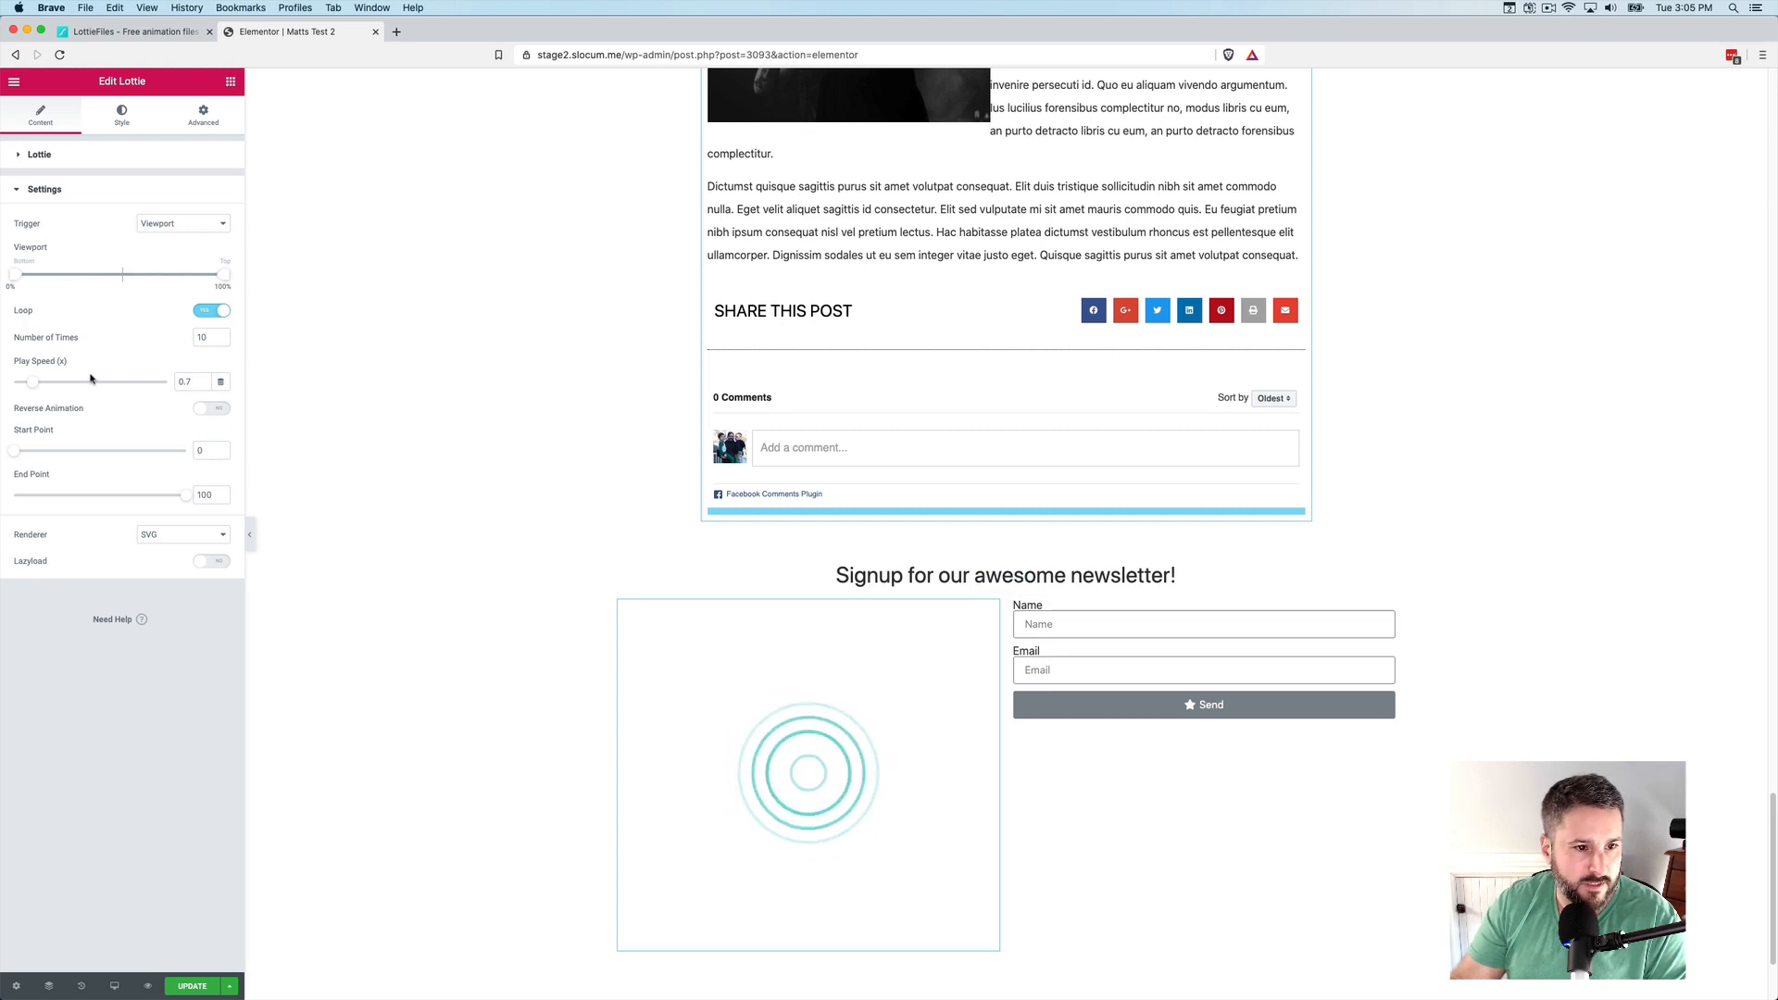
{"action": "left_click_drag", "start_coordinate": [32, 382], "coordinate": [42, 382]}
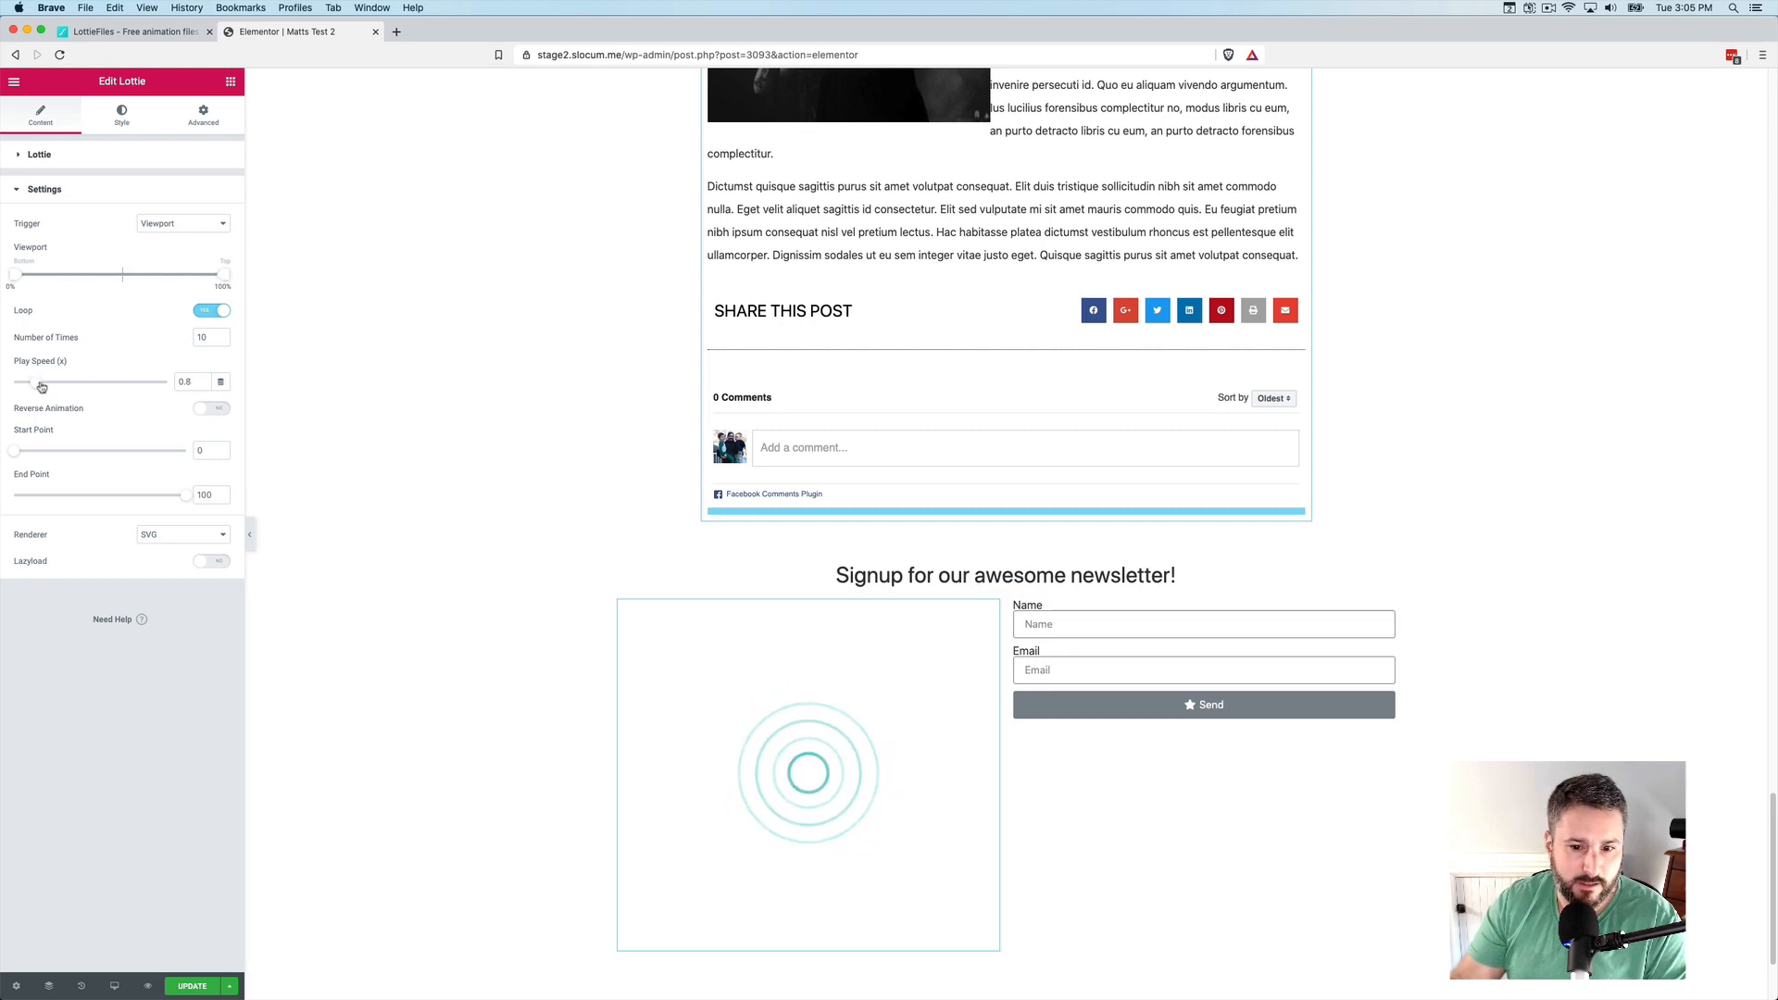
{"action": "left_click_drag", "start_coordinate": [60, 382], "coordinate": [36, 383]}
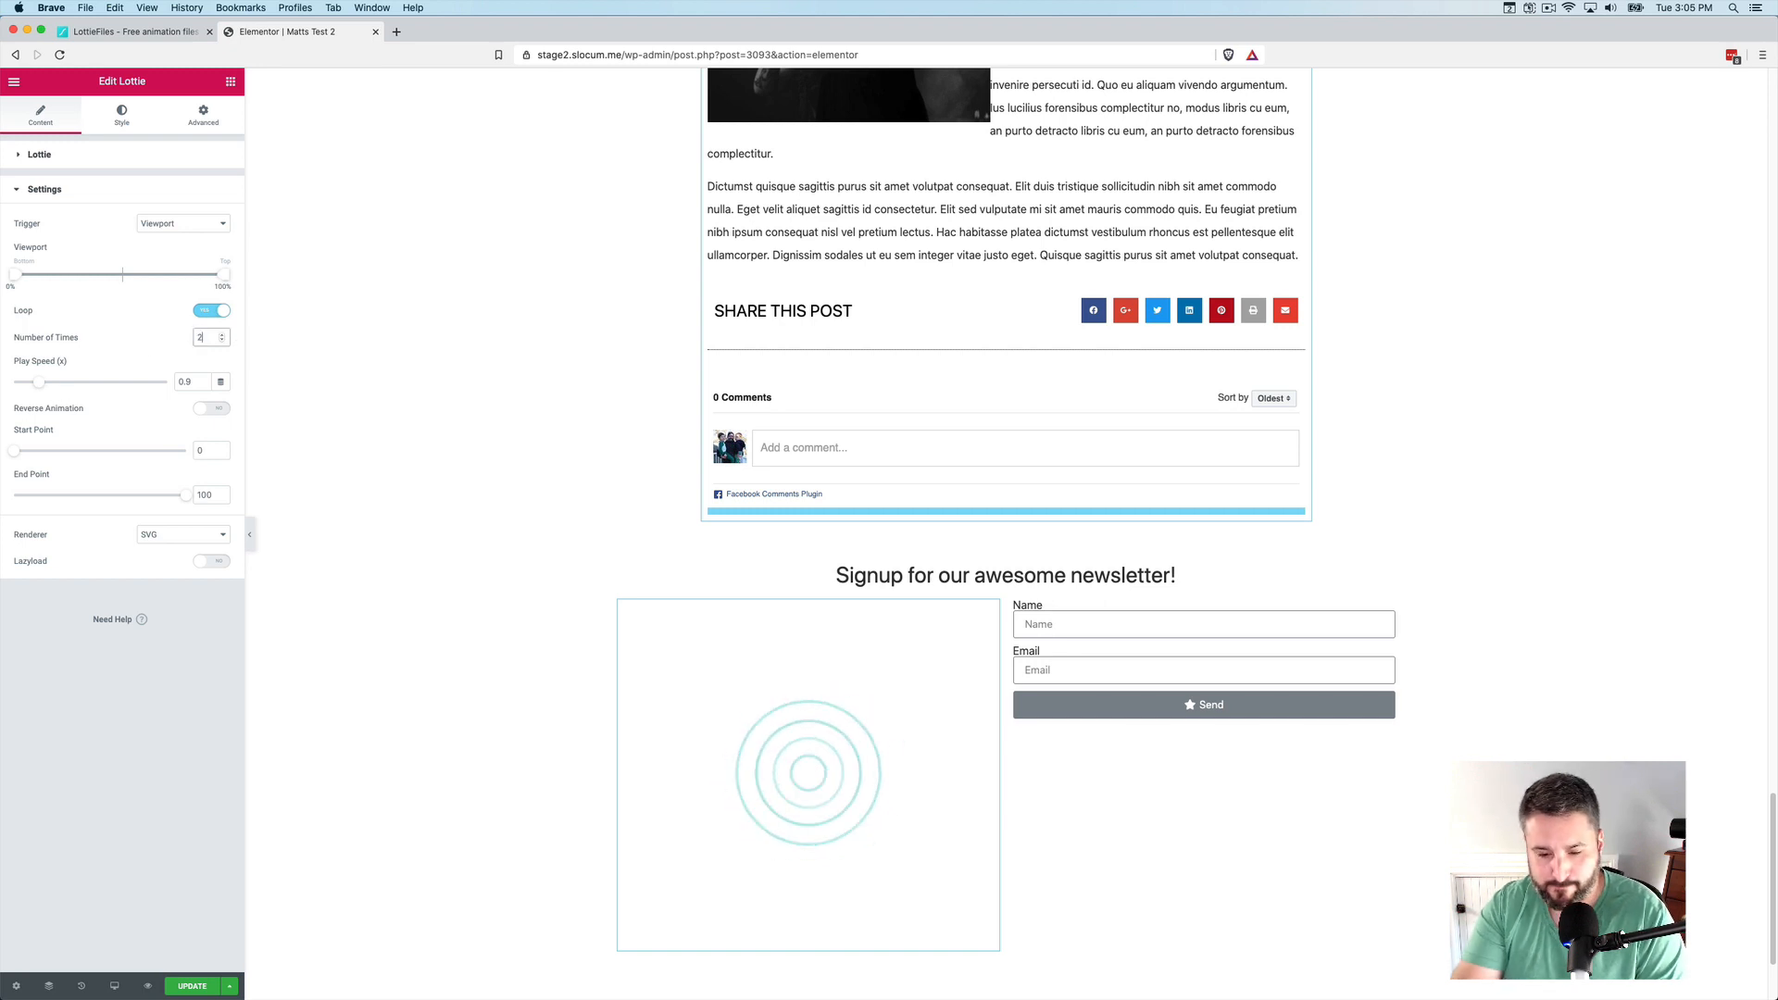
{"action": "type", "text": "20"}
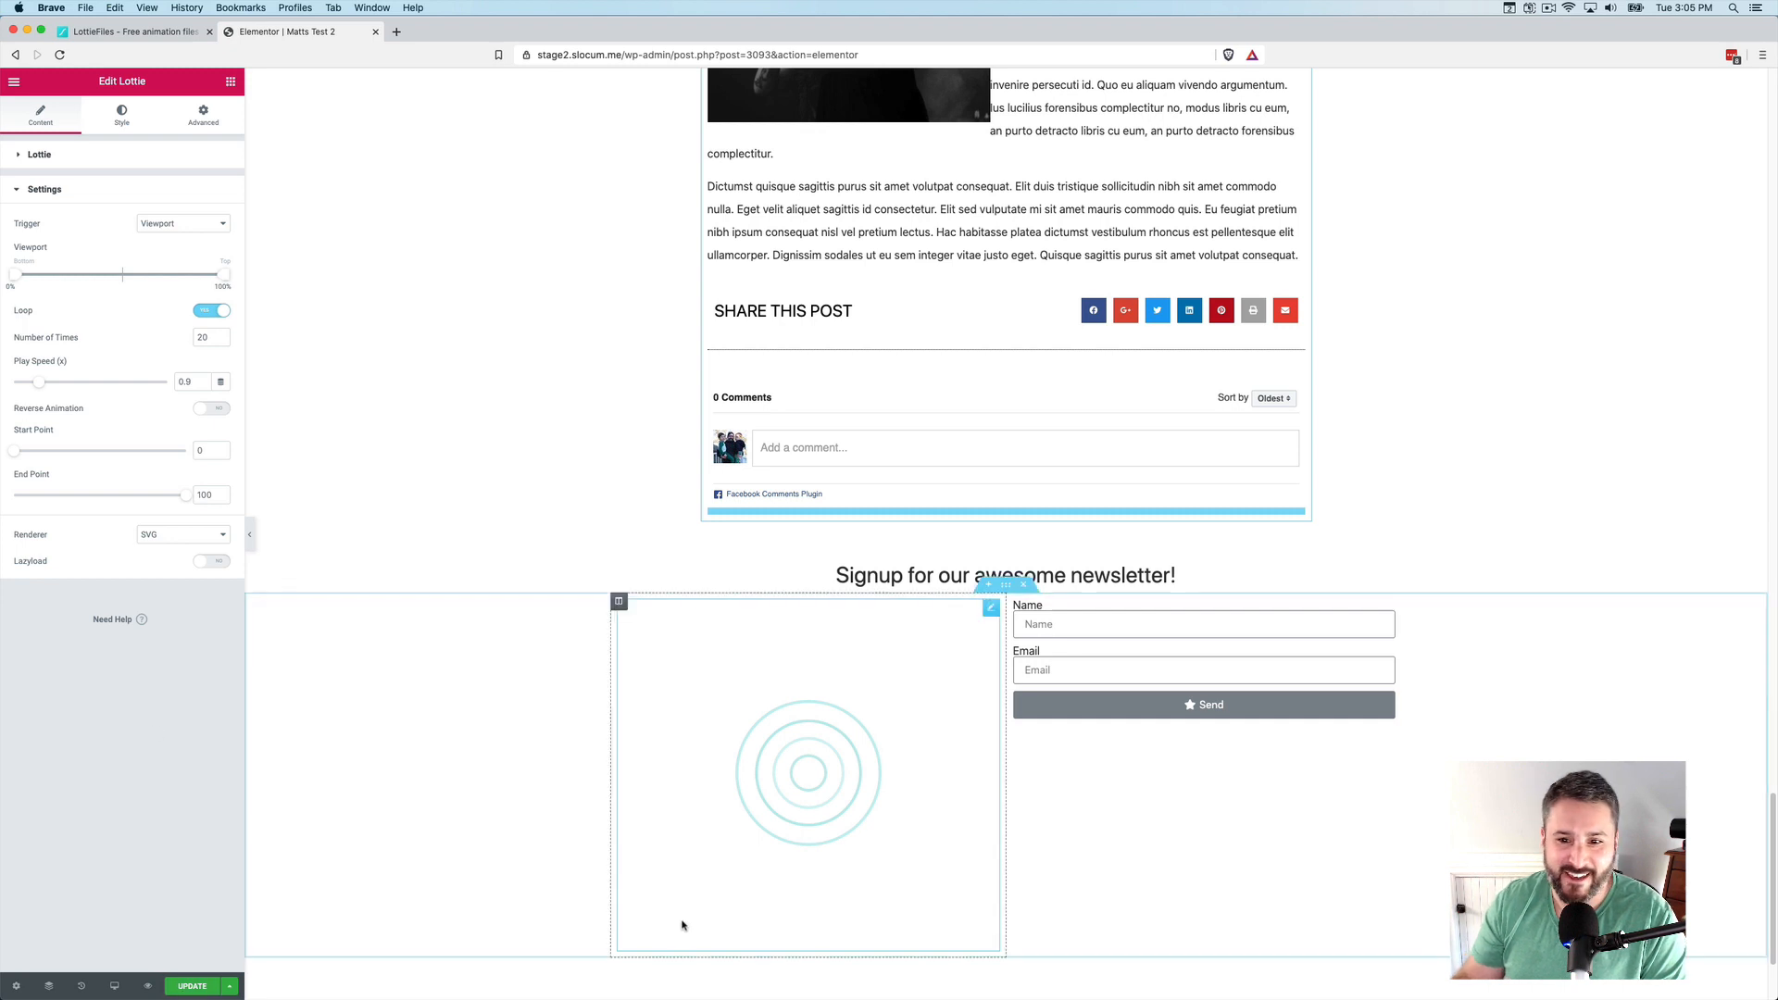
{"action": "left_click", "coordinate": [1204, 669]}
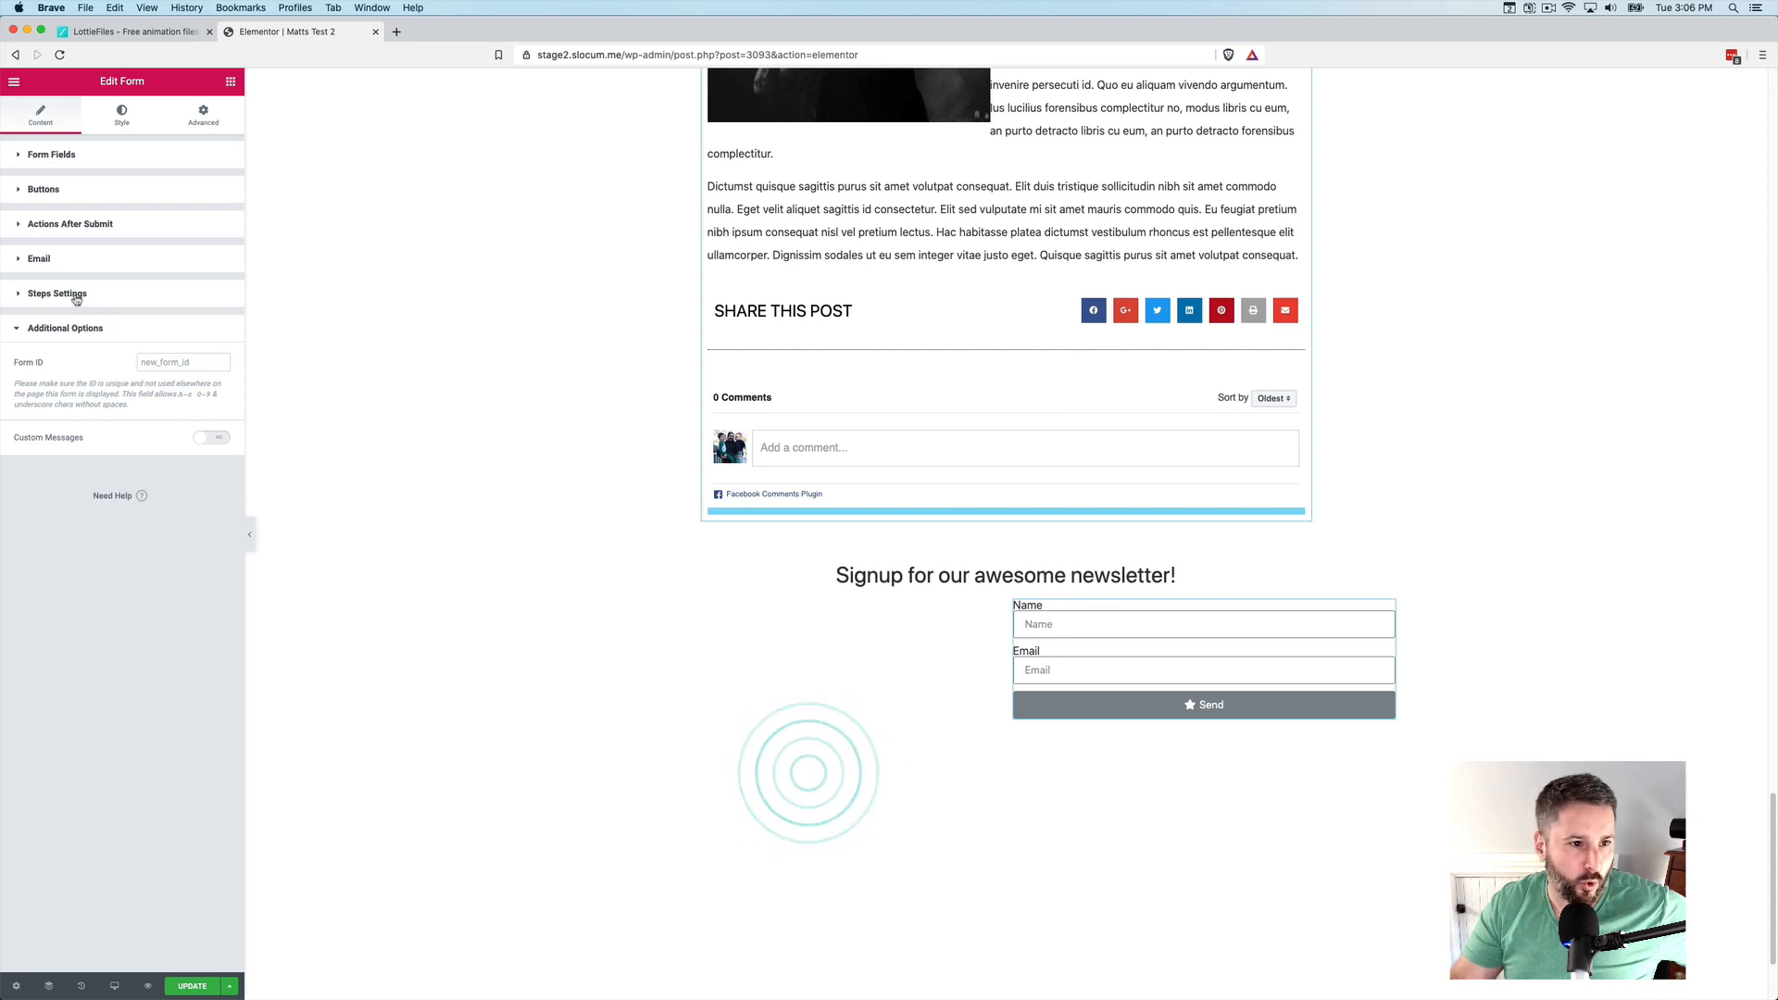
Add a Redirect action after submit pointing to the thank-you page URL
{"action": "left_click", "coordinate": [39, 259]}
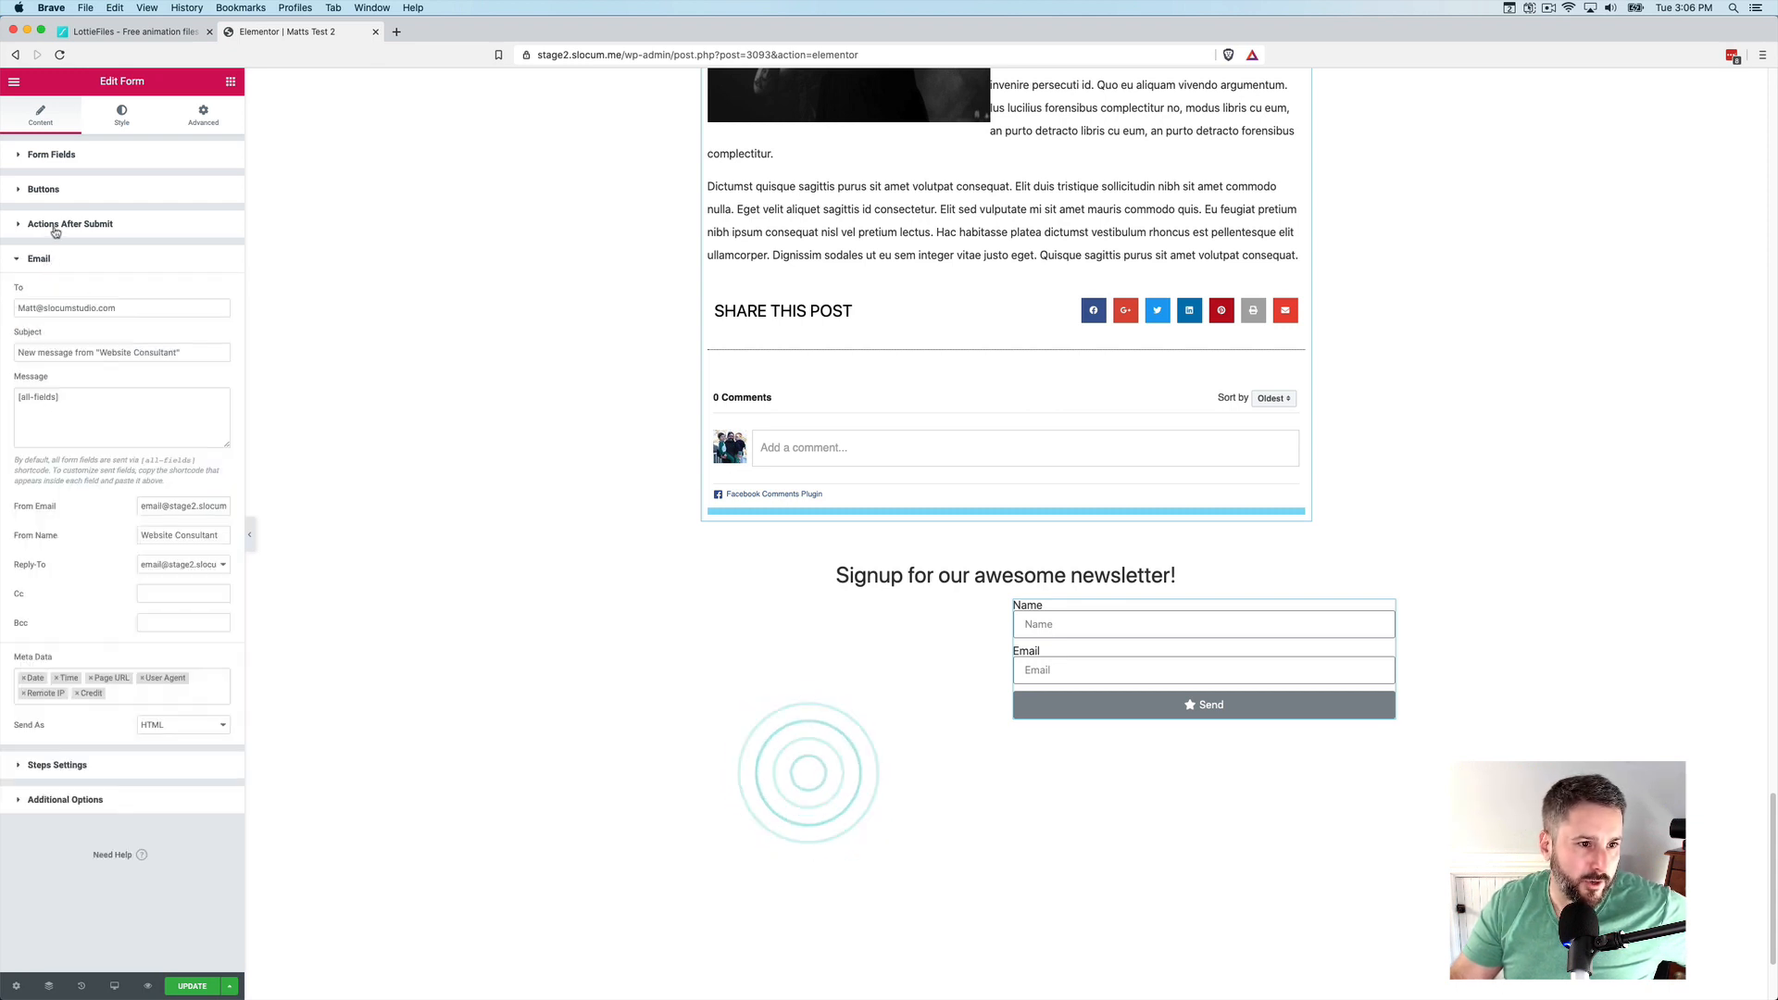
{"action": "left_click", "coordinate": [121, 273]}
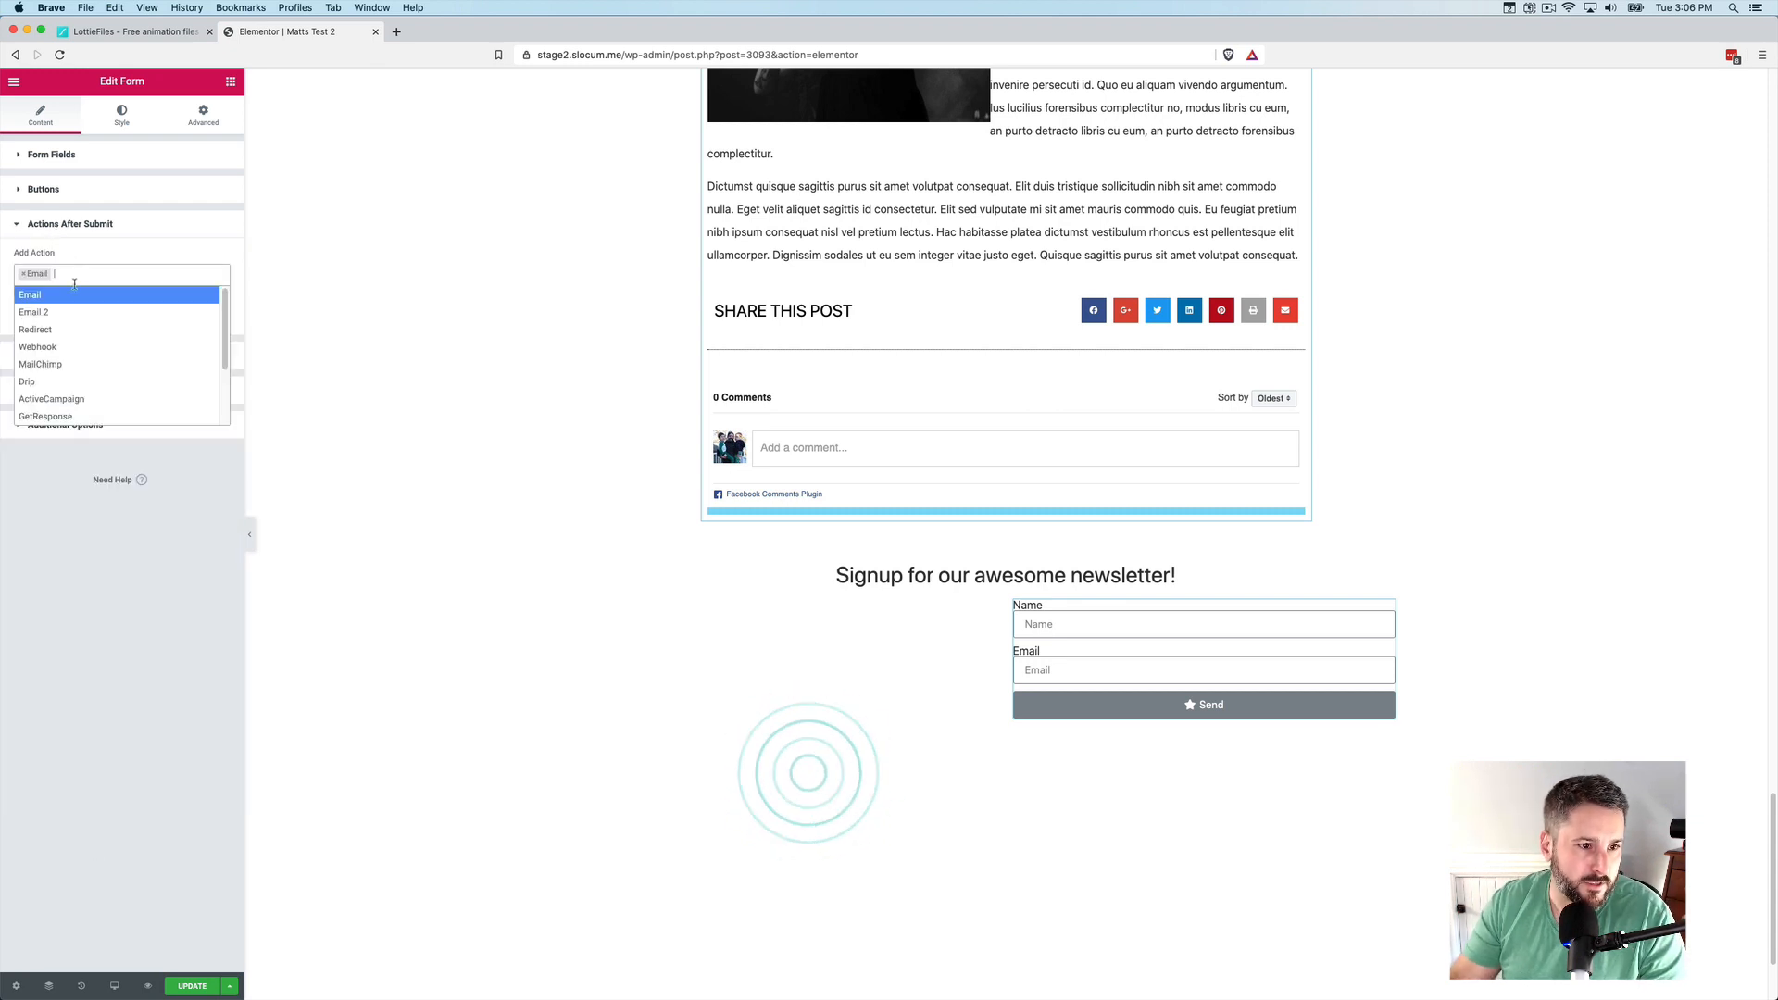
{"action": "left_click", "coordinate": [35, 329]}
{"action": "type", "text": "https://stage2.slocum.me/"}
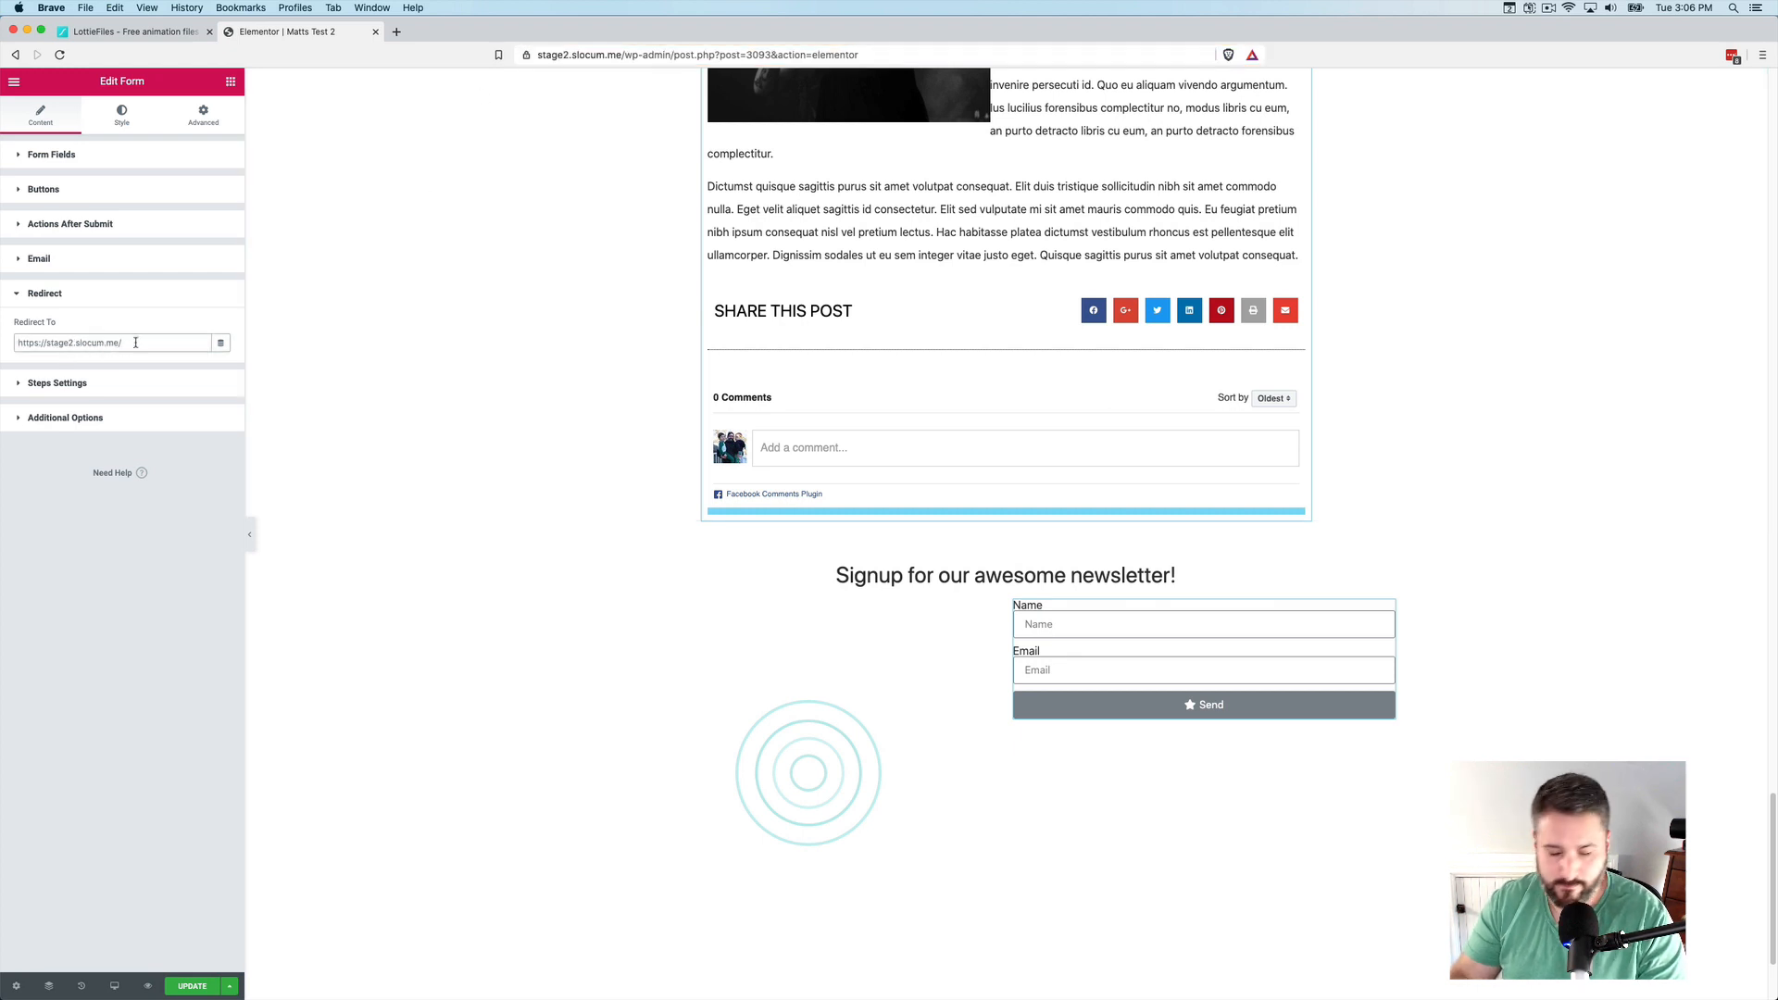
{"action": "type", "text": "thank-you"}
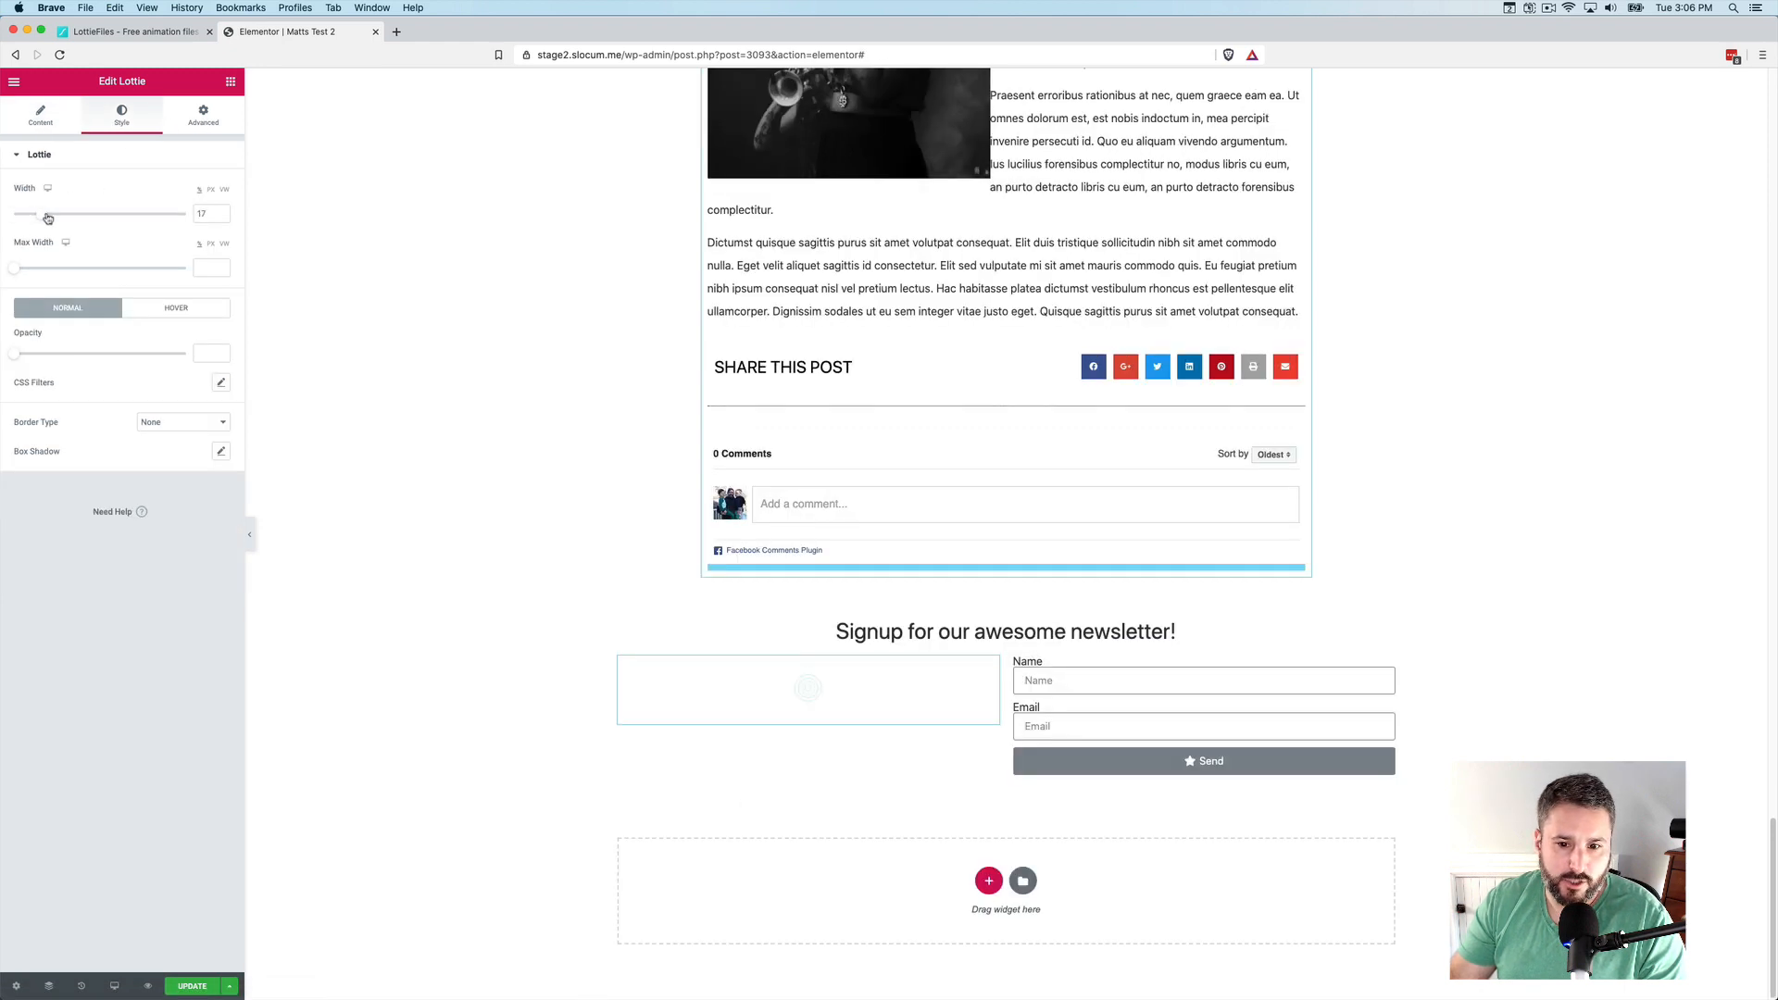
Widen the pulse animation to about 37, update the template, and exit to the dashboard
{"action": "left_click_drag", "start_coordinate": [50, 213], "coordinate": [75, 213]}
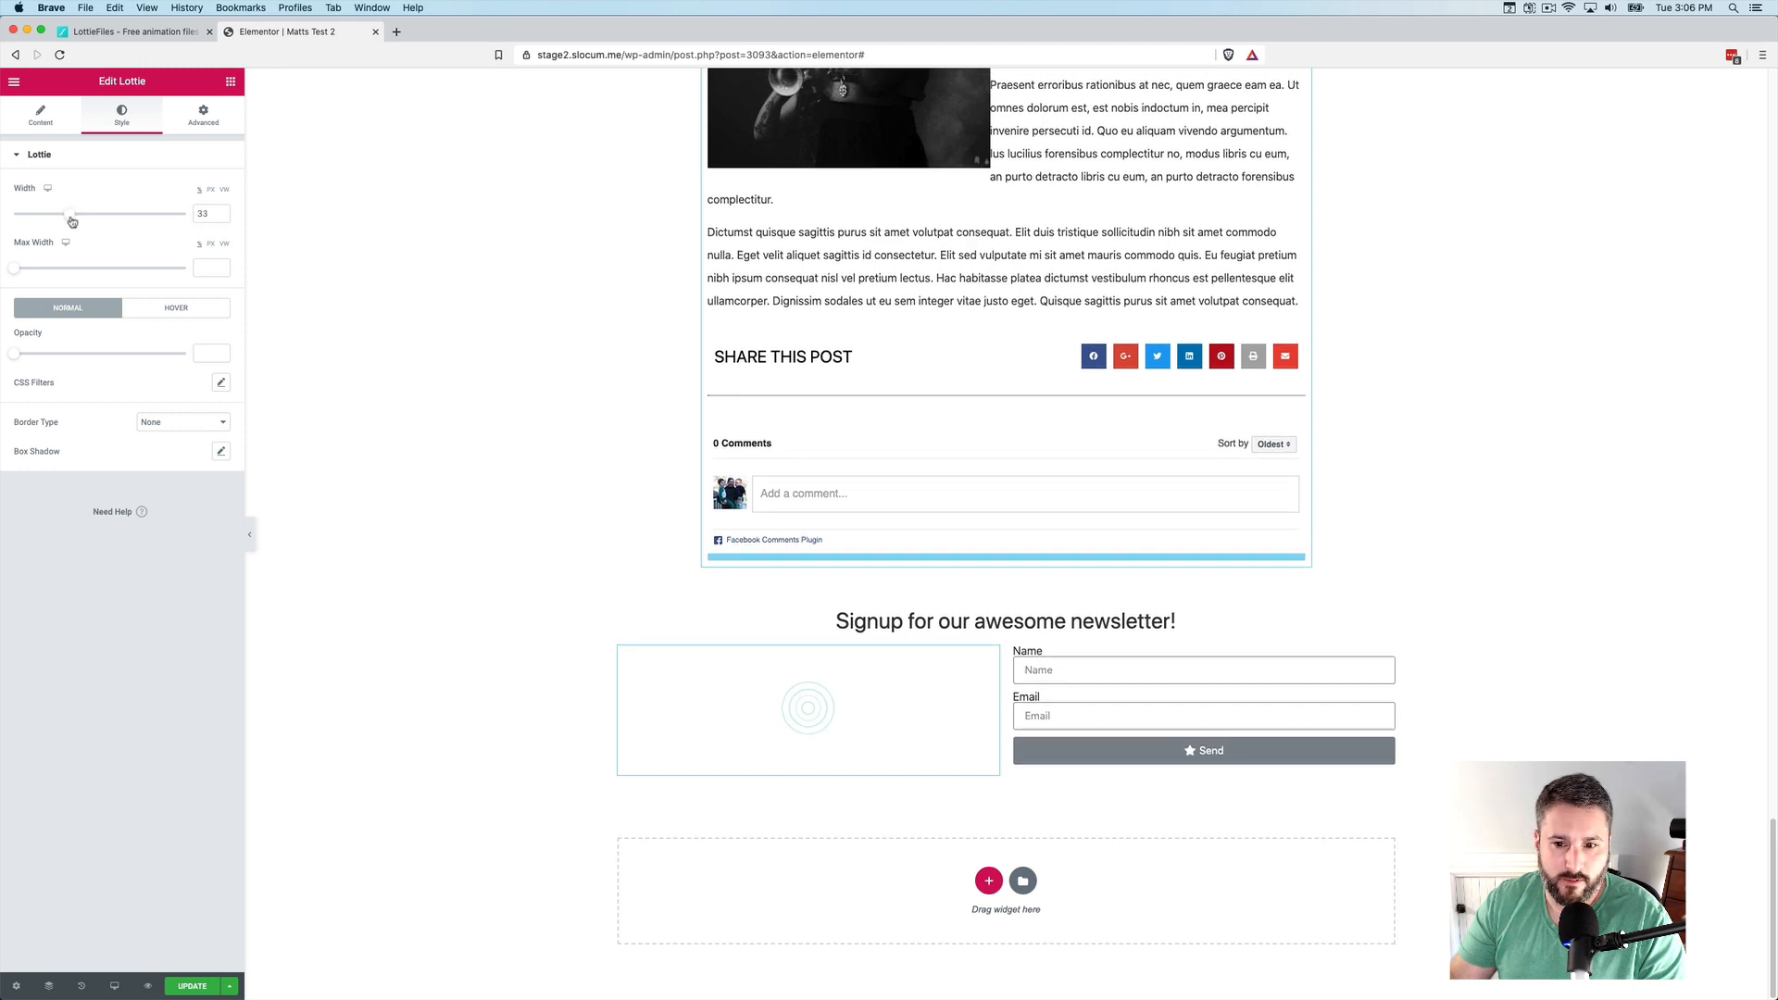
{"action": "left_click_drag", "start_coordinate": [72, 214], "coordinate": [79, 214]}
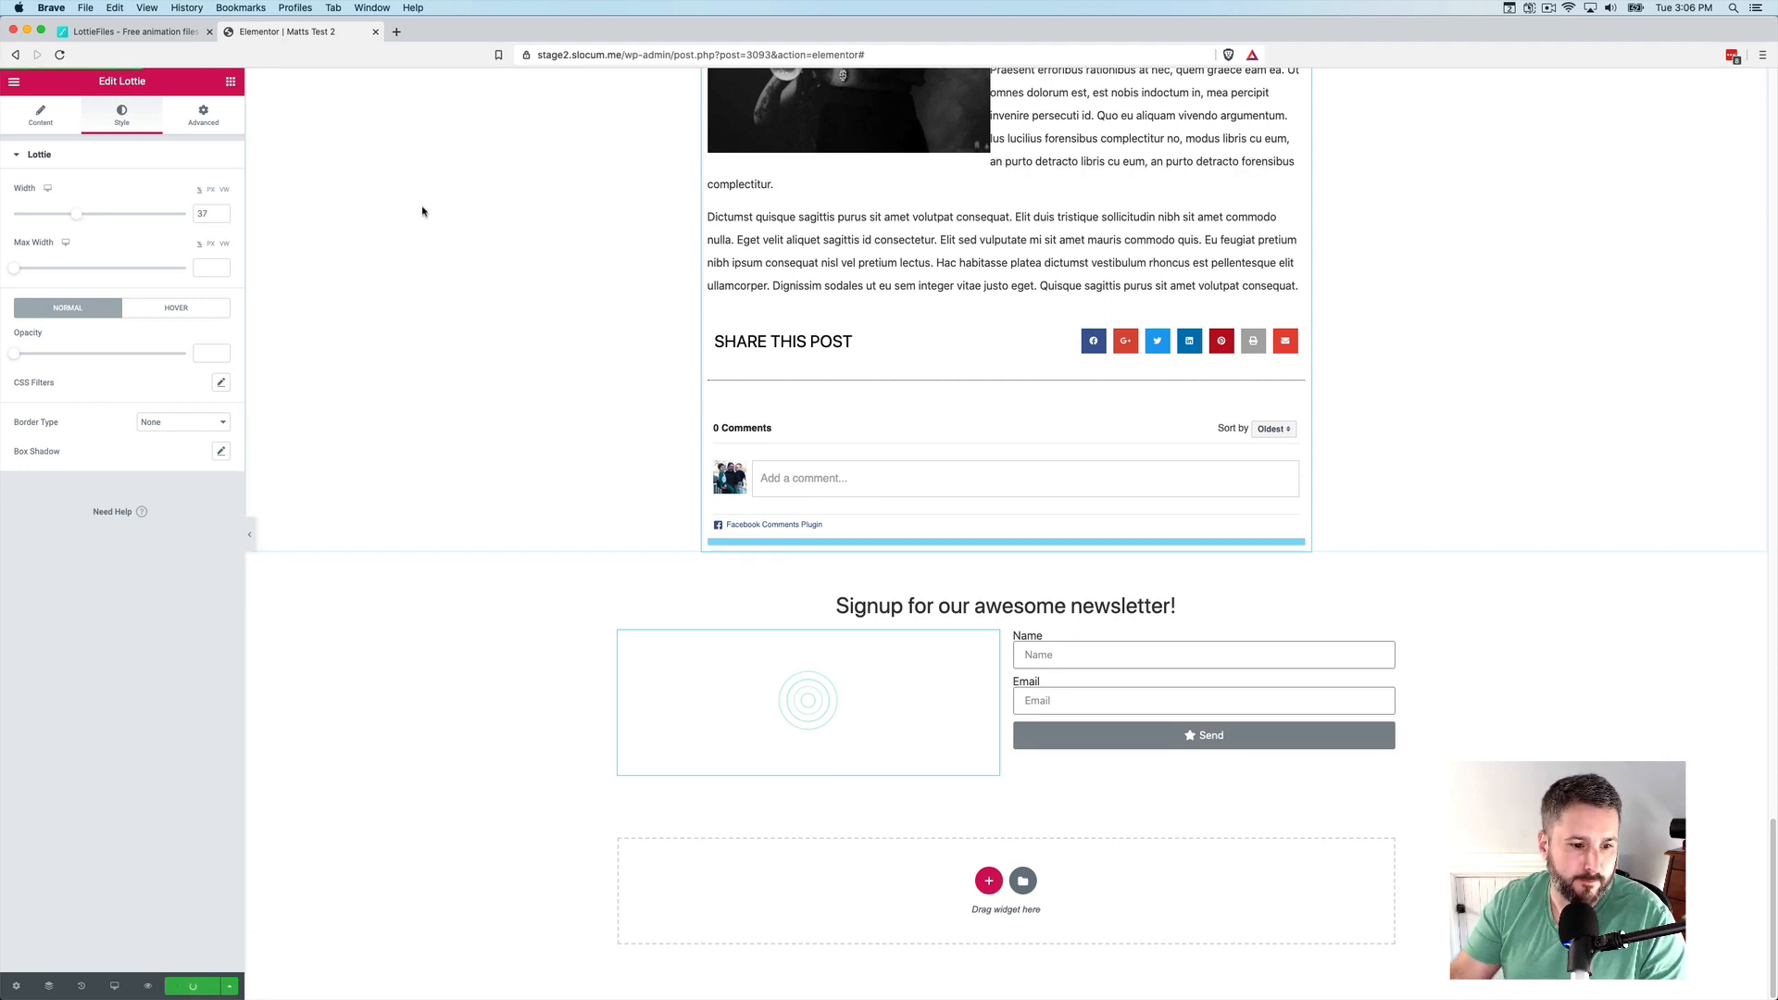
{"action": "left_click", "coordinate": [229, 985]}
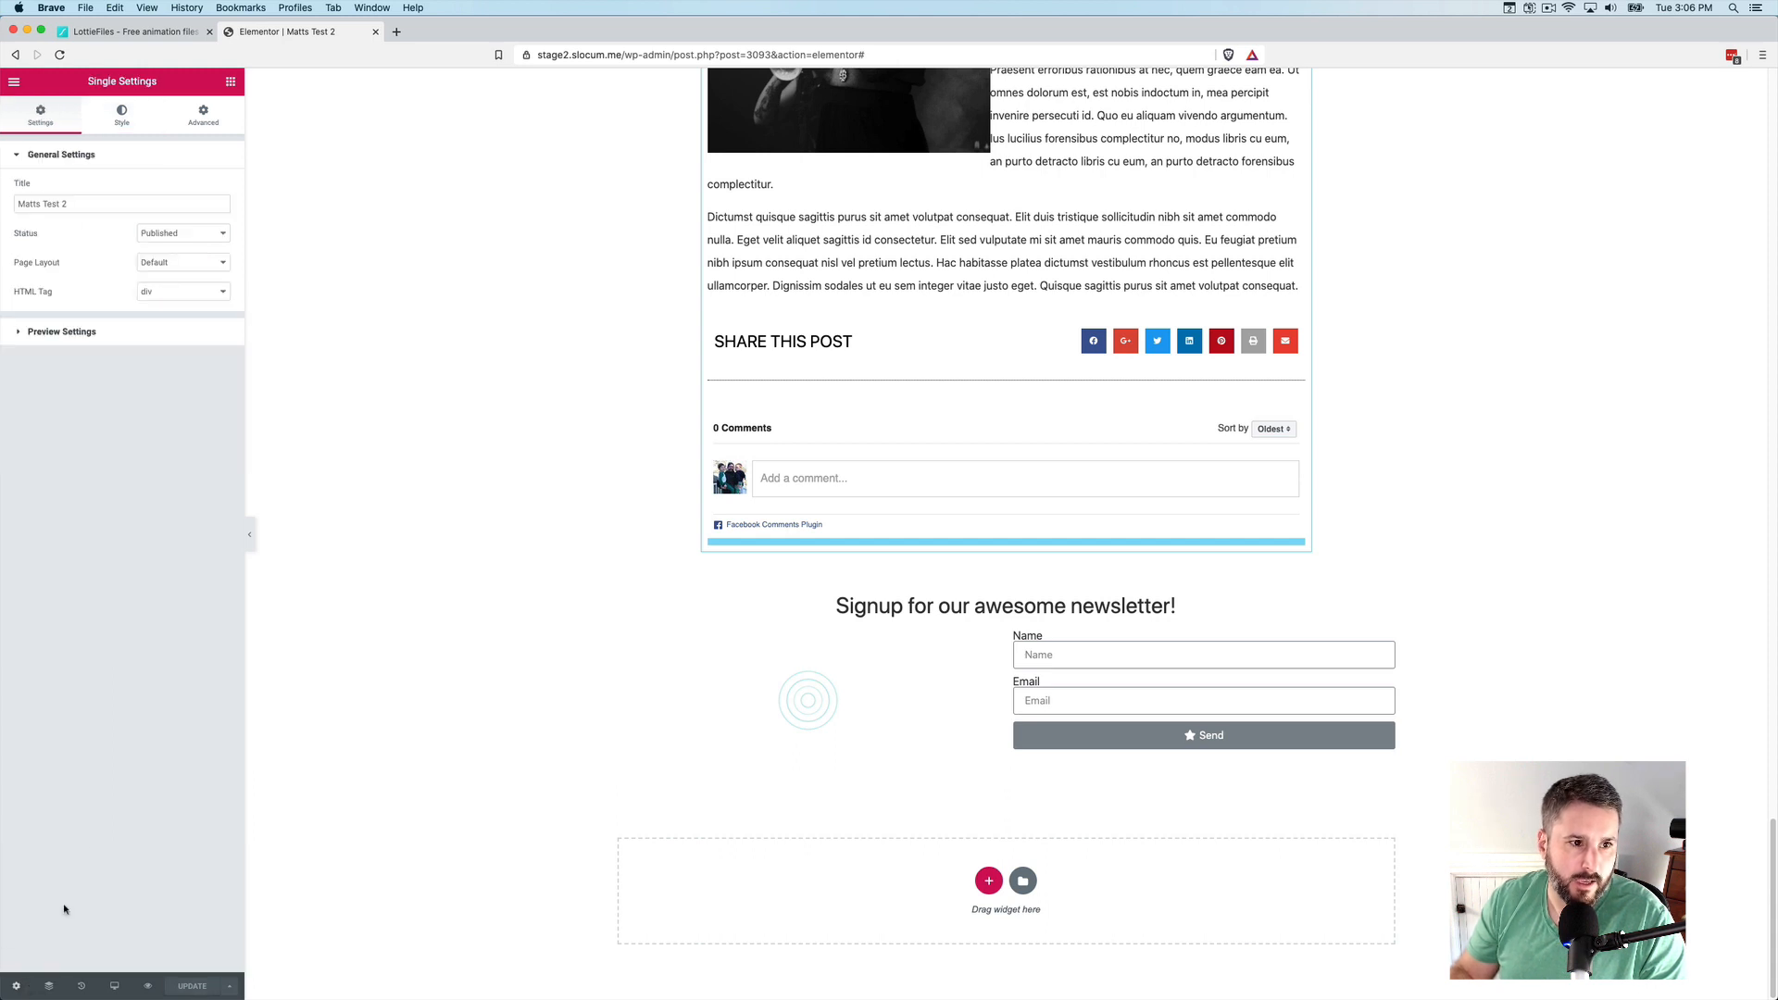
{"action": "left_click", "coordinate": [18, 107]}
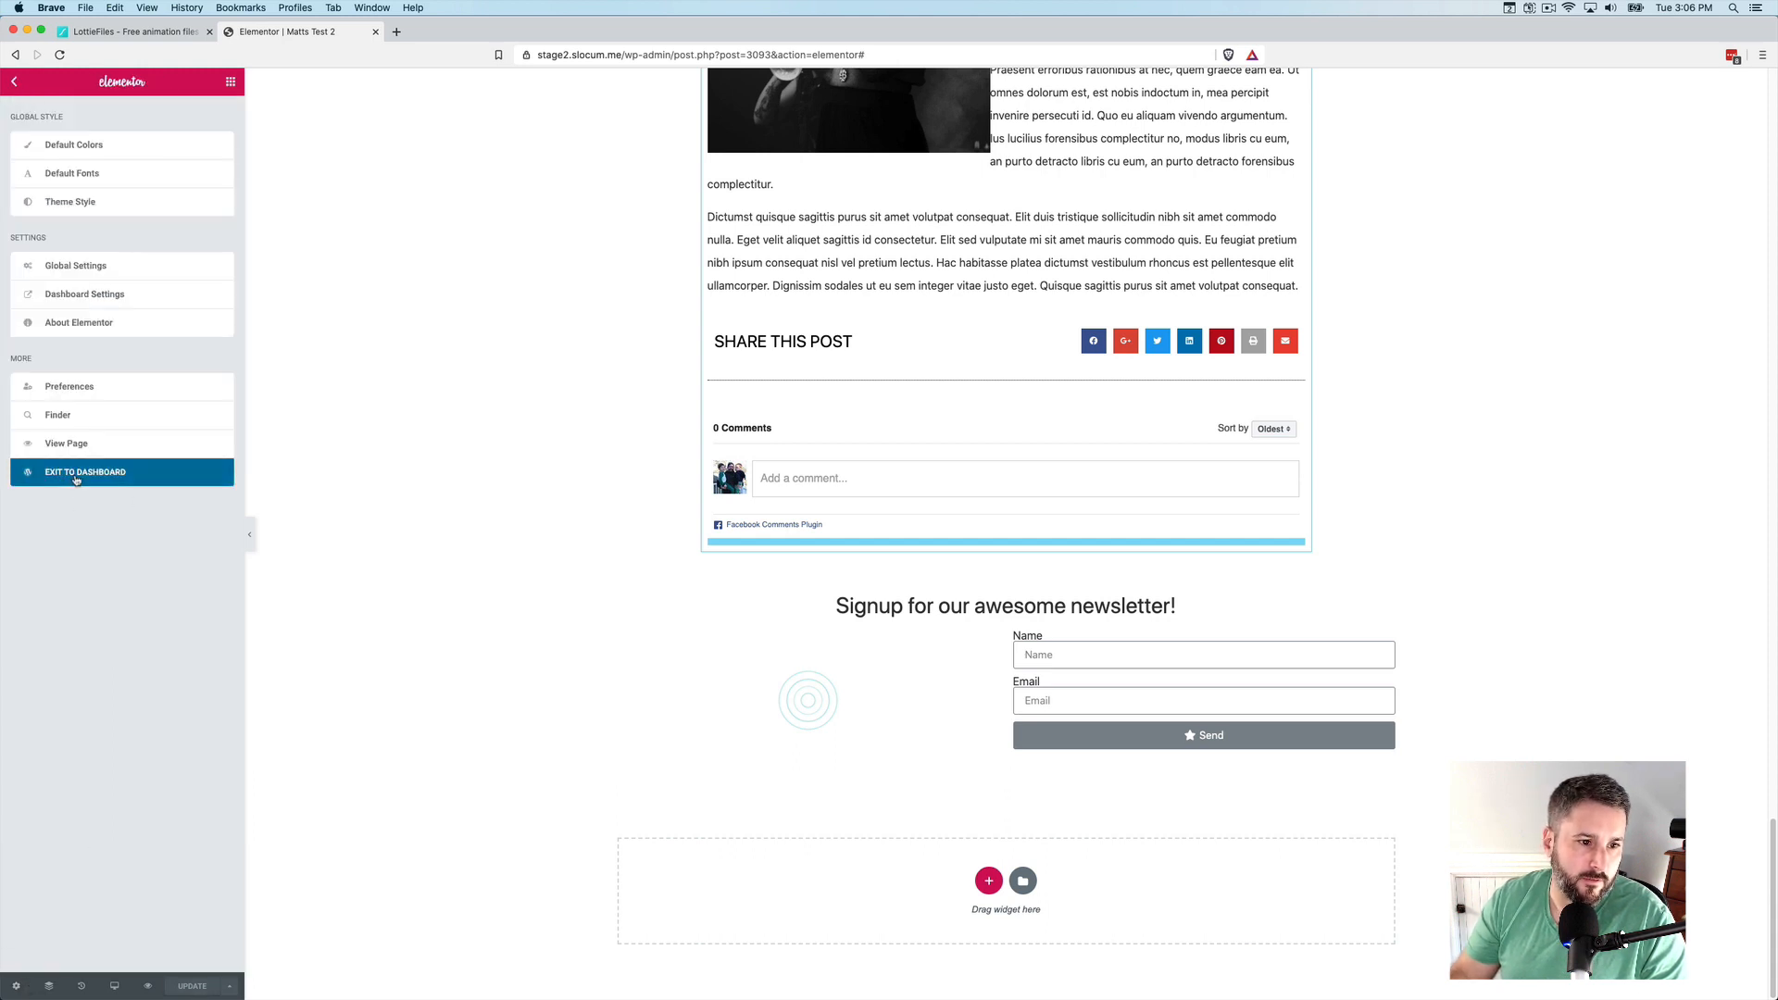
{"action": "left_click", "coordinate": [84, 471]}
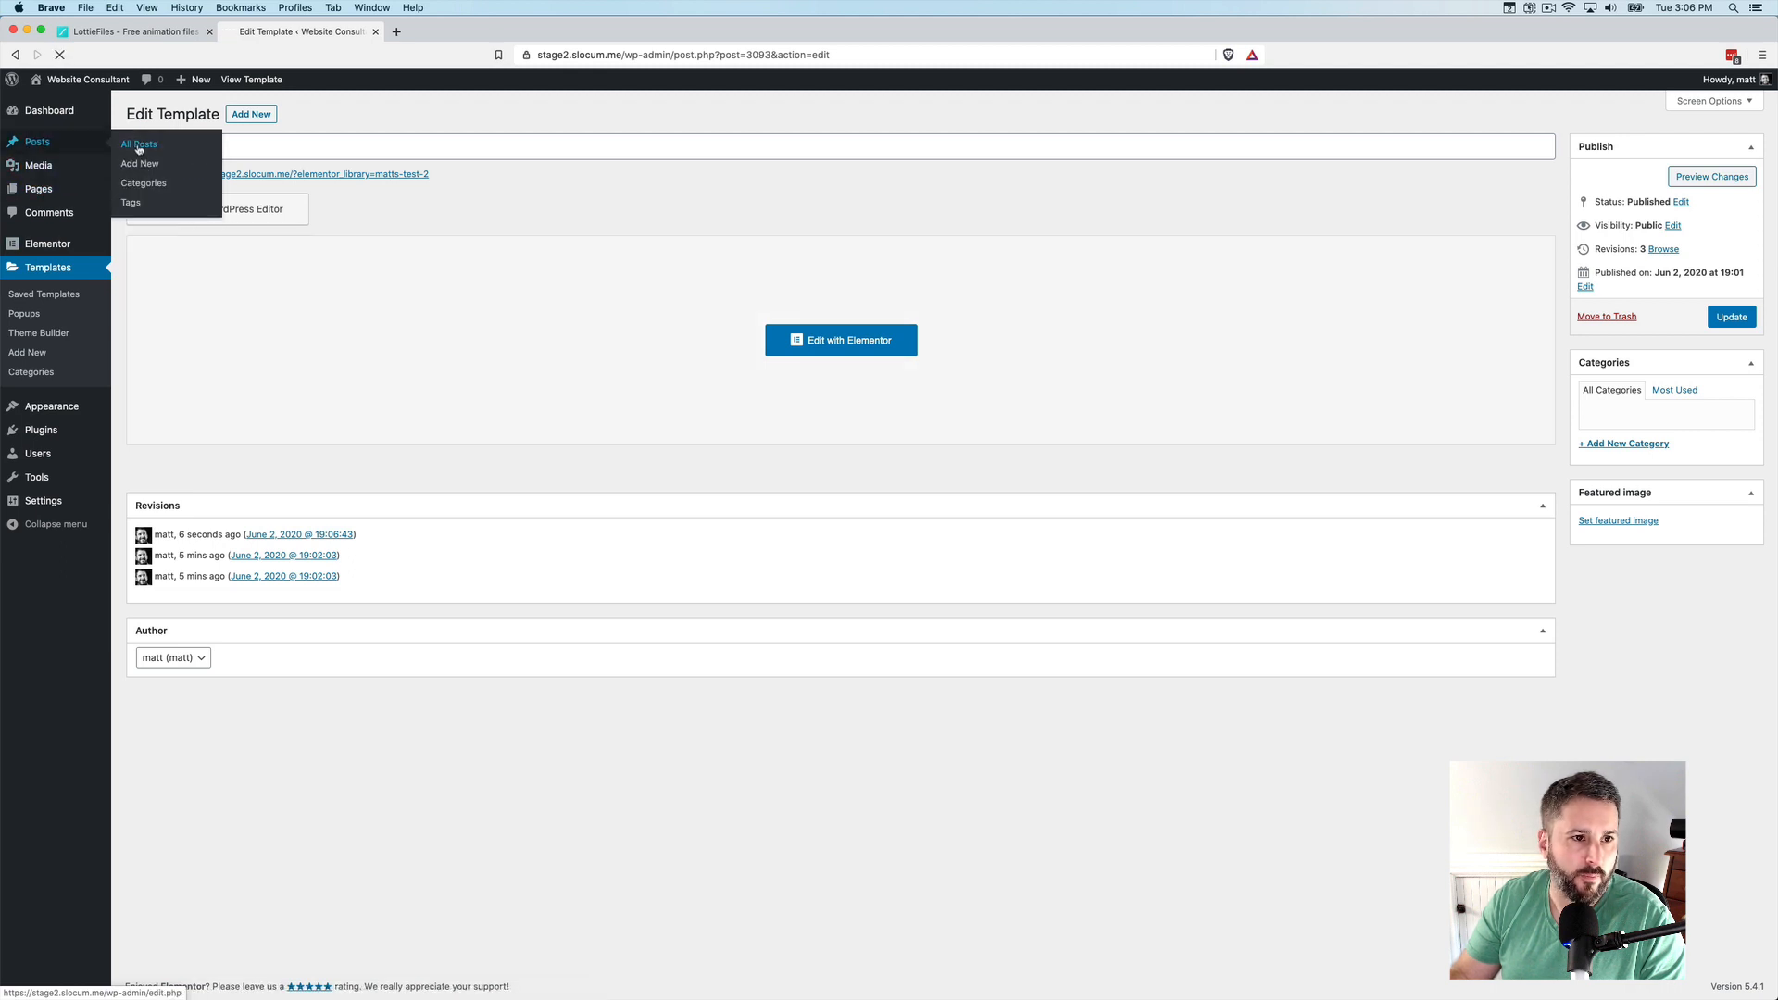
View the first post from All Posts and scroll to its newsletter signup section
{"action": "left_click", "coordinate": [139, 144]}
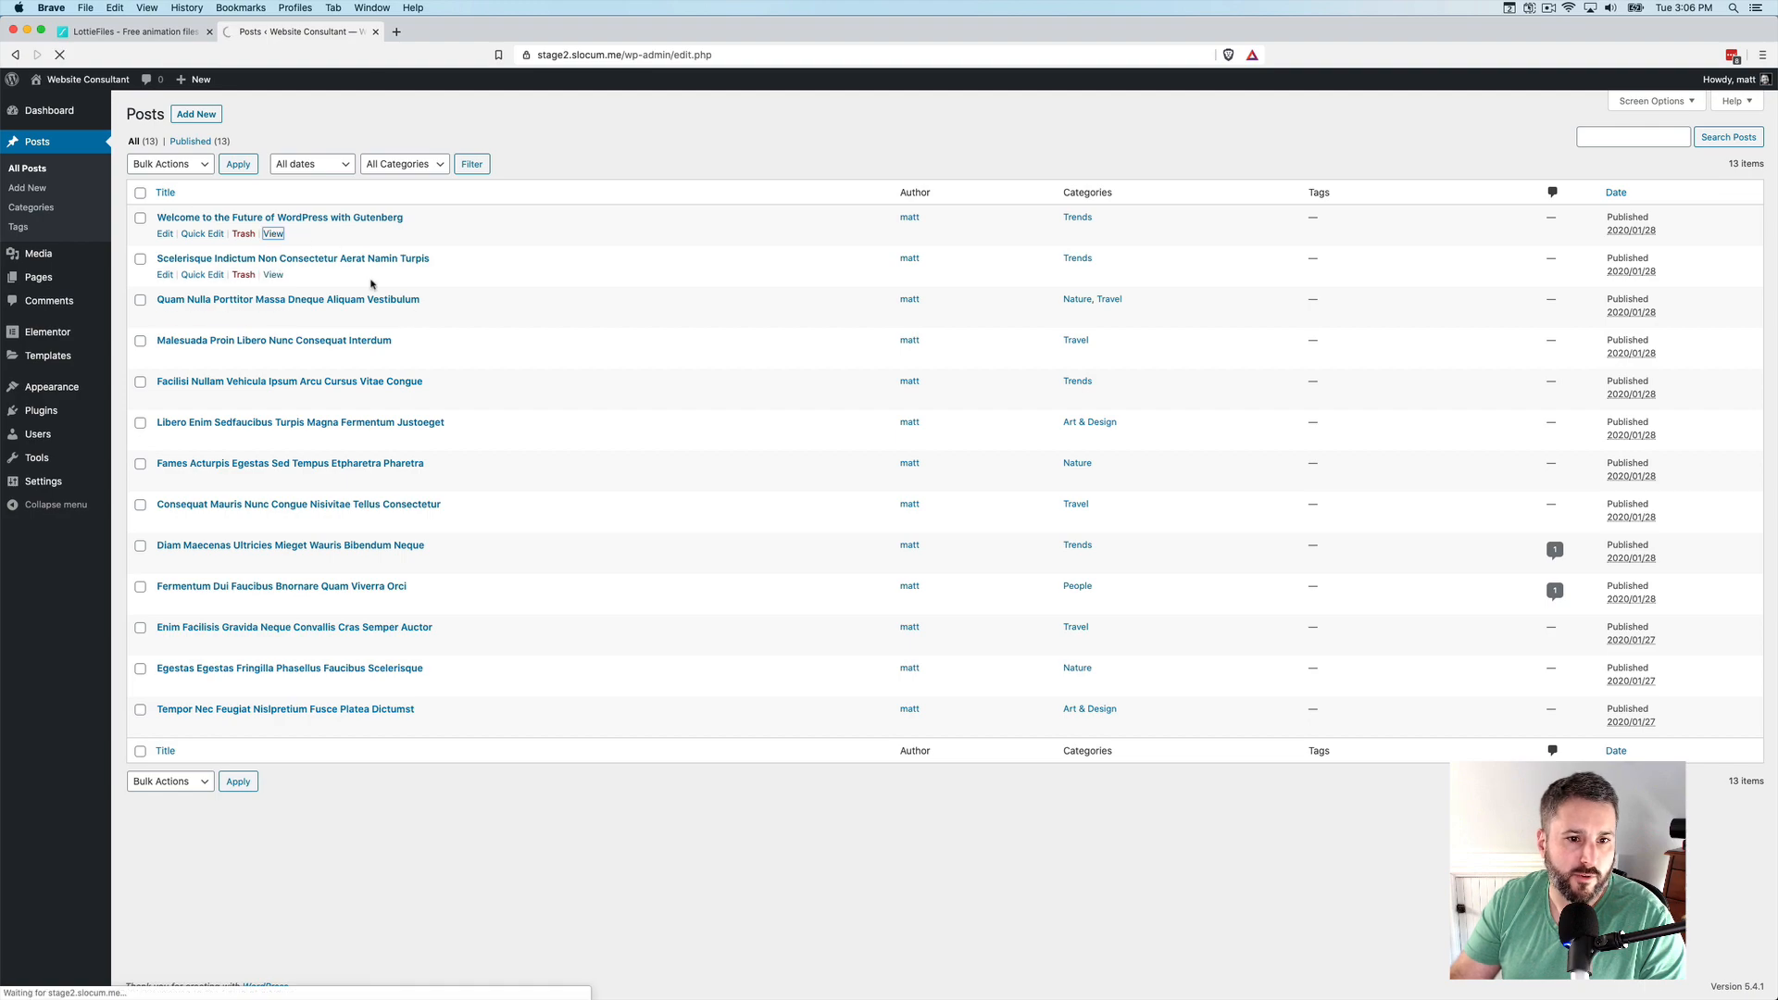
{"action": "left_click", "coordinate": [272, 233]}
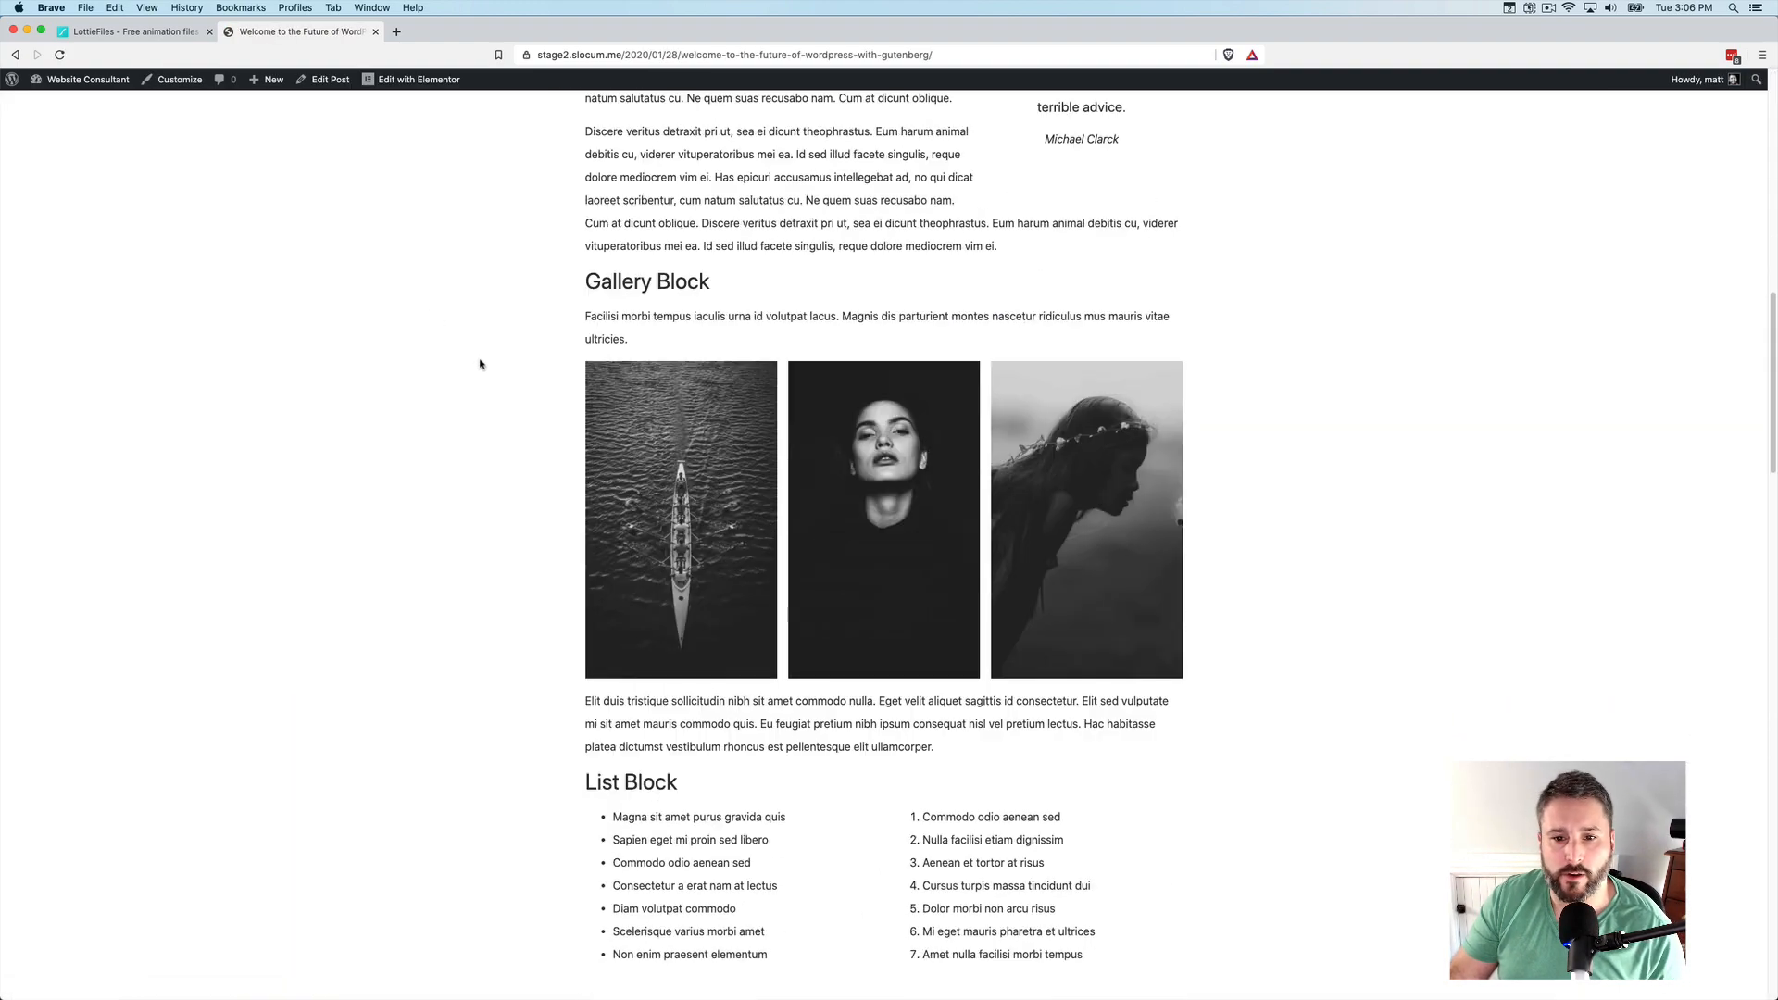
{"action": "scroll", "scroll_direction": "down", "scroll_amount": 3}
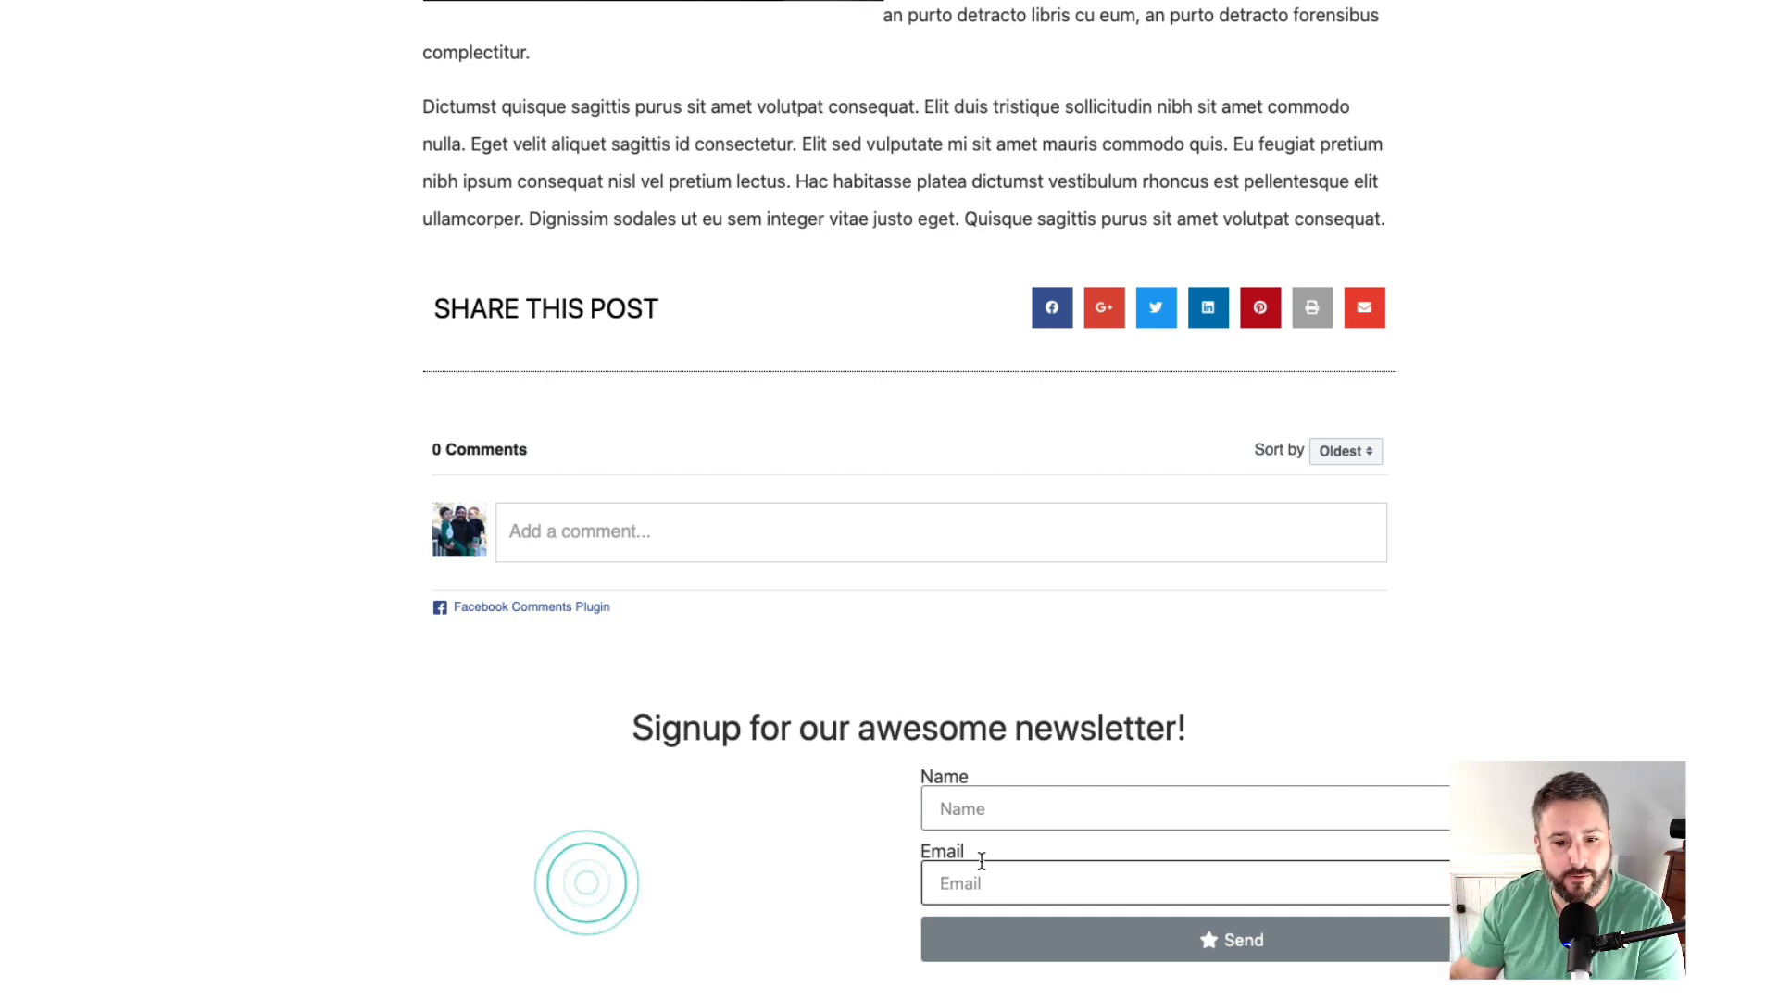
{"action": "mouse_move", "coordinate": [923, 875]}
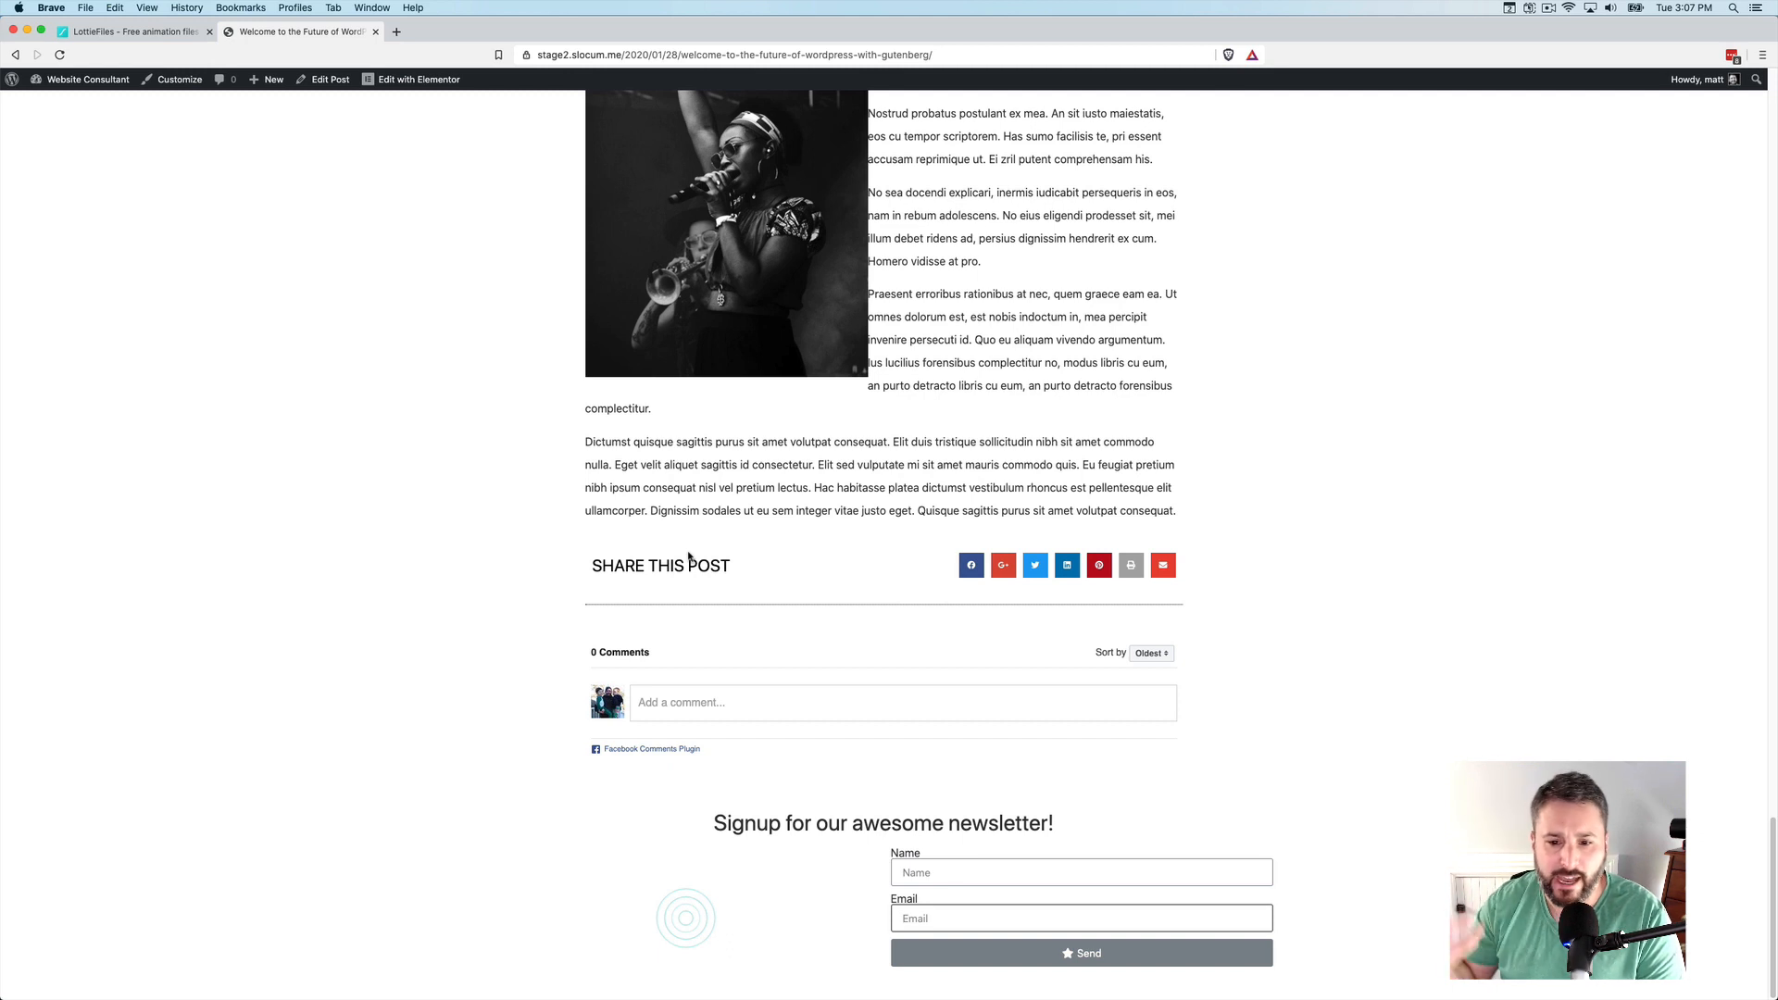
{"action": "mouse_move", "coordinate": [599, 507]}
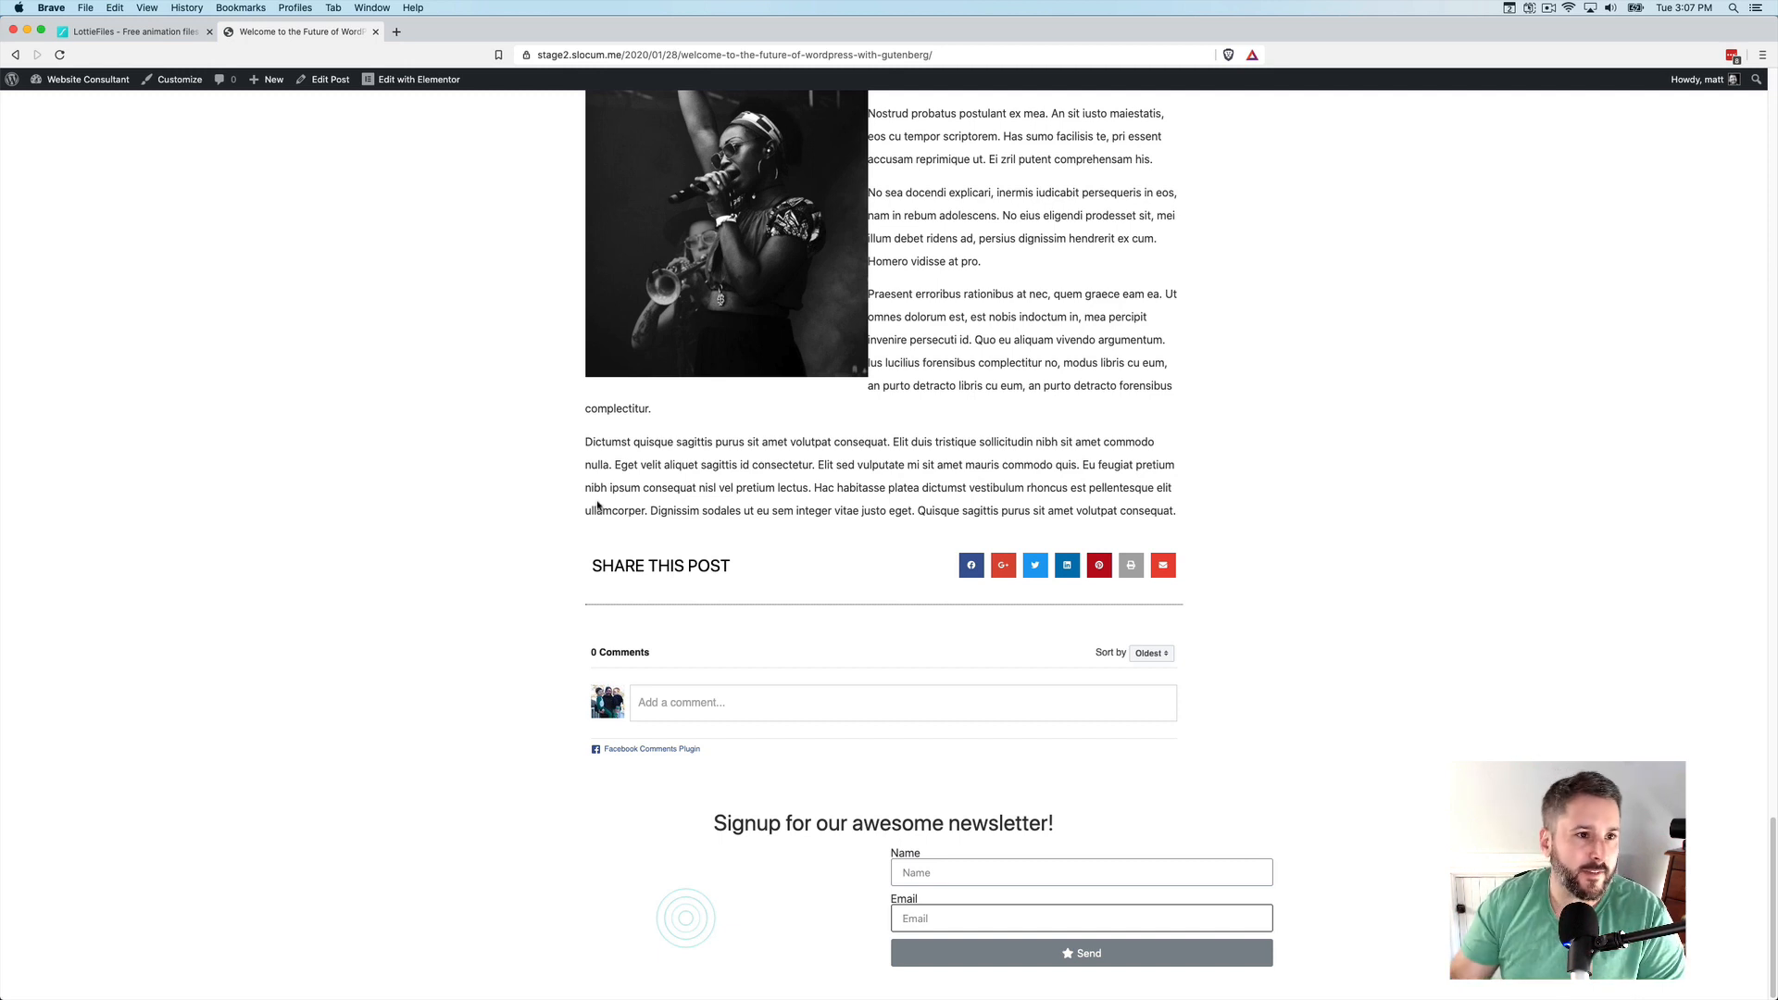
Create a new page titled 'Thank you' and publish it
{"action": "left_click", "coordinate": [51, 104]}
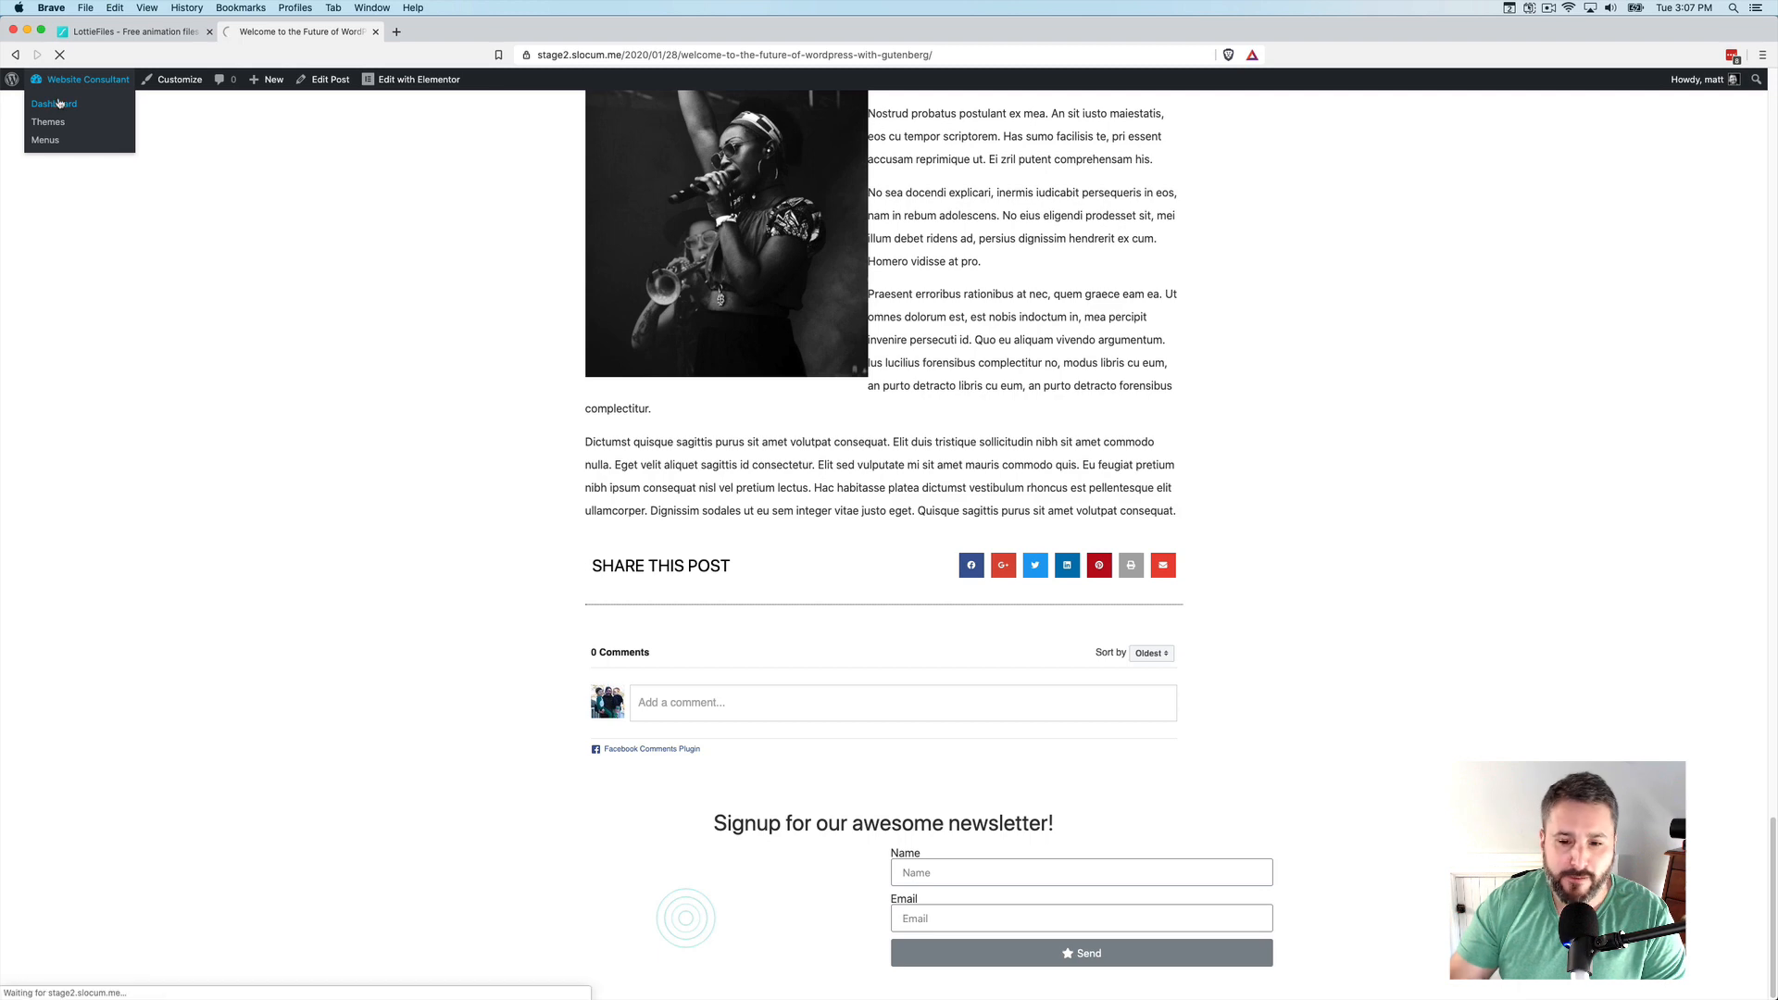
{"action": "left_click", "coordinate": [49, 103]}
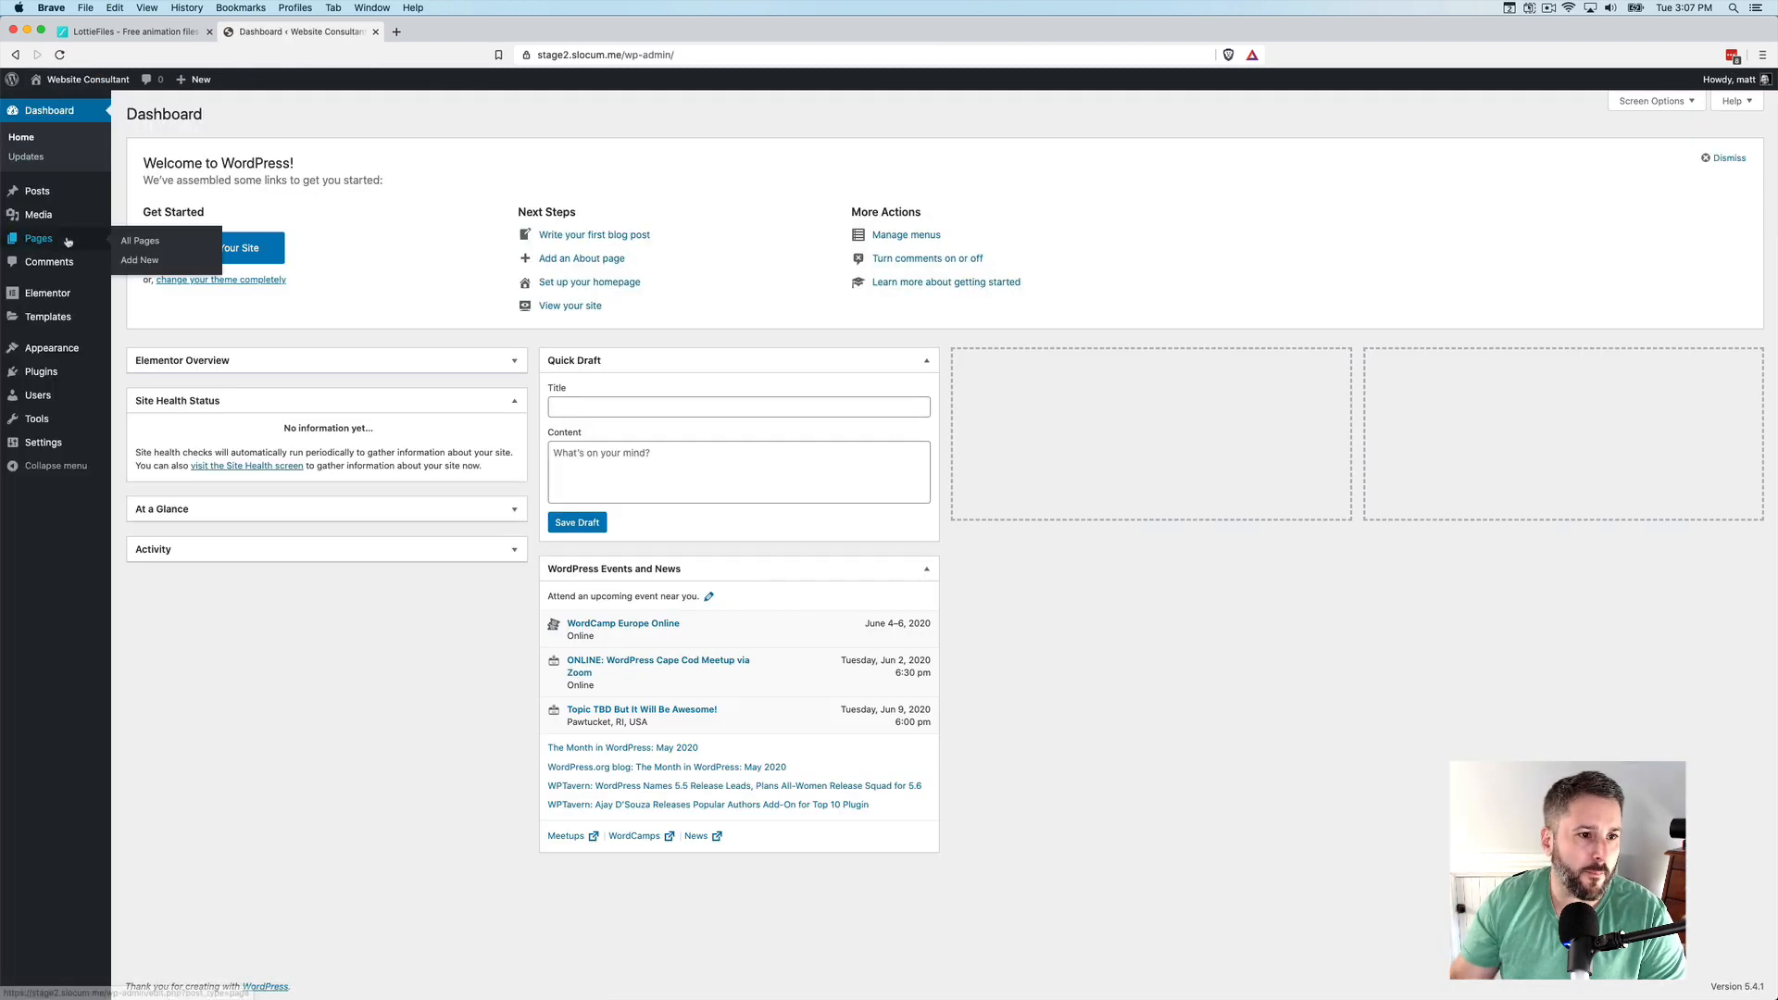
{"action": "left_click", "coordinate": [140, 240]}
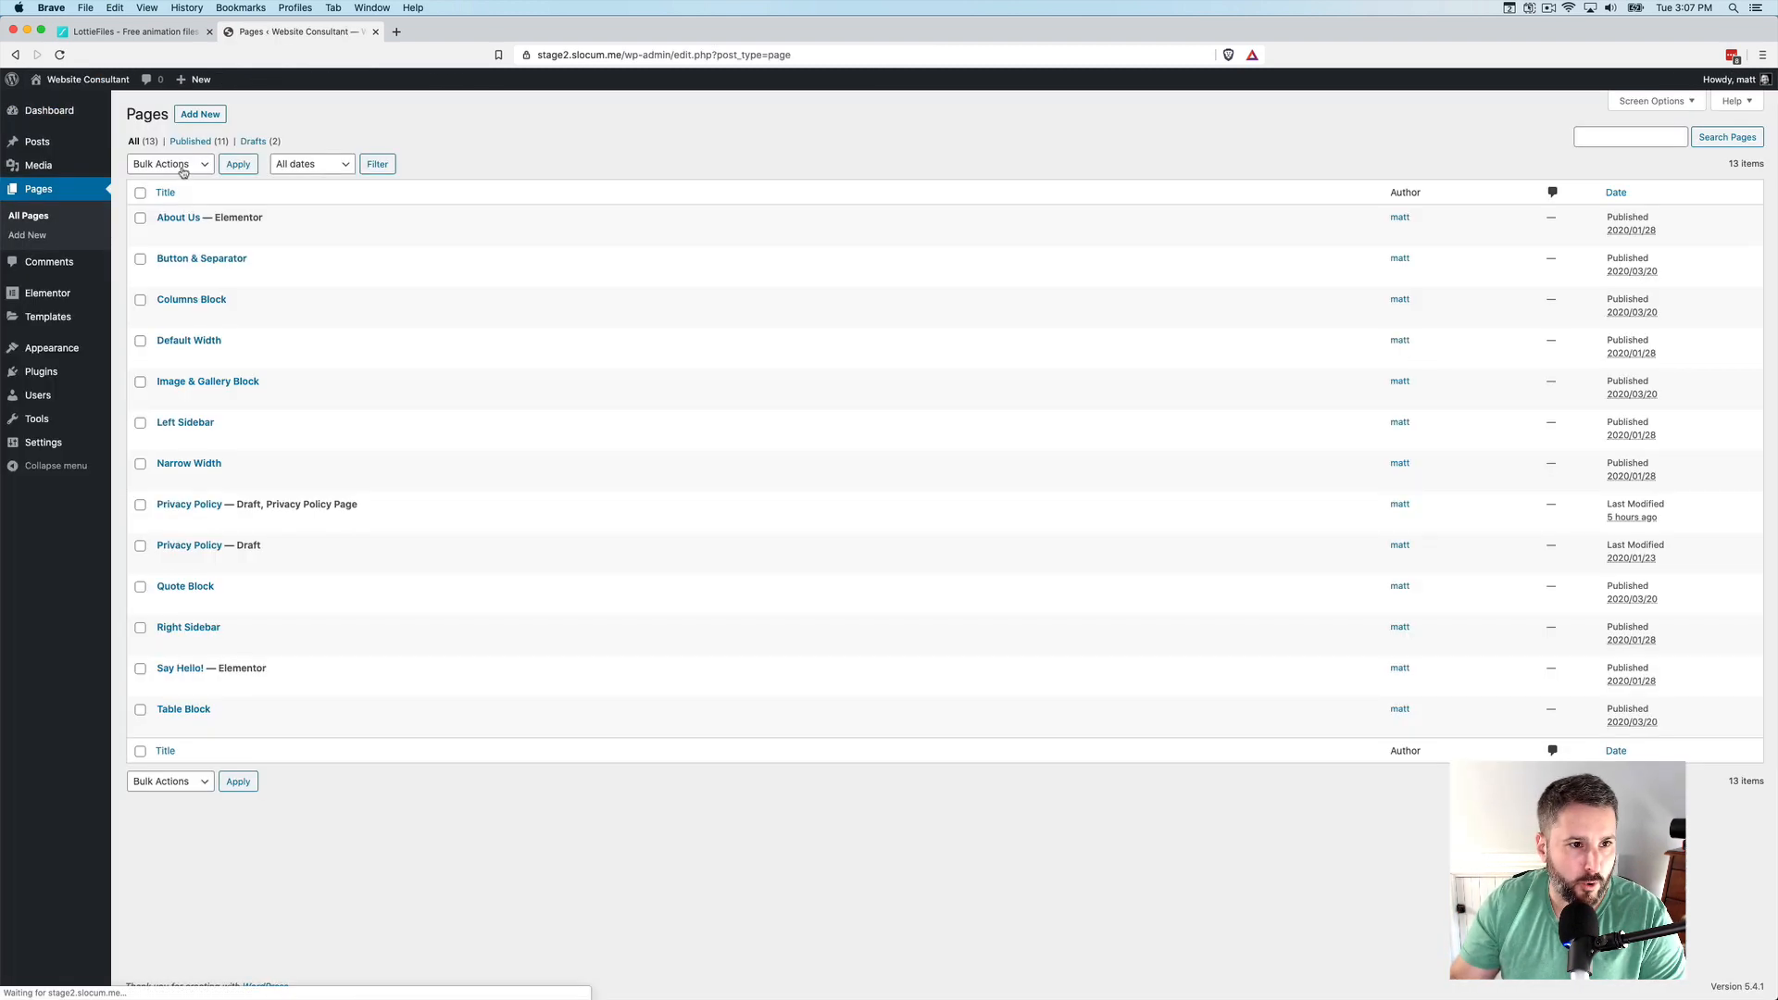
{"action": "left_click", "coordinate": [200, 114]}
{"action": "type", "text": "Thank"}
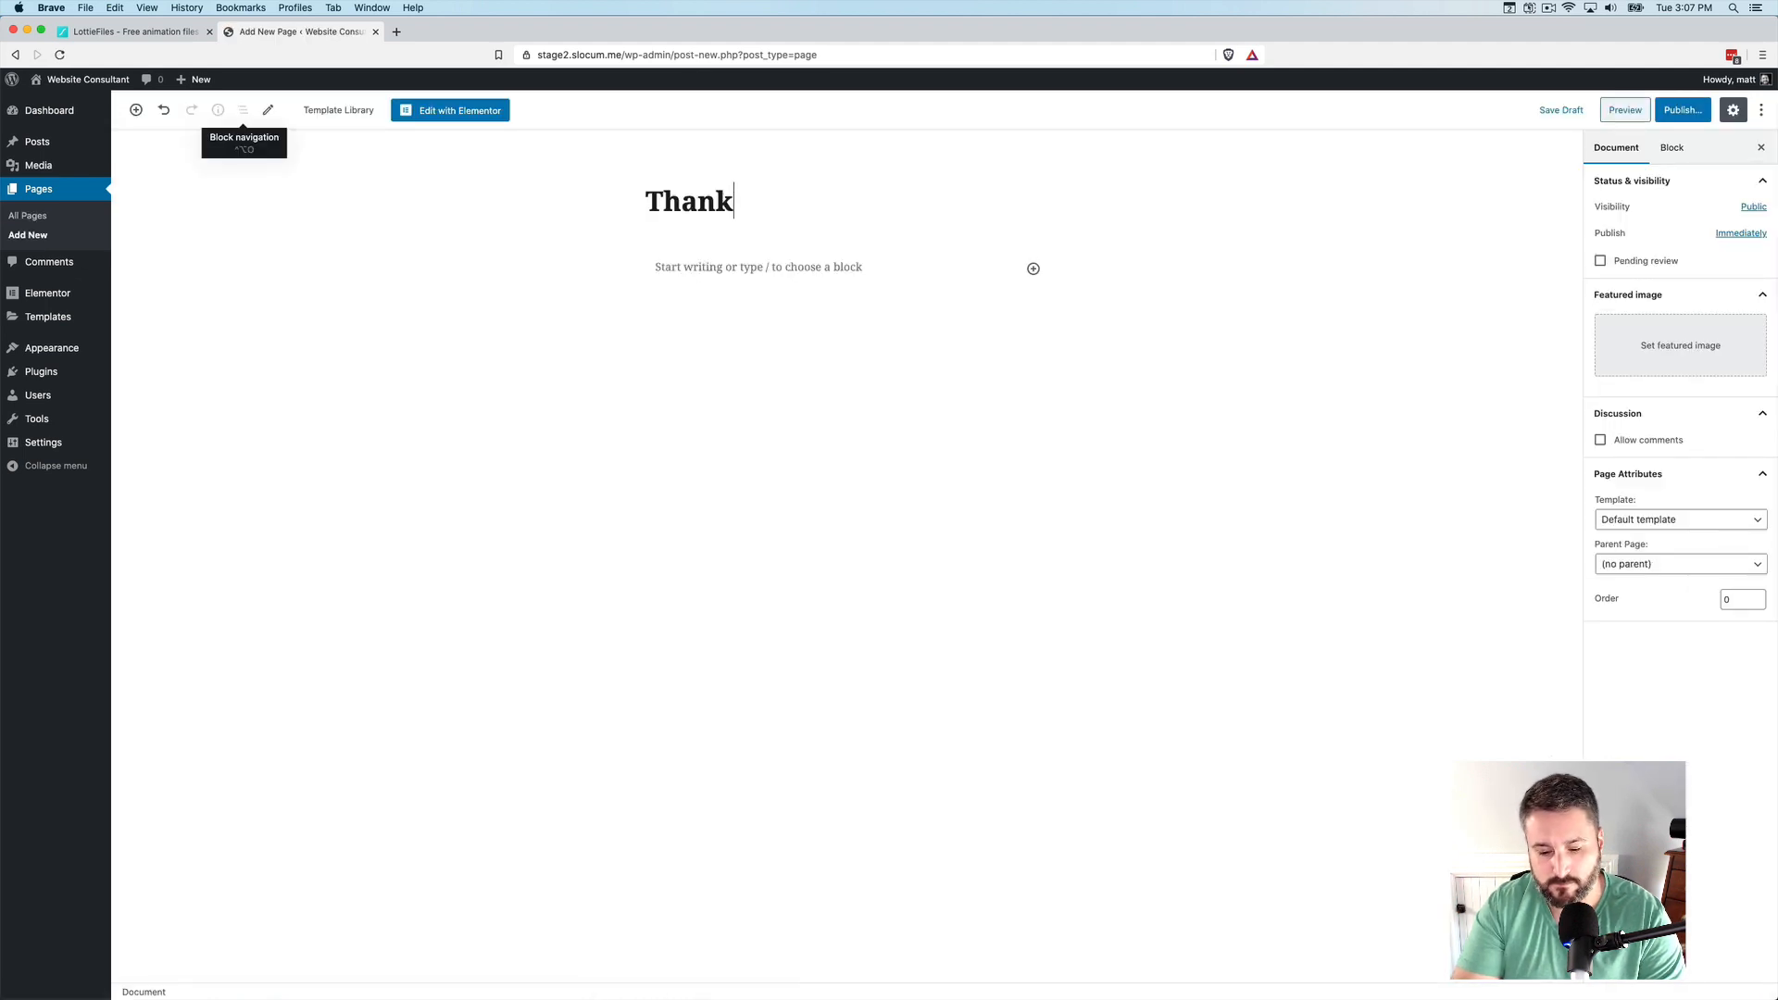
{"action": "type", "text": "you"}
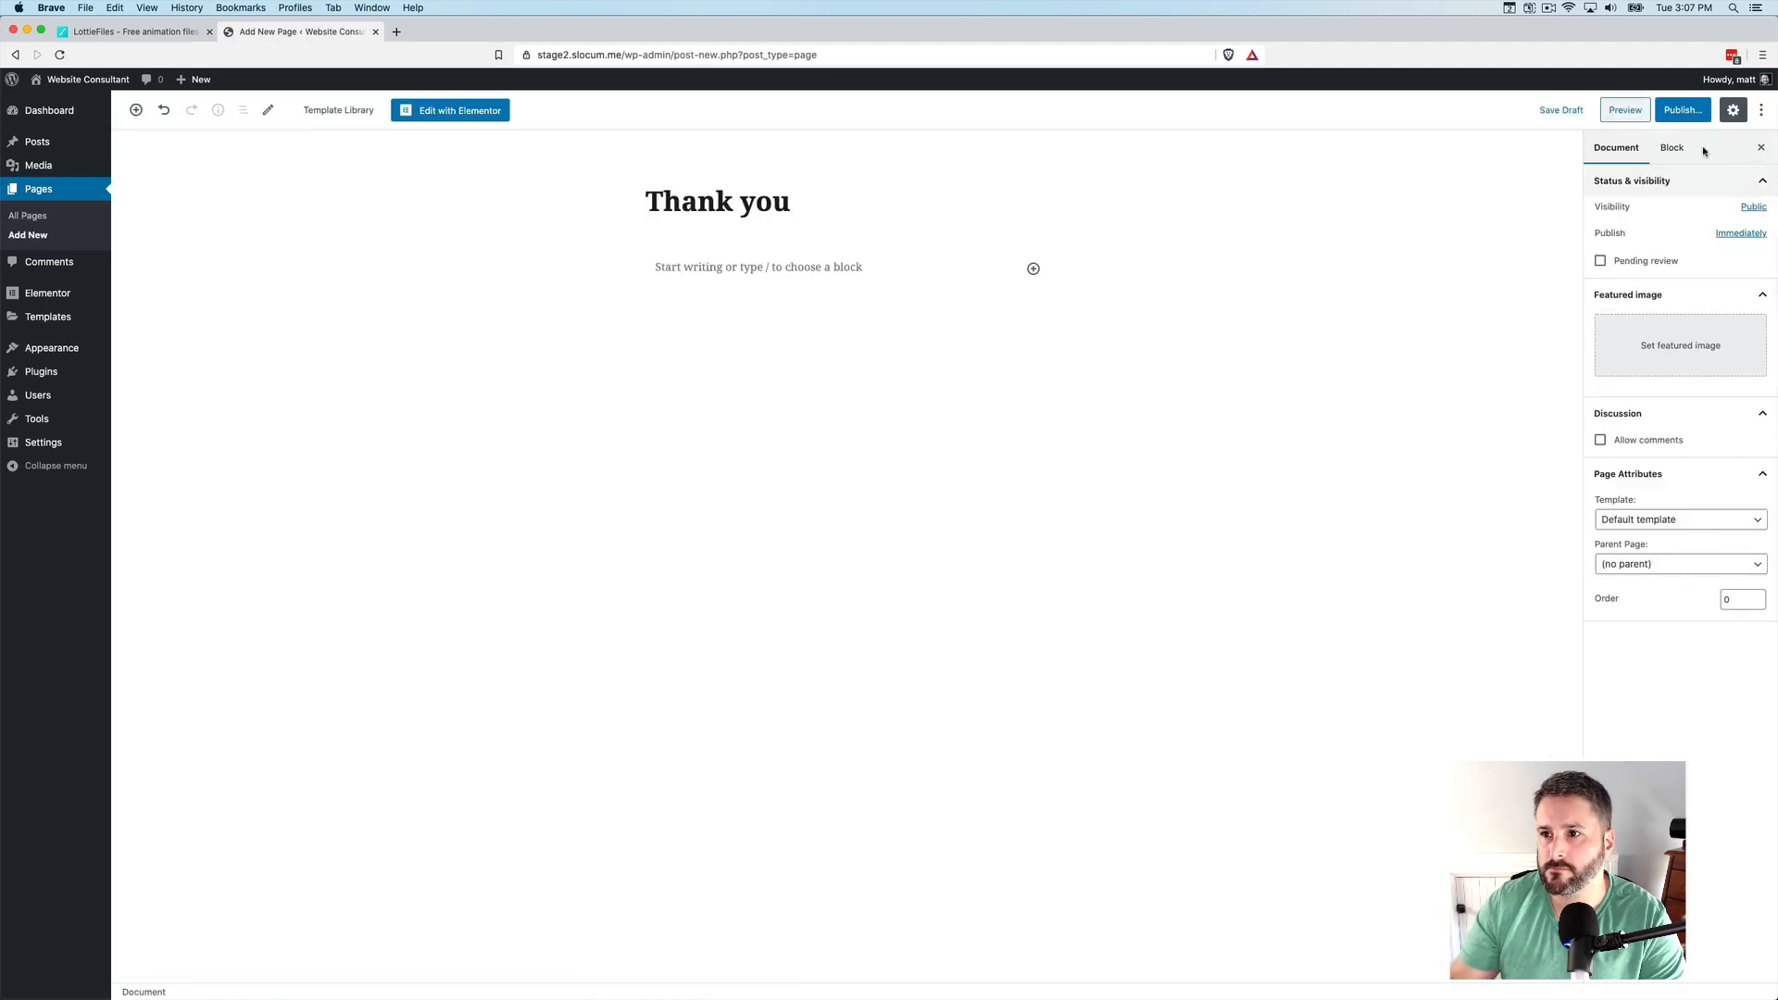
{"action": "left_click", "coordinate": [1687, 110]}
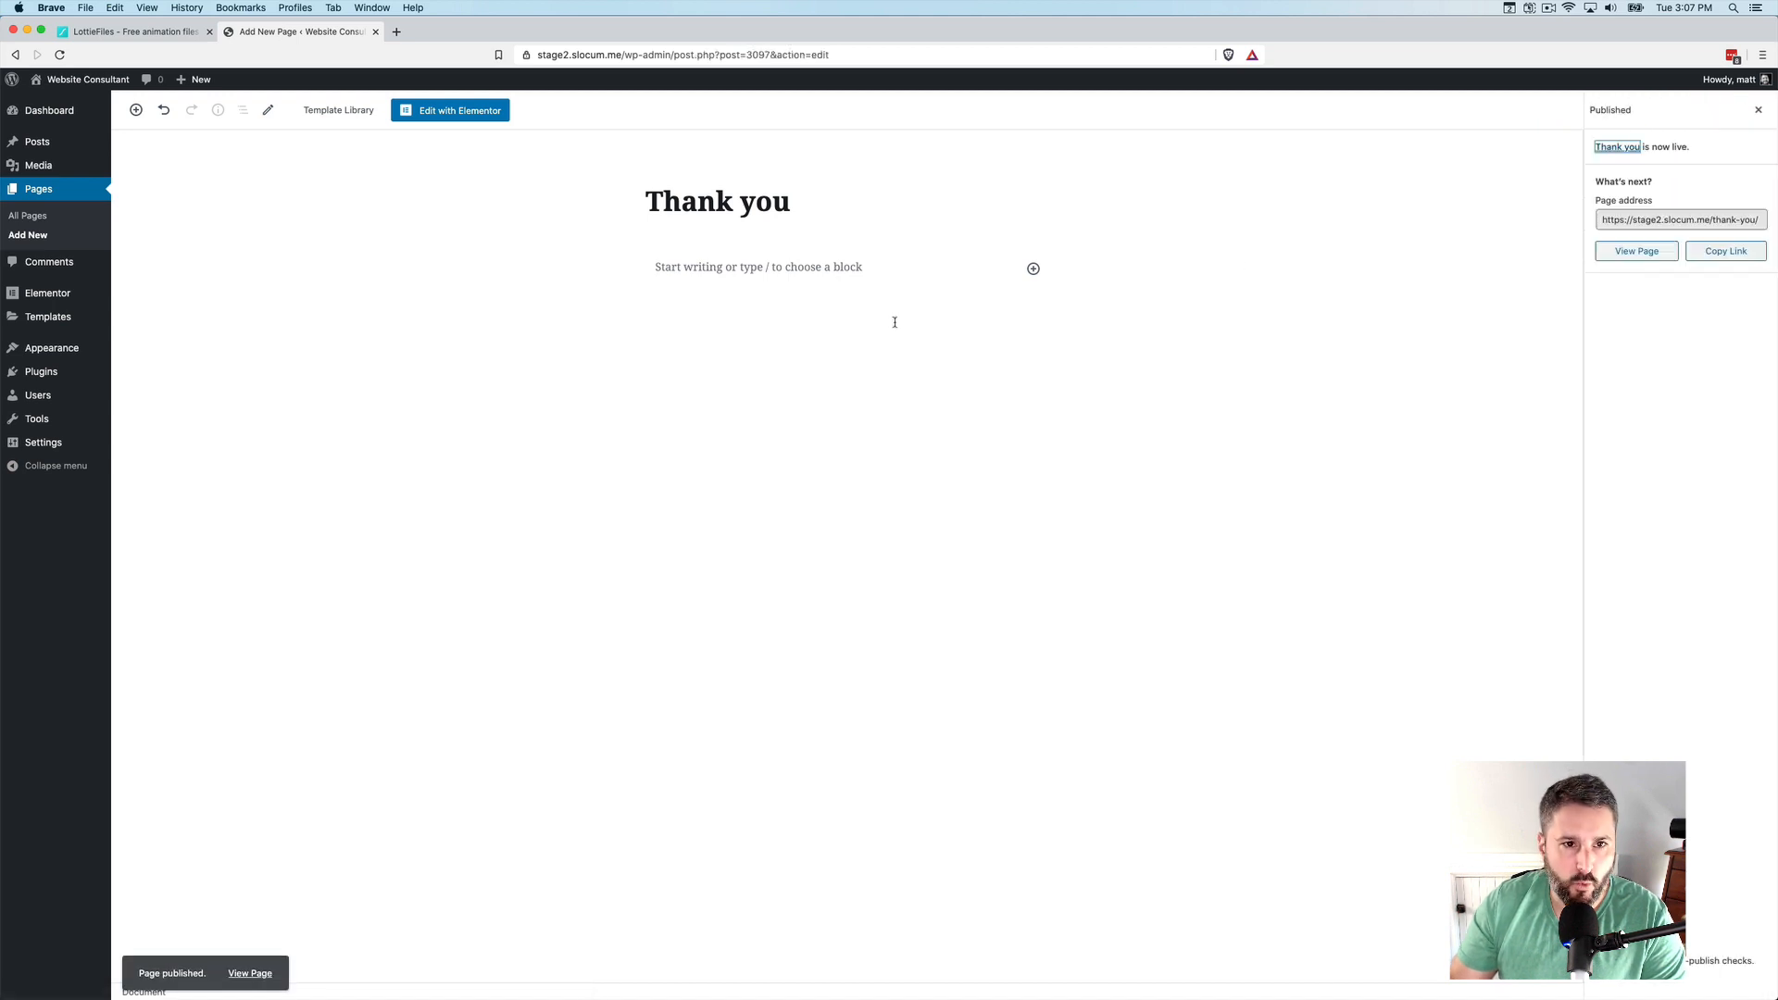
{"action": "mouse_move", "coordinate": [466, 120]}
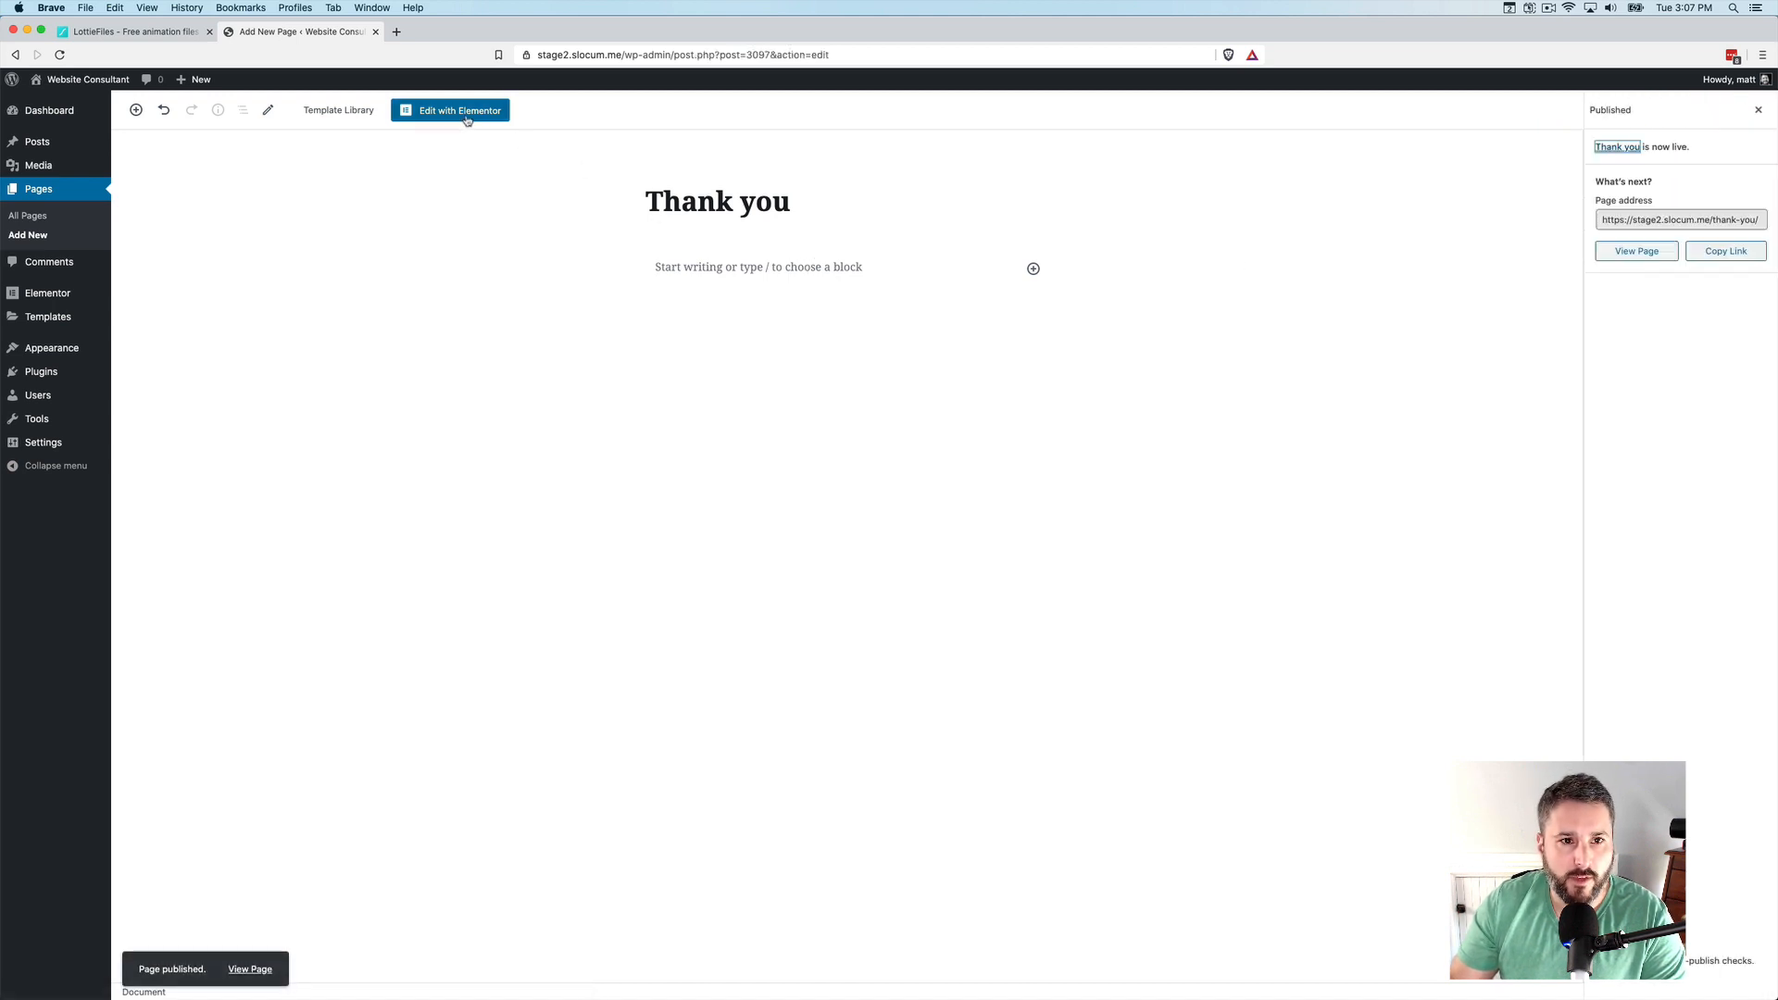
Open the Thank you page in Elementor, hide its title, and insert the Application block
{"action": "left_click", "coordinate": [457, 110]}
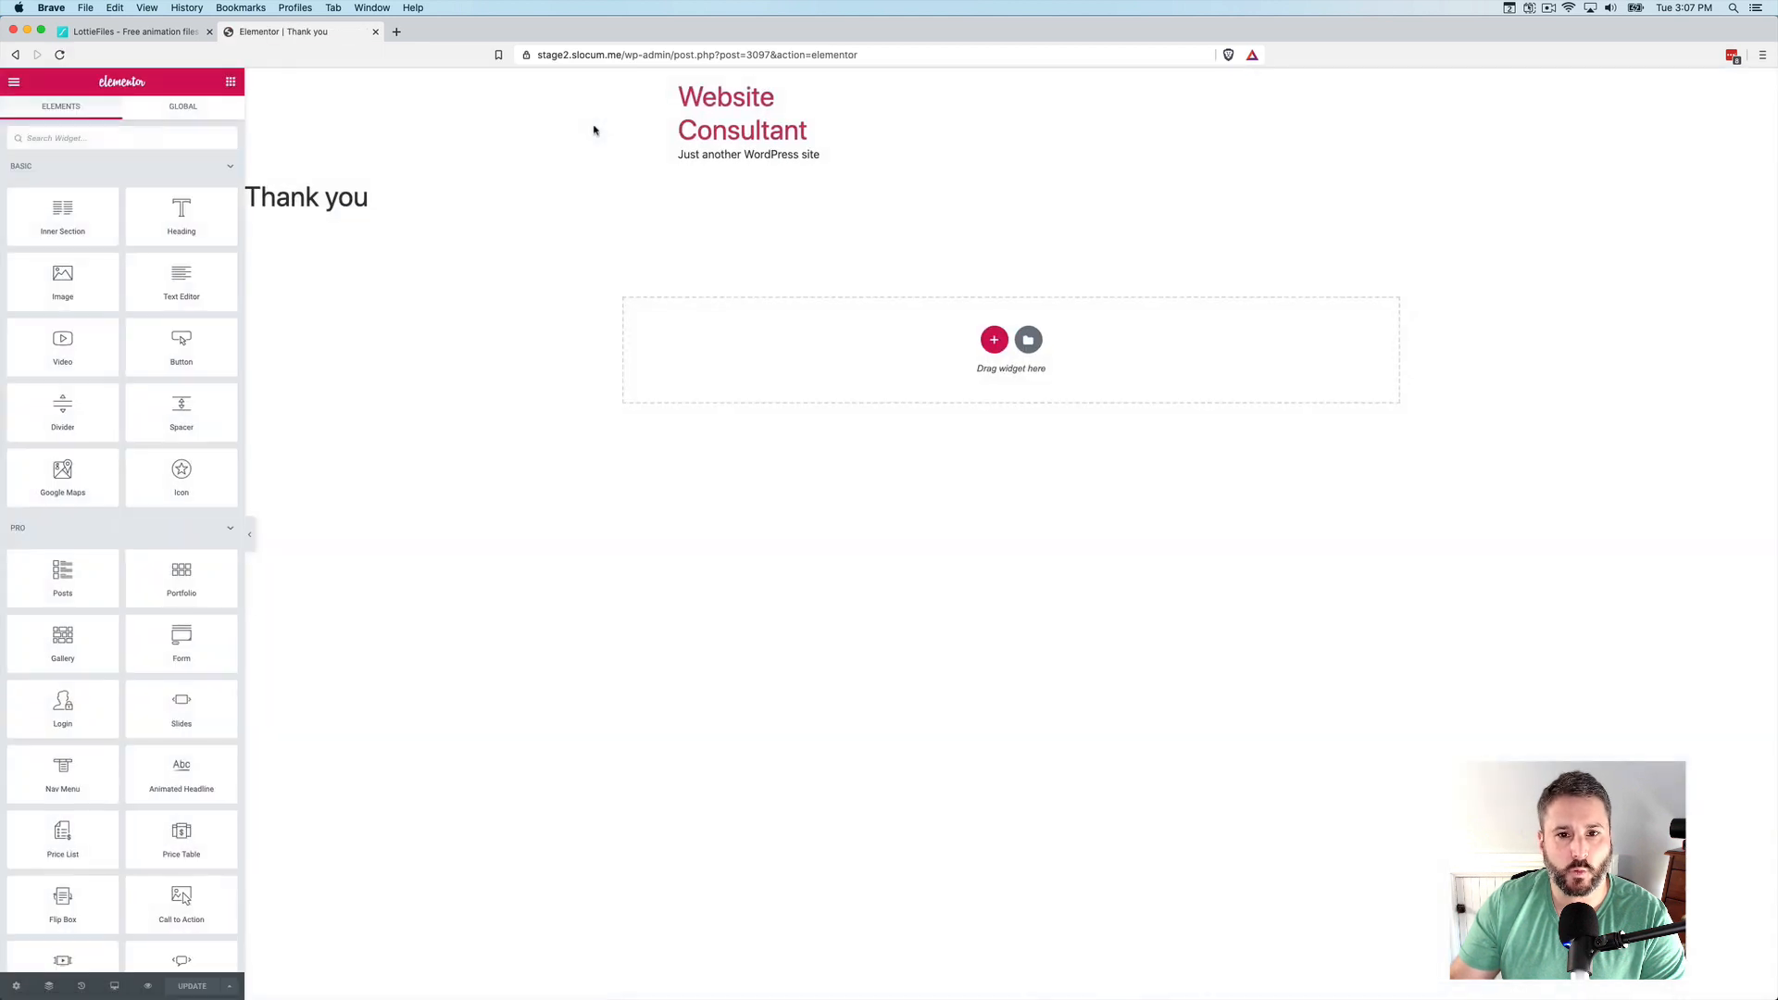
{"action": "mouse_move", "coordinate": [164, 610]}
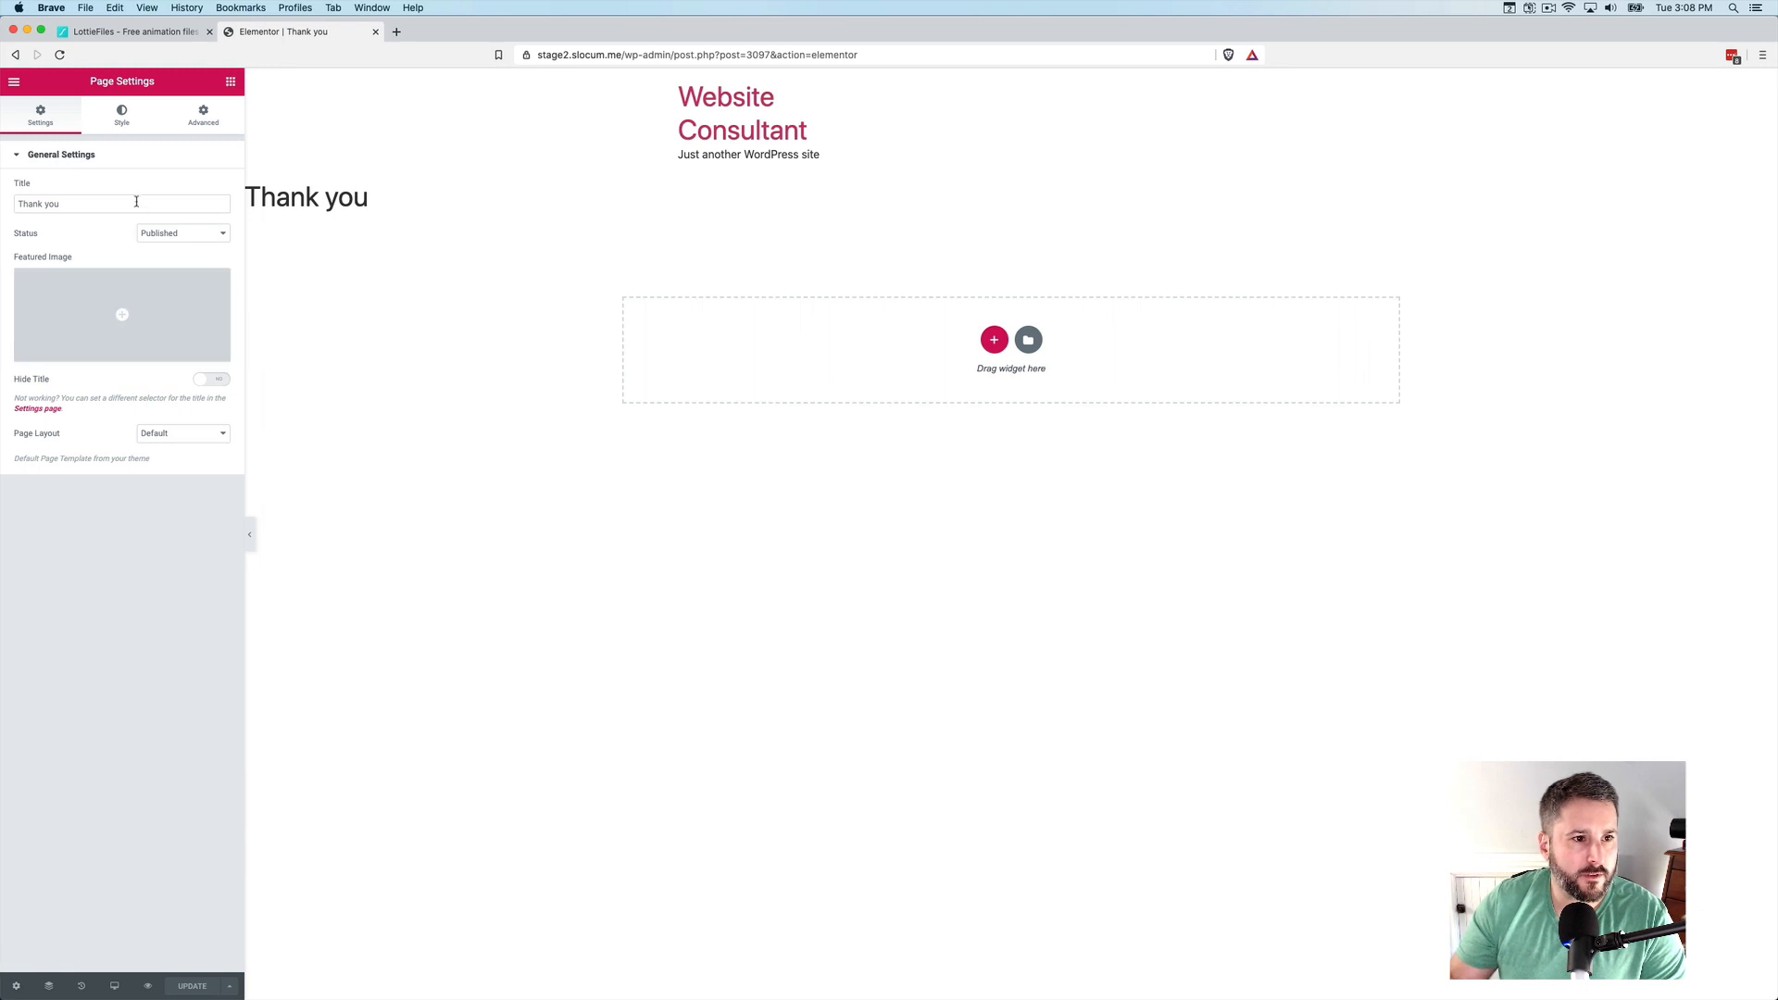
{"action": "left_click", "coordinate": [210, 379]}
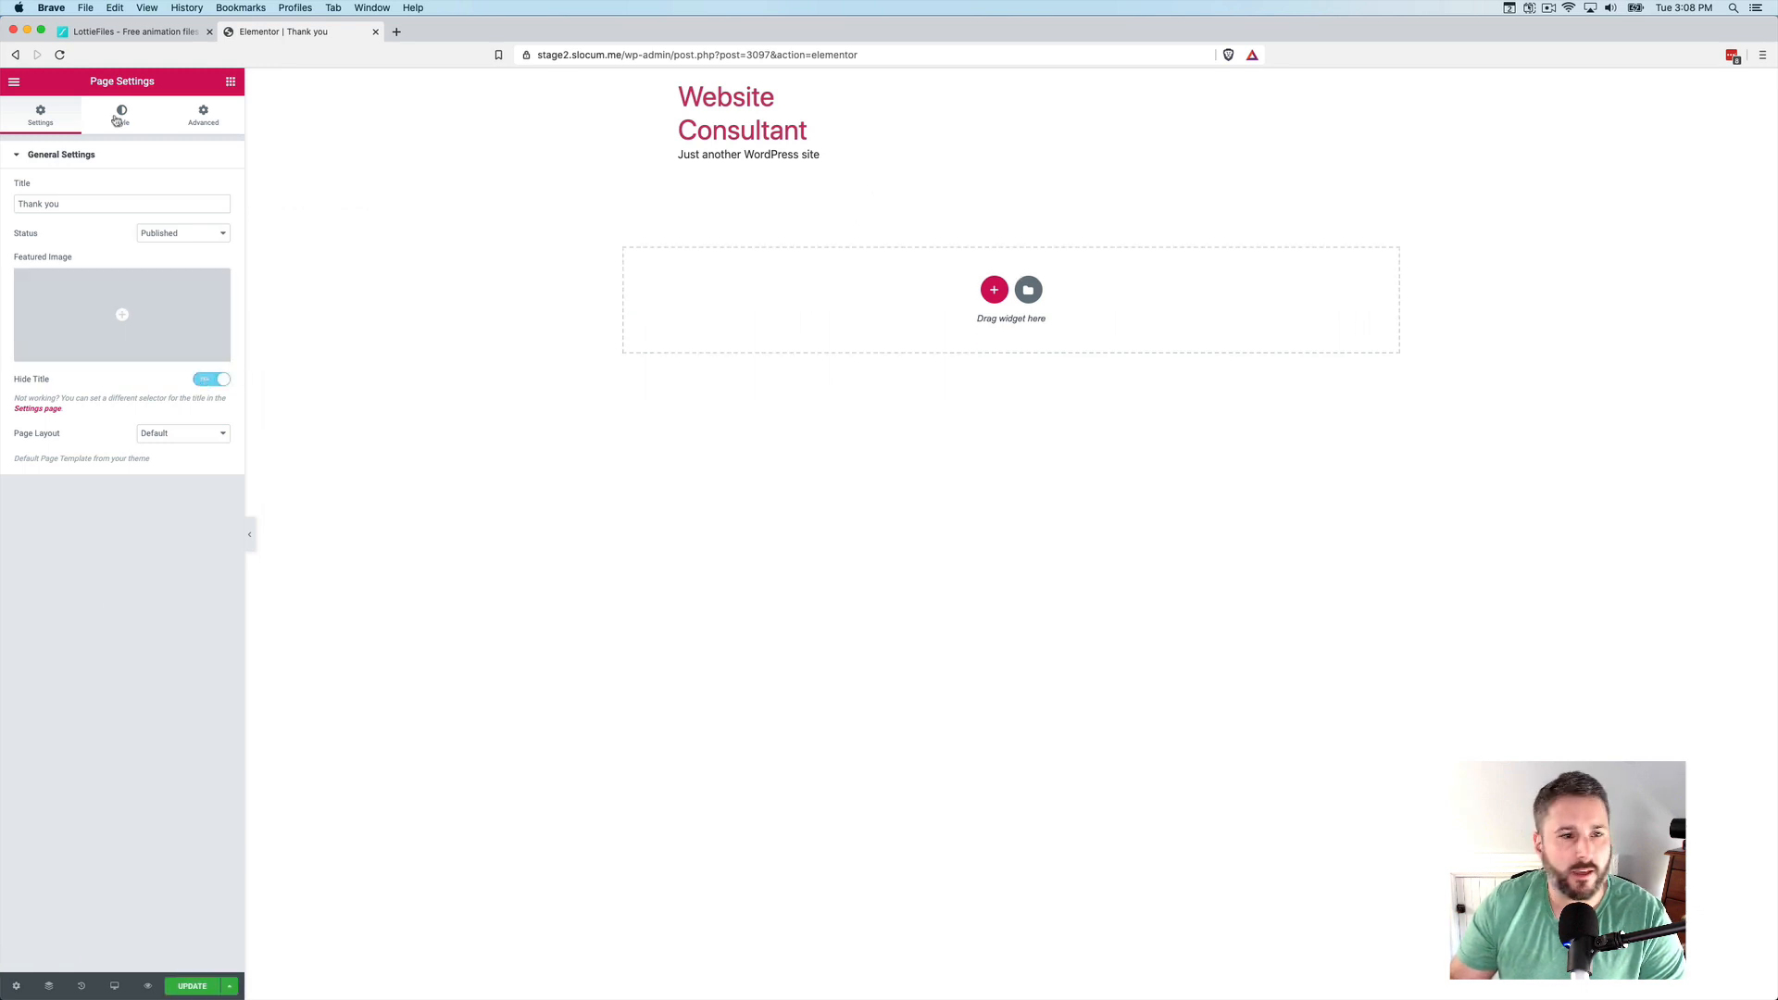
{"action": "left_click", "coordinate": [1028, 290]}
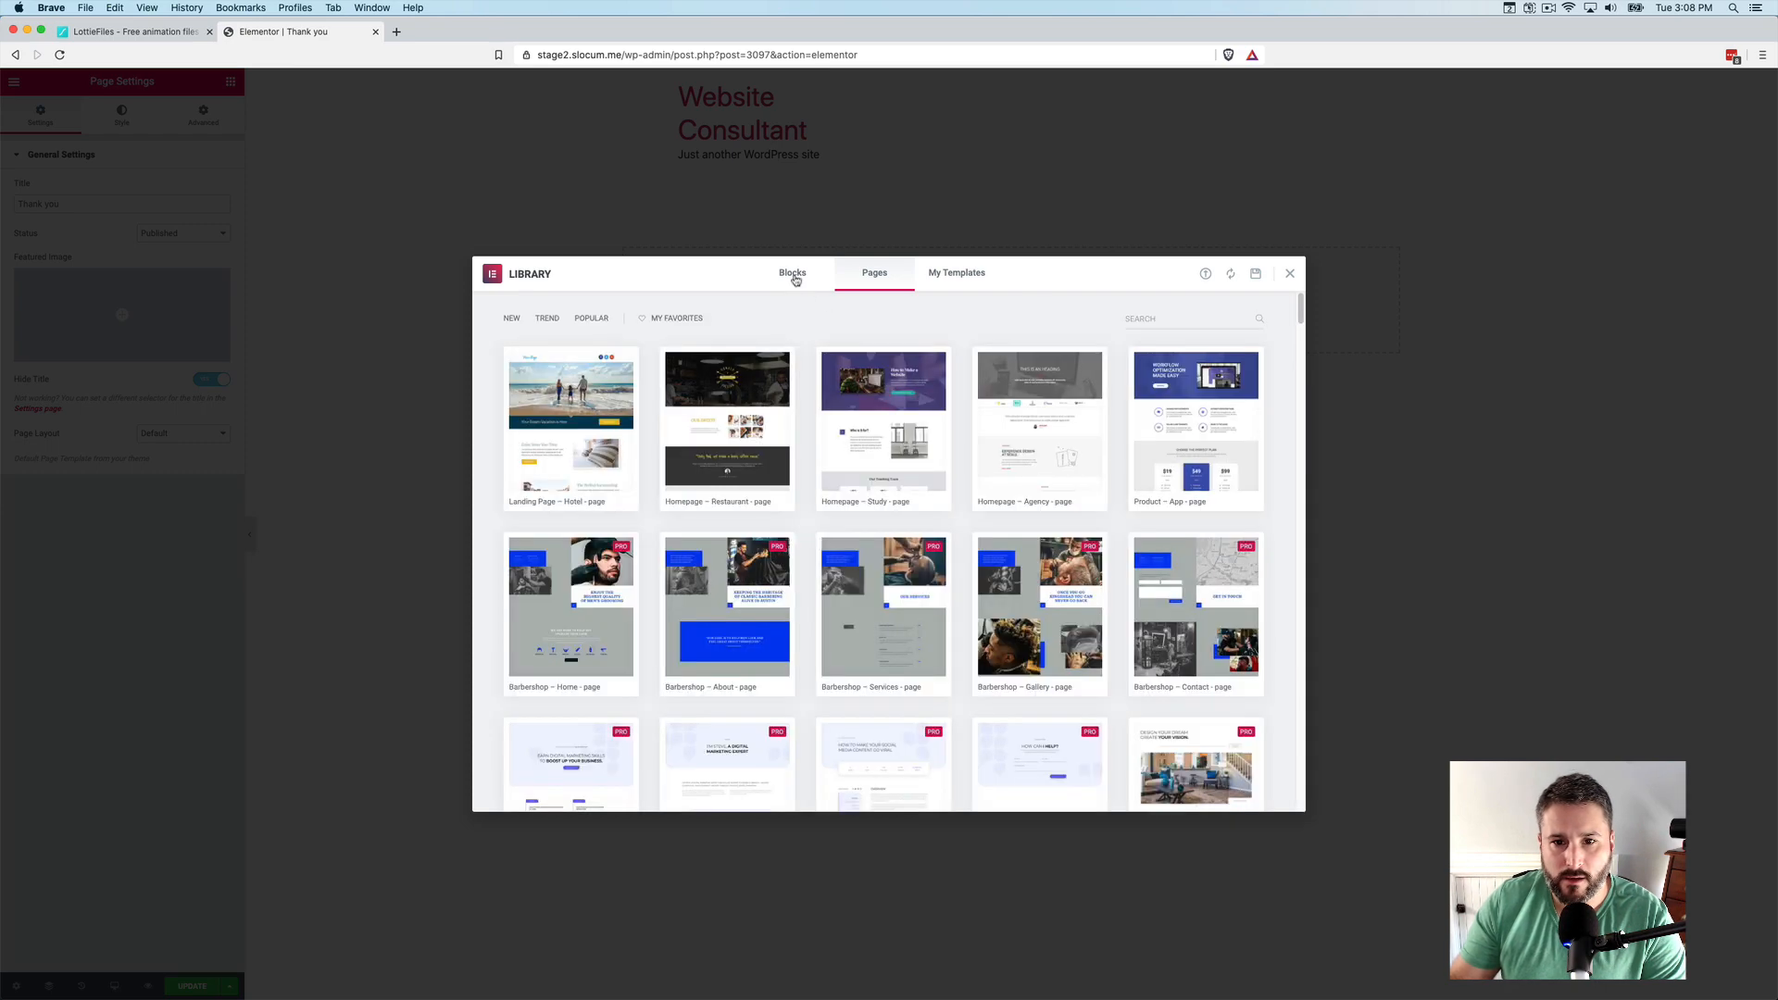
{"action": "left_click", "coordinate": [793, 272]}
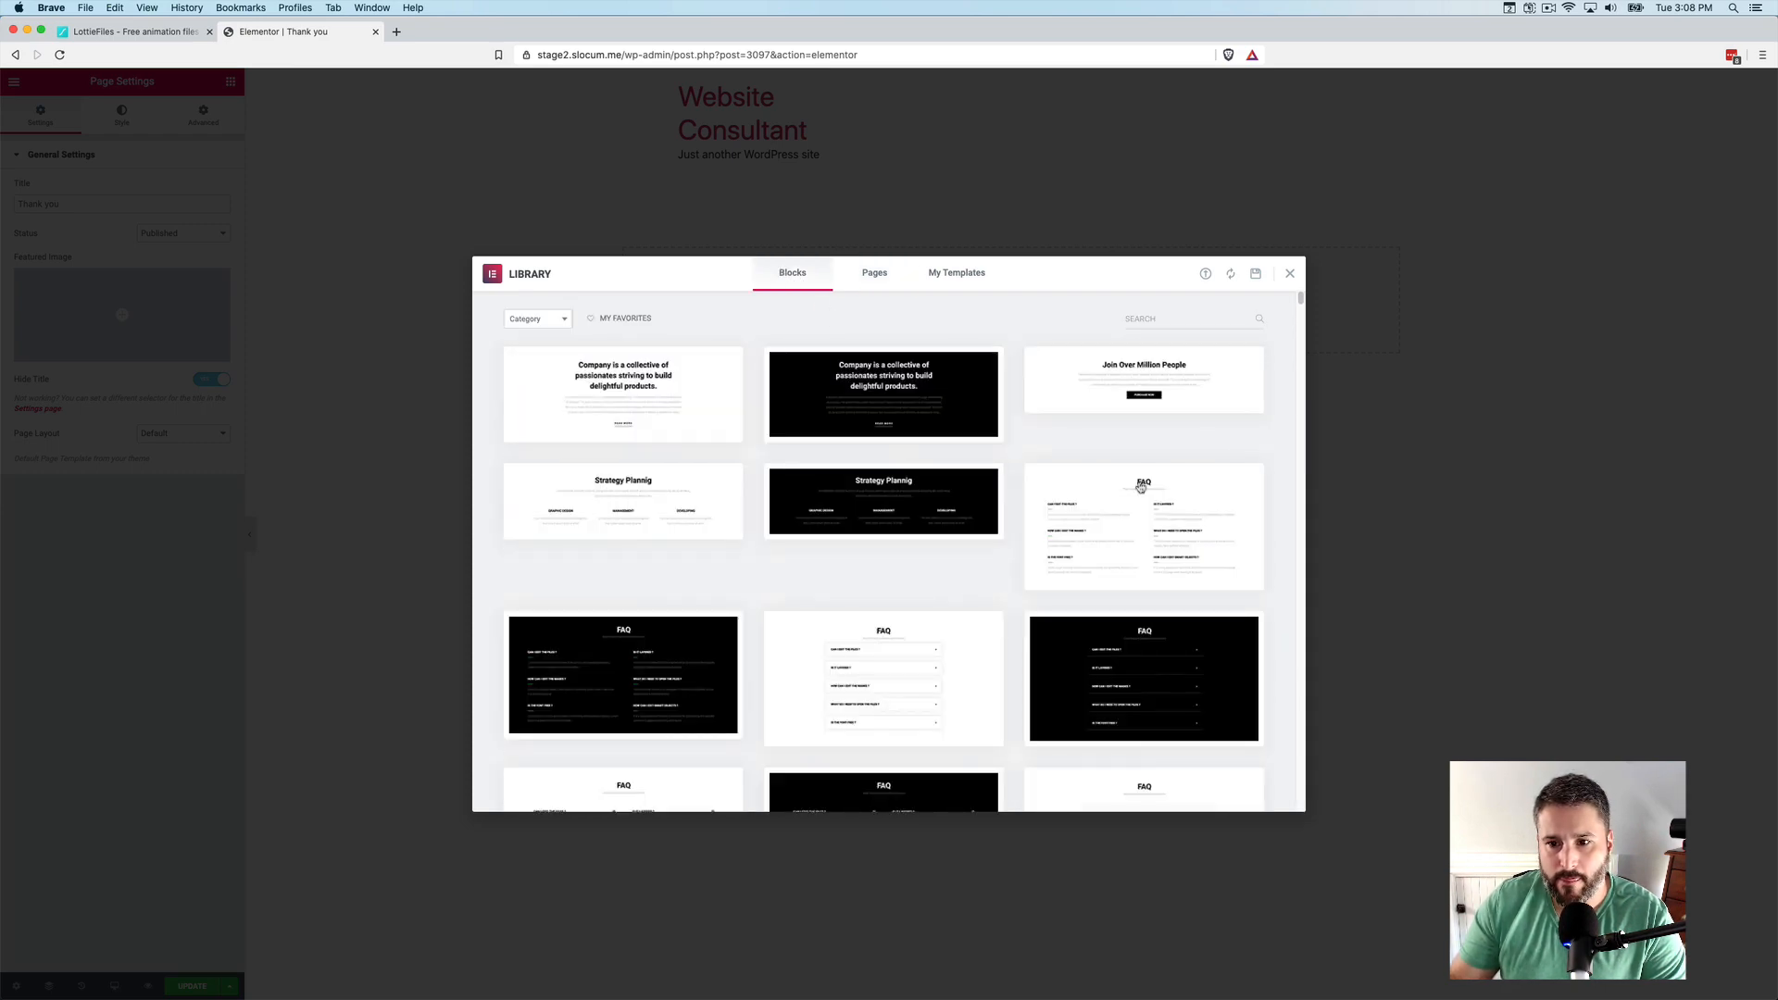
{"action": "scroll", "scroll_direction": "down", "scroll_amount": 3}
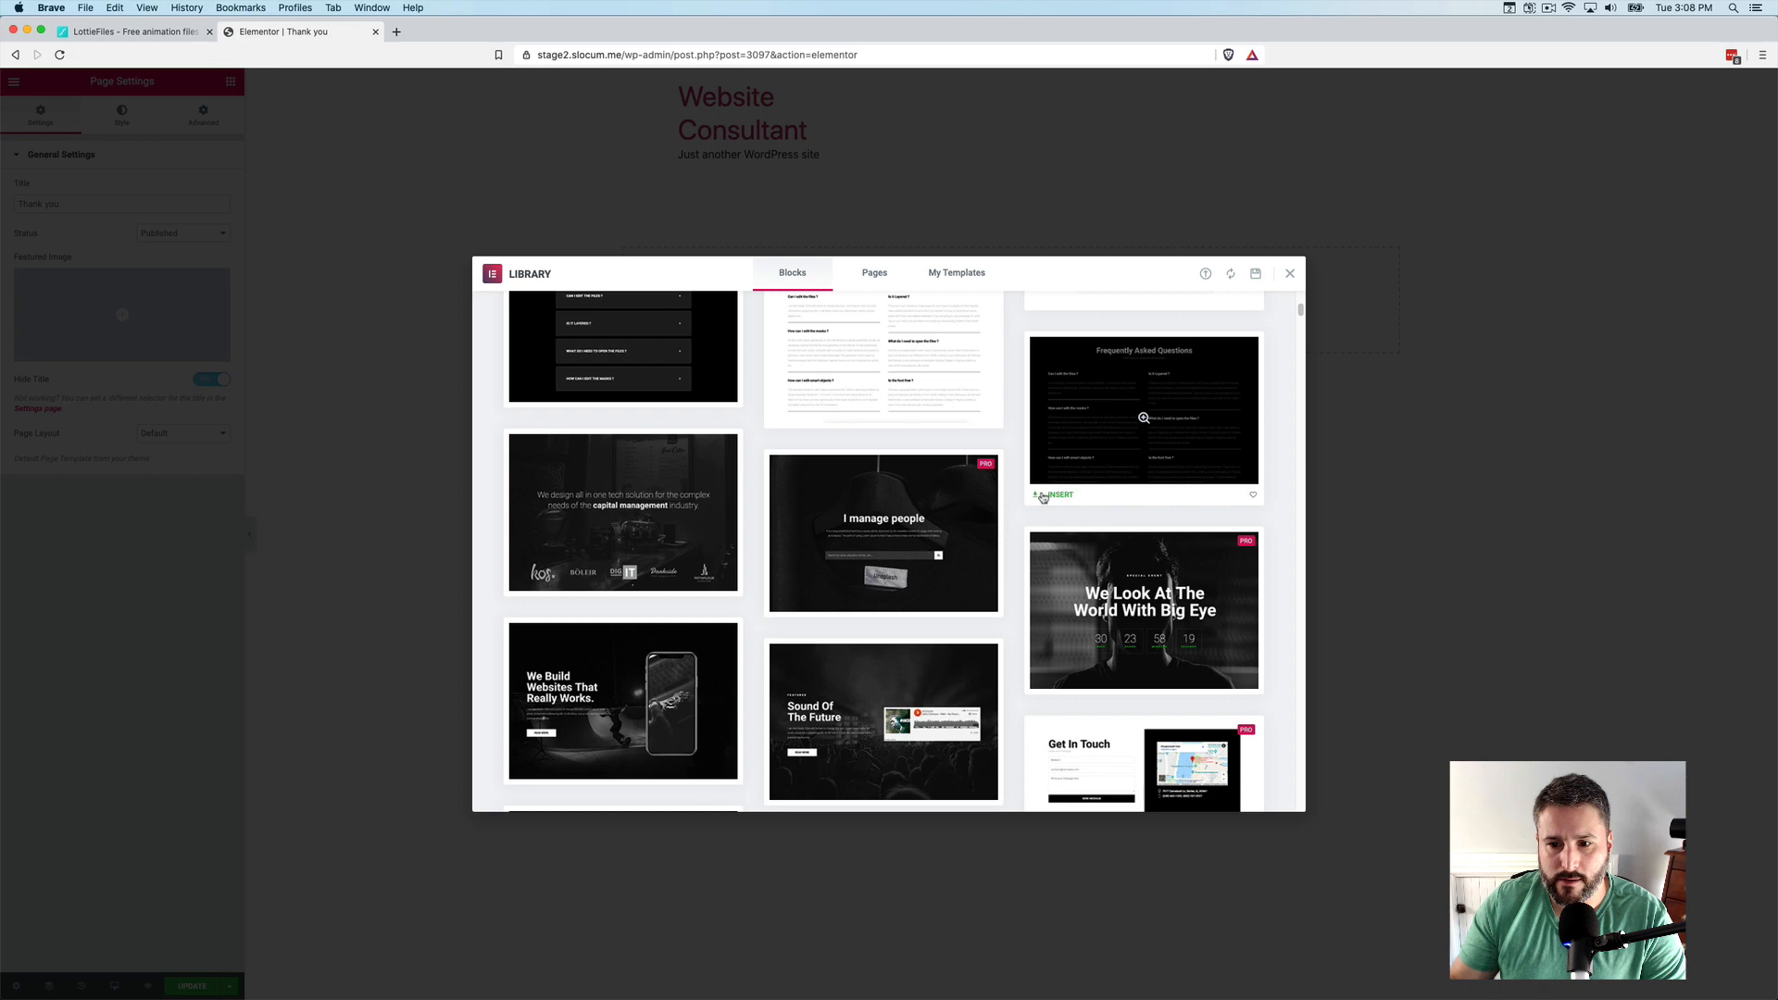
{"action": "scroll", "scroll_direction": "down", "scroll_amount": 3}
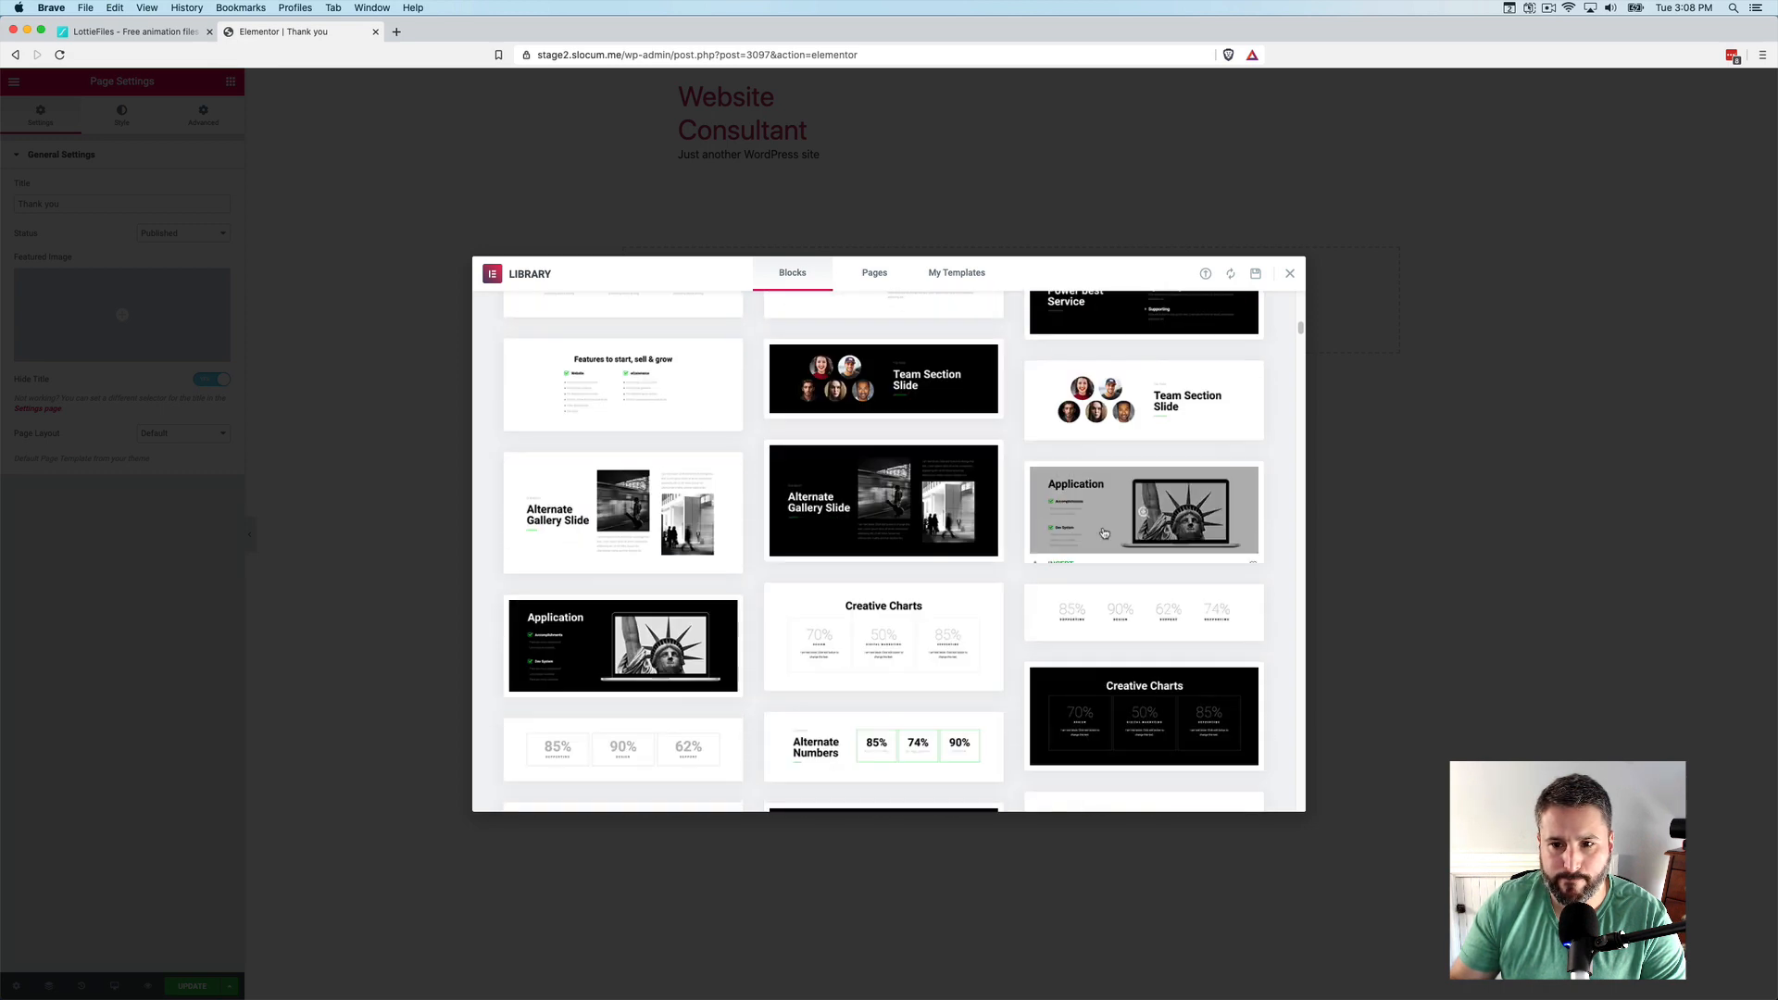
{"action": "mouse_move", "coordinate": [1145, 511]}
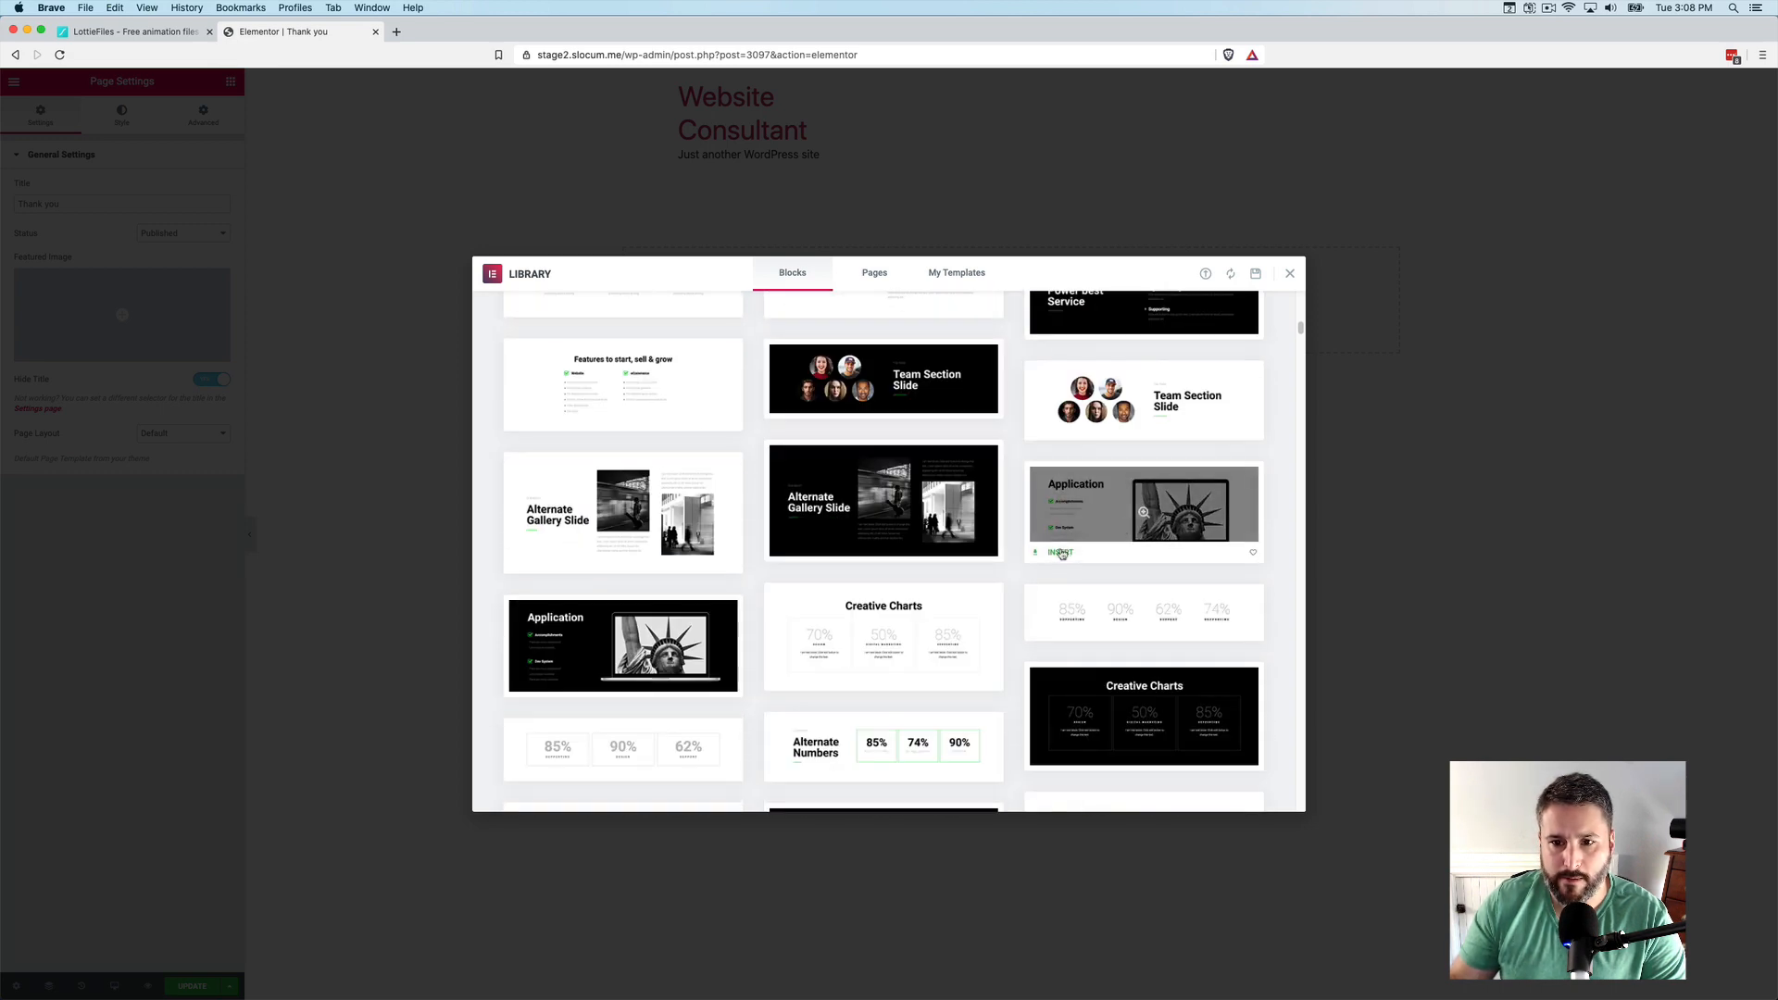
{"action": "left_click", "coordinate": [1059, 553]}
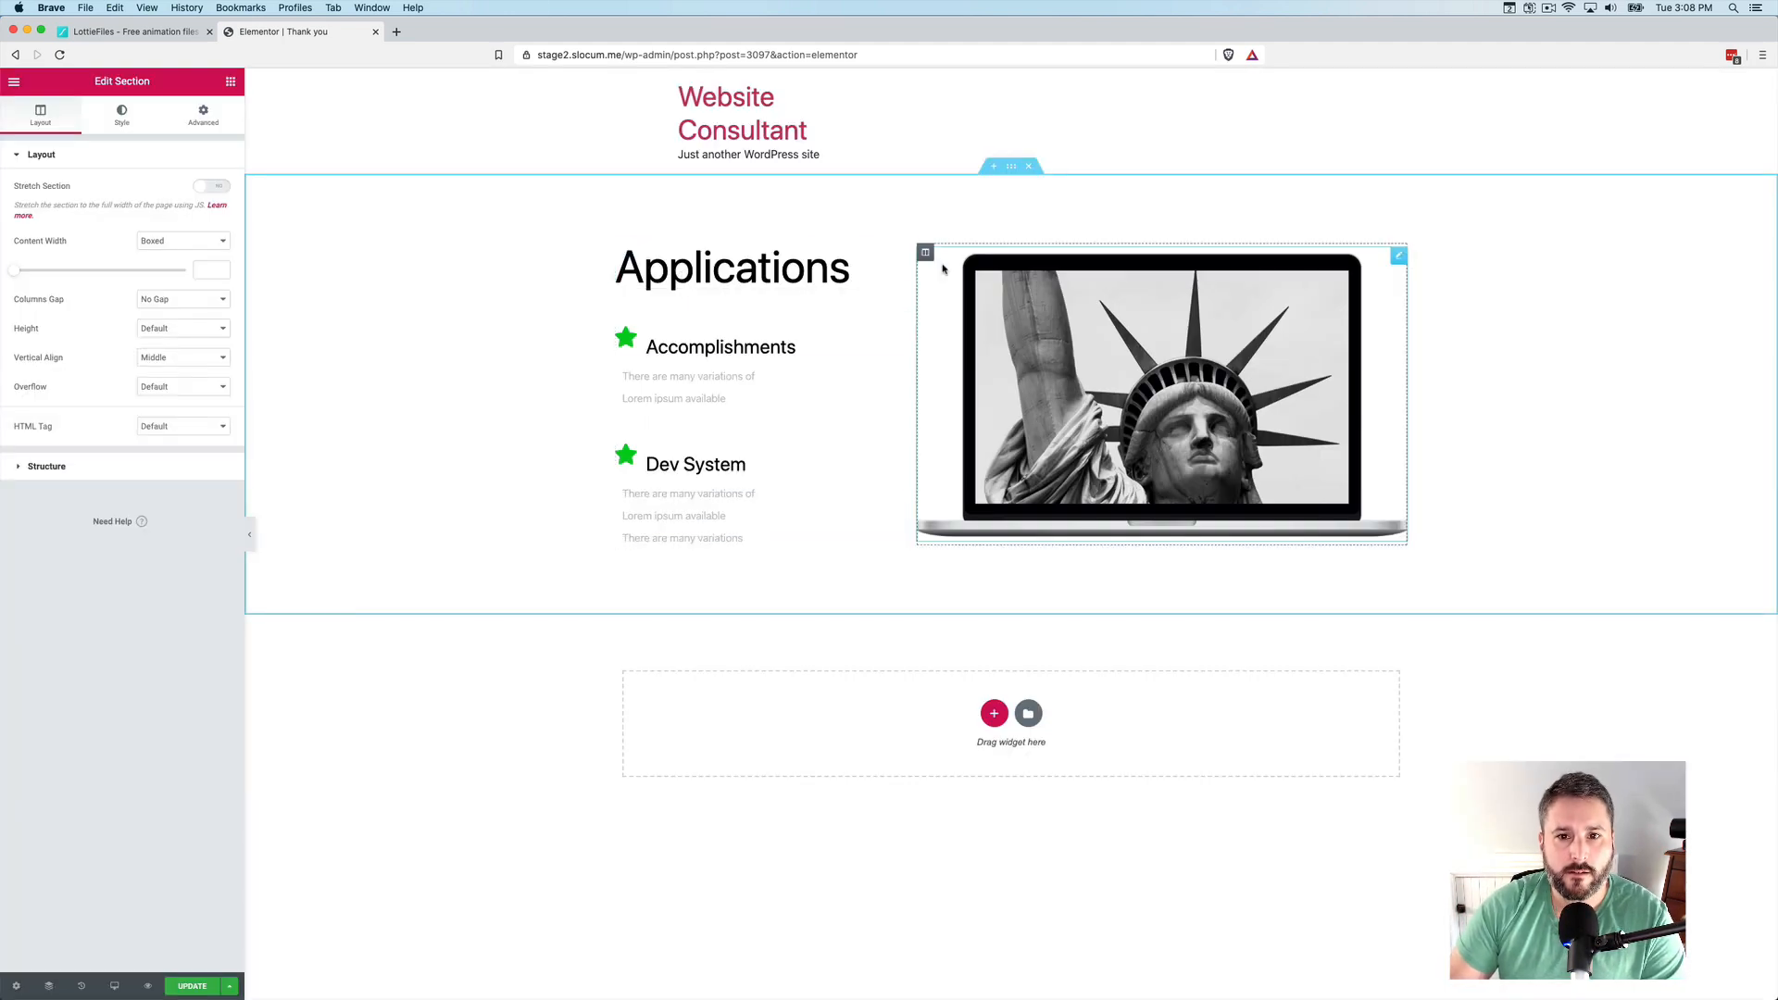
Retitle the inserted block's heading to 'Thank you for subscribing!'
{"action": "left_click", "coordinate": [731, 267]}
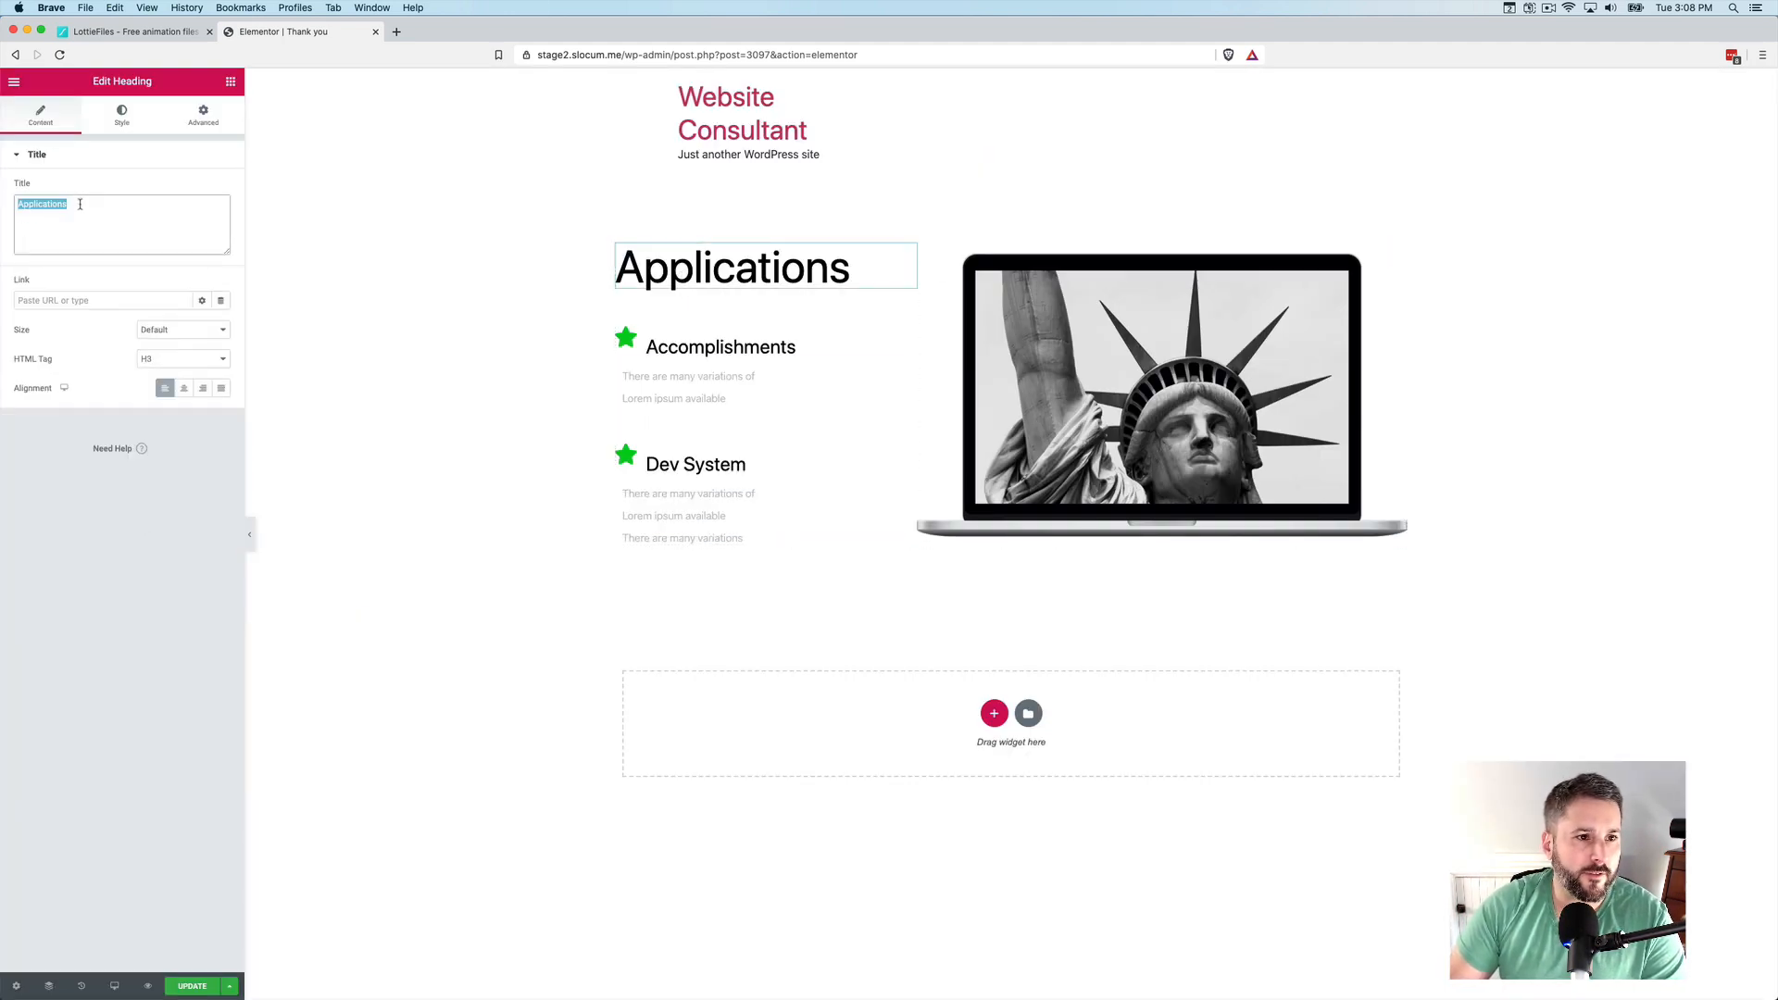
{"action": "type", "text": "Thank you for"}
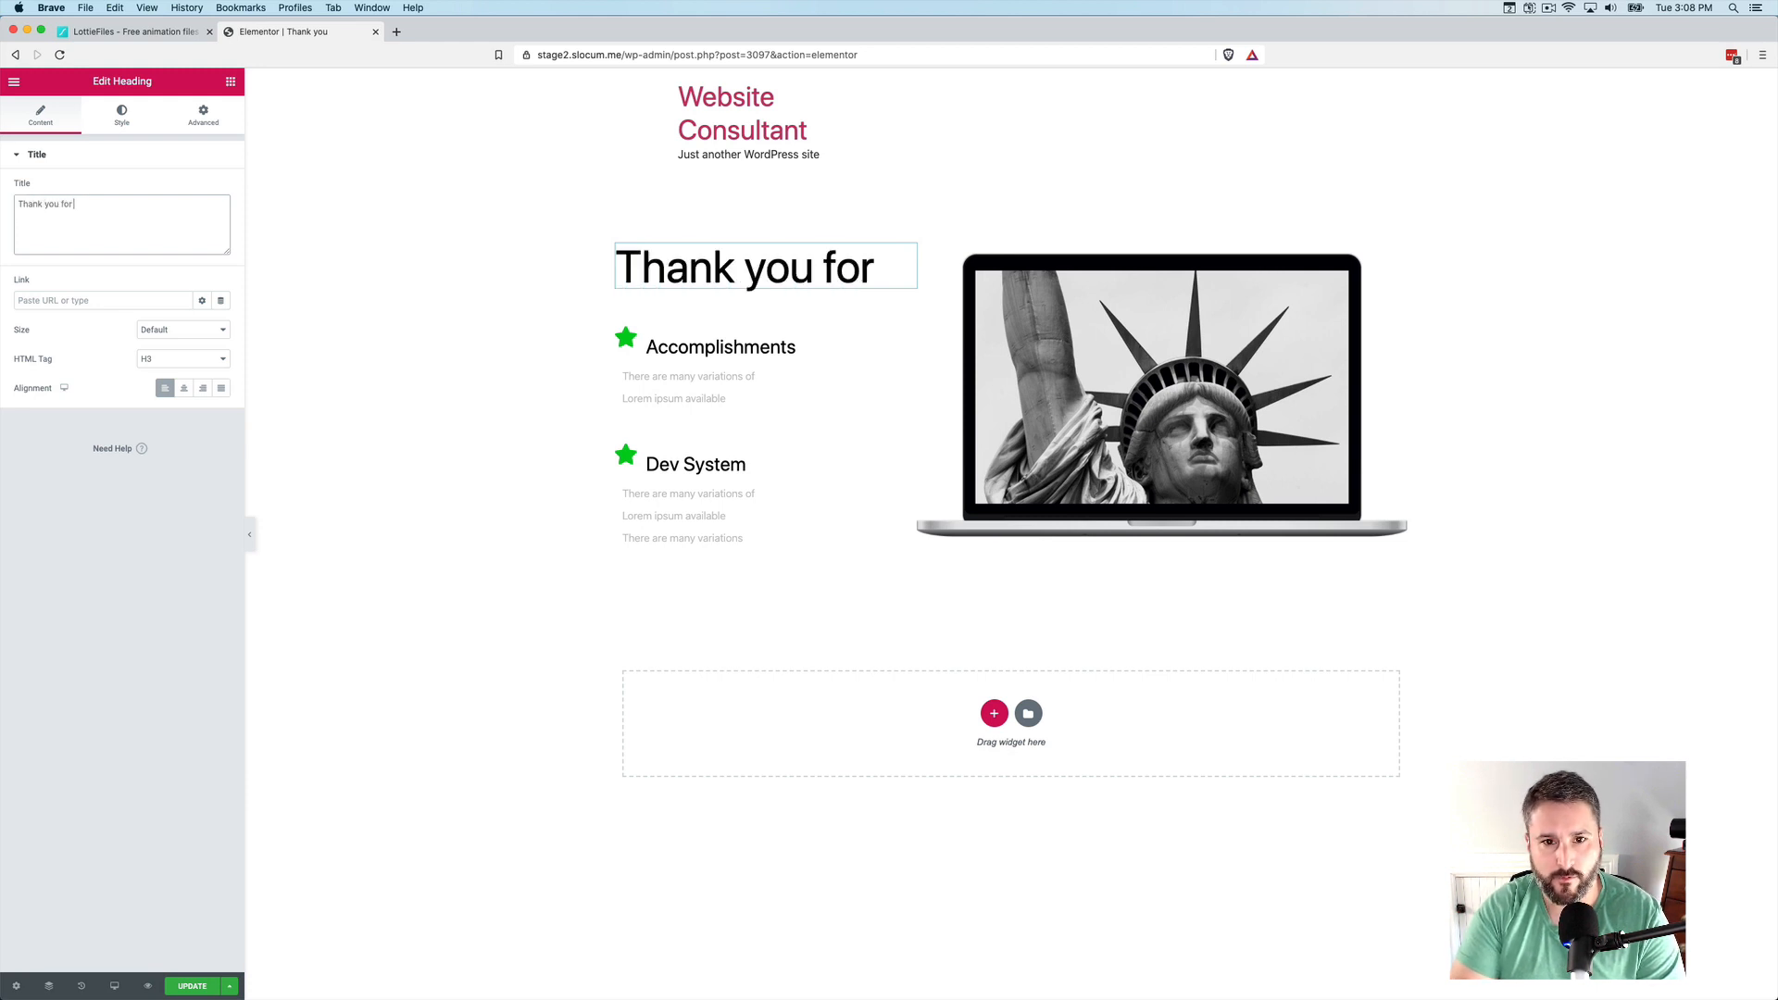
{"action": "type", "text": "subscrib"}
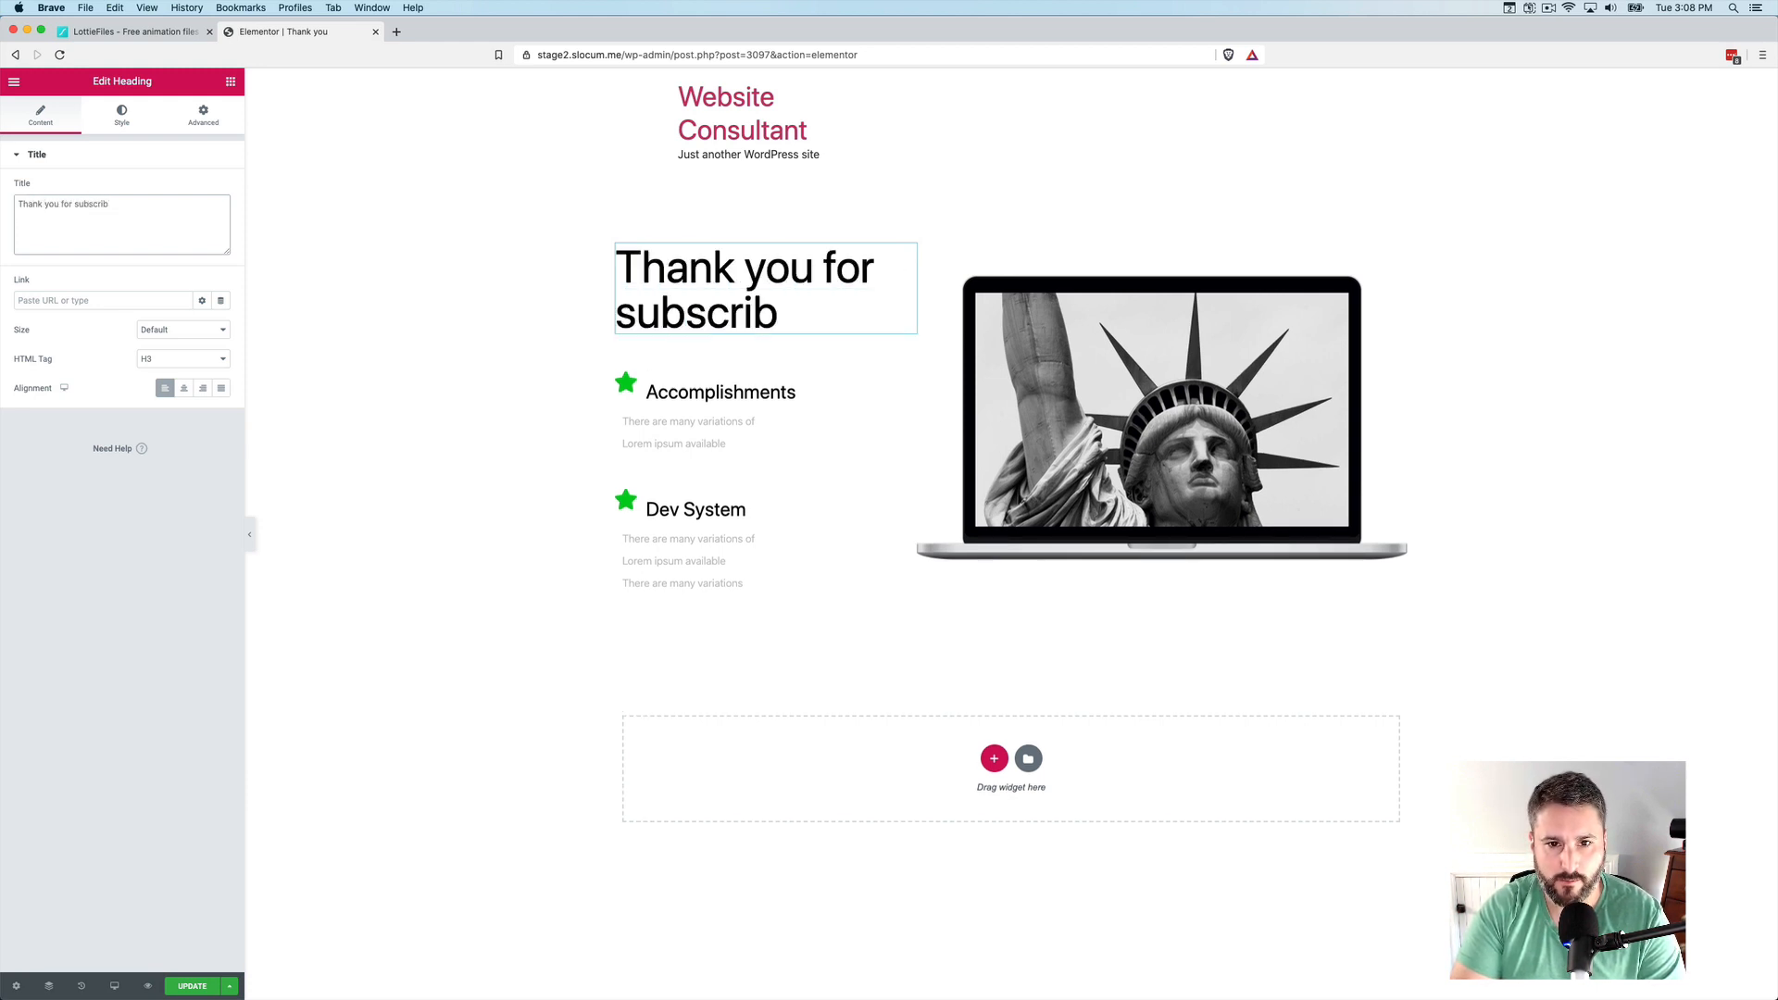
{"action": "type", "text": "ing!"}
{"action": "type", "text": "Call to action 2"}
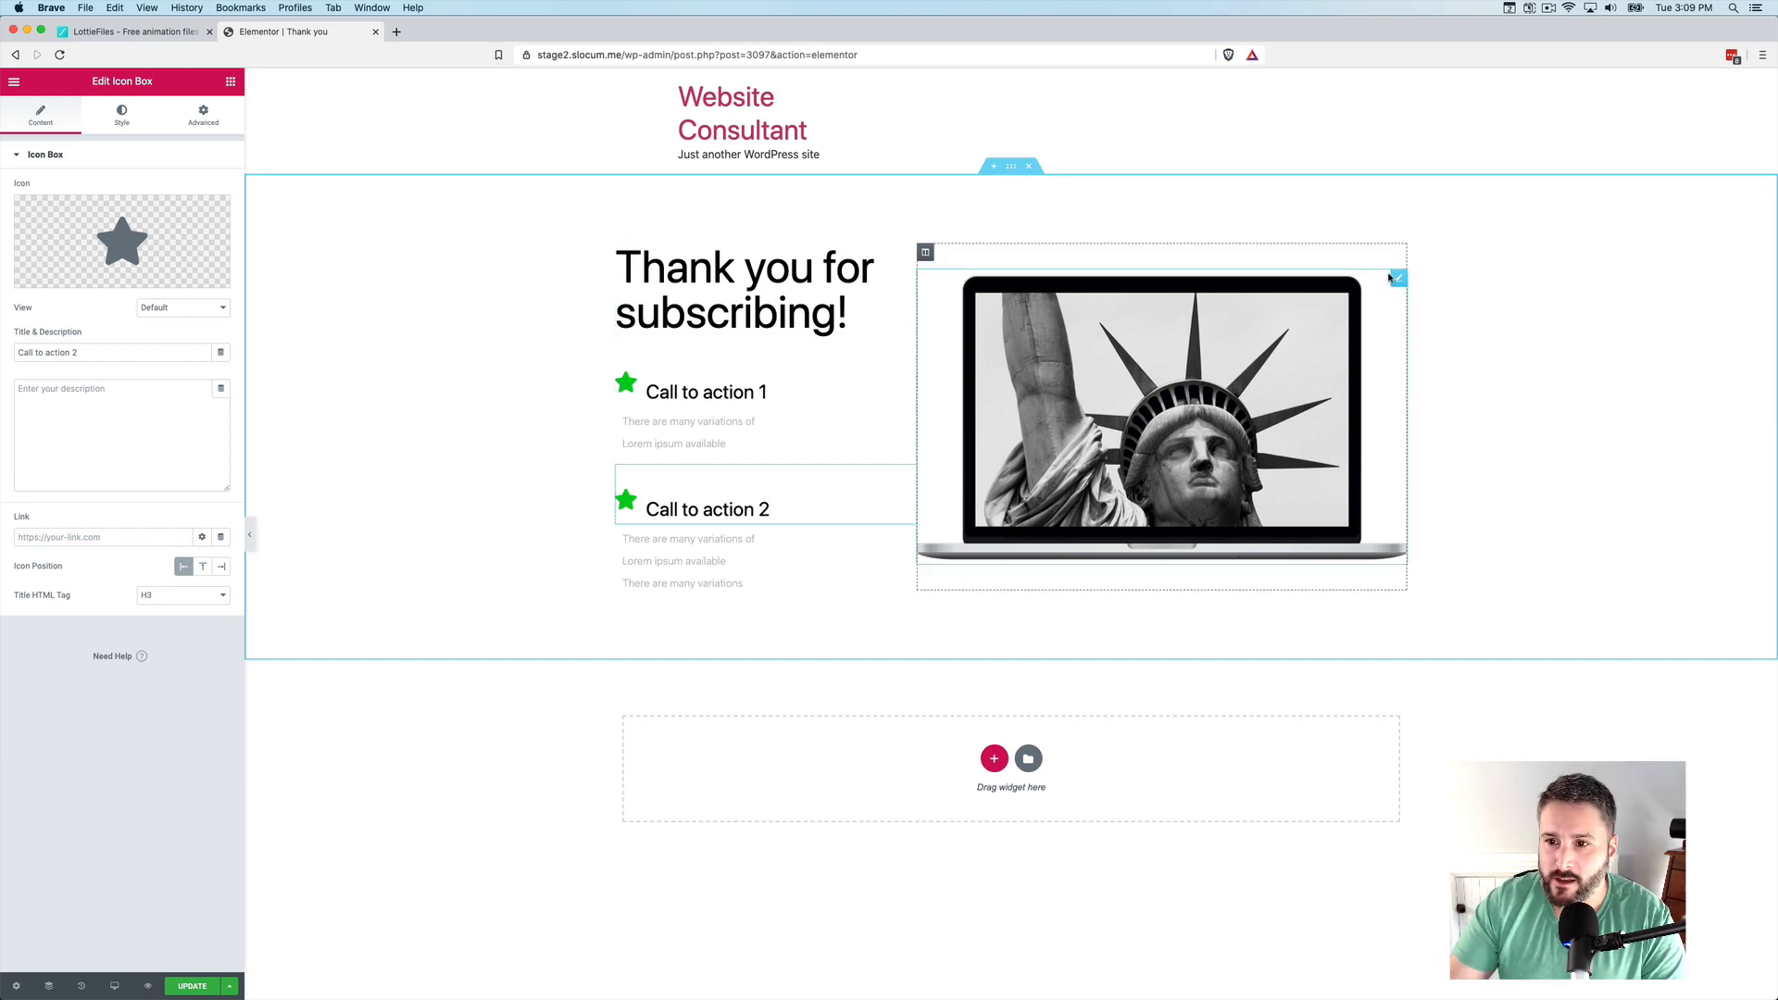
{"action": "left_click", "coordinate": [1160, 422]}
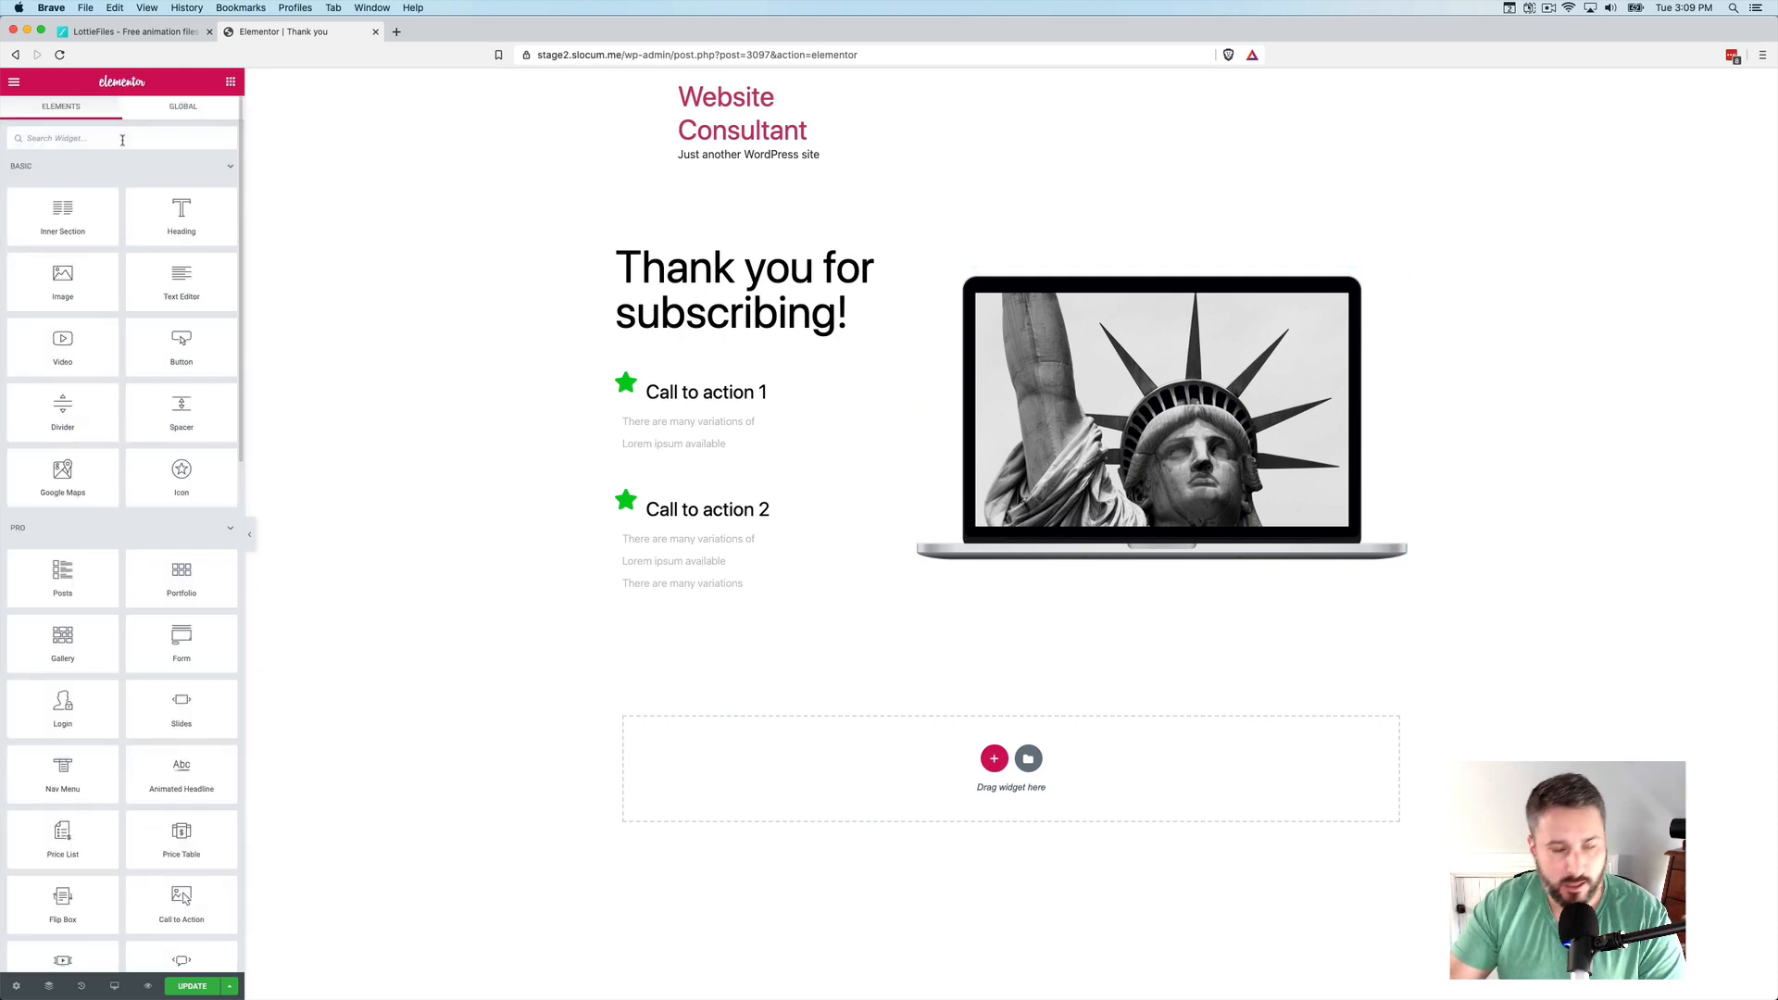
Swap the laptop image for a Lottie widget playing thank-you.json, then update the page
{"action": "type", "text": "lotti"}
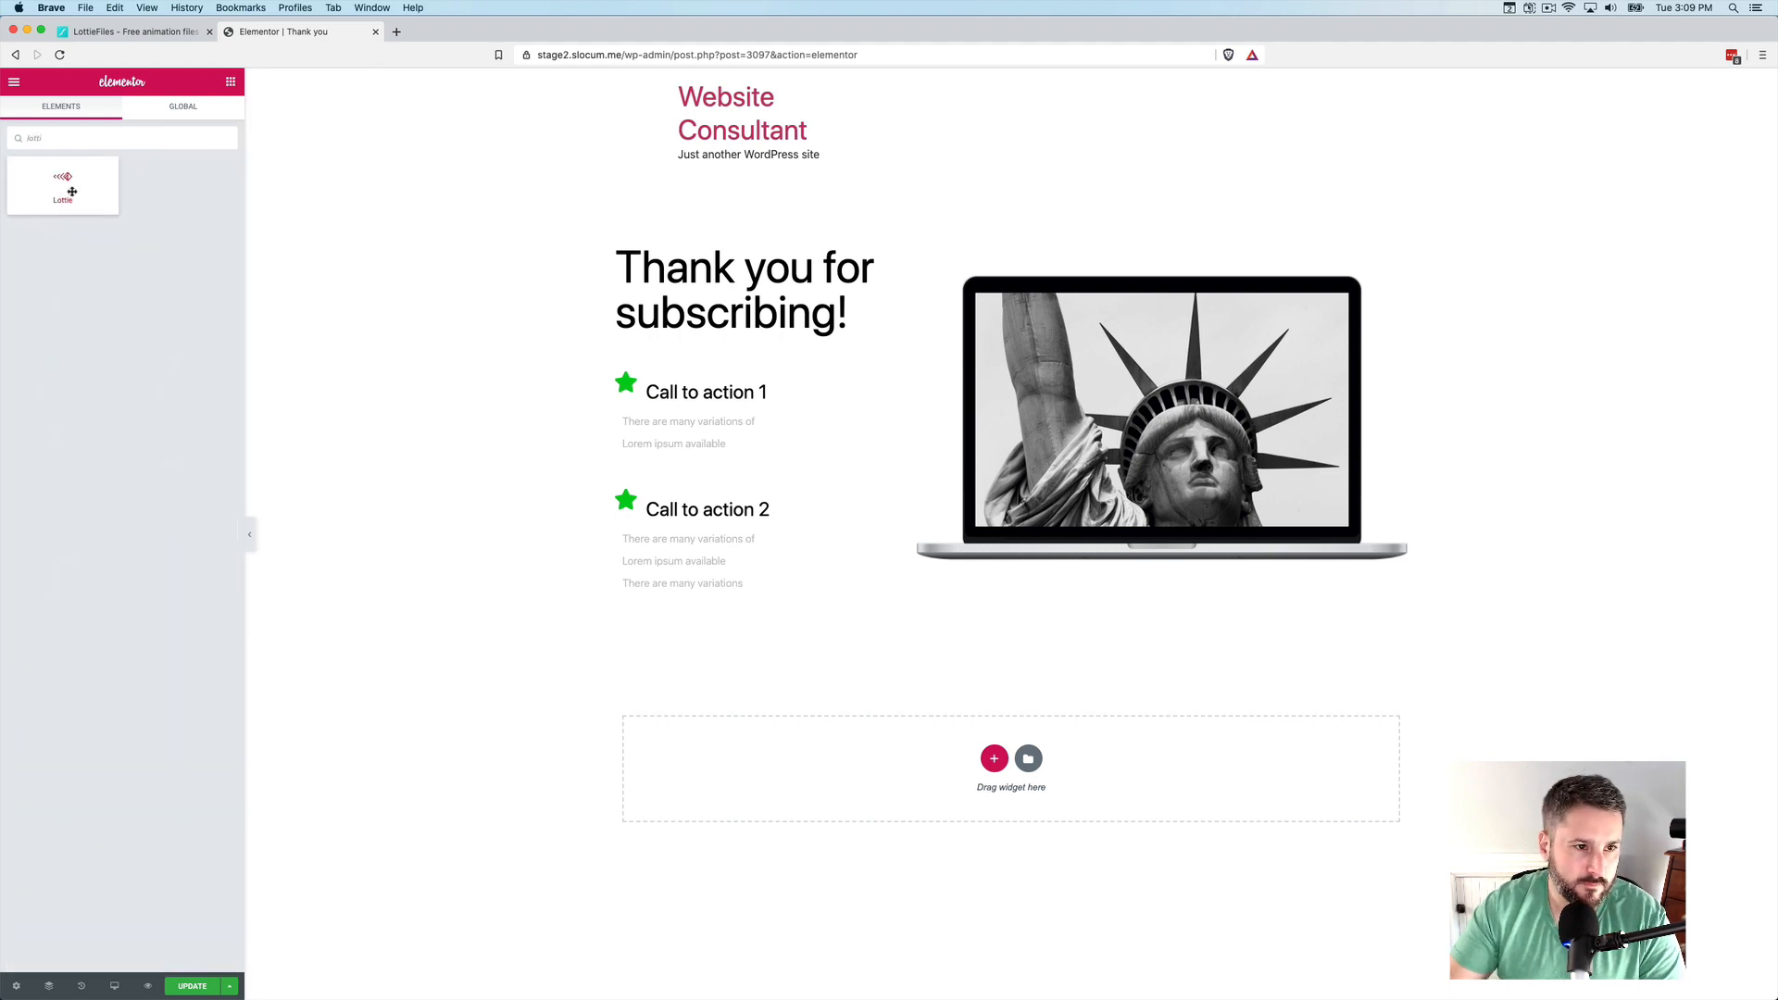
{"action": "left_click_drag", "start_coordinate": [62, 185], "coordinate": [1157, 374]}
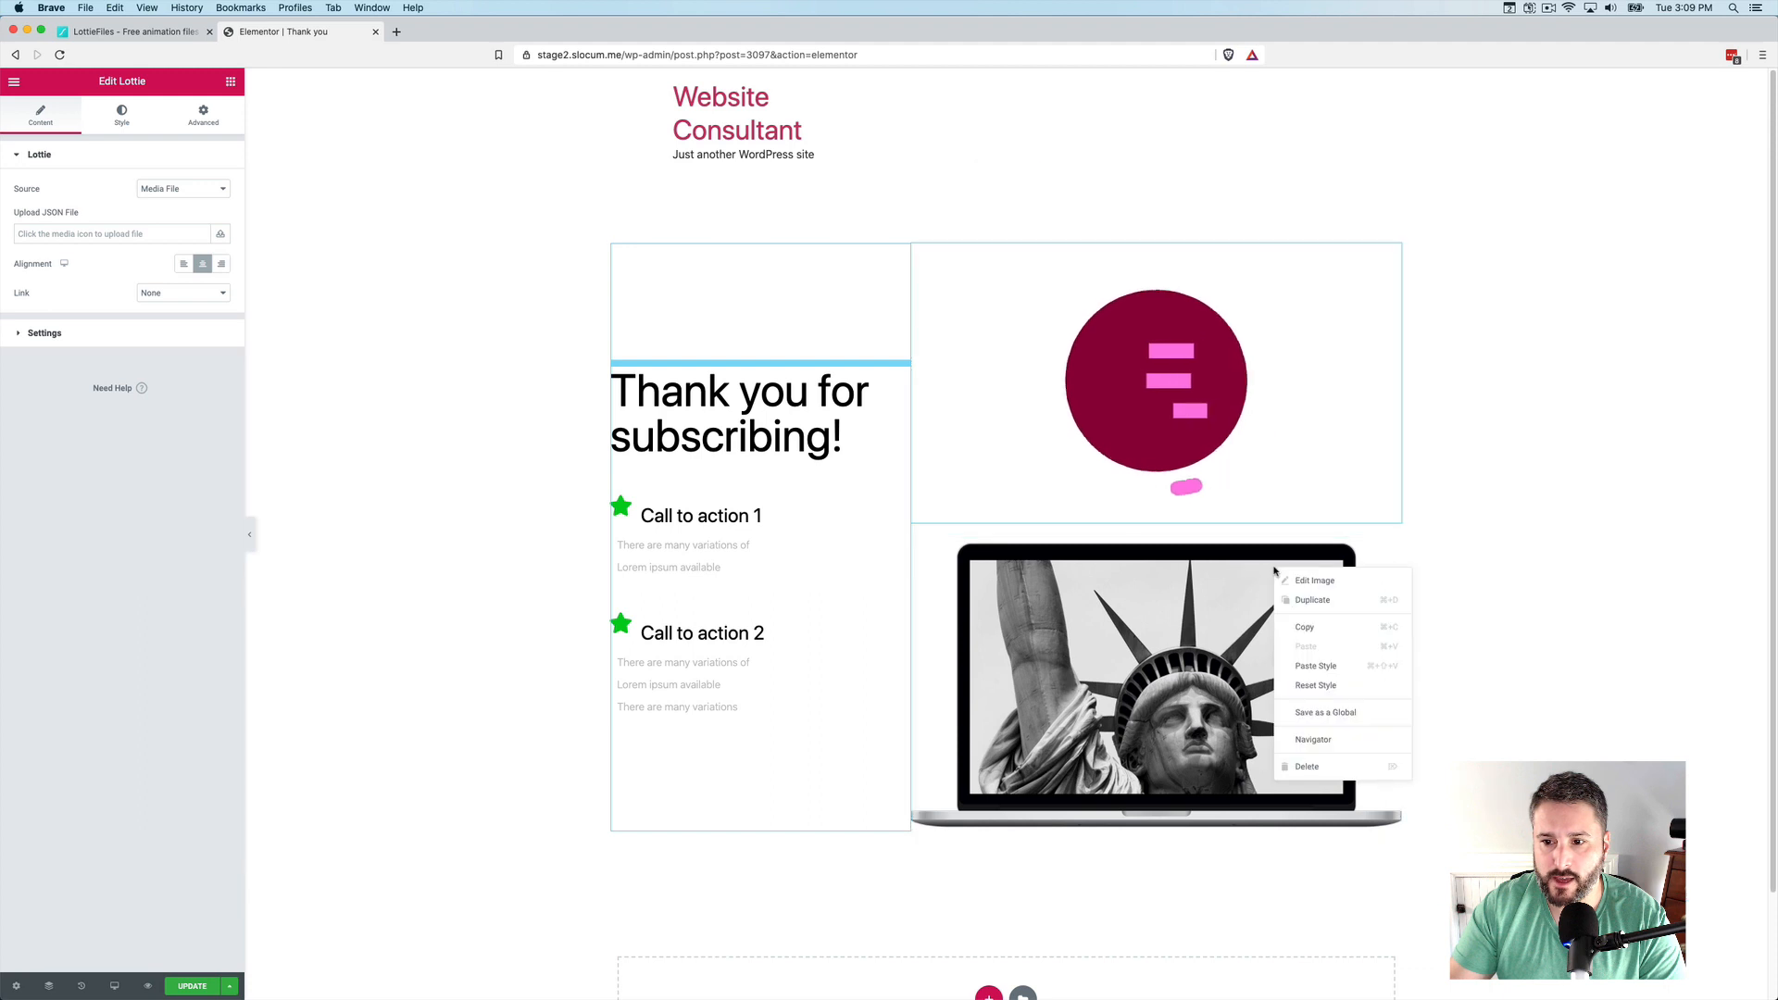
{"action": "left_click", "coordinate": [1306, 766]}
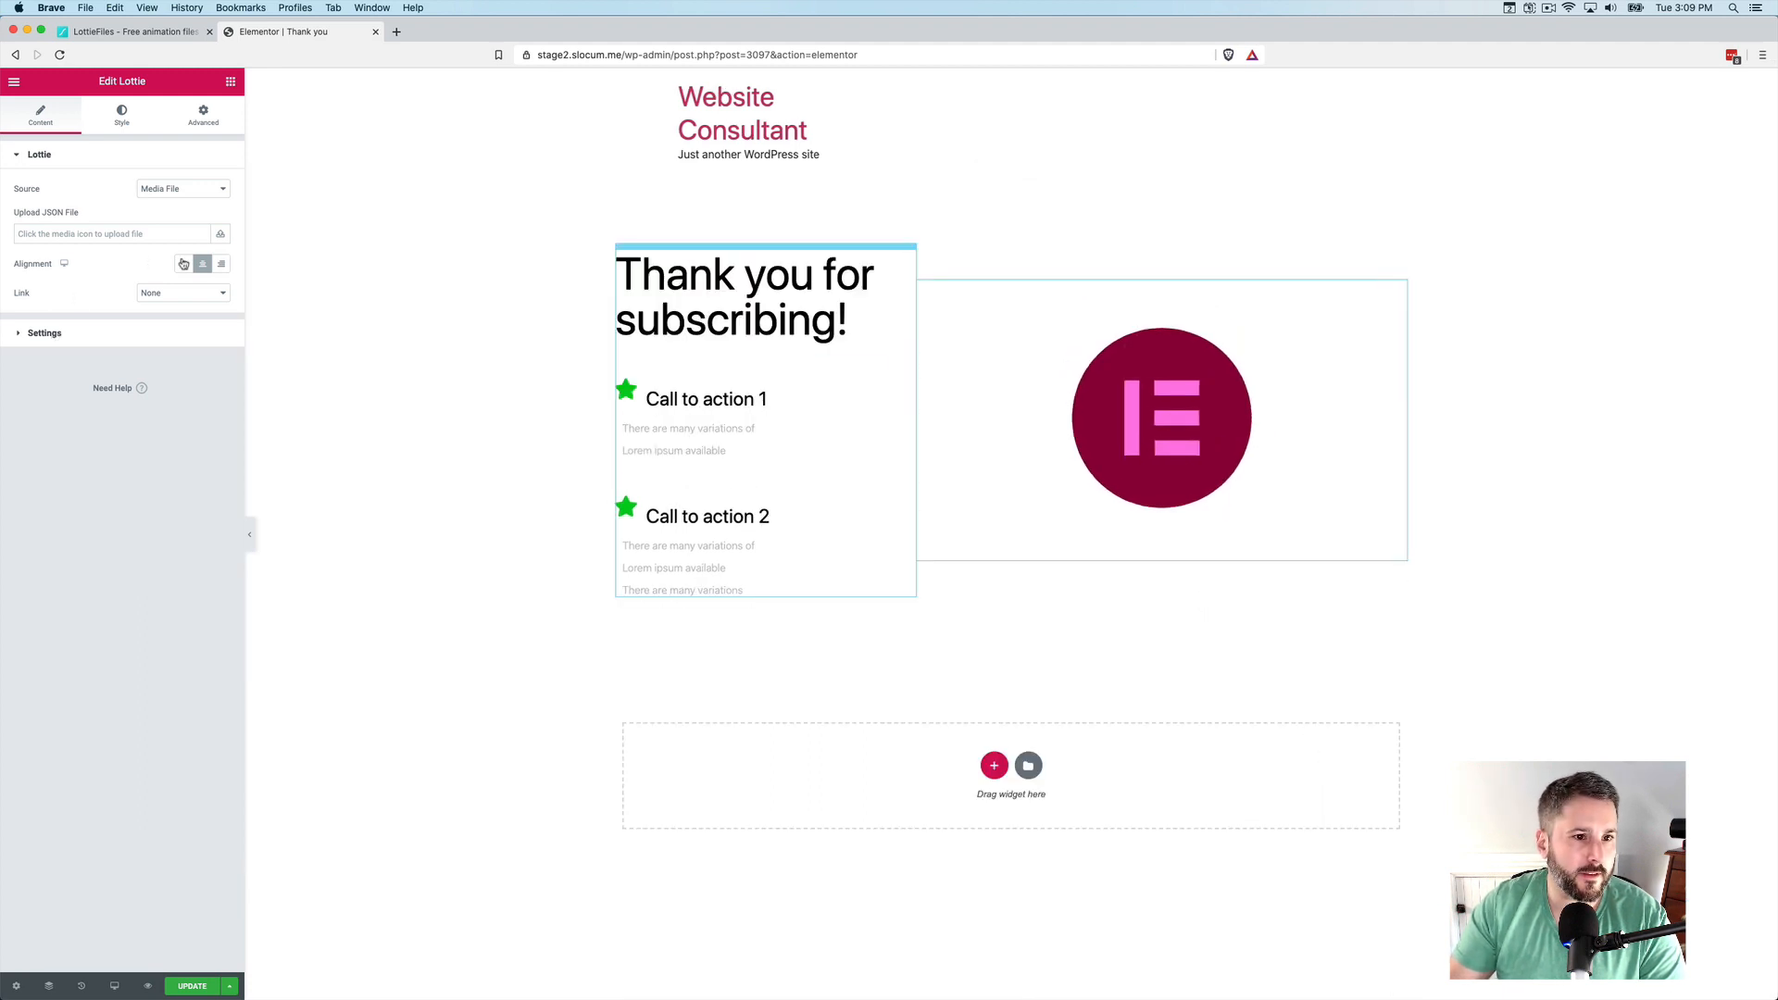
{"action": "left_click", "coordinate": [220, 233]}
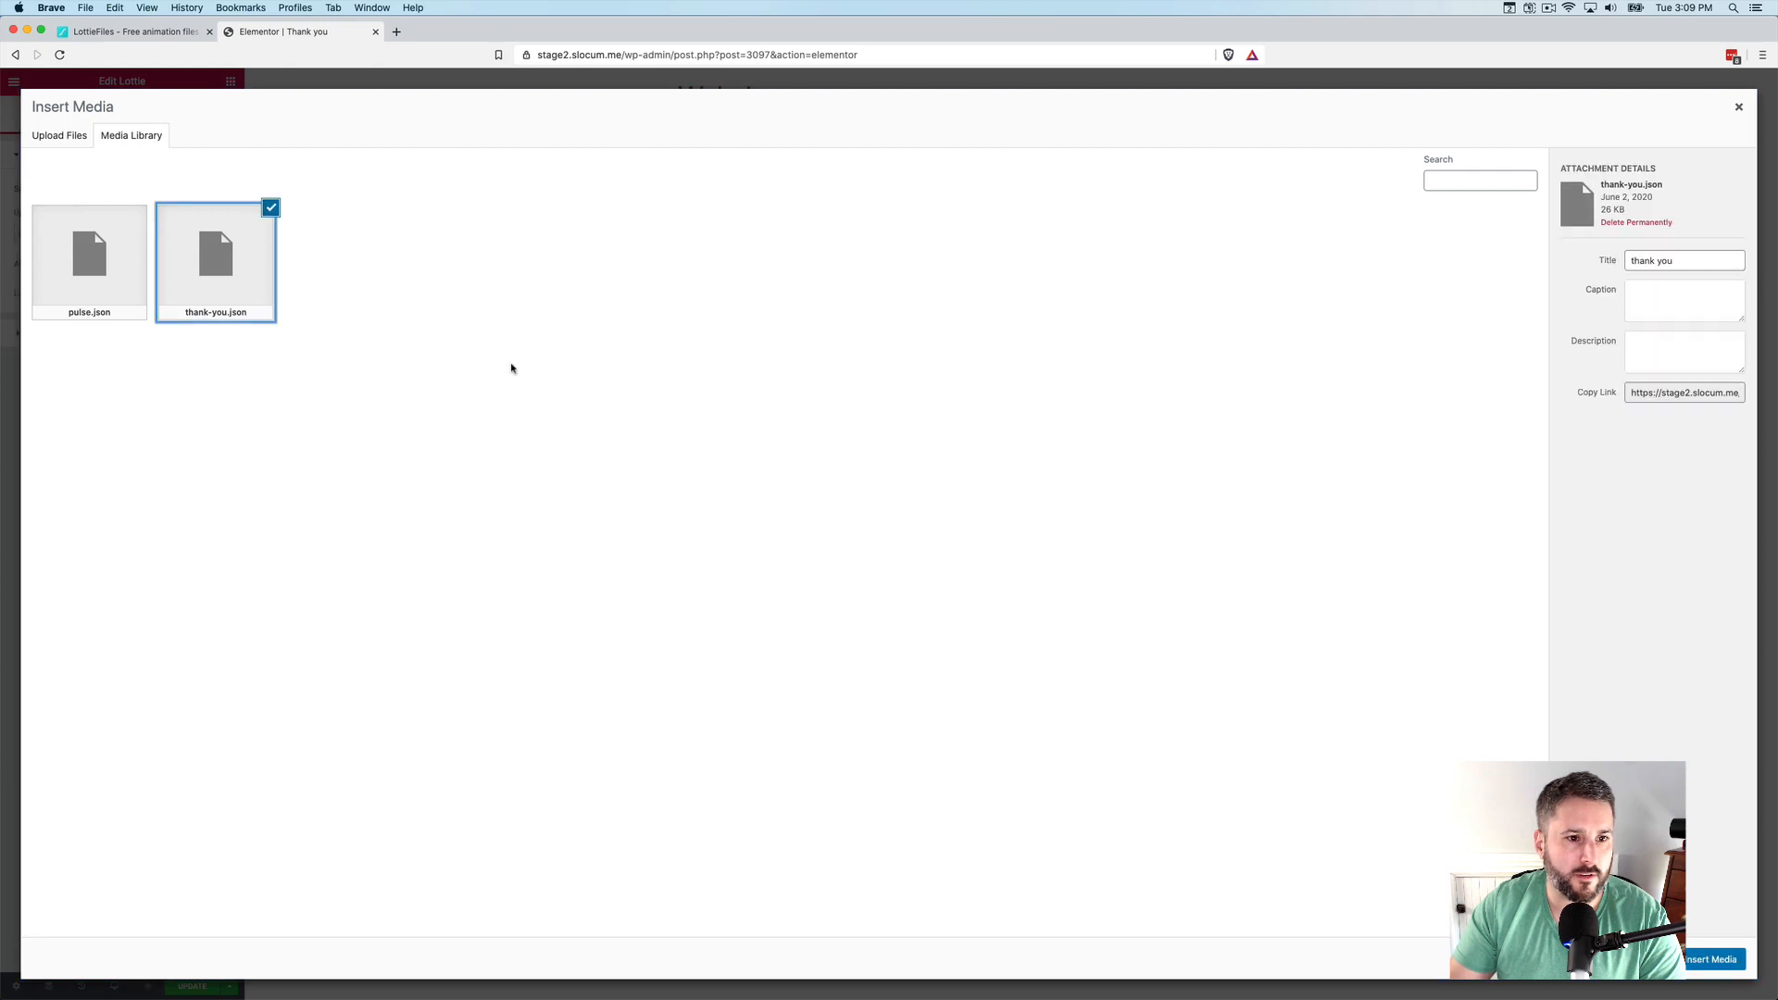
{"action": "left_click", "coordinate": [1712, 959]}
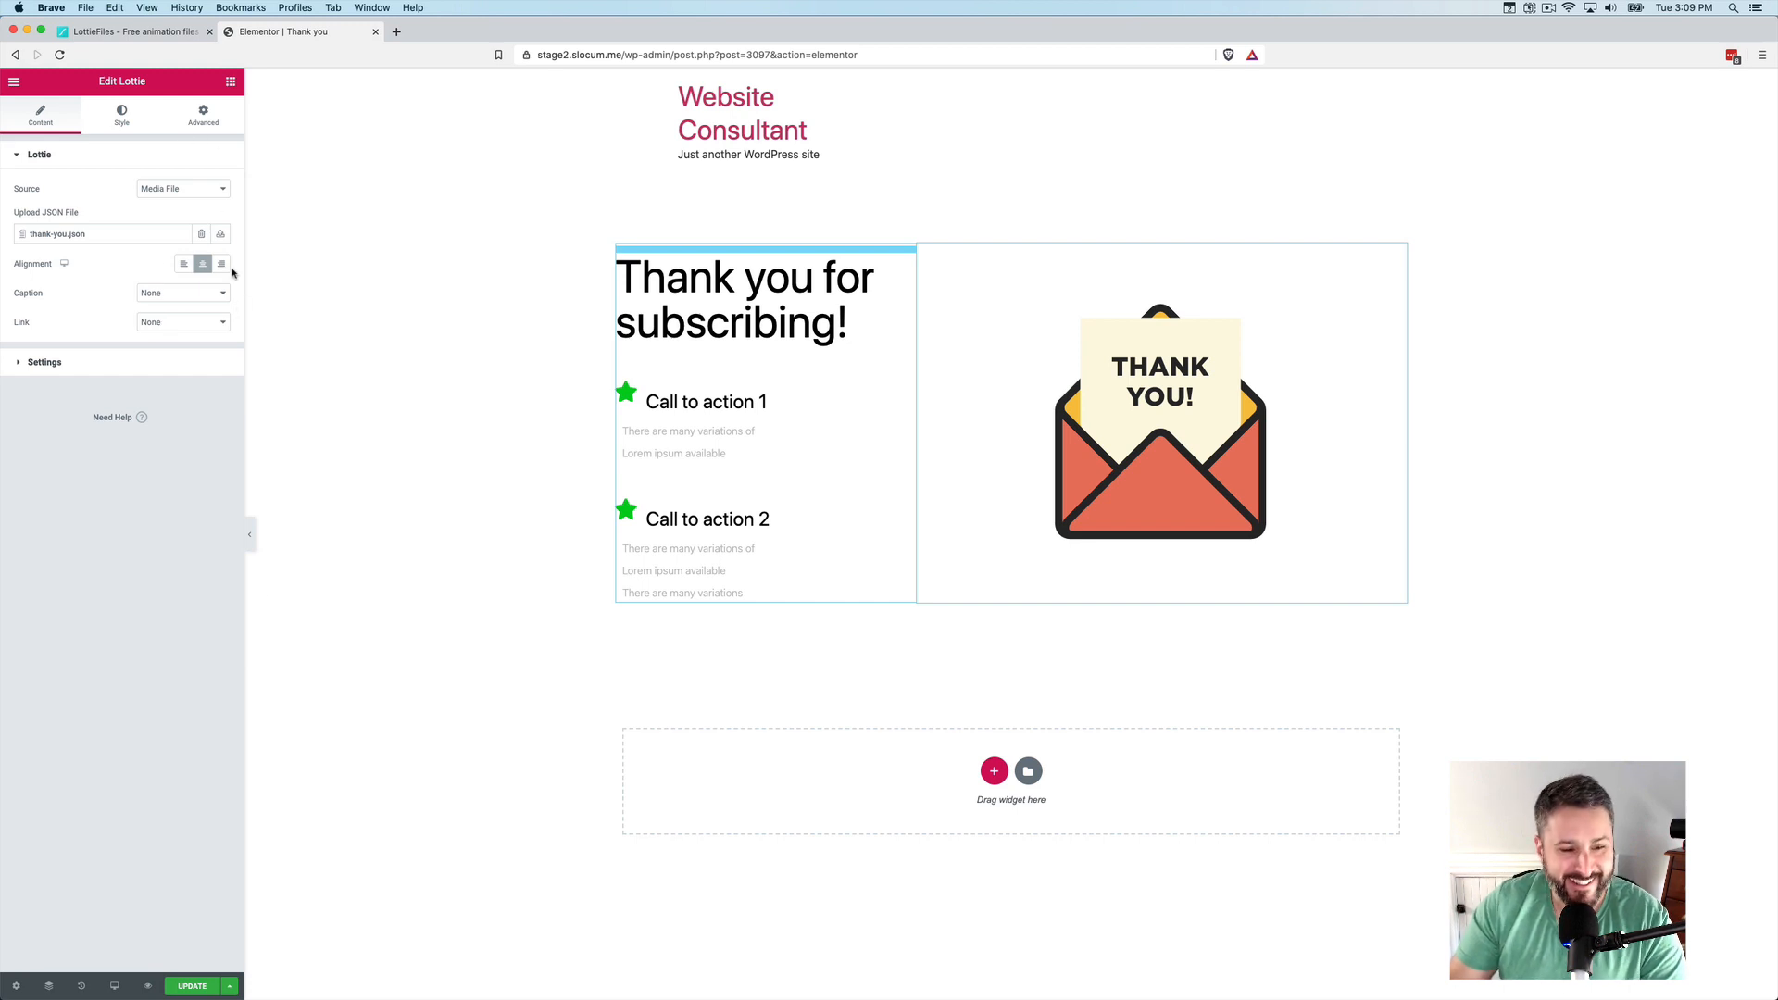
{"action": "left_click", "coordinate": [199, 985]}
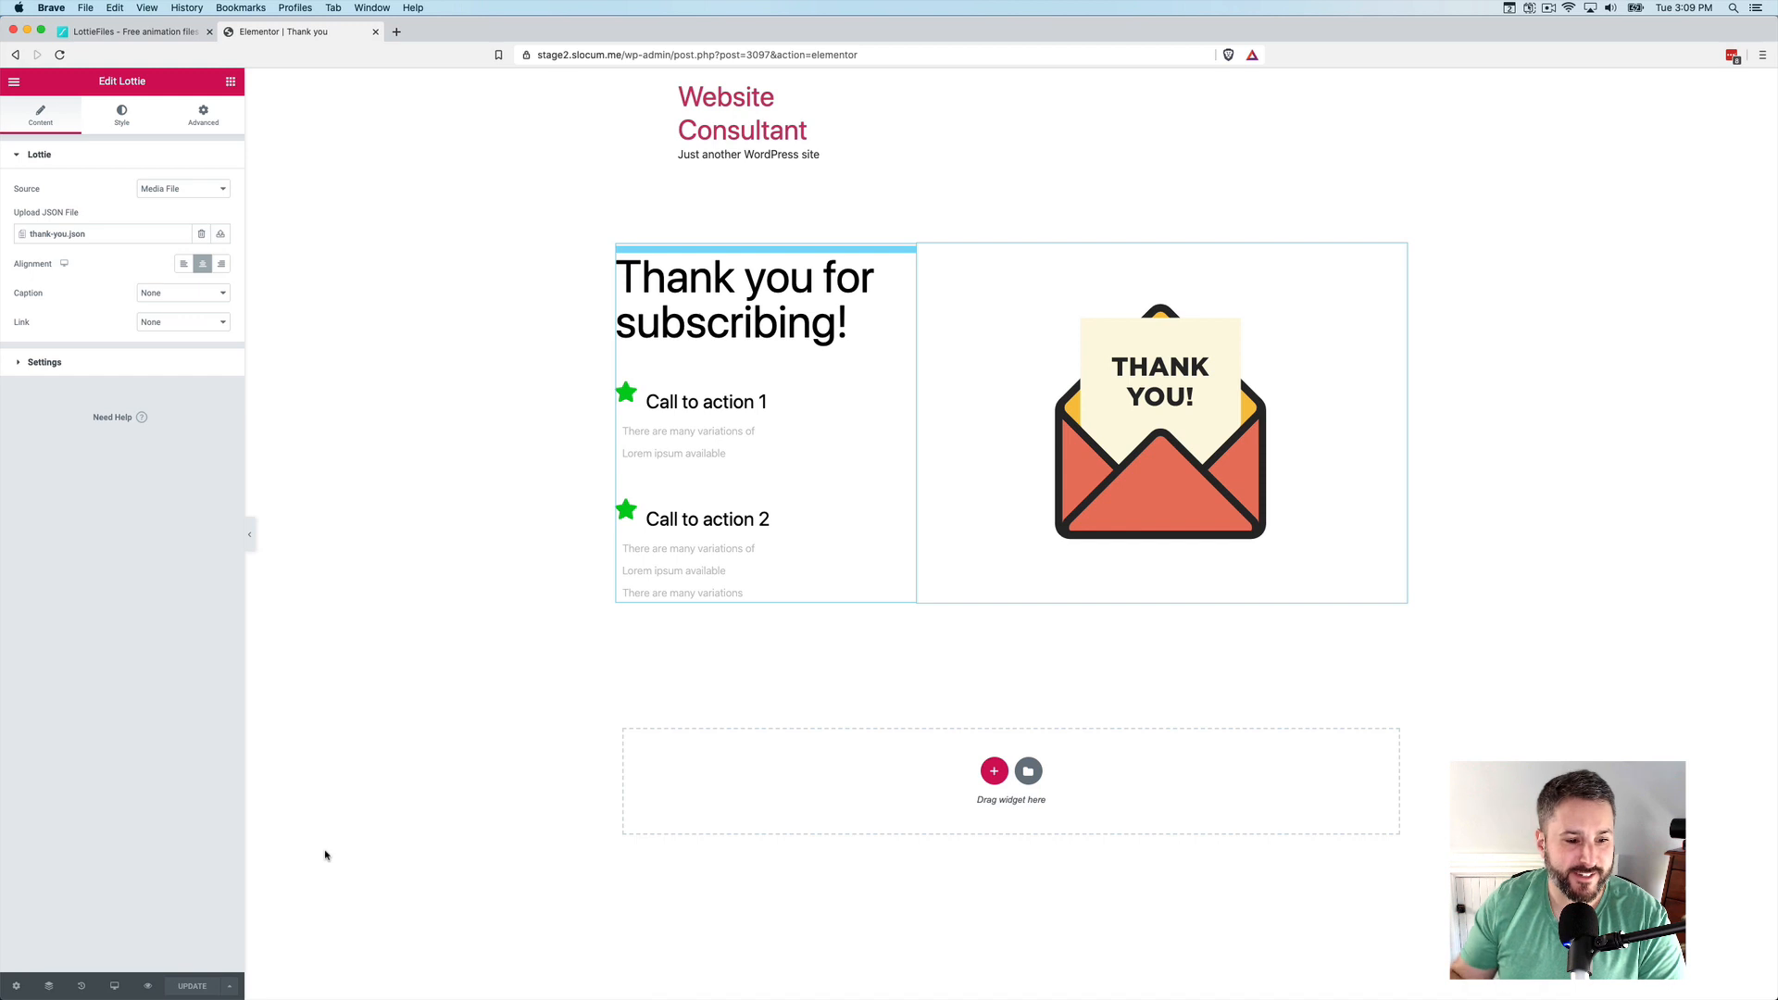
{"action": "mouse_move", "coordinate": [15, 985]}
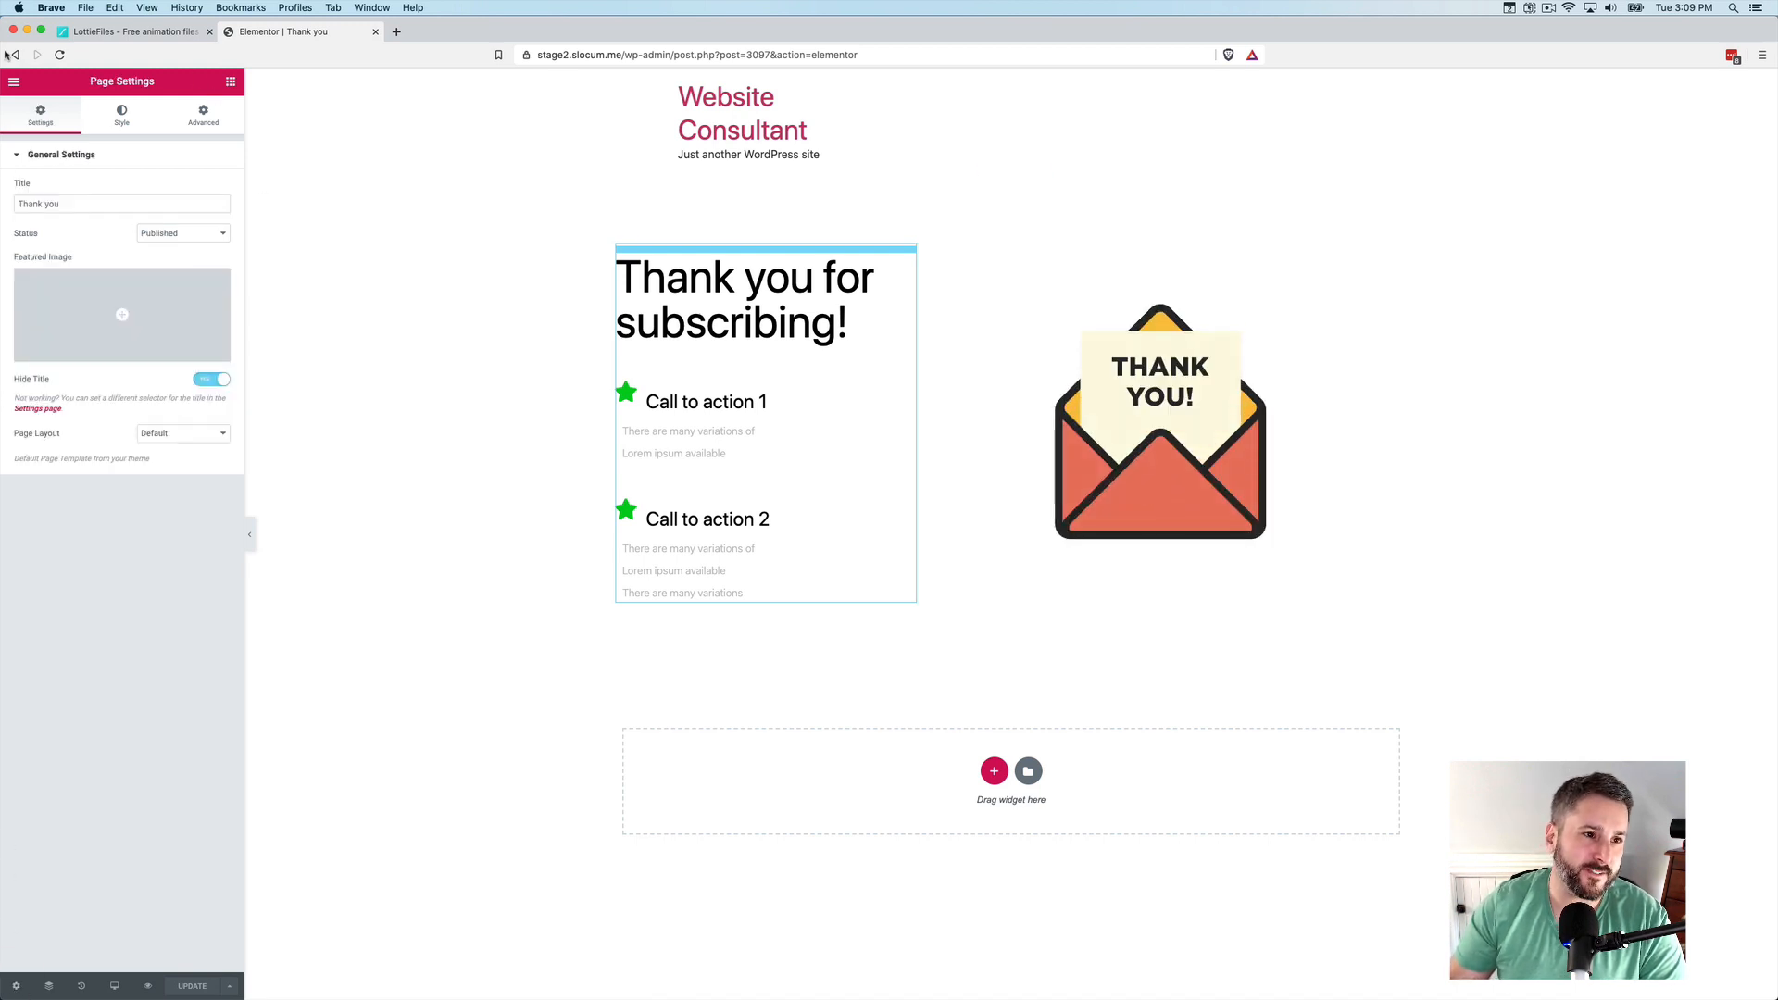
View the published Thank you page from the Elementor editor menu
{"action": "left_click", "coordinate": [19, 108]}
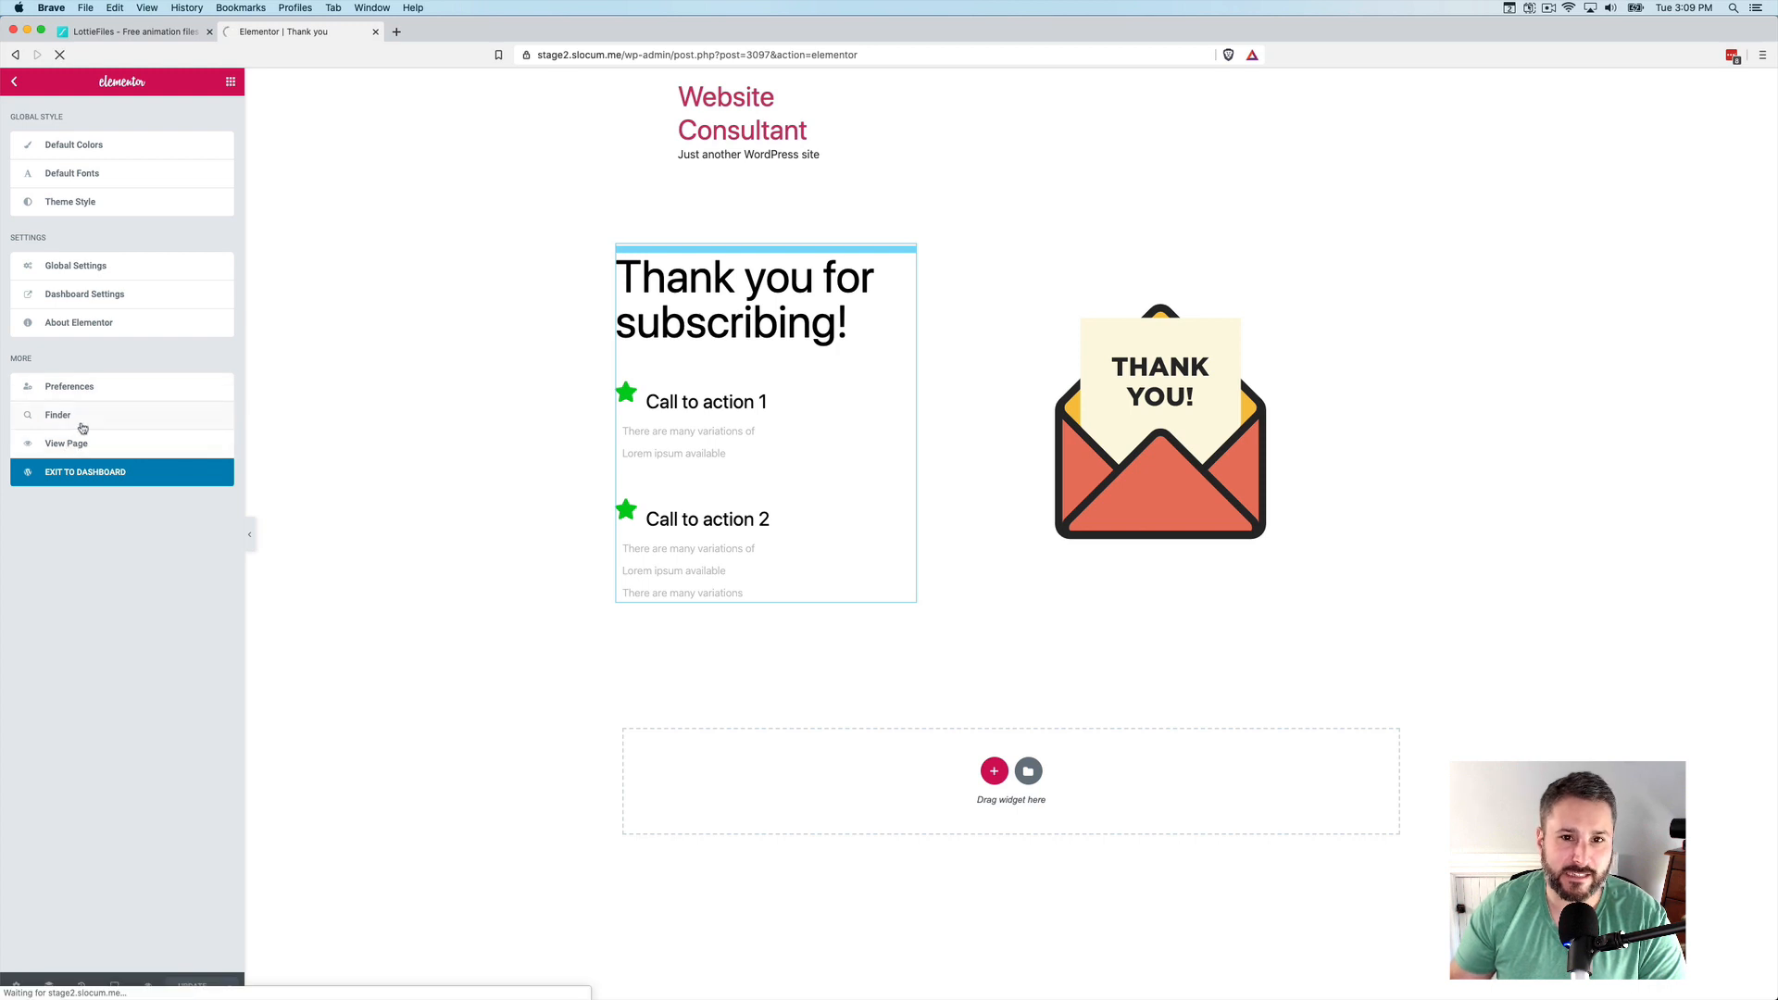
{"action": "left_click", "coordinate": [66, 443]}
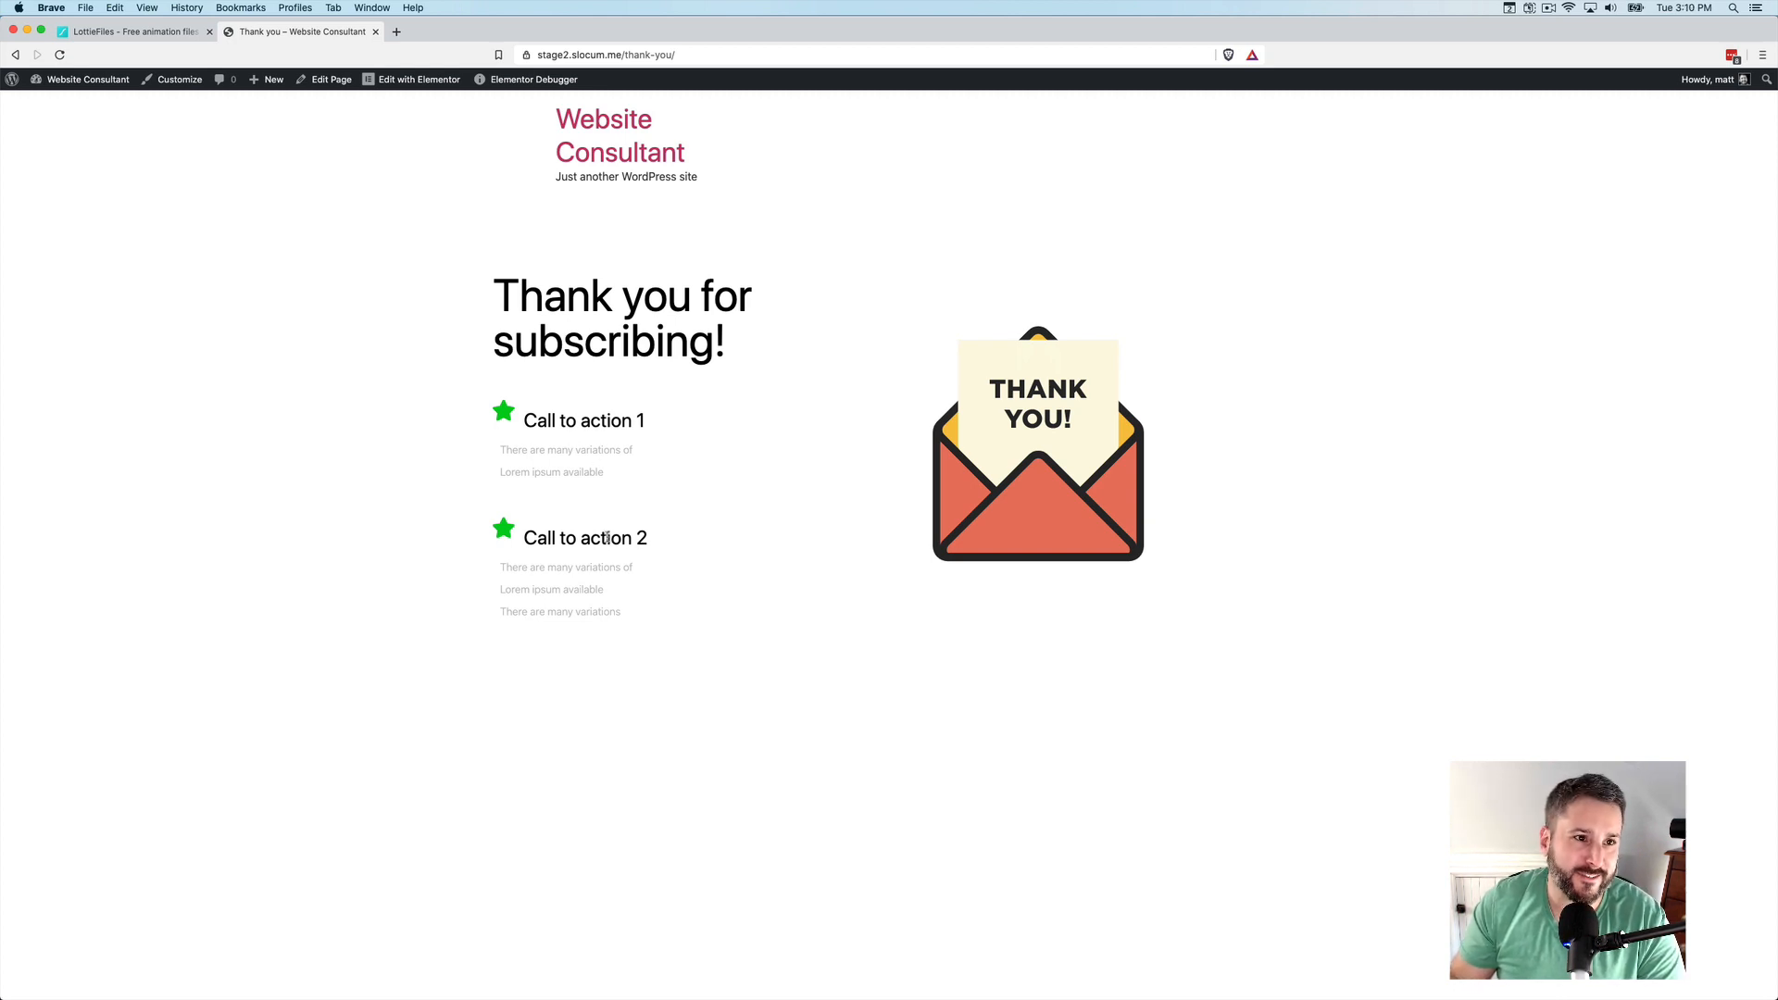
{"action": "mouse_move", "coordinate": [699, 401]}
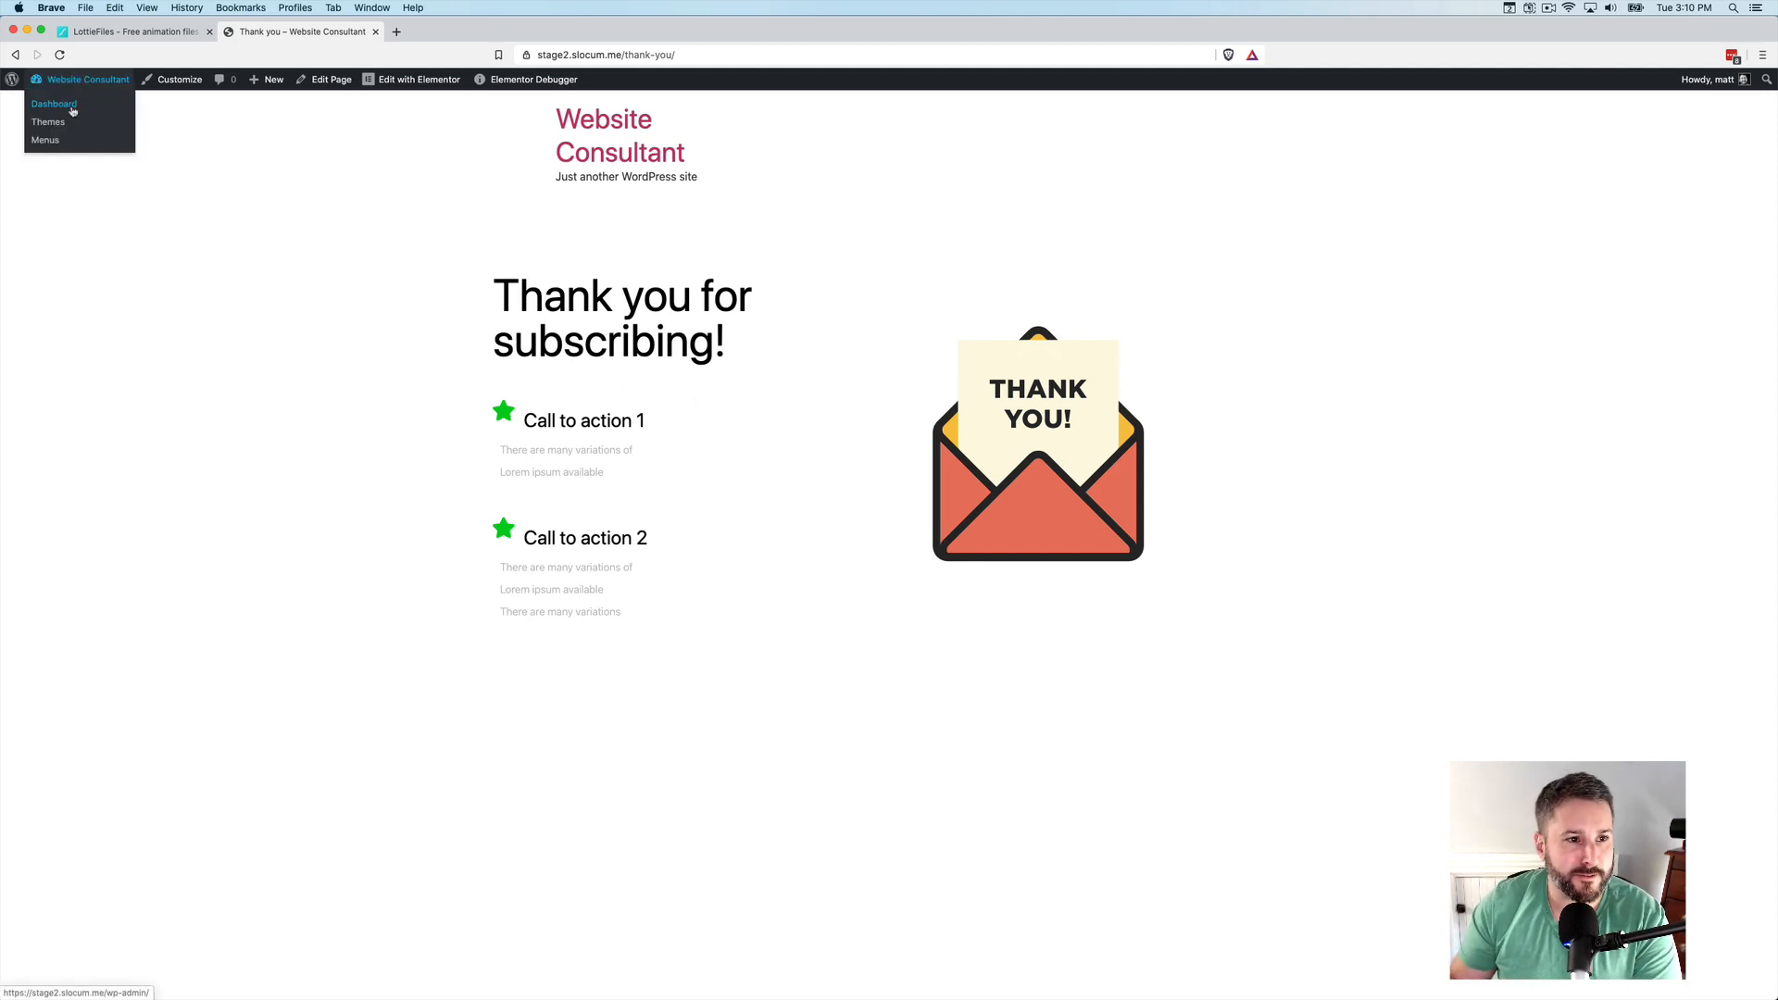
Check the first post's newsletter form live, then return to LottieFiles' Thank You Message animation
{"action": "left_click", "coordinate": [53, 103]}
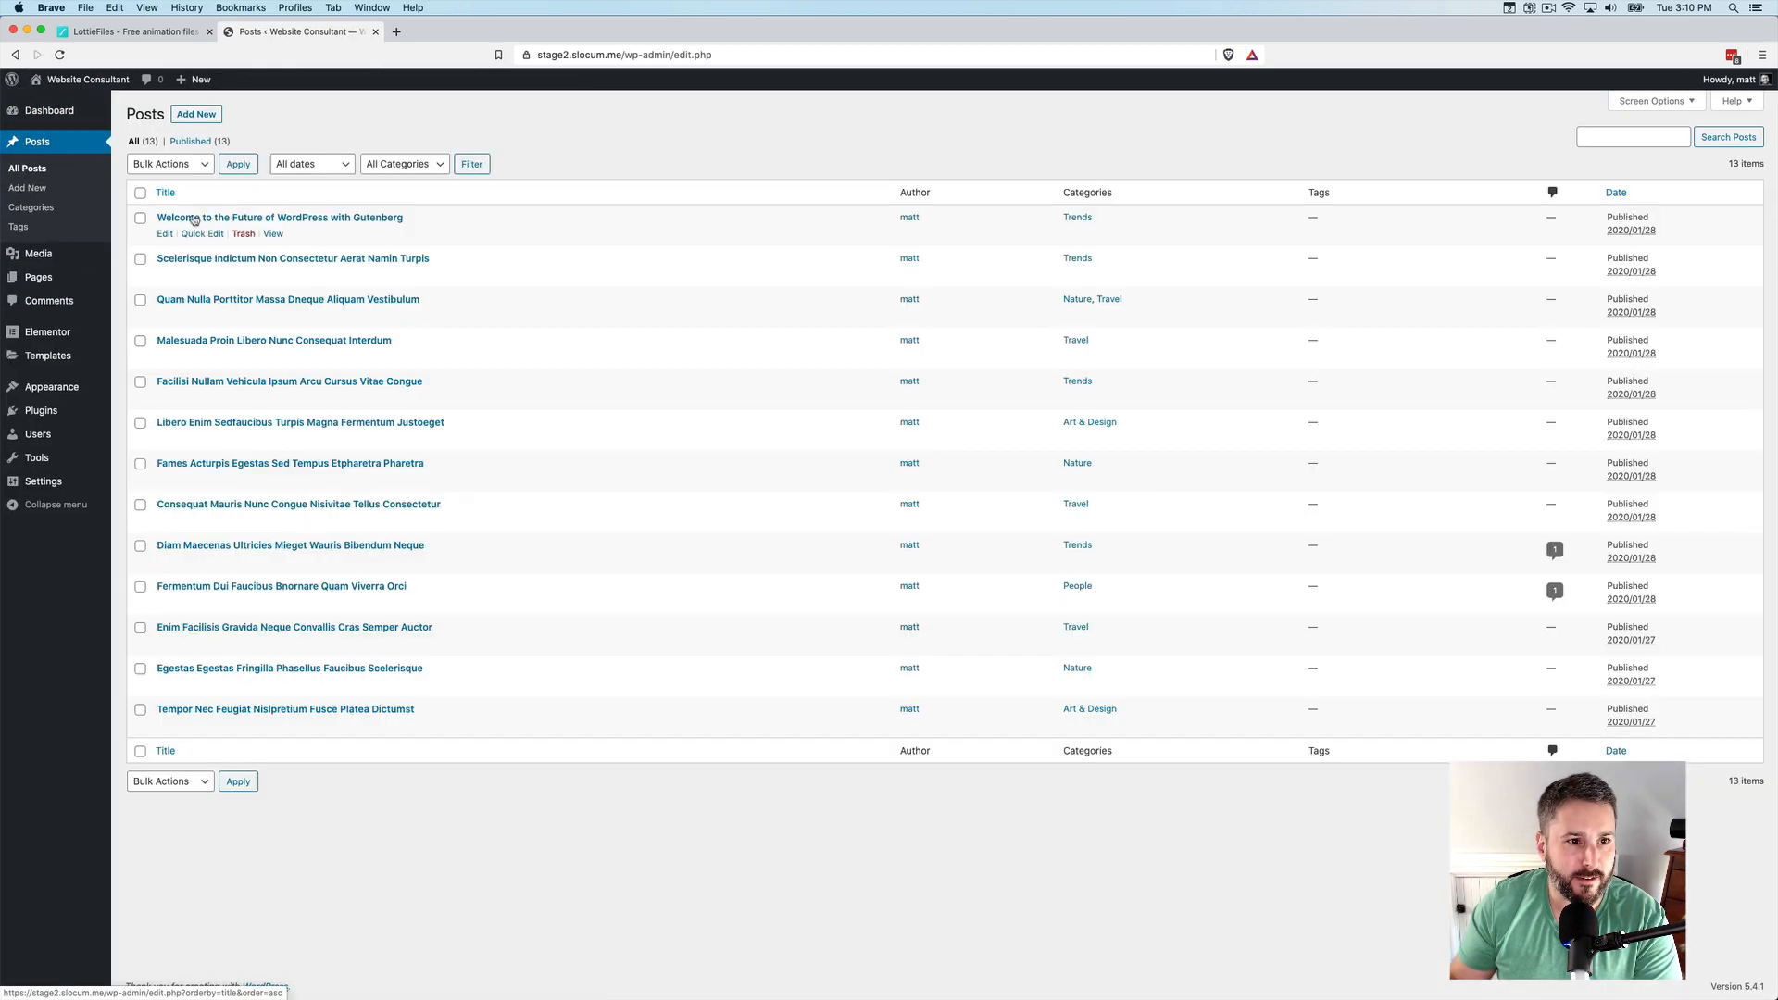
{"action": "left_click", "coordinate": [272, 234]}
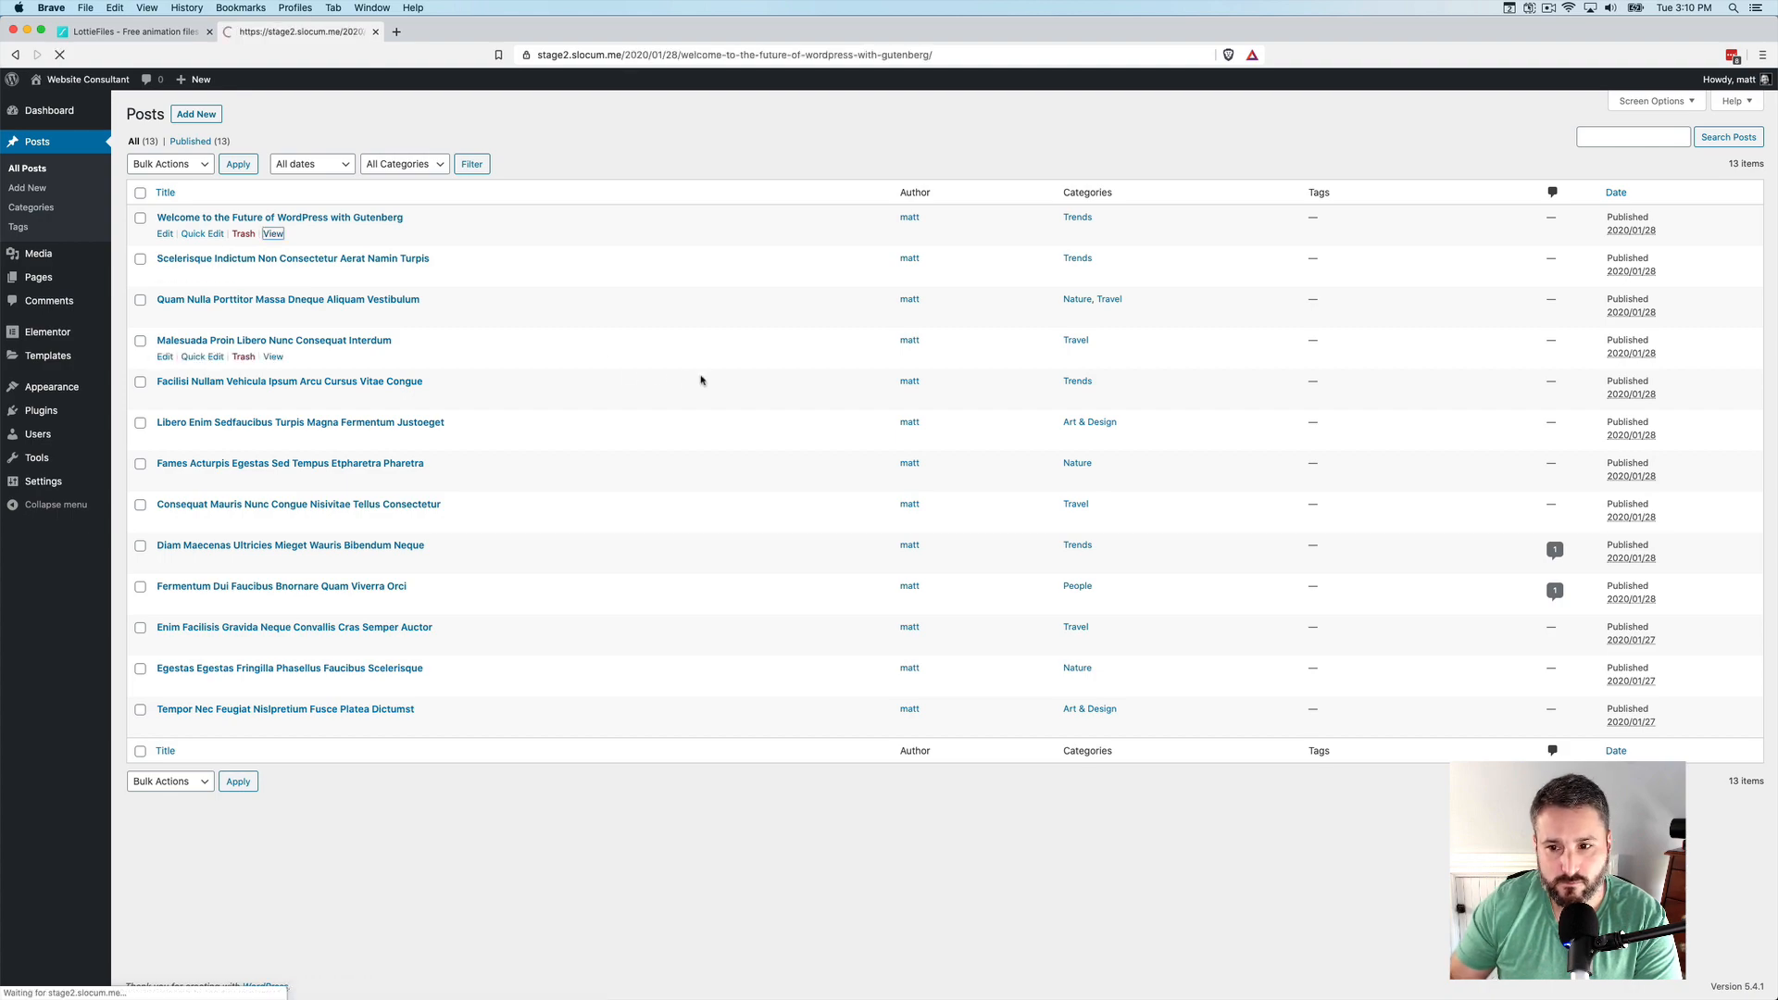
{"action": "left_click", "coordinate": [272, 233]}
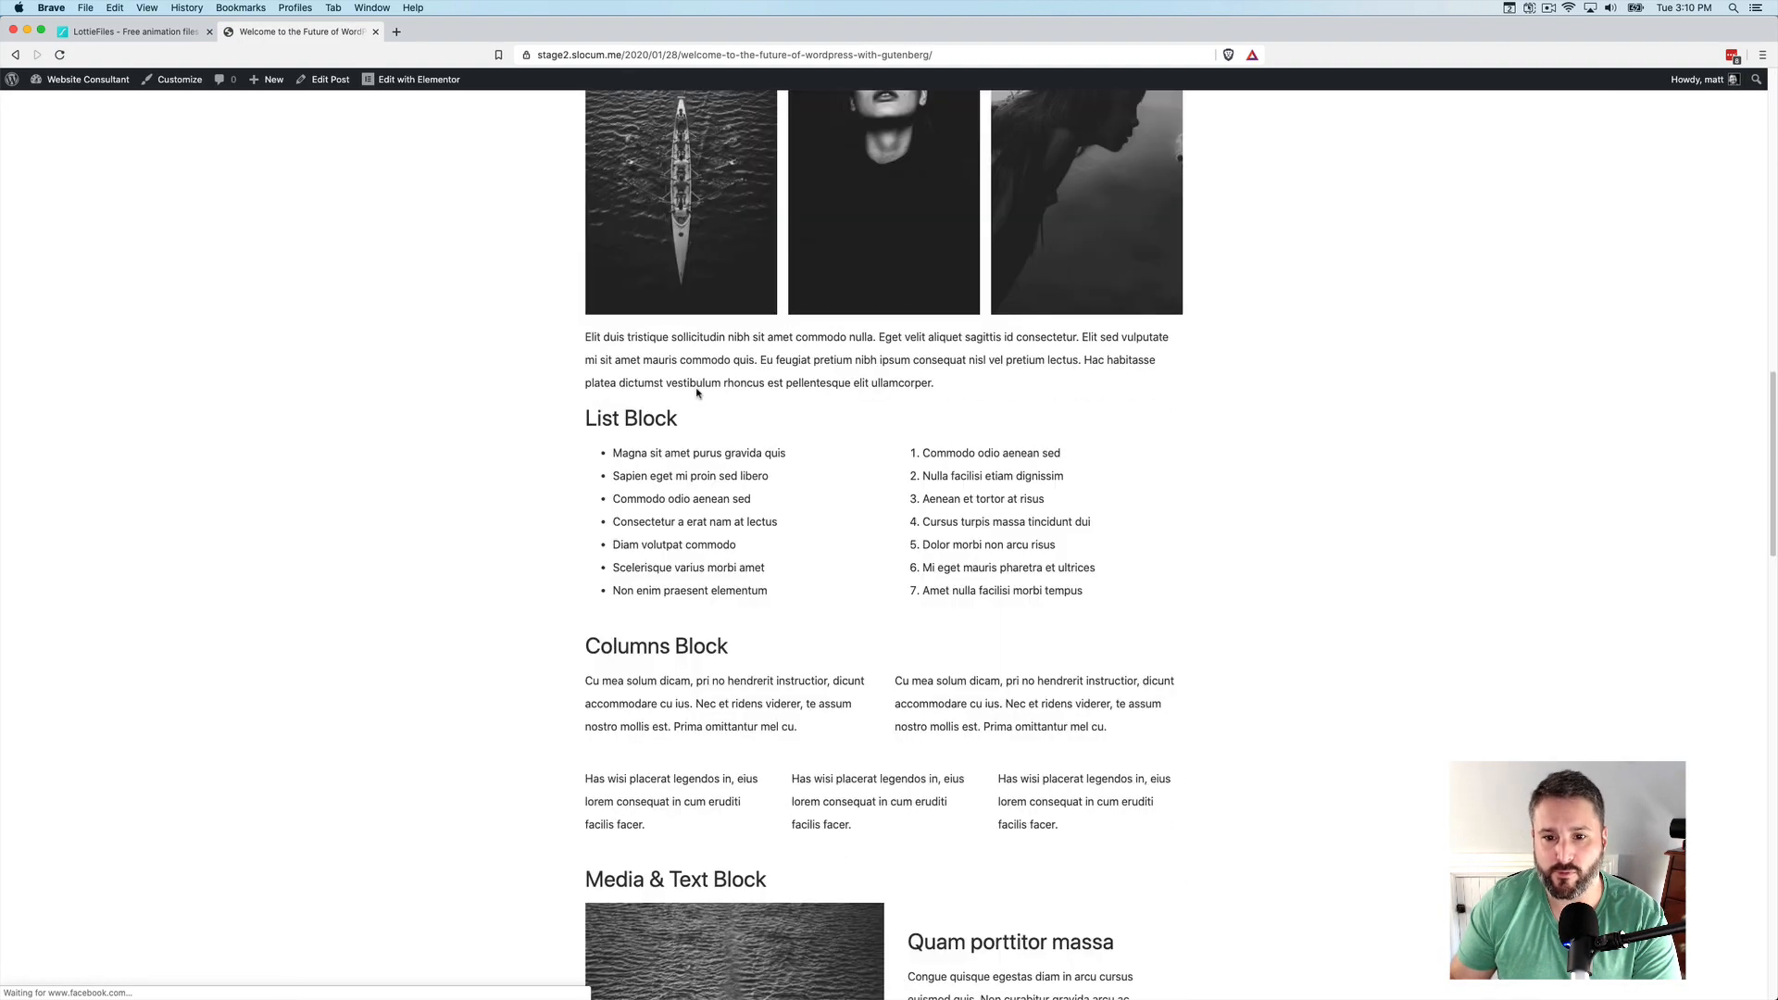
{"action": "scroll", "scroll_direction": "down", "scroll_amount": 3}
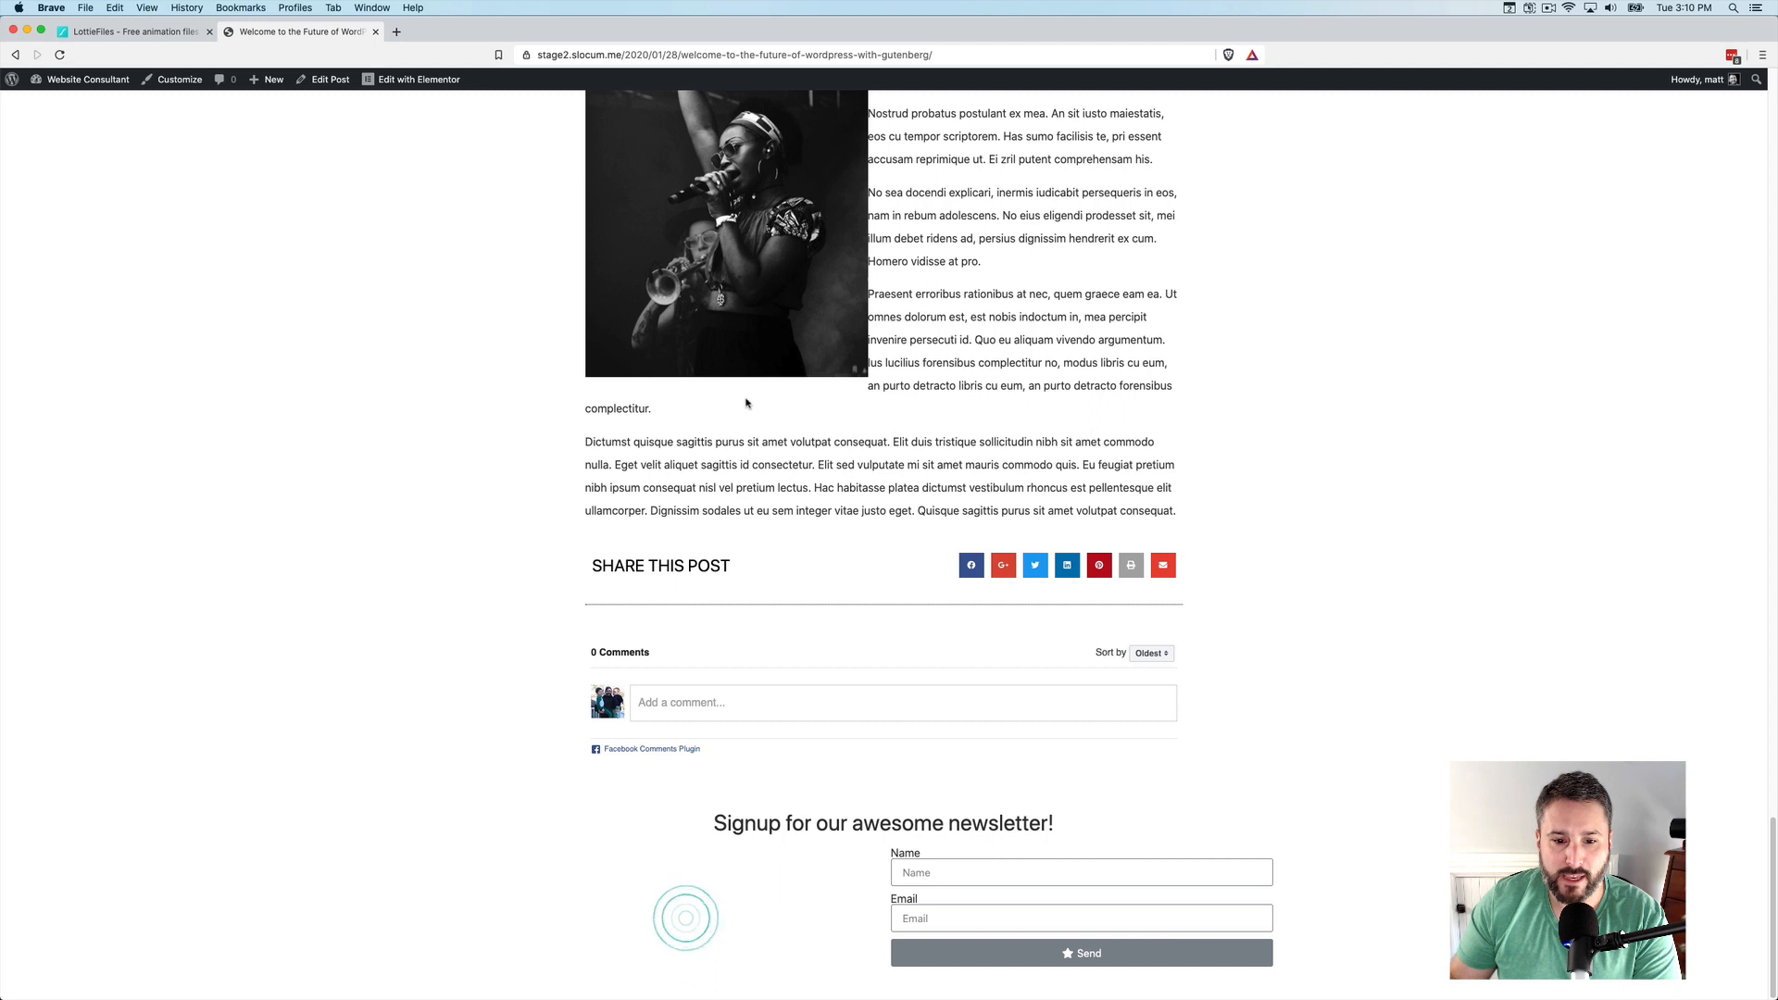
{"action": "mouse_move", "coordinate": [800, 917]}
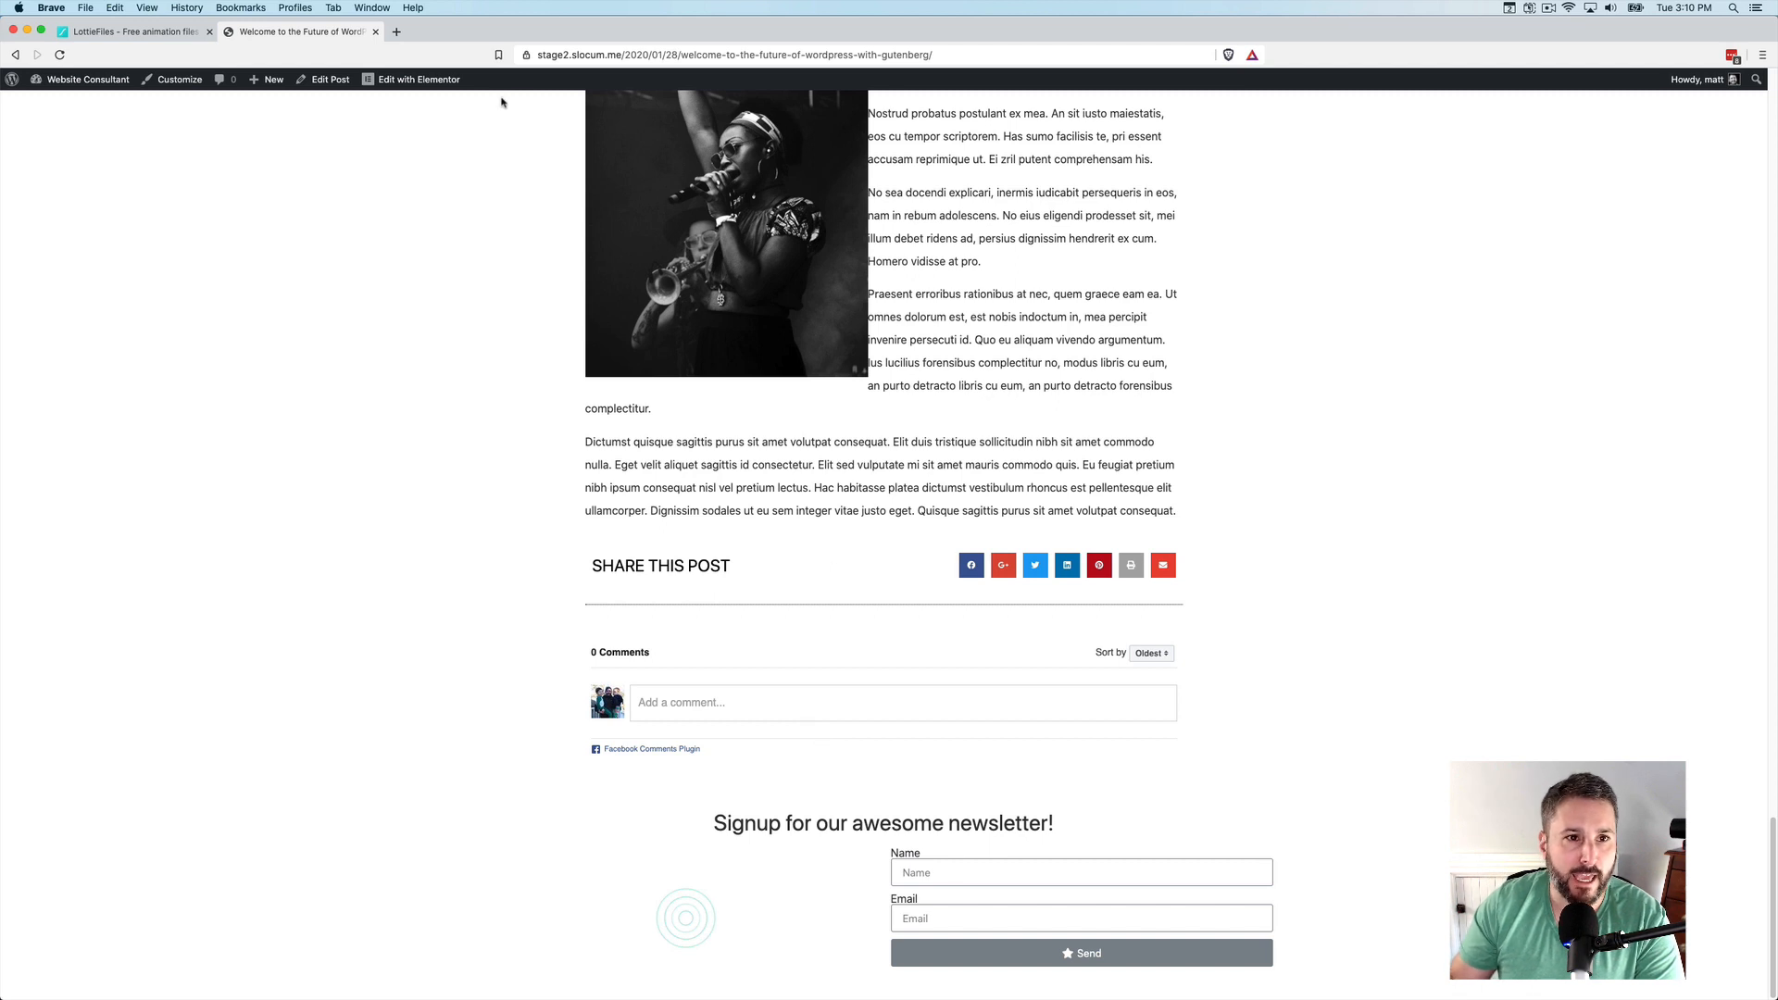
{"action": "left_click", "coordinate": [81, 79]}
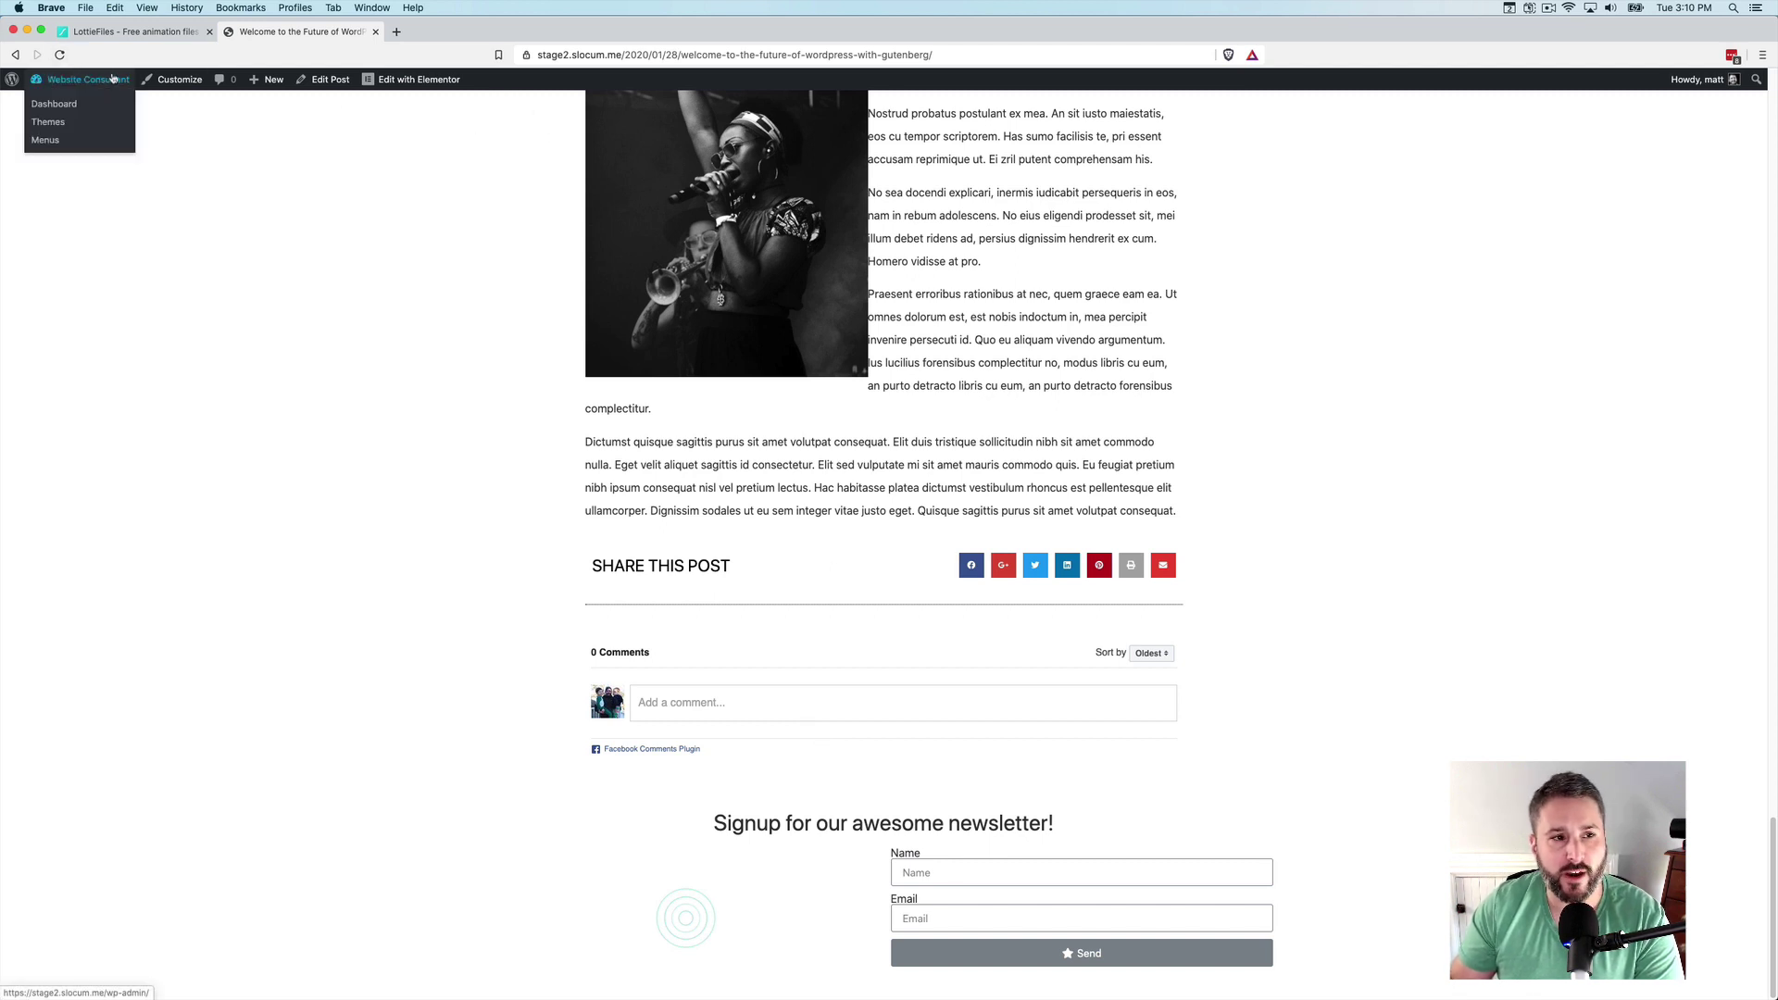
{"action": "mouse_move", "coordinate": [57, 104]}
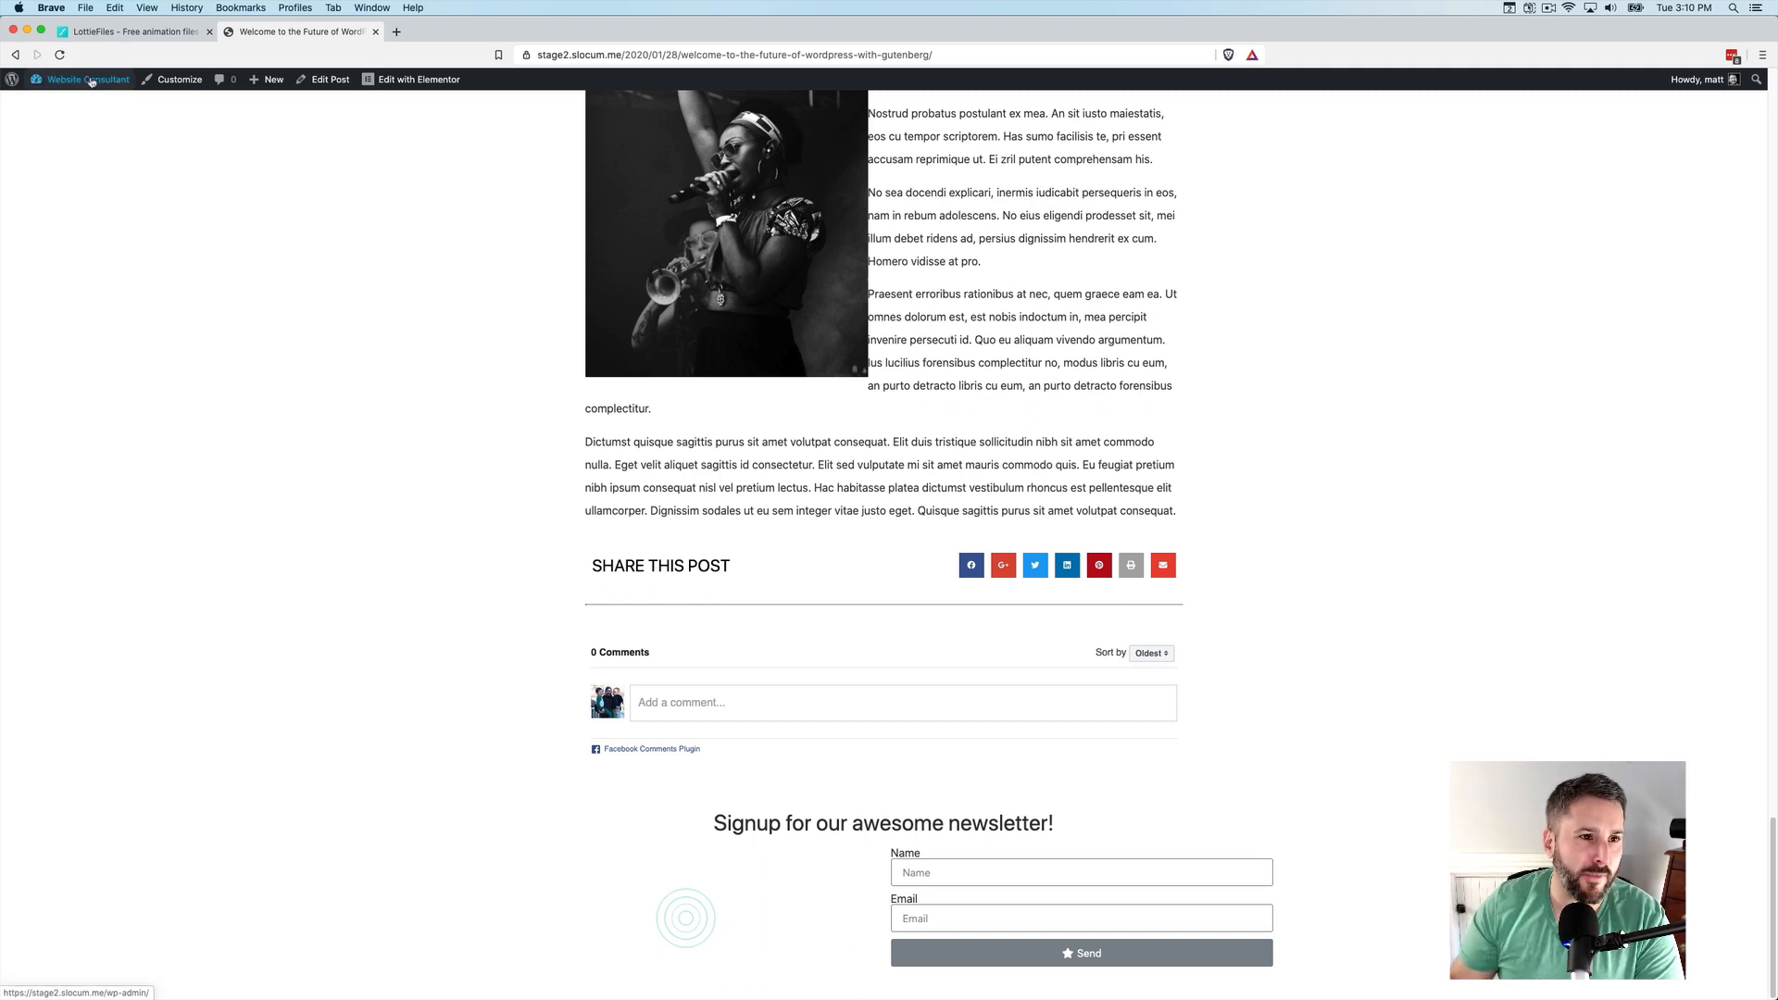
{"action": "left_click", "coordinate": [139, 56]}
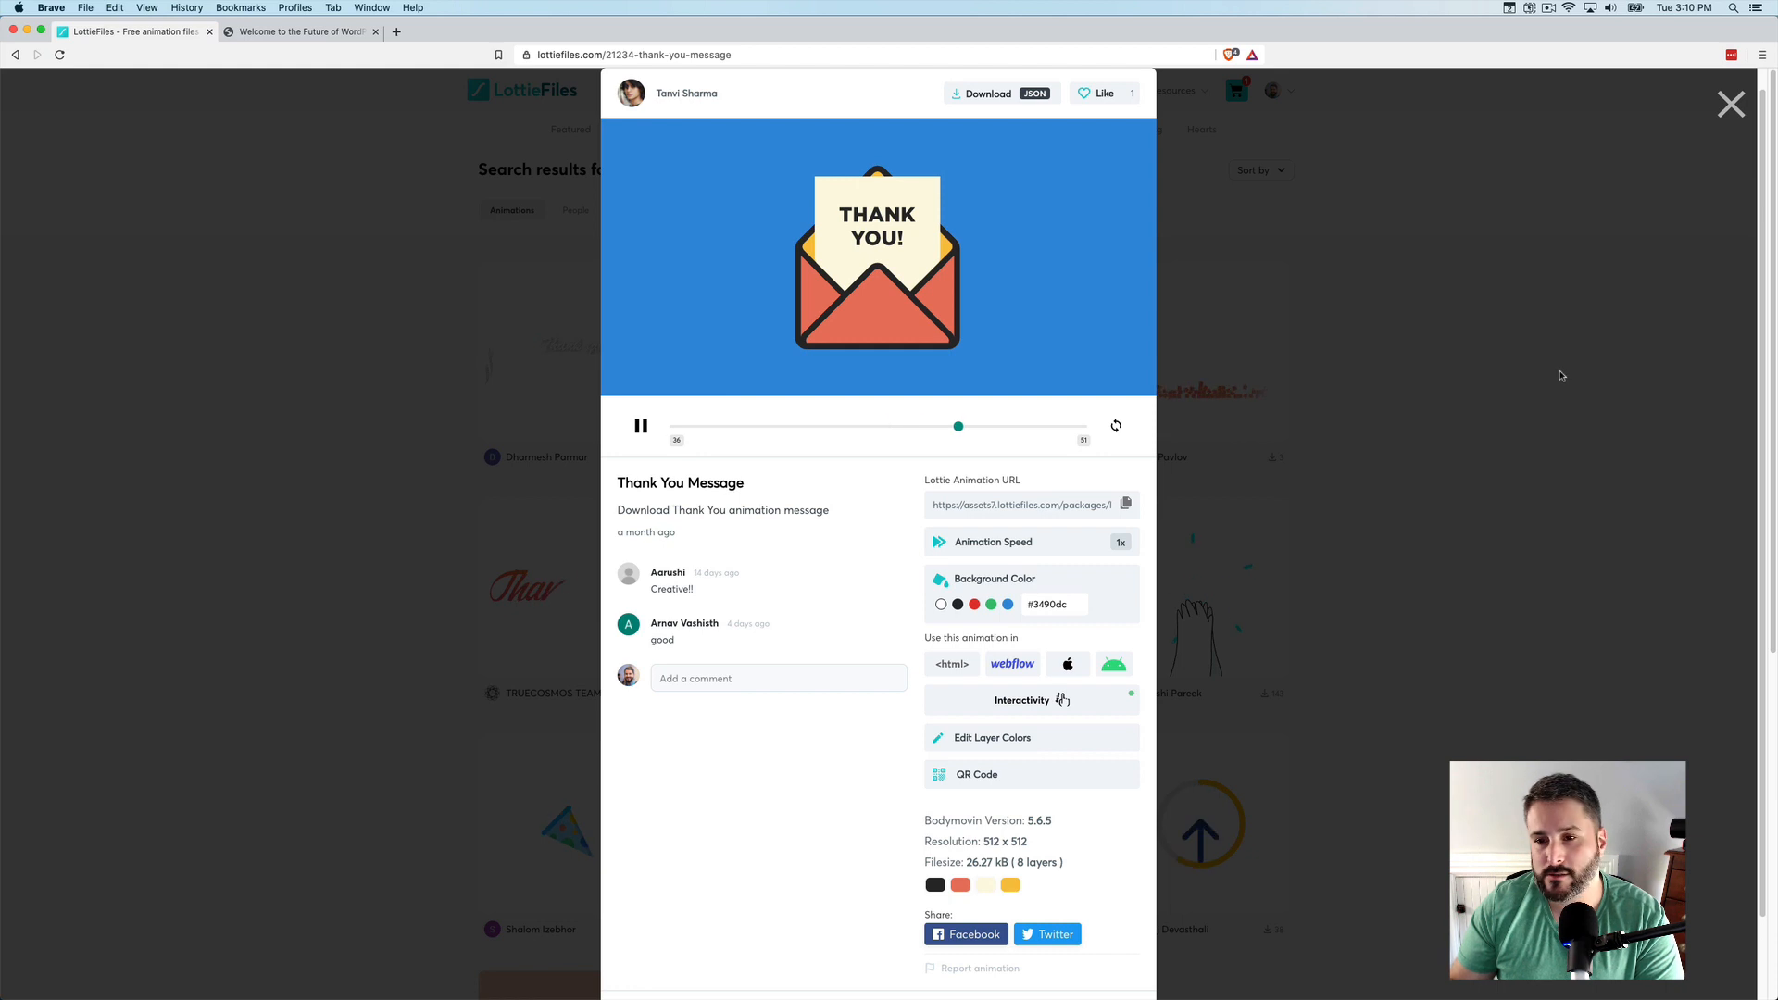